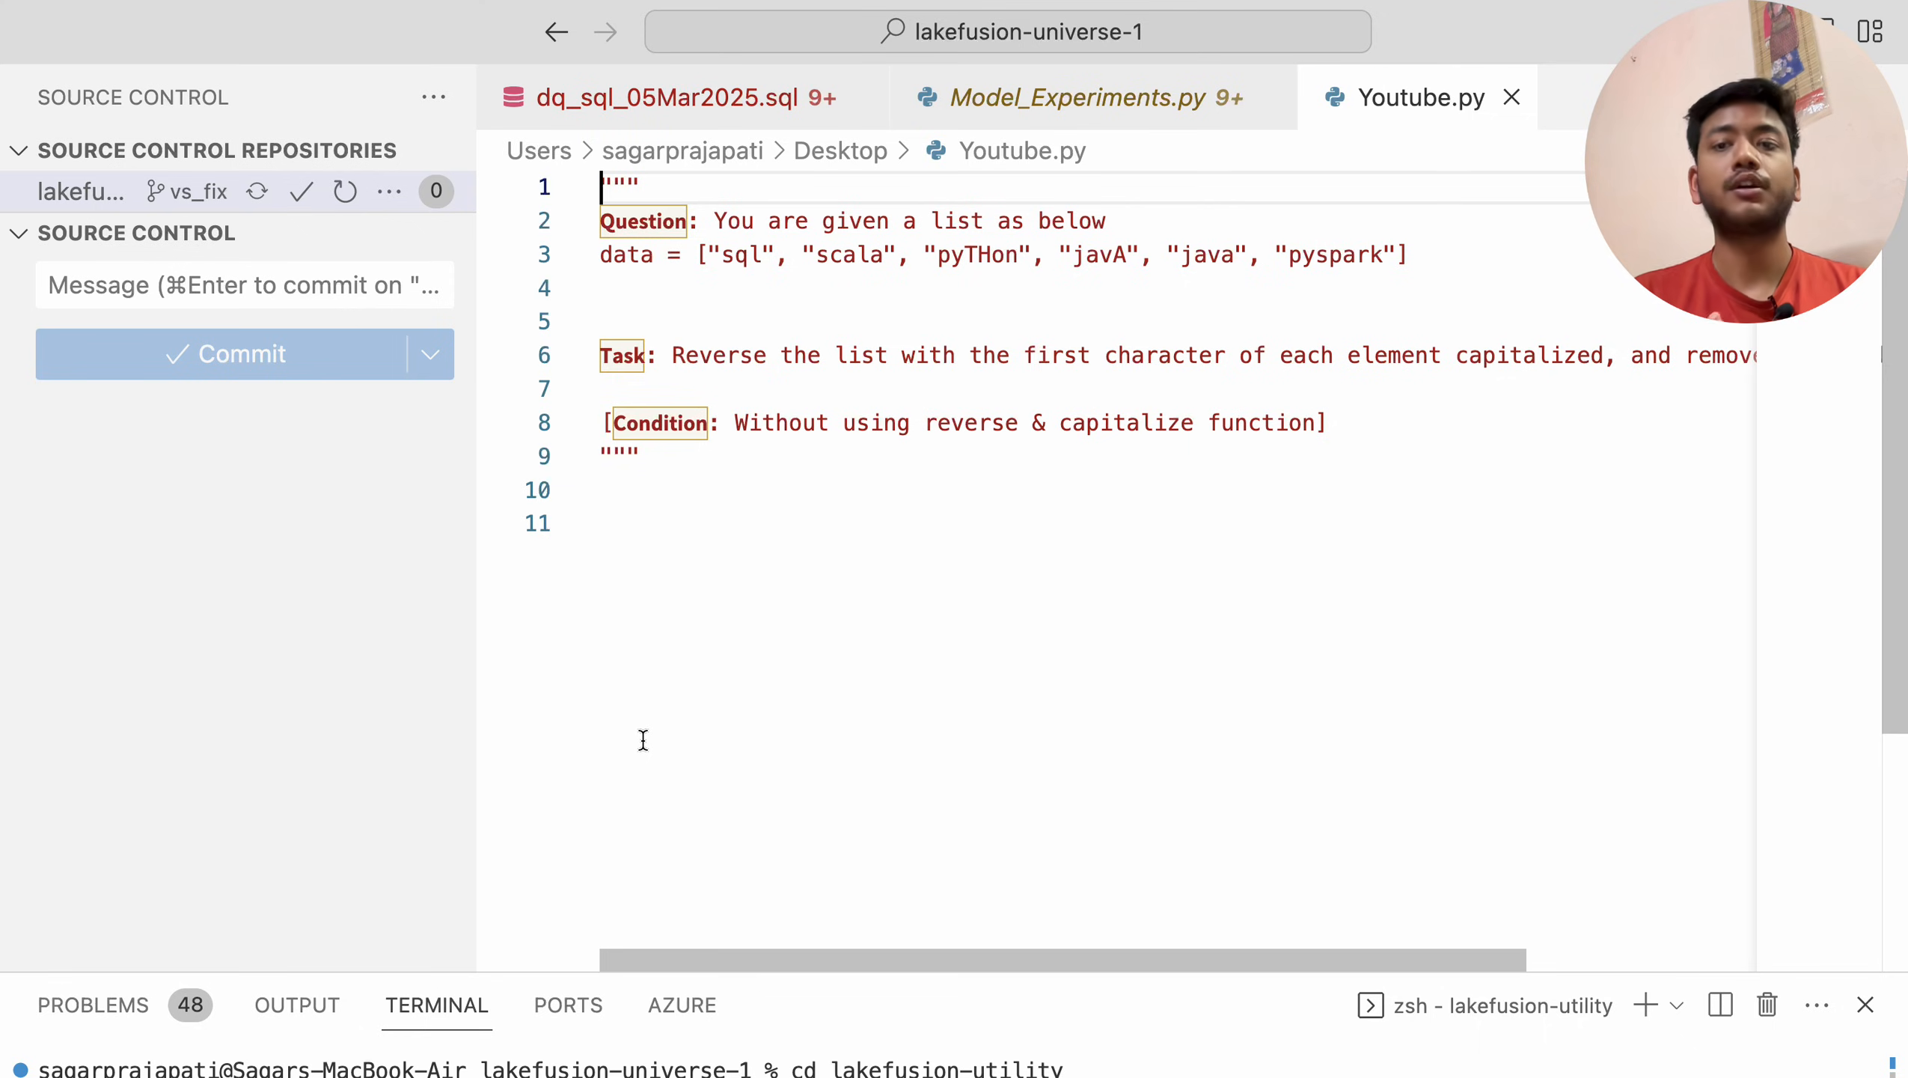
pyautogui.moveTo(781, 498)
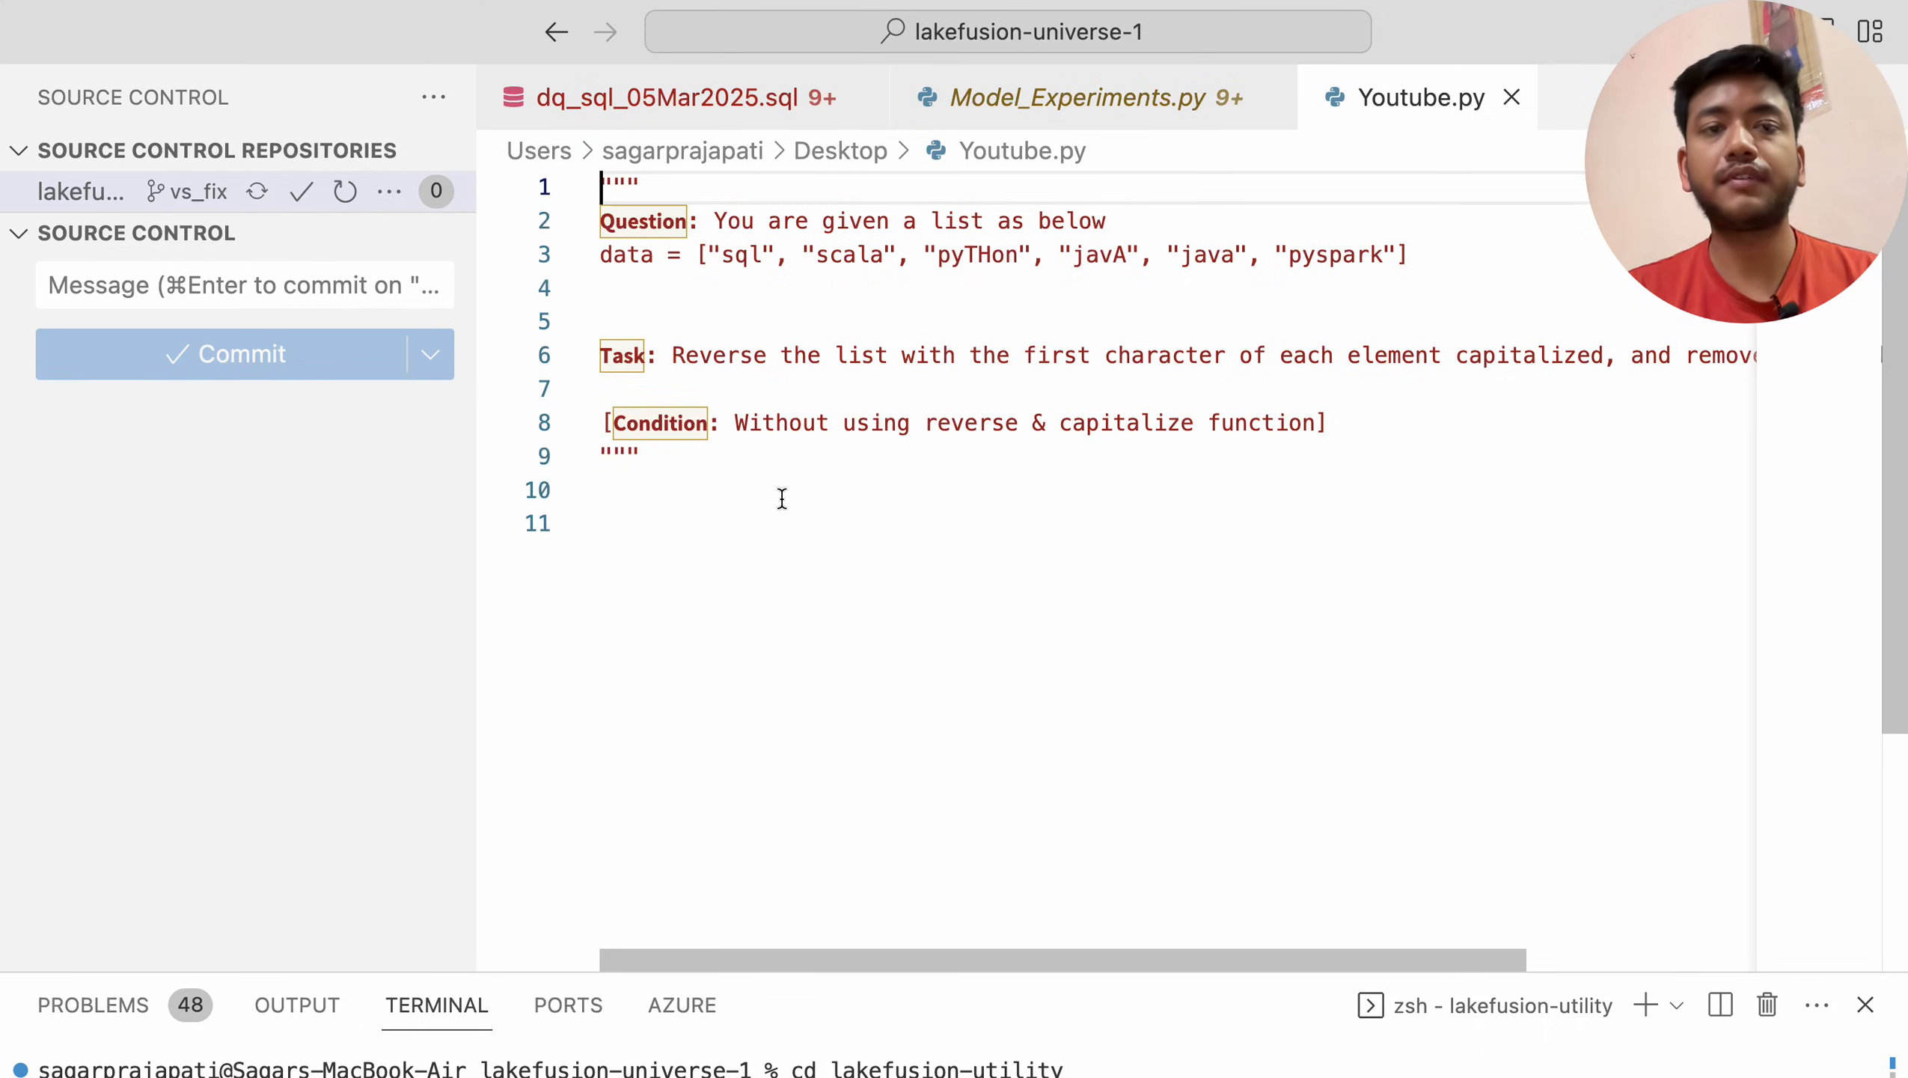
# Review the data list and the Task line describing dedupe, reverse and capitalize
pyautogui.doubleClick(626, 254)
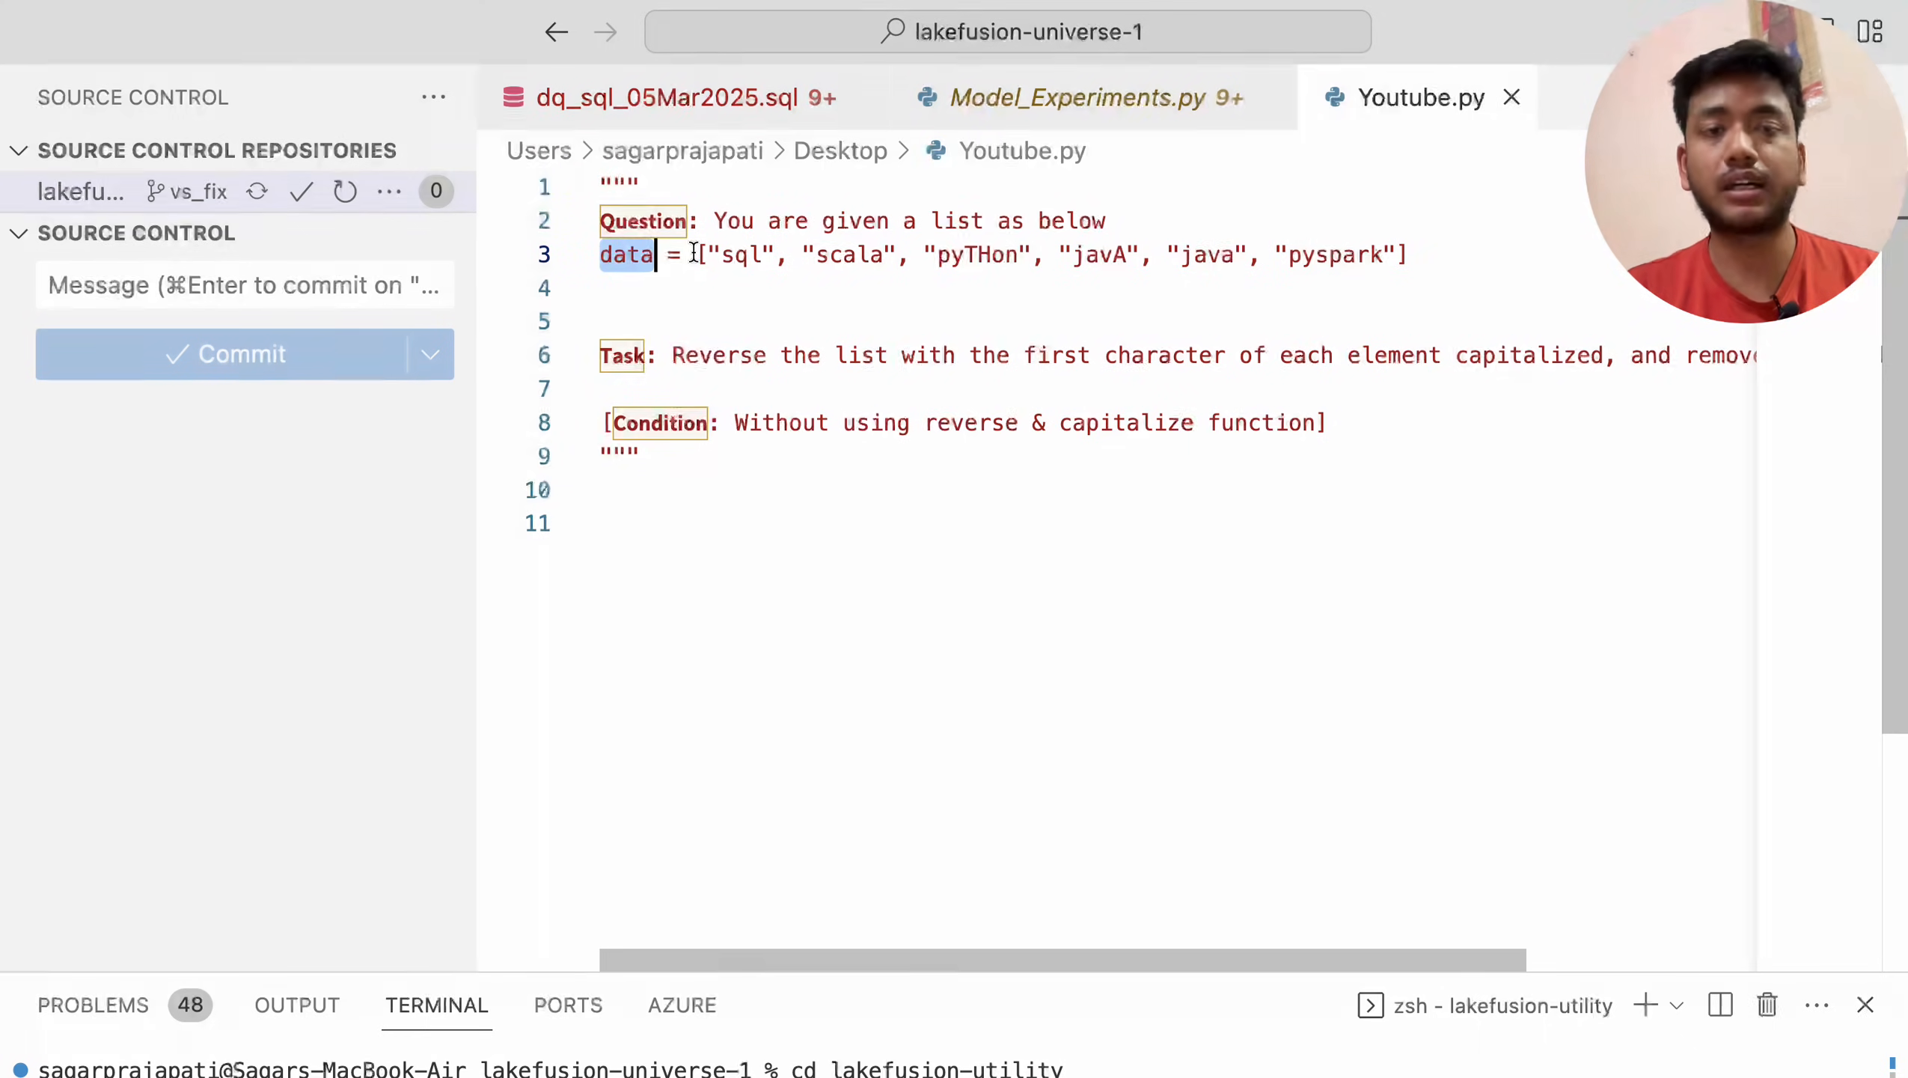
pyautogui.moveTo(651, 254); pyautogui.dragTo(1045, 255)
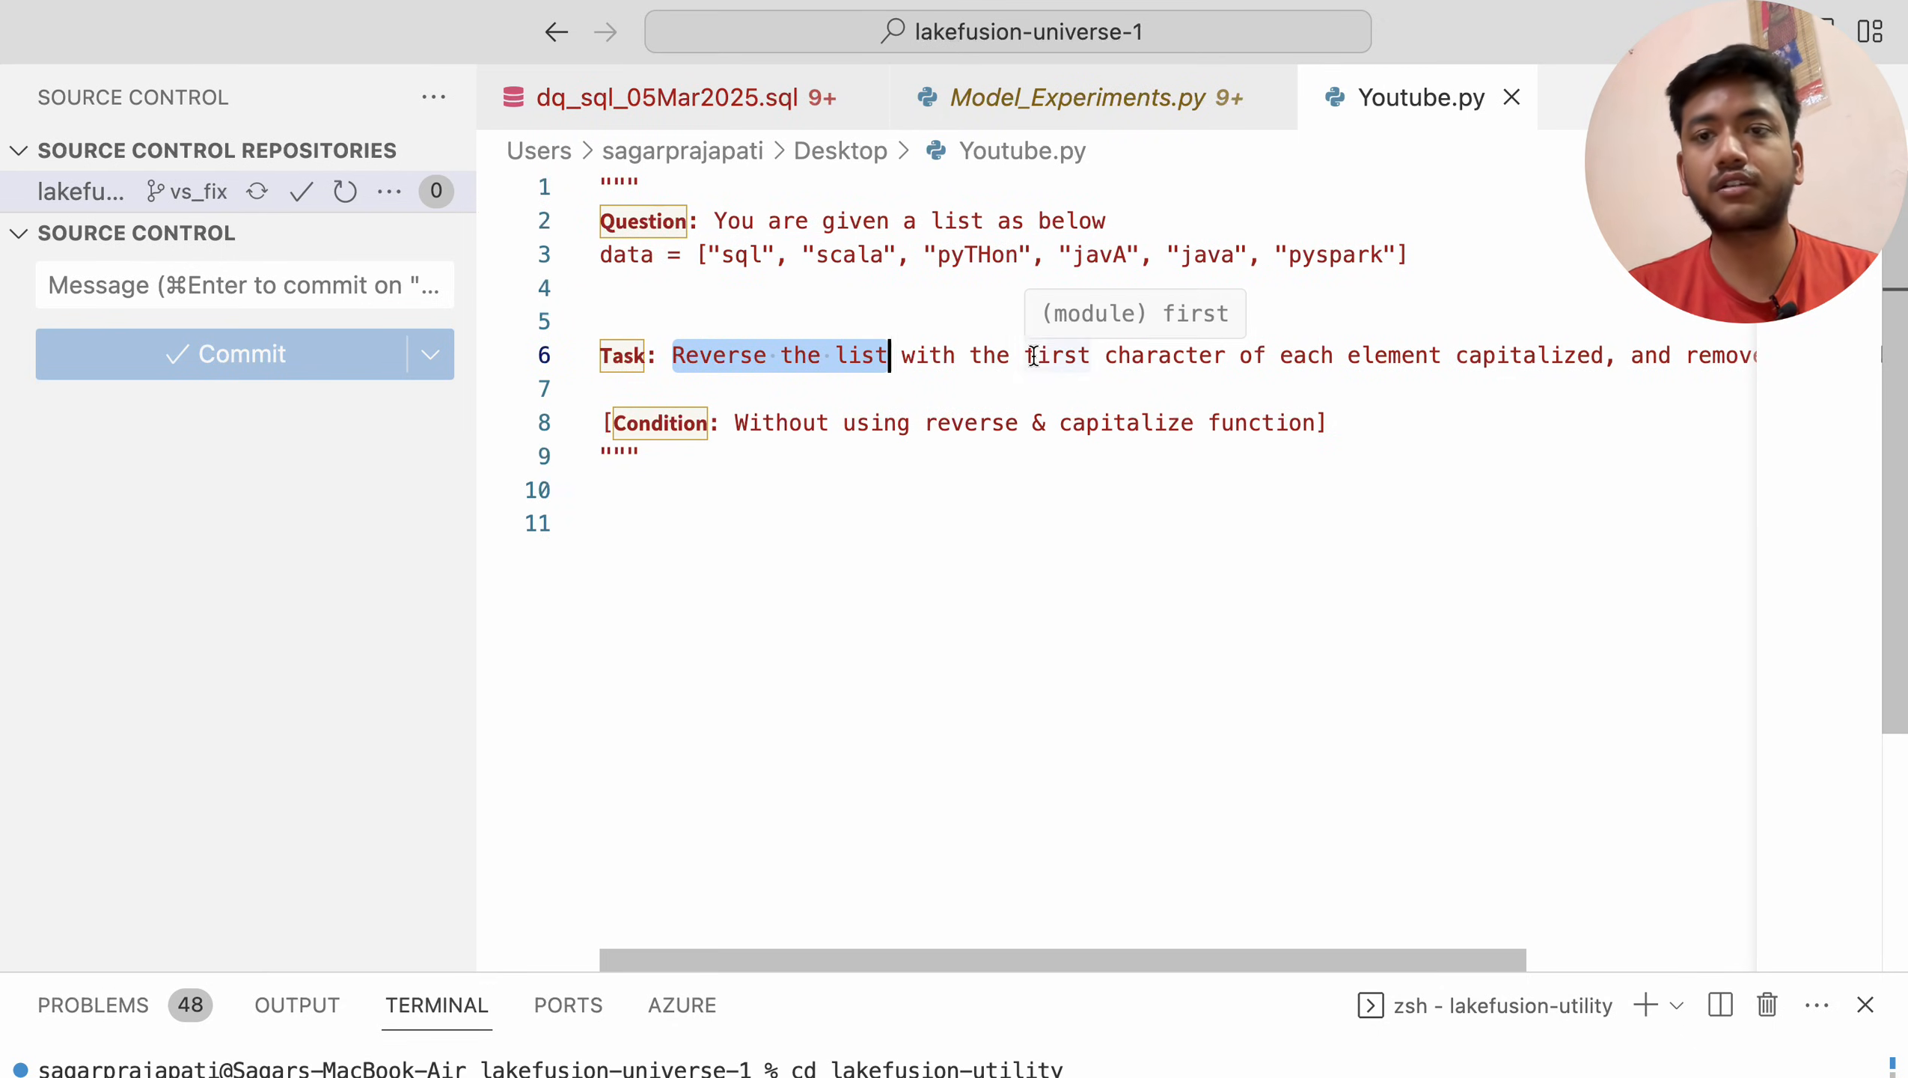
pyautogui.doubleClick(1472, 355)
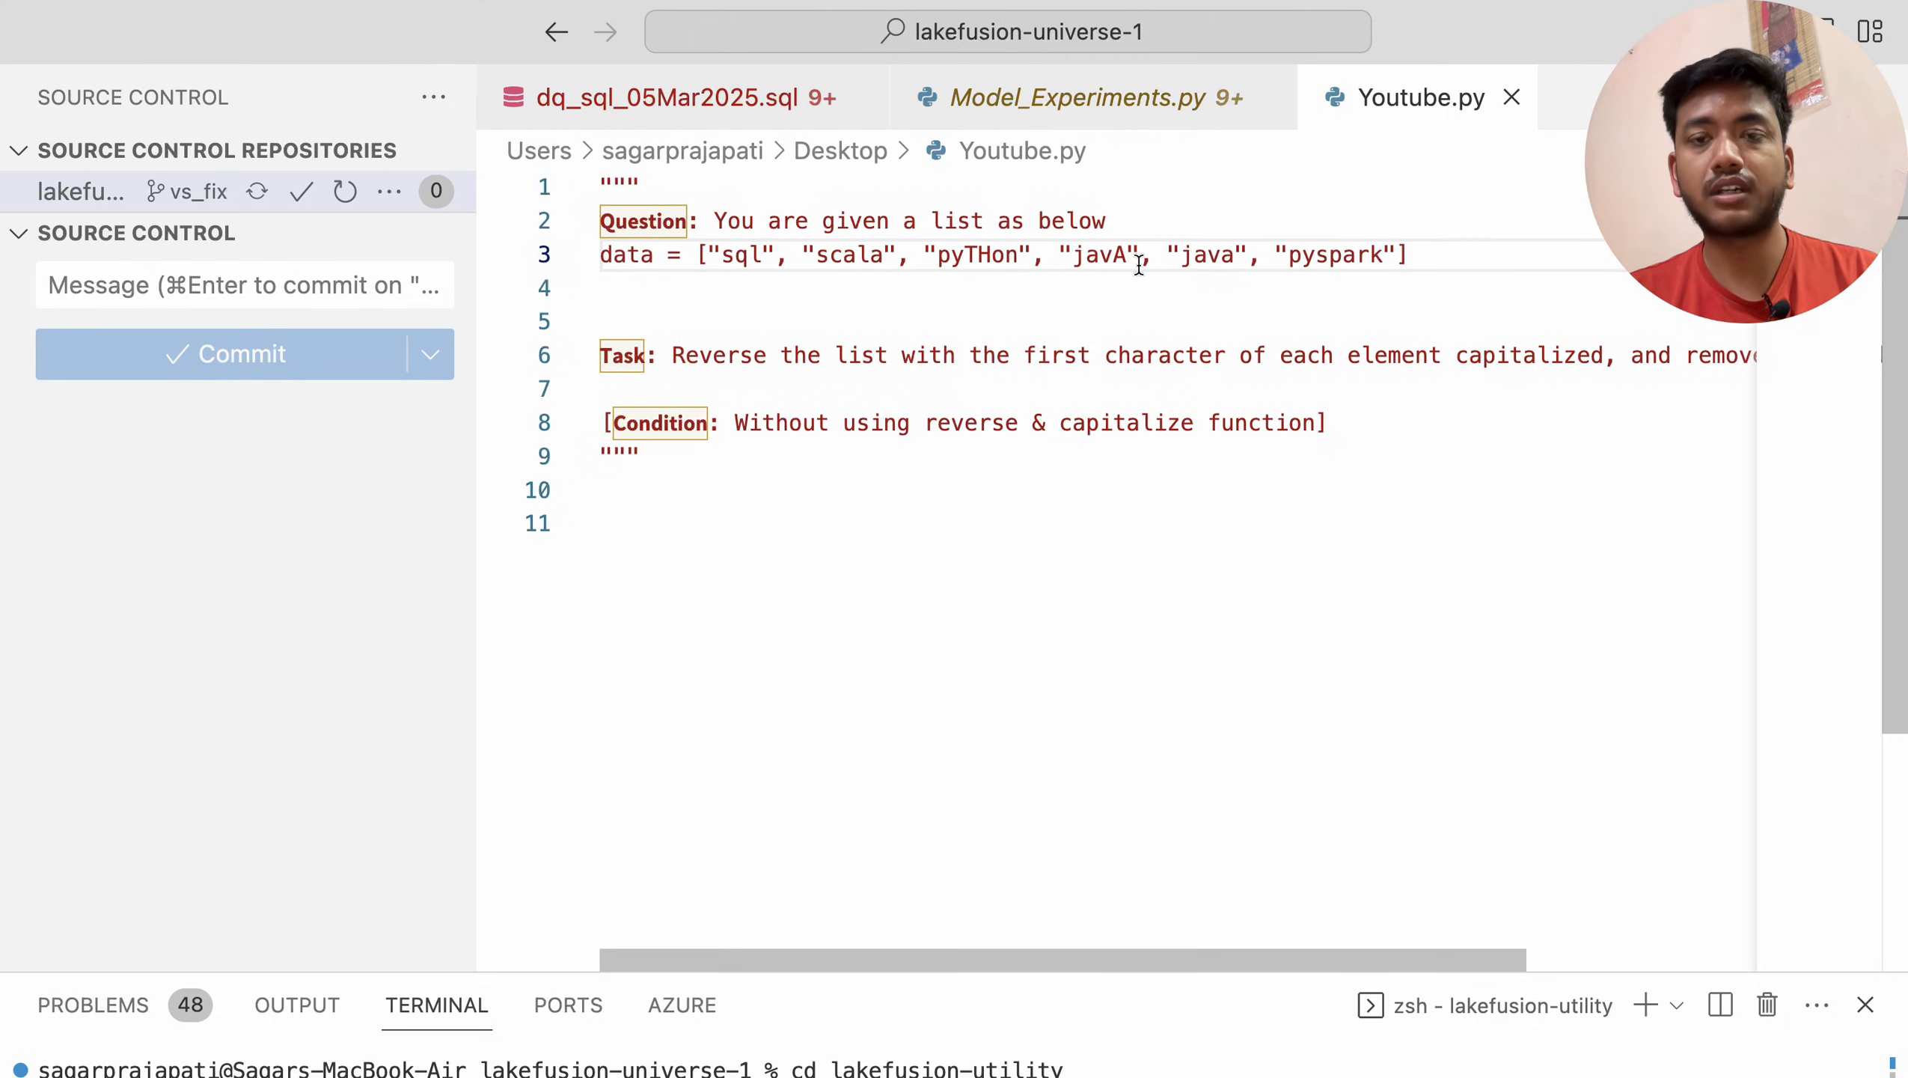
pyautogui.doubleClick(1335, 254)
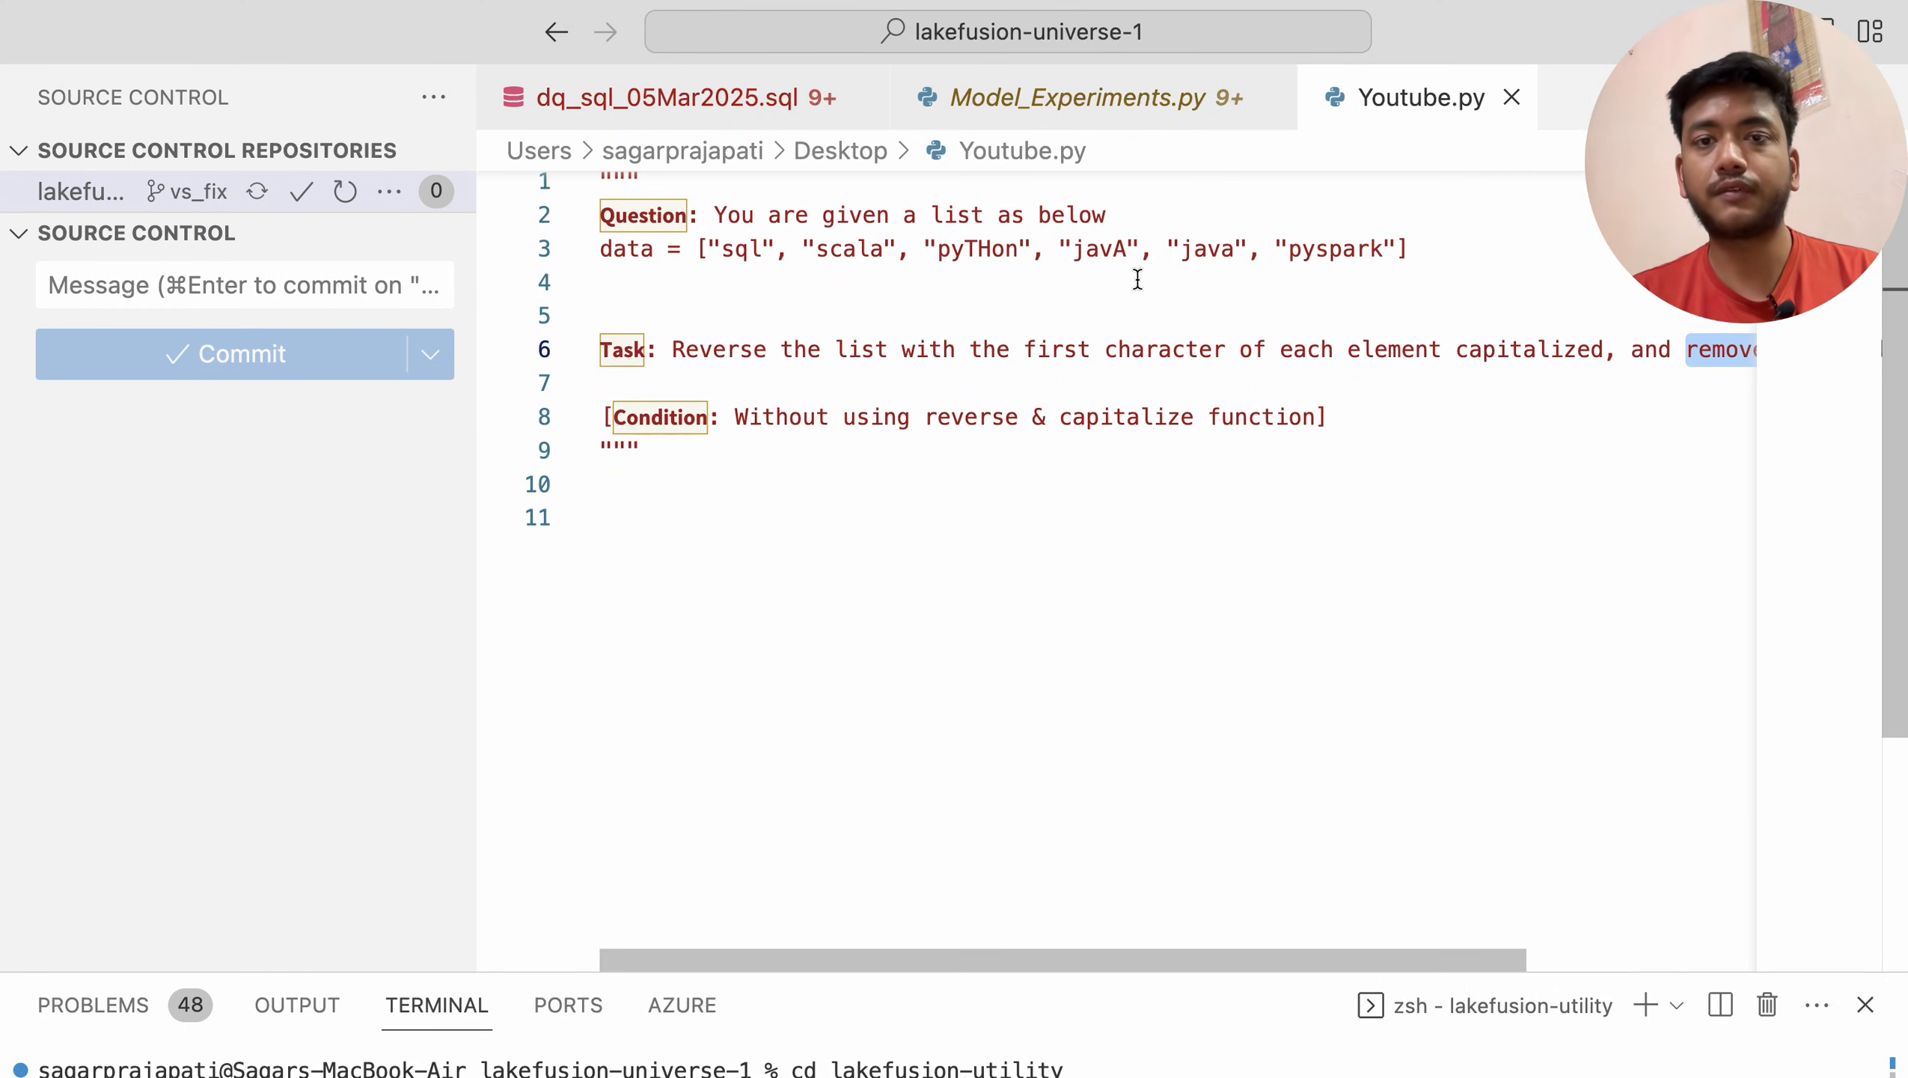
pyautogui.moveTo(1069, 248); pyautogui.dragTo(1229, 249)
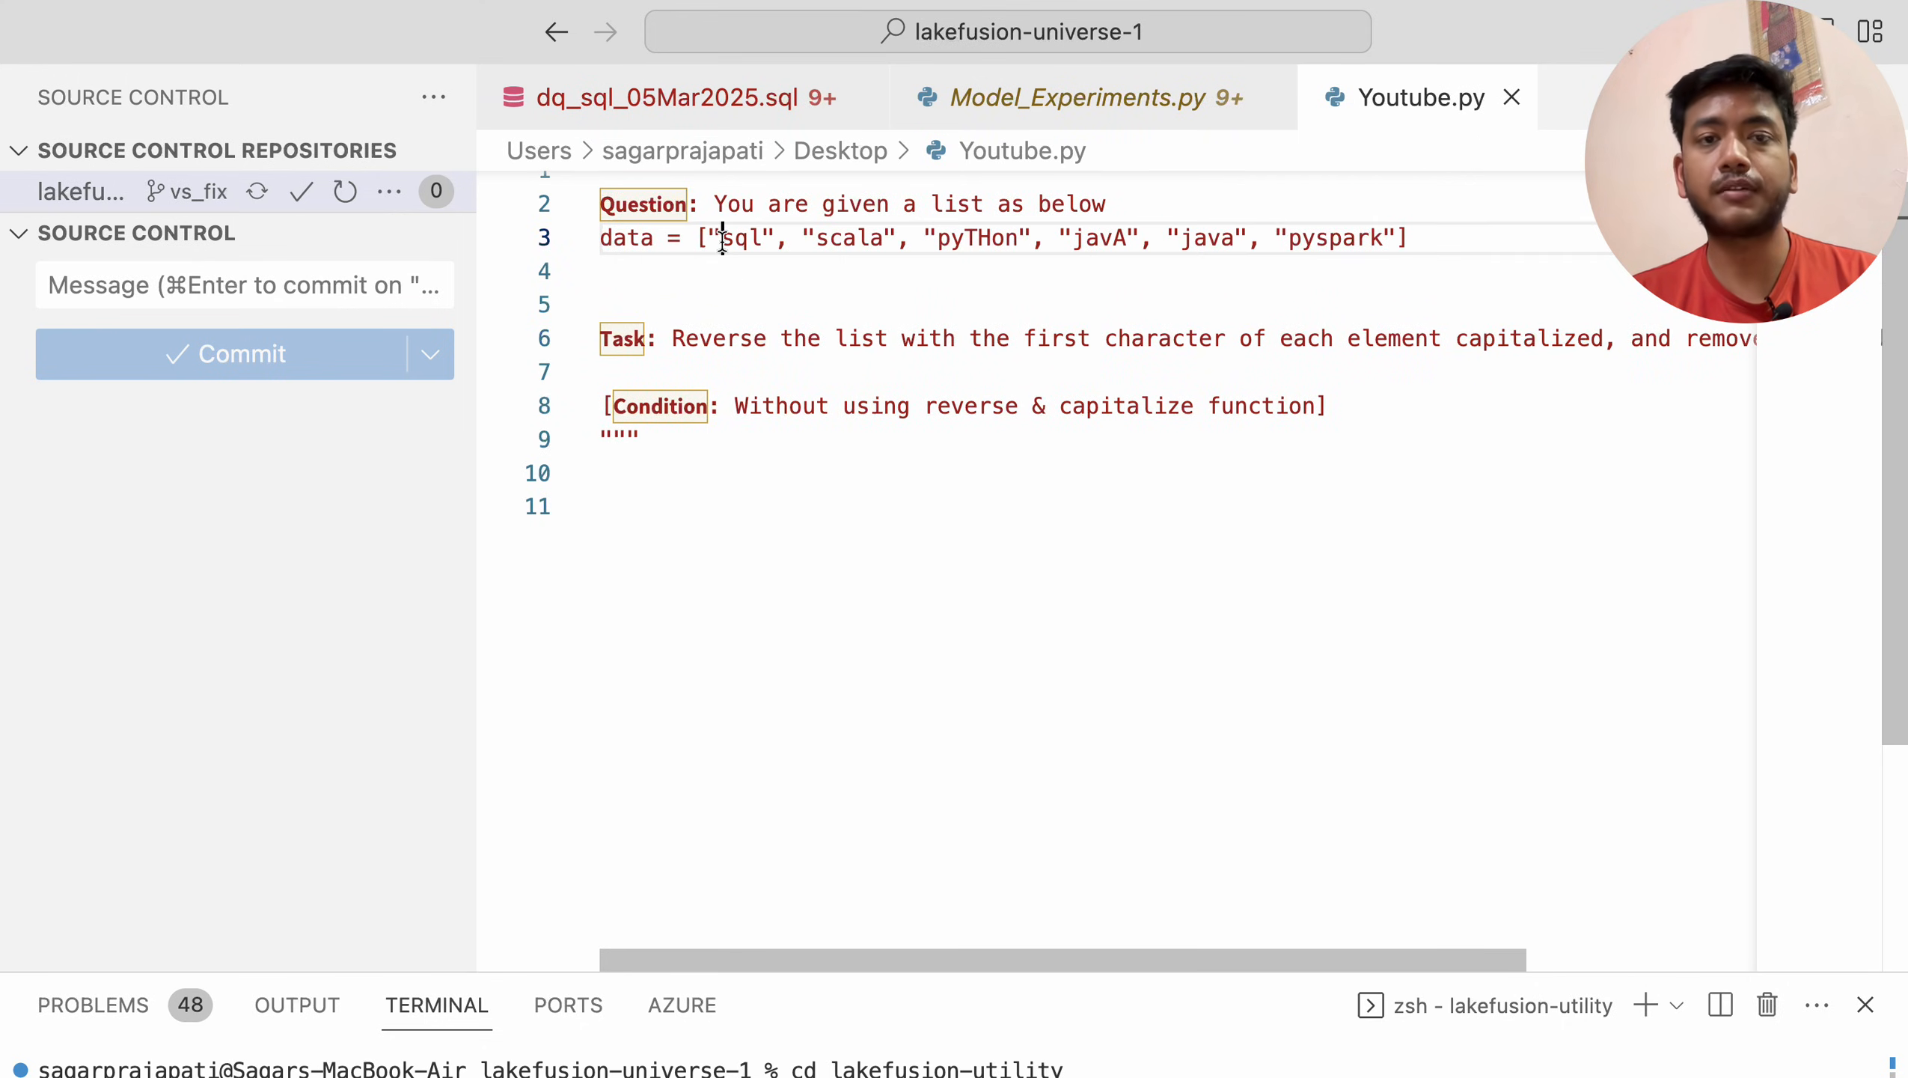
pyautogui.doubleClick(742, 238)
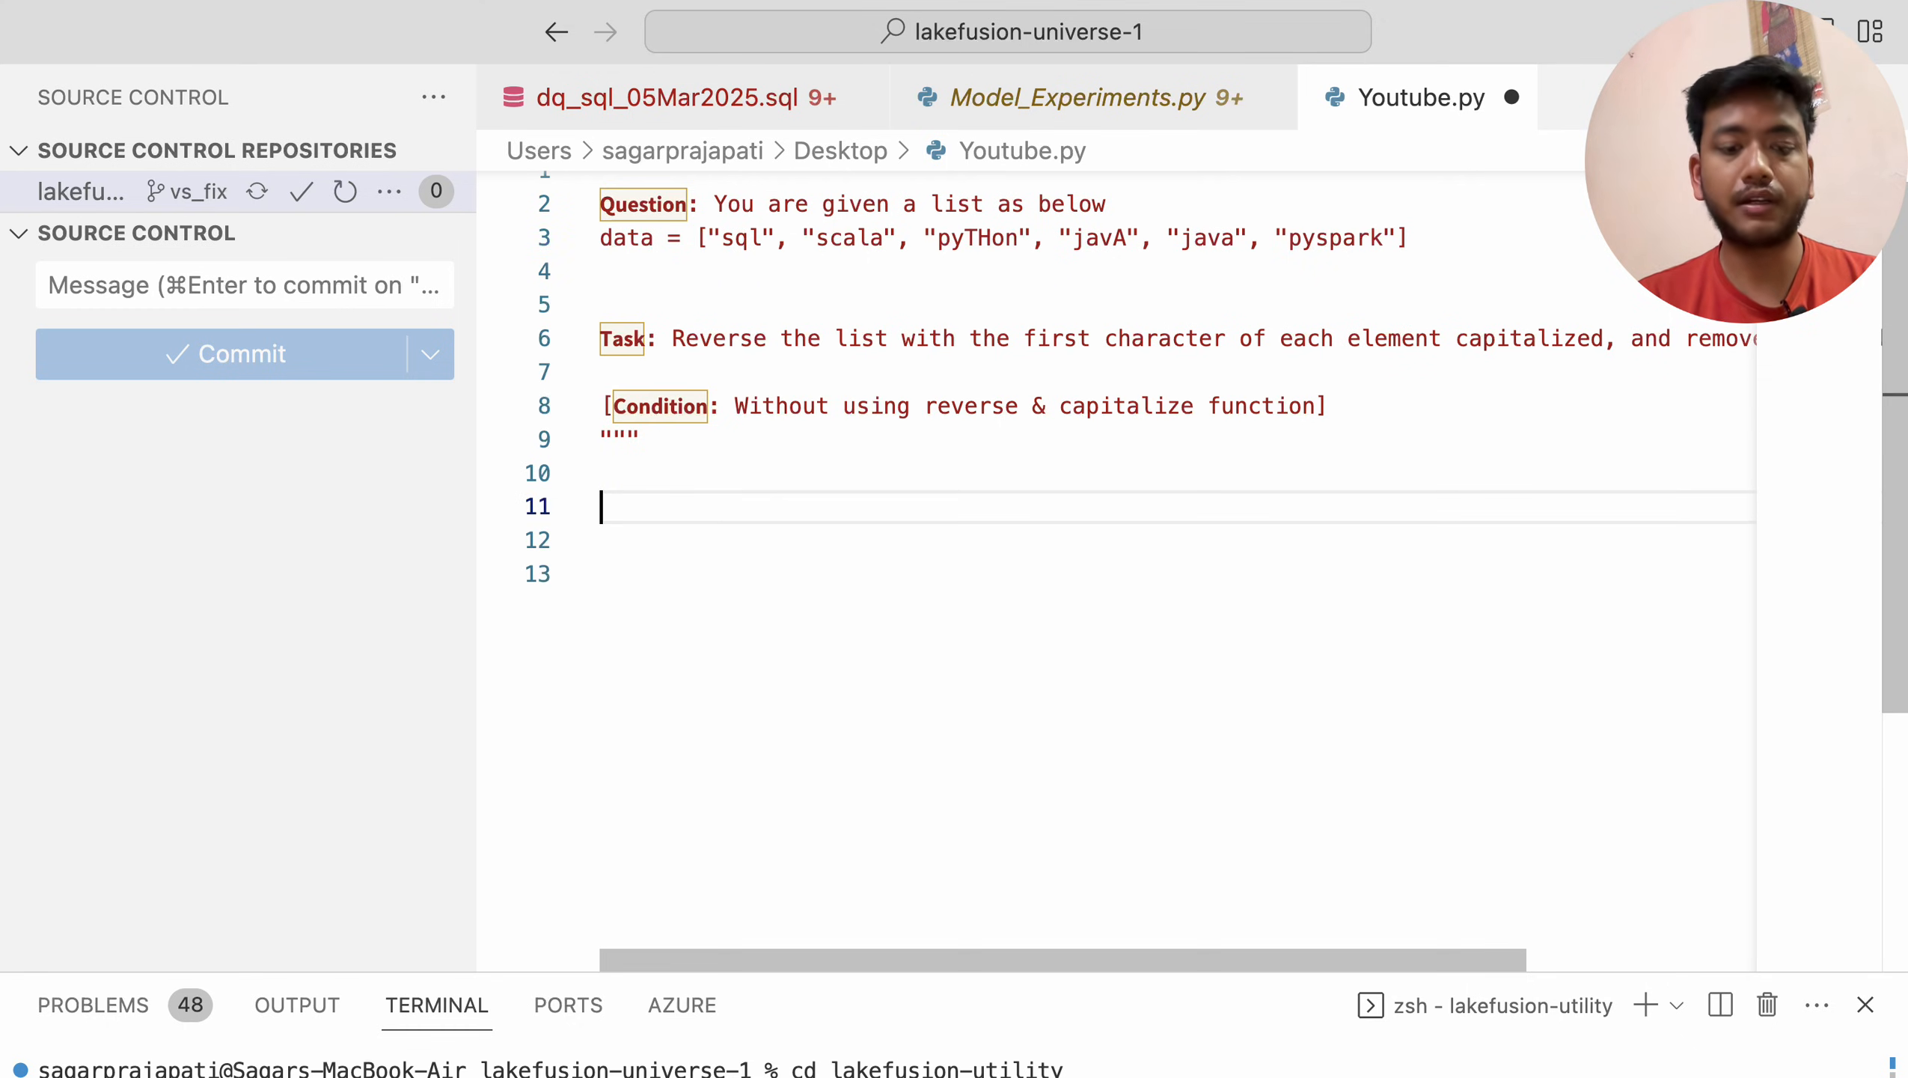
# Write the header def f_reverse(input:list)->list: below the docstring
pyautogui.write('def f_')
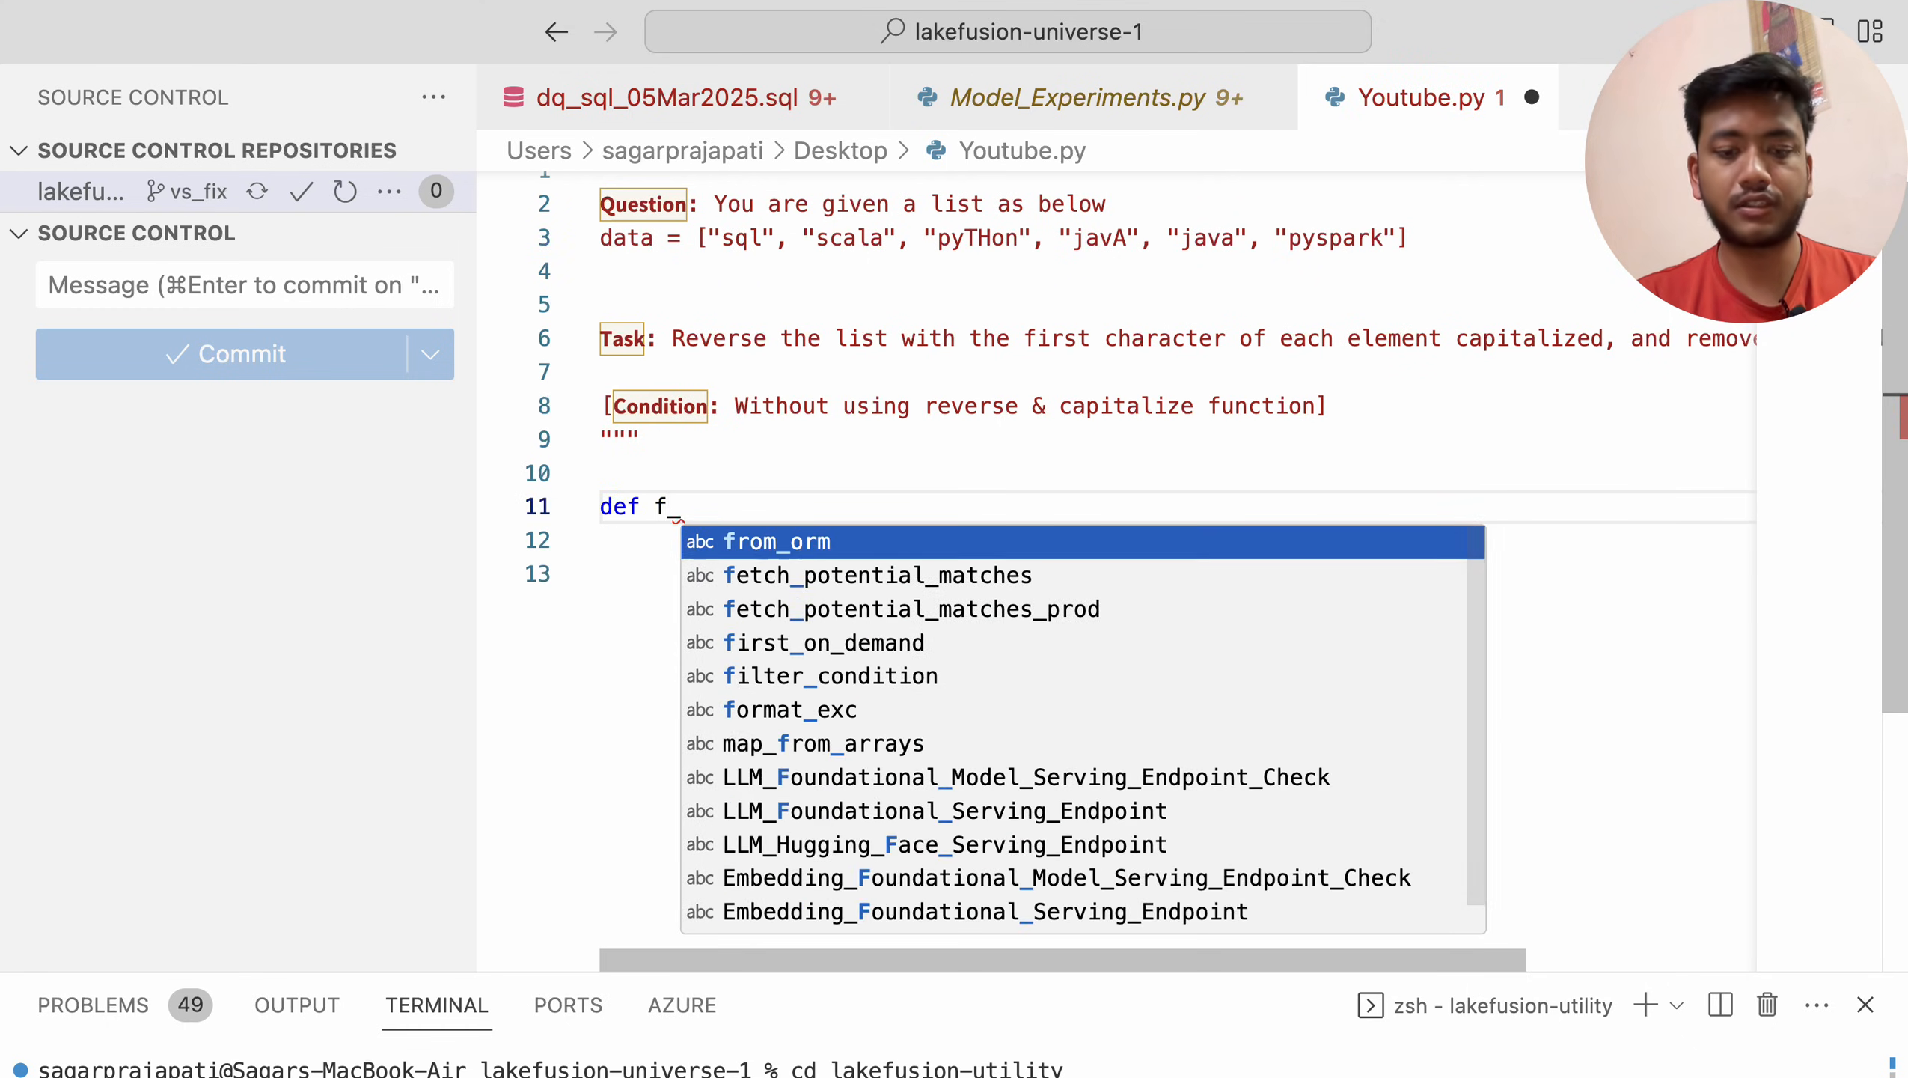
pyautogui.write('r')
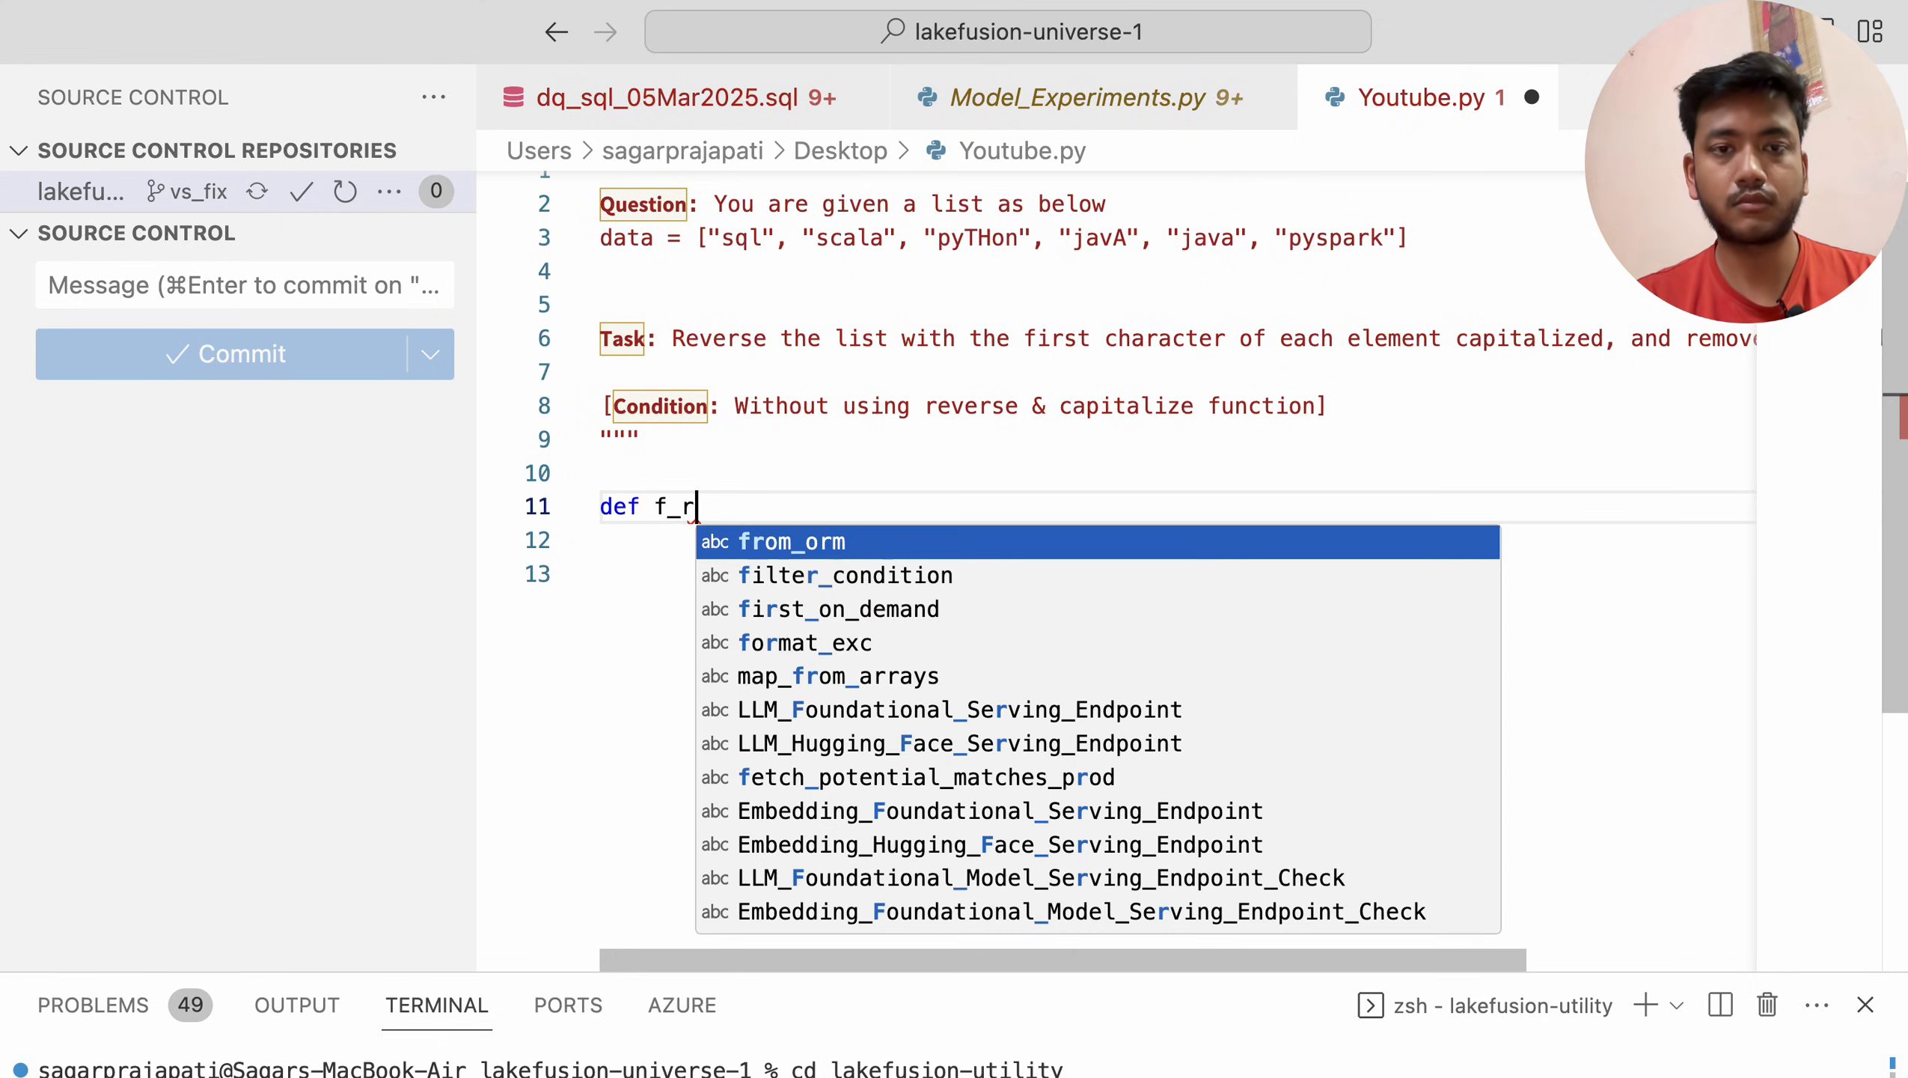
pyautogui.write('ever')
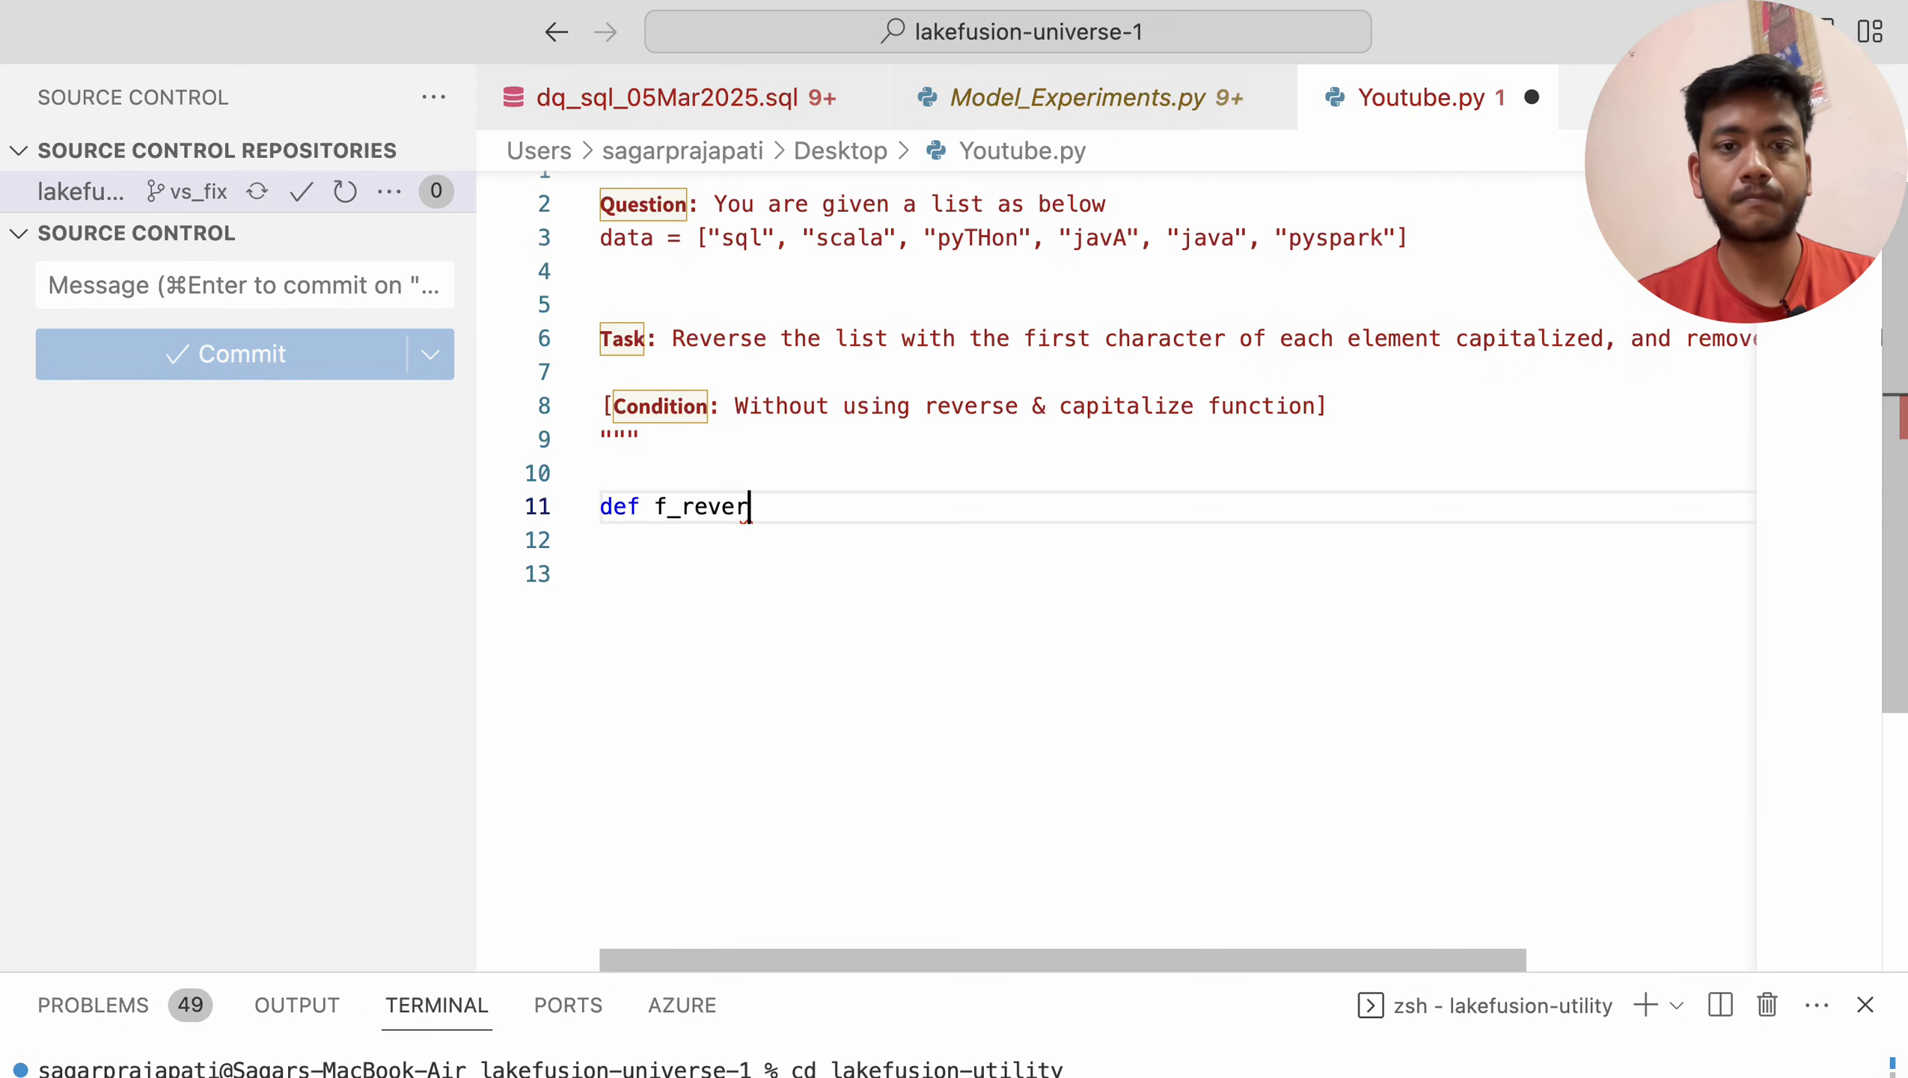
pyautogui.write('se()')
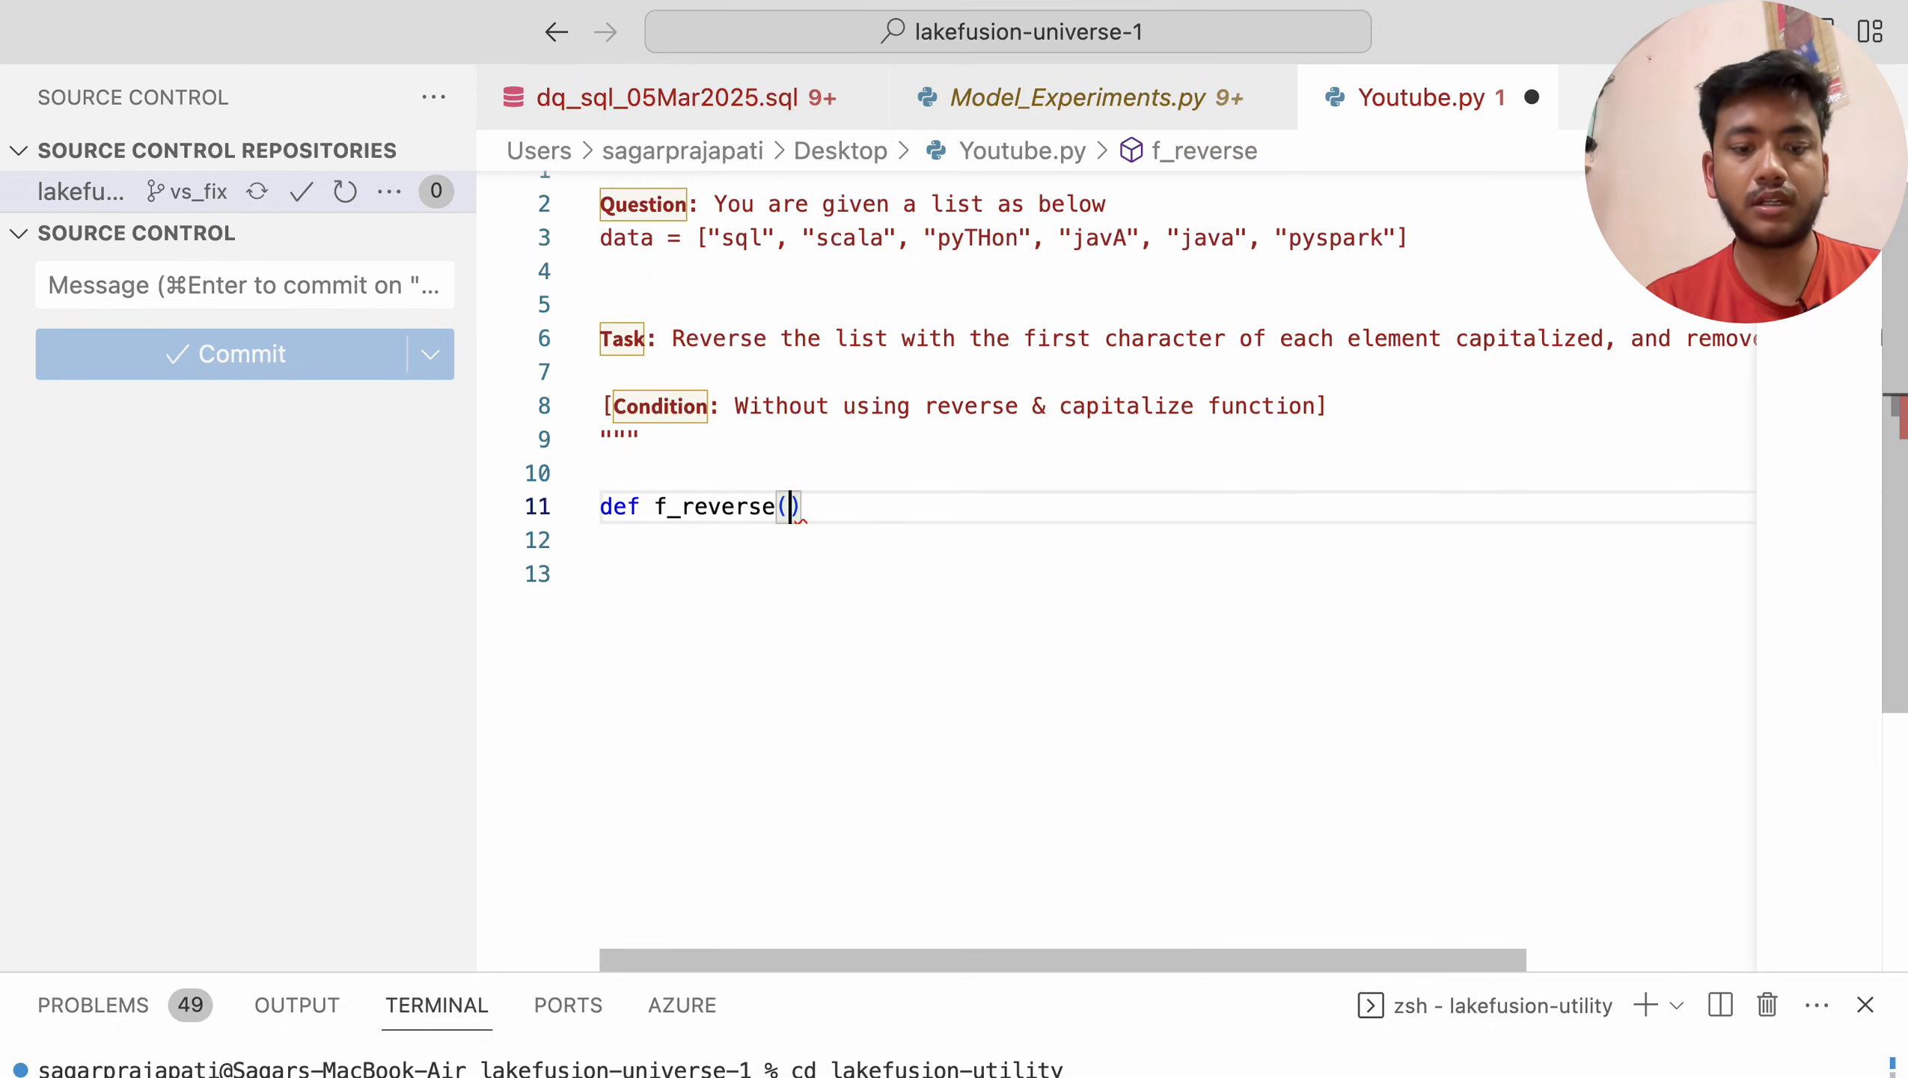
pyautogui.write('data')
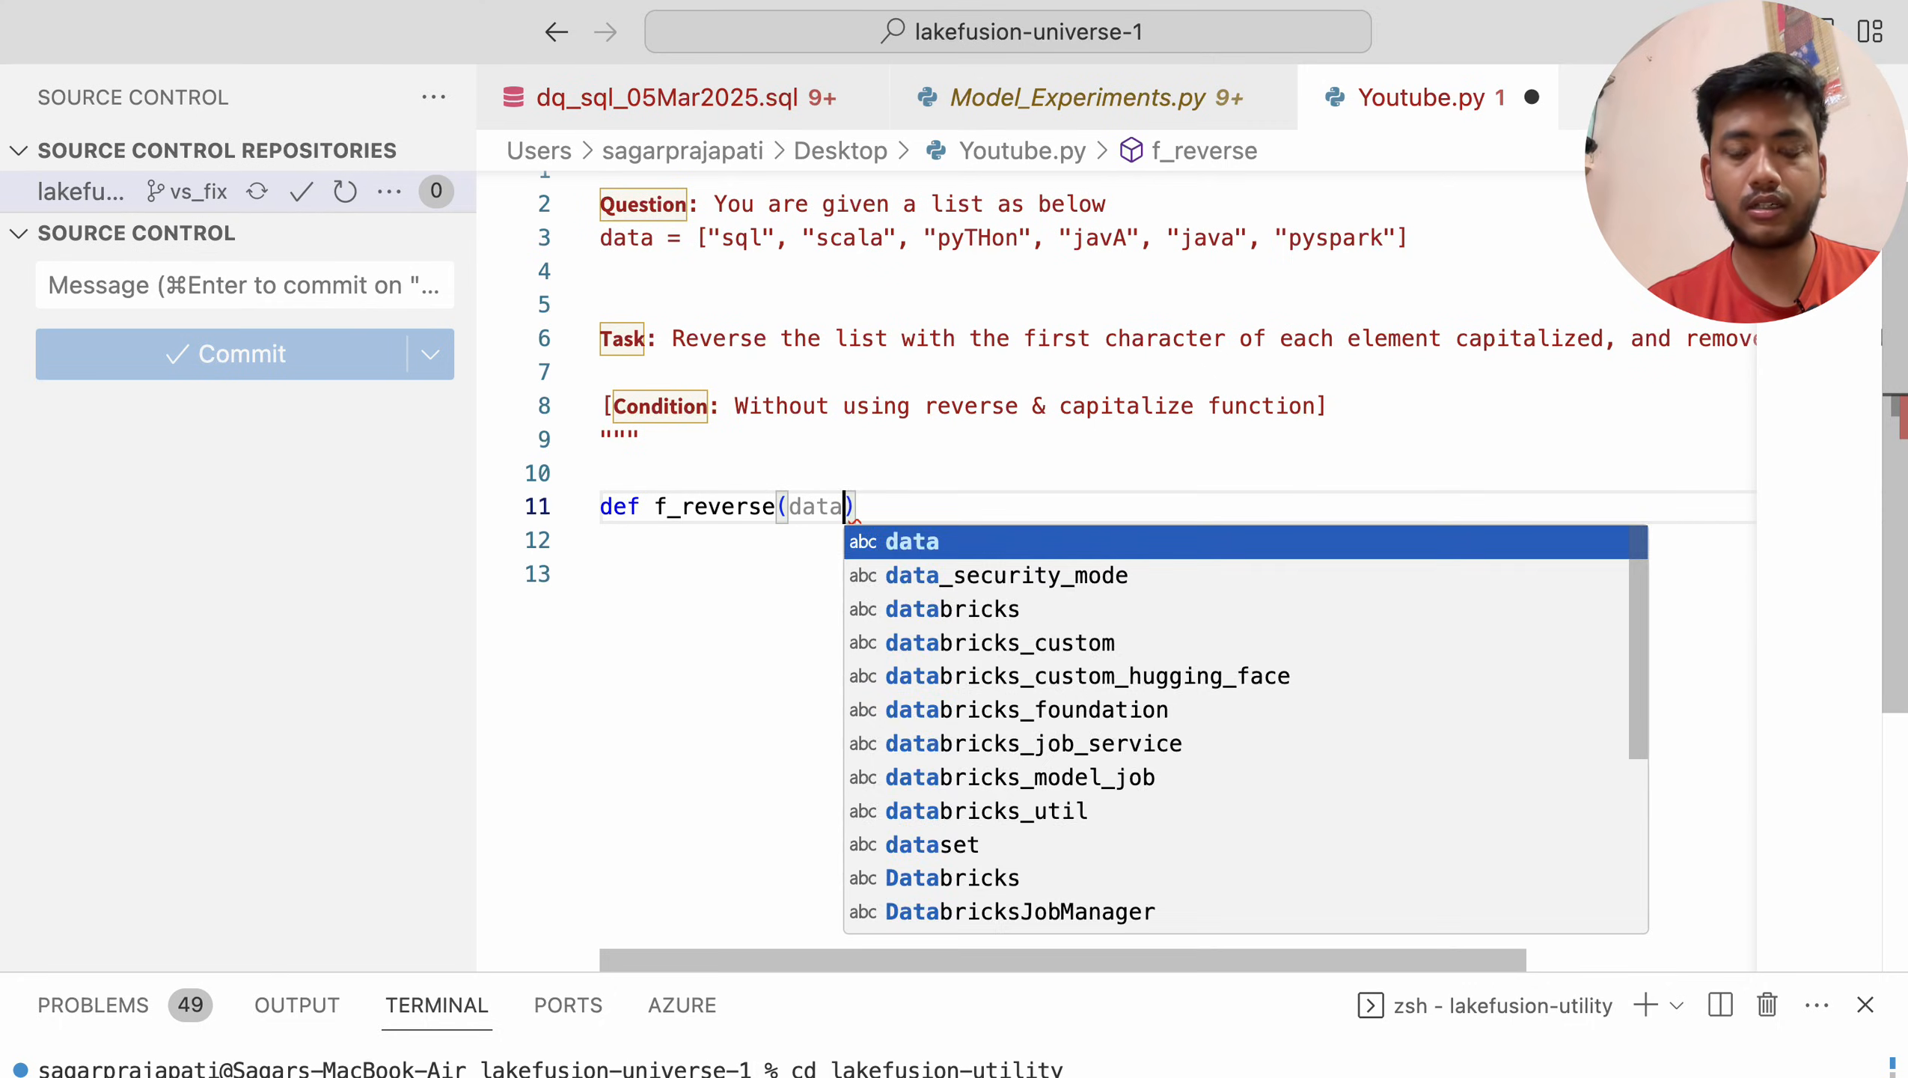
pyautogui.write('input')
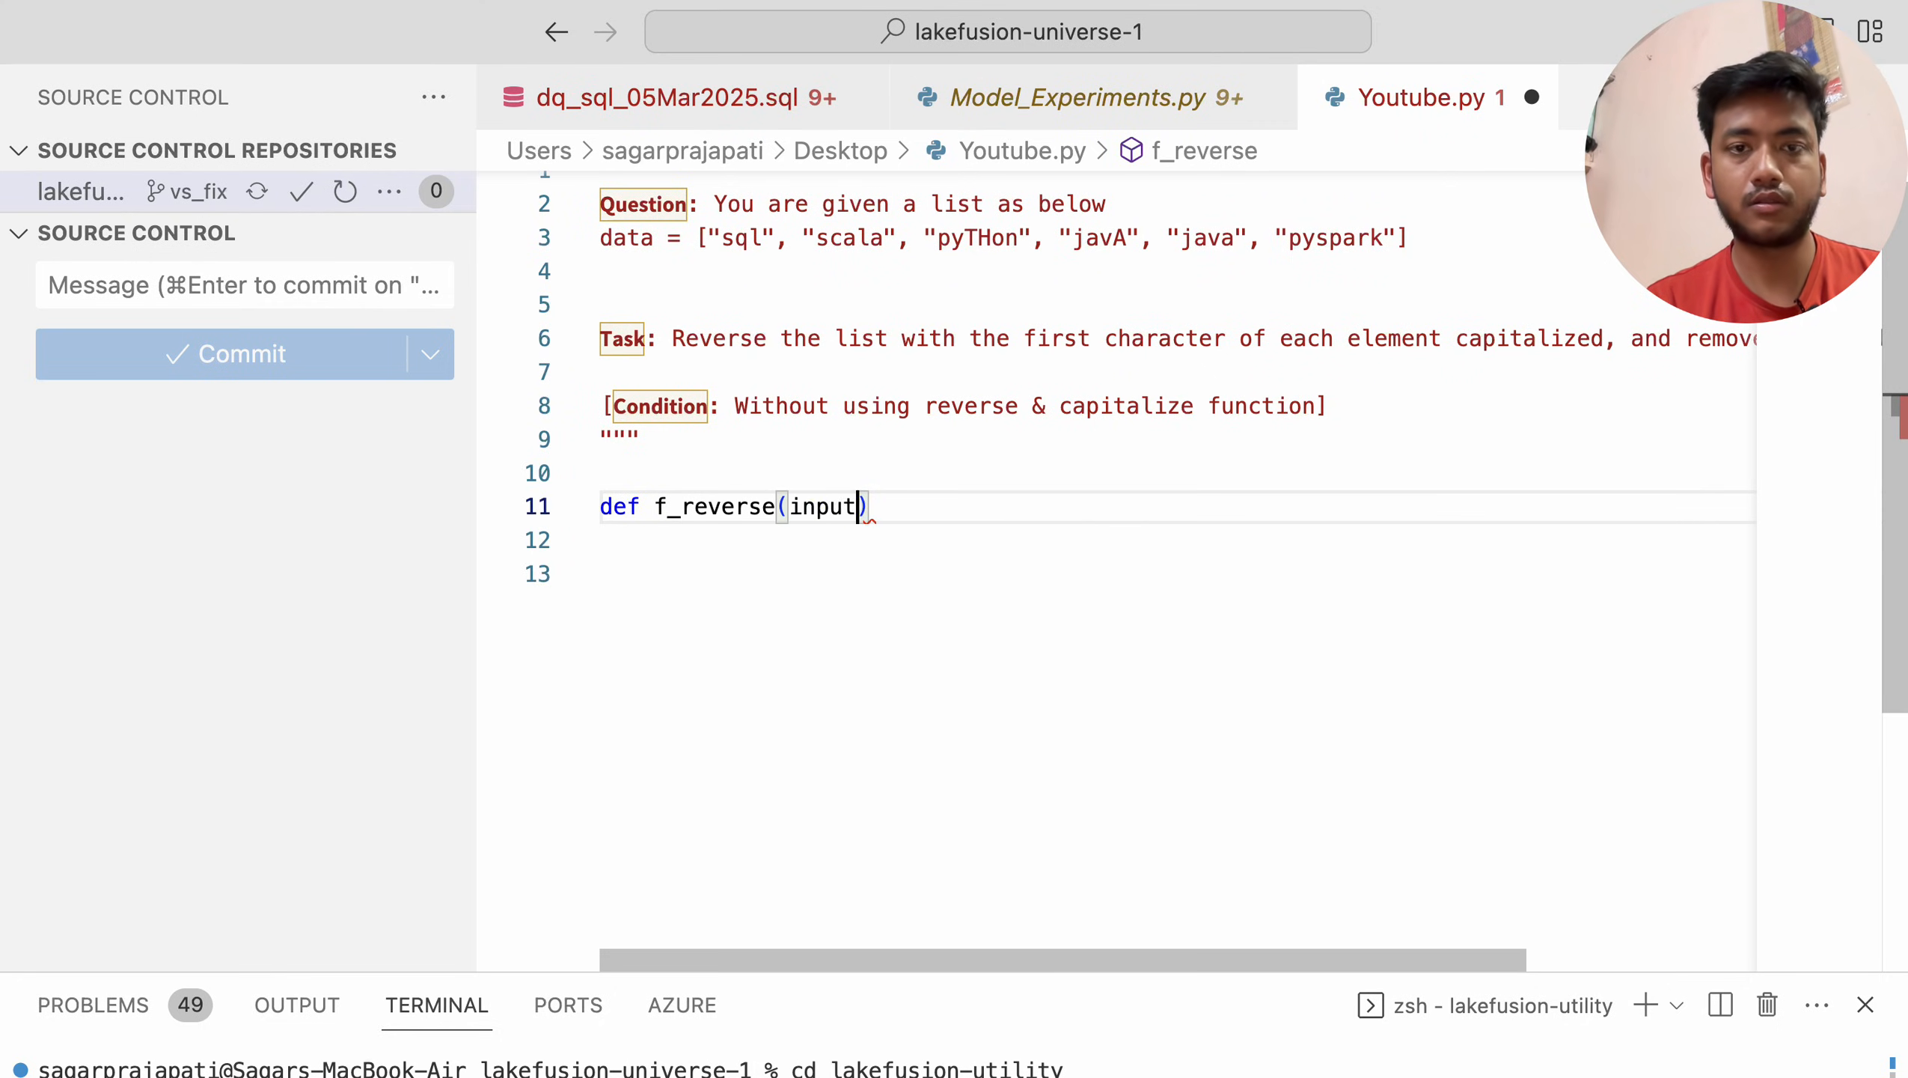
pyautogui.write(':l')
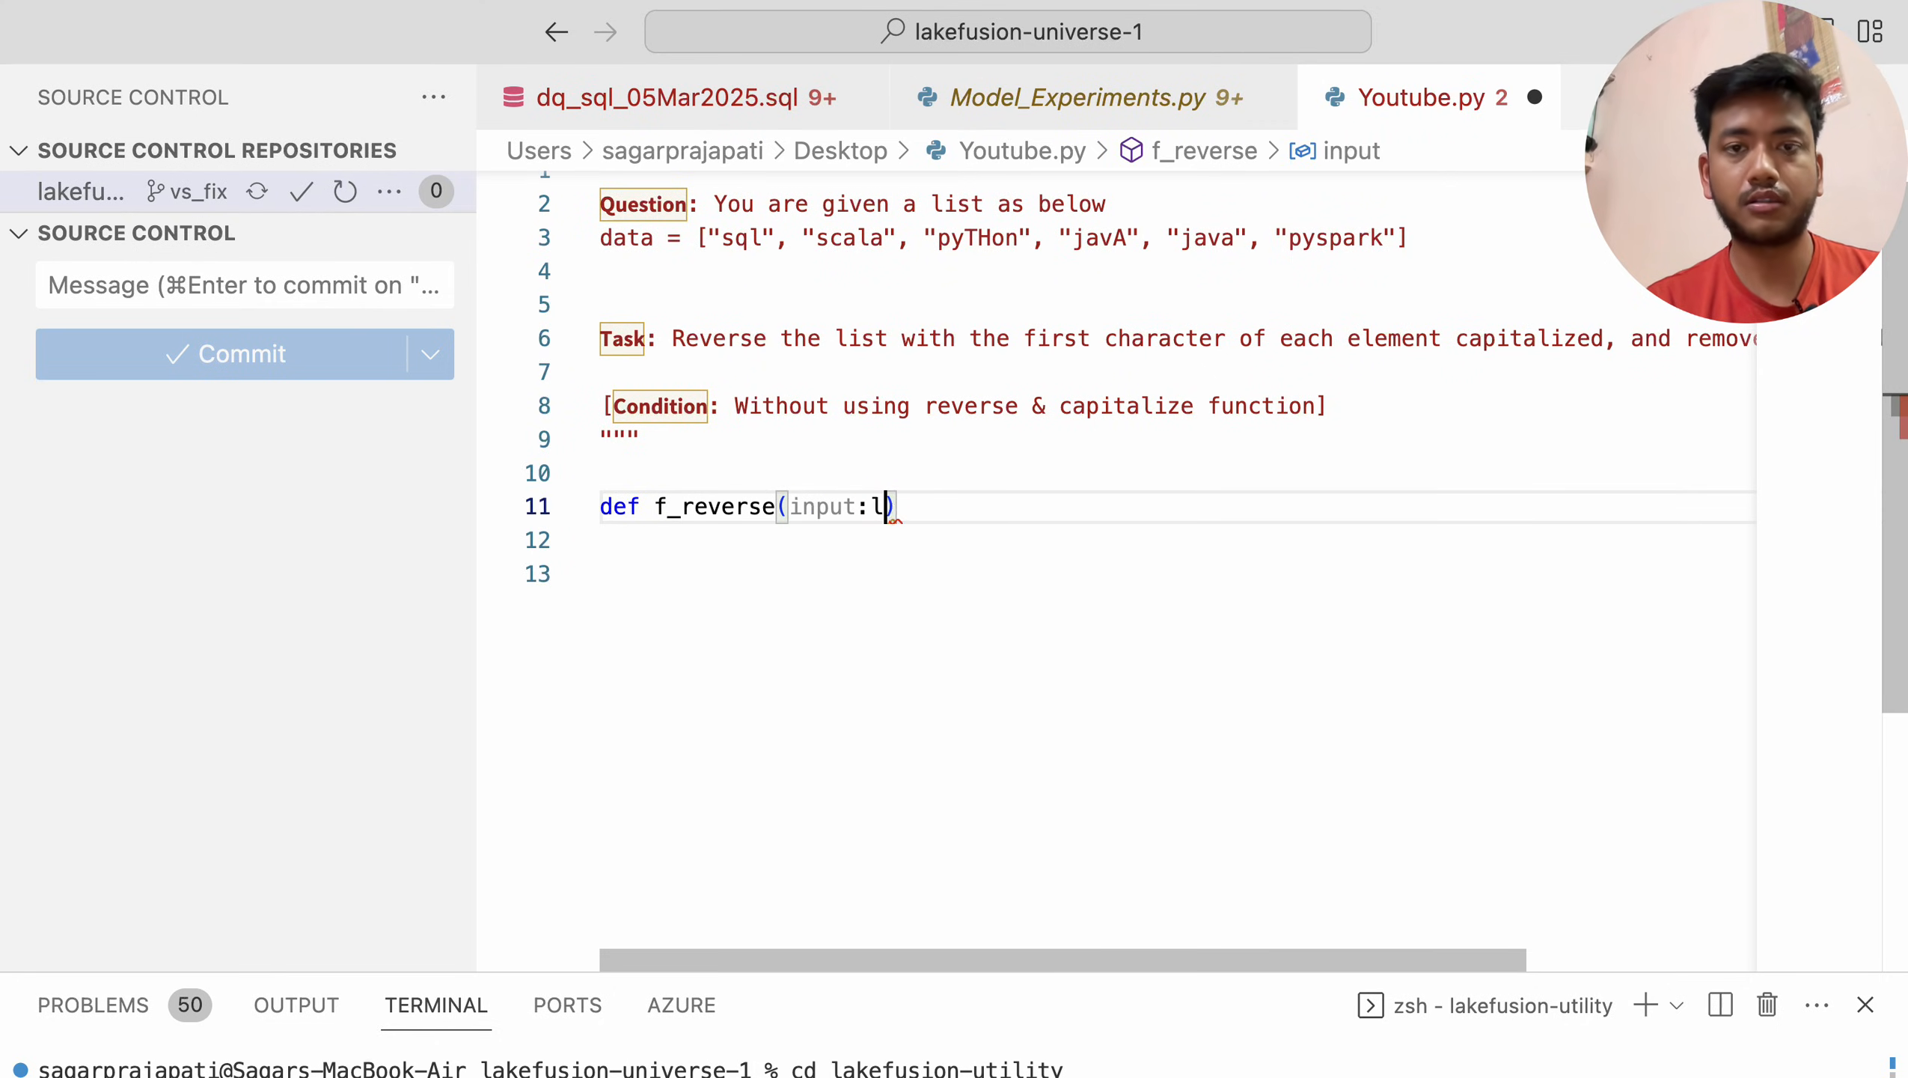
pyautogui.write('ist)->')
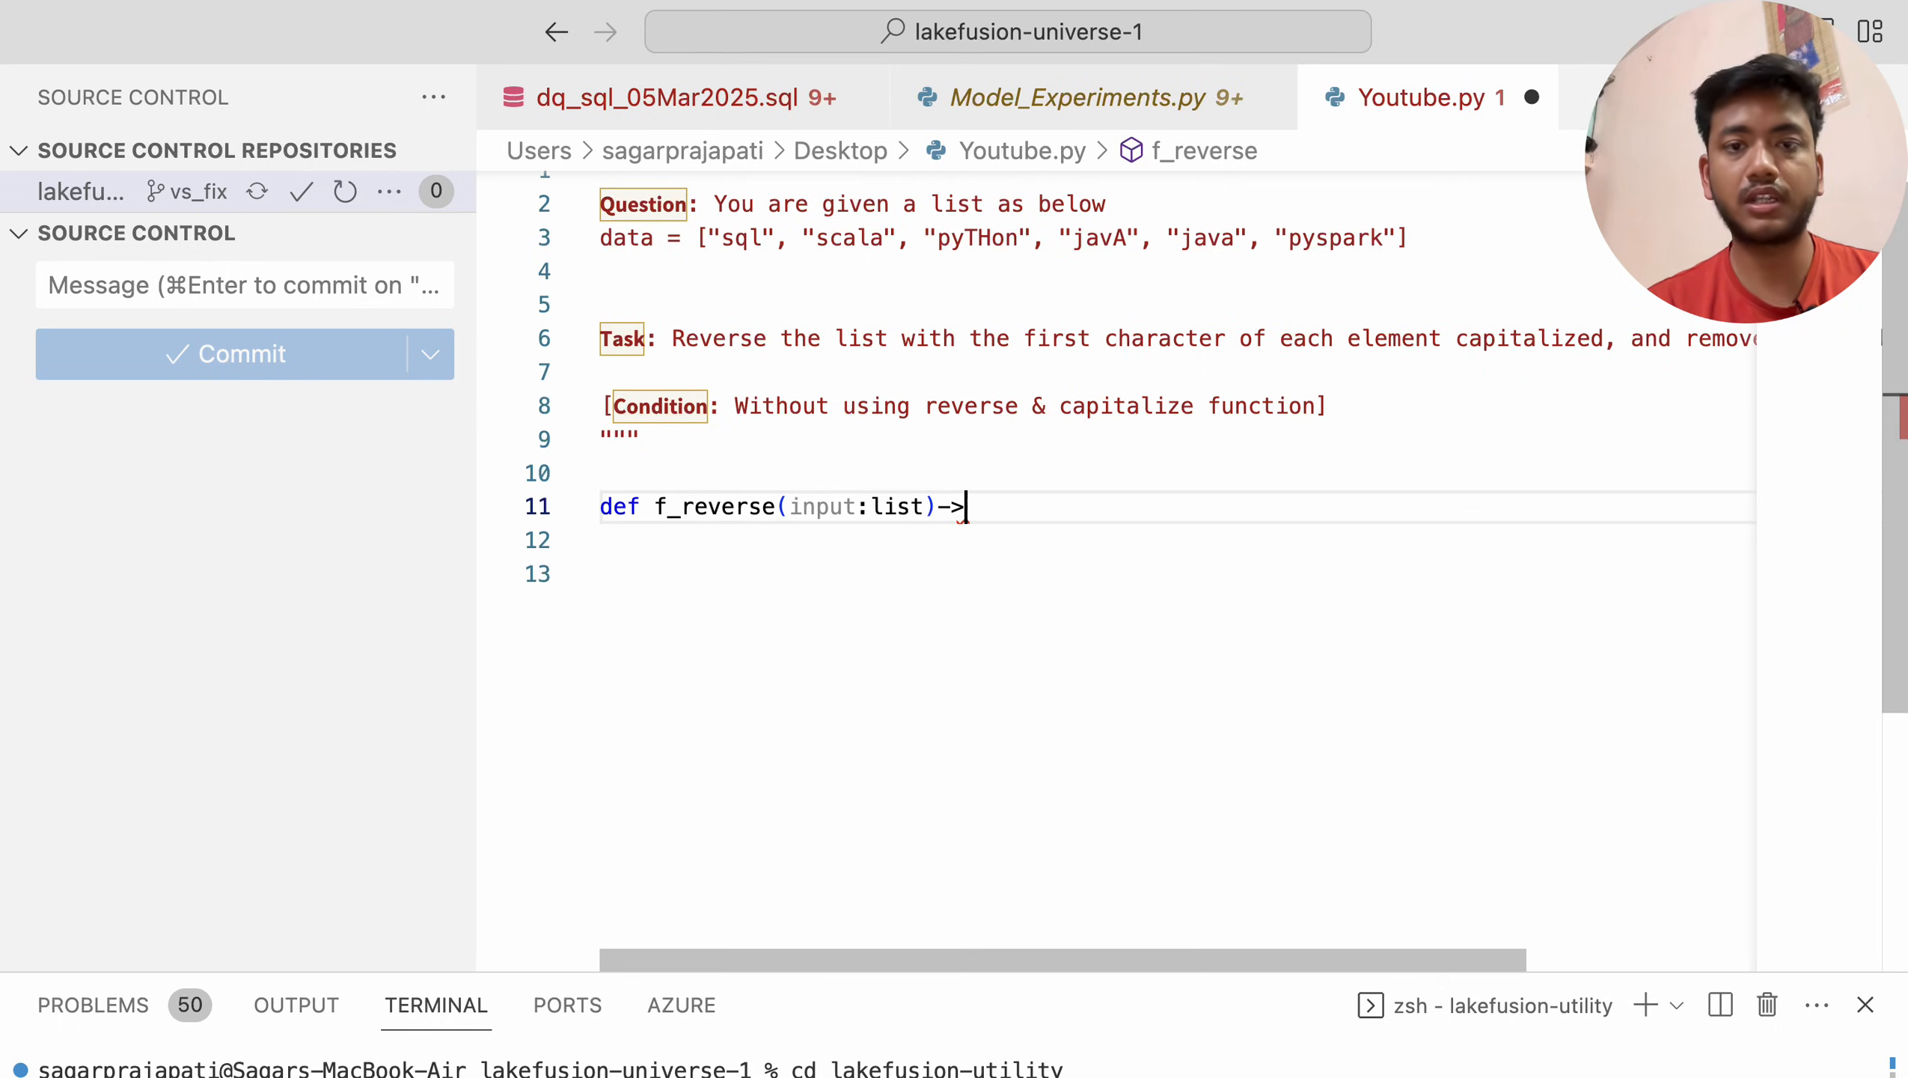
pyautogui.write('list:')
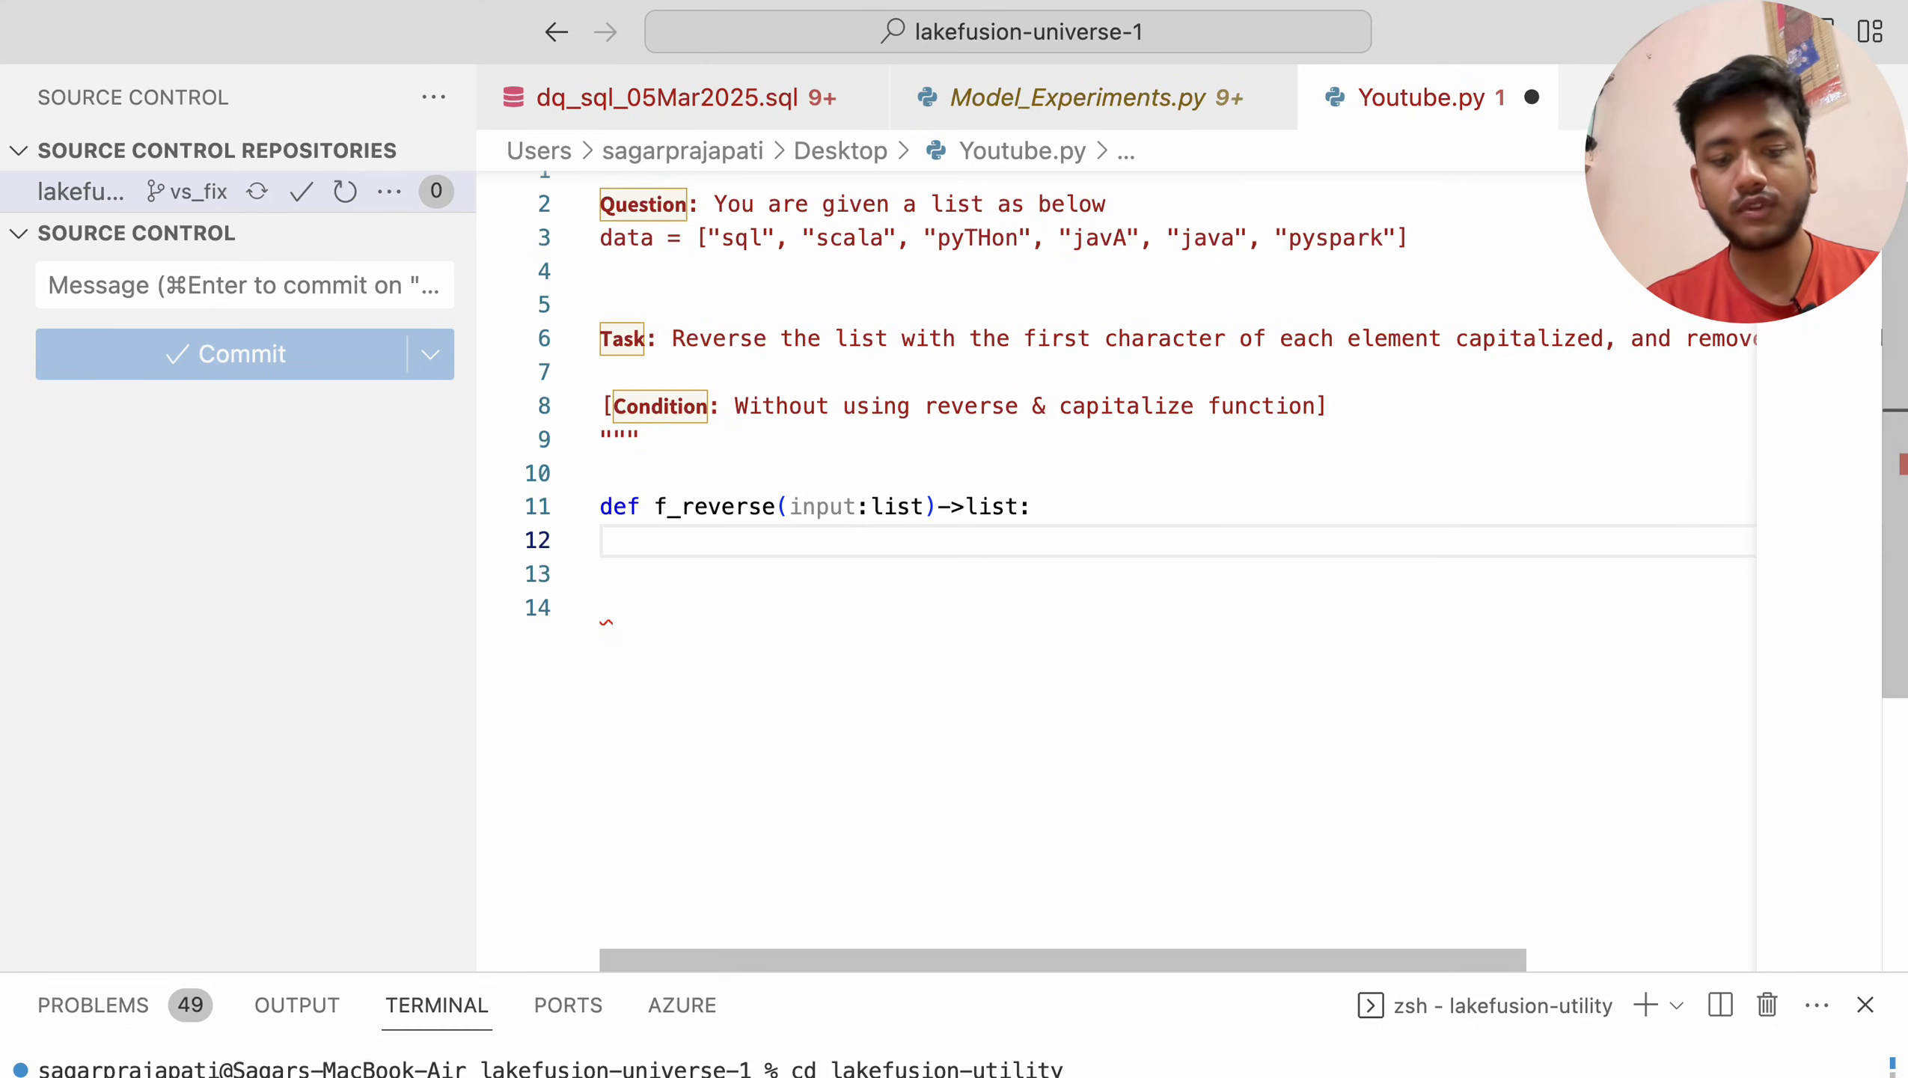
# Initialize empty r_list=[] and c_list=[] inside the function body
pyautogui.write('r_lis')
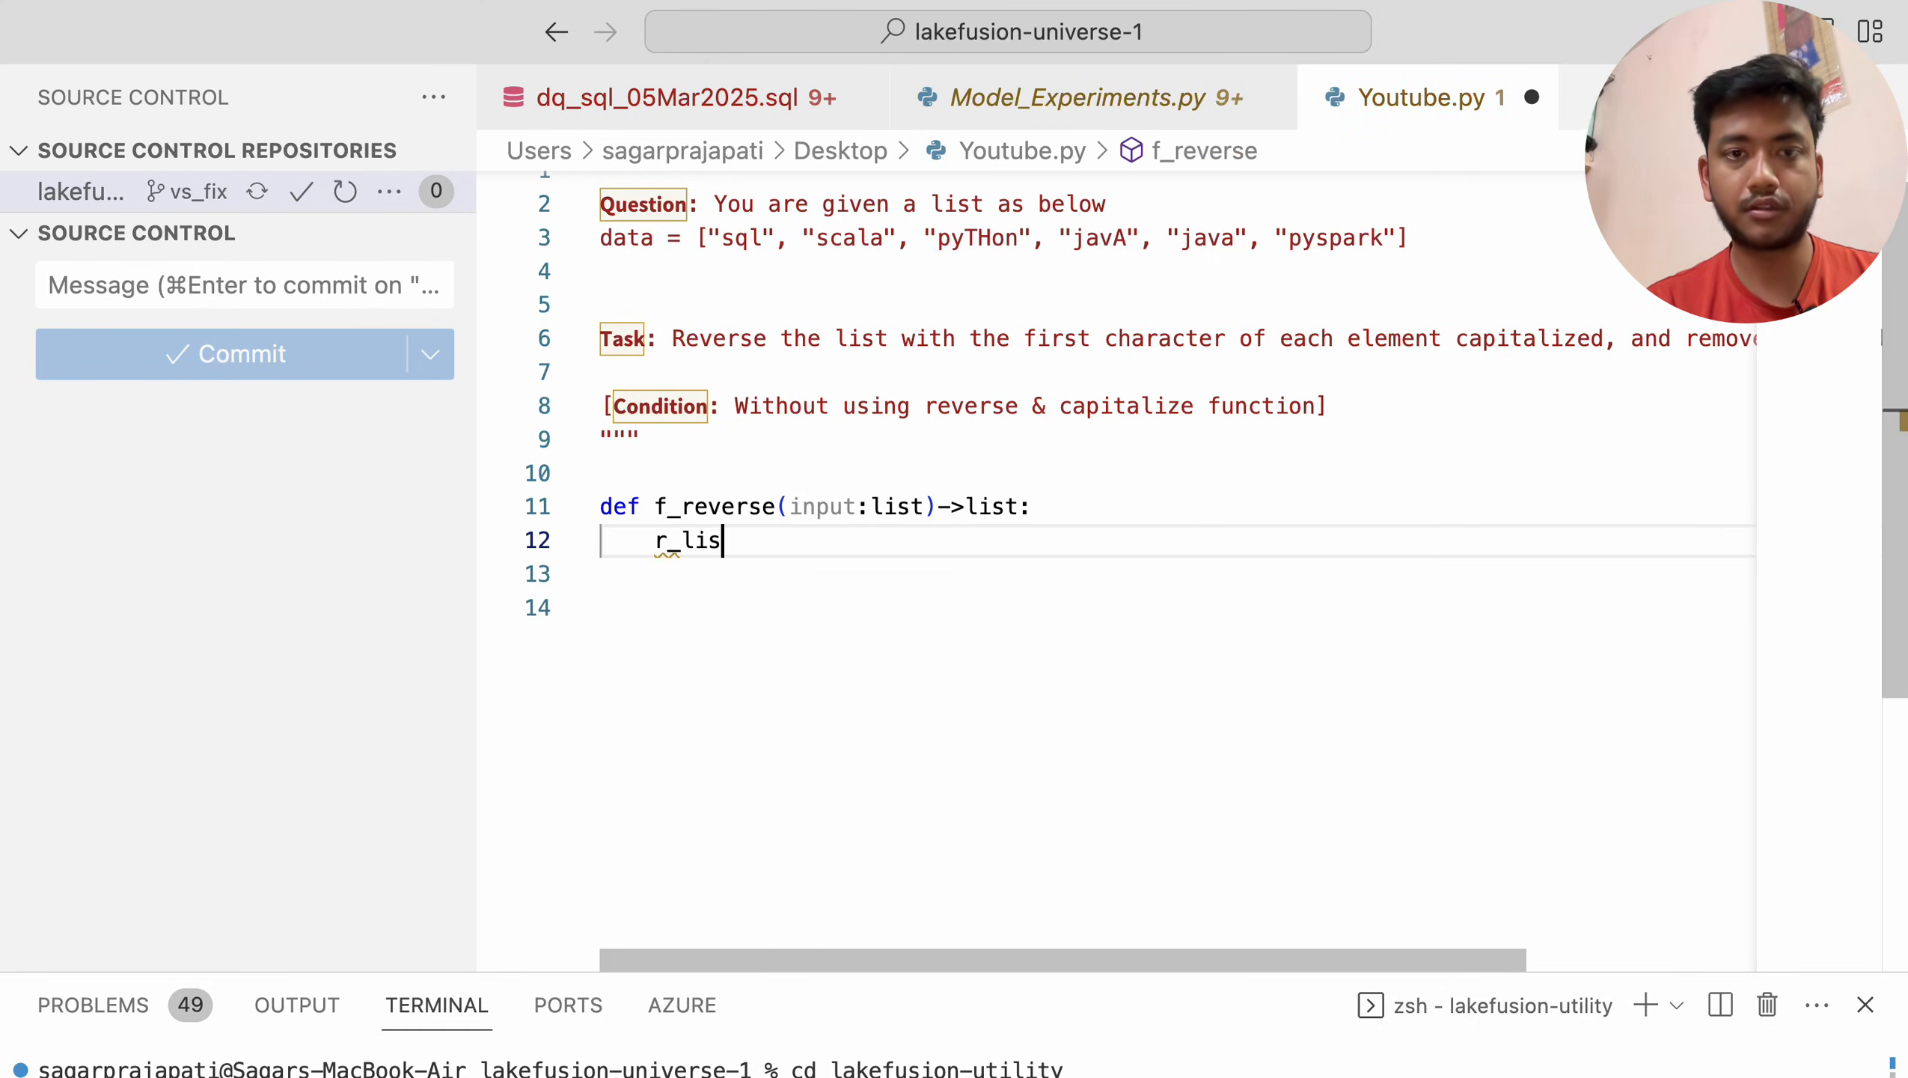
pyautogui.write('t')
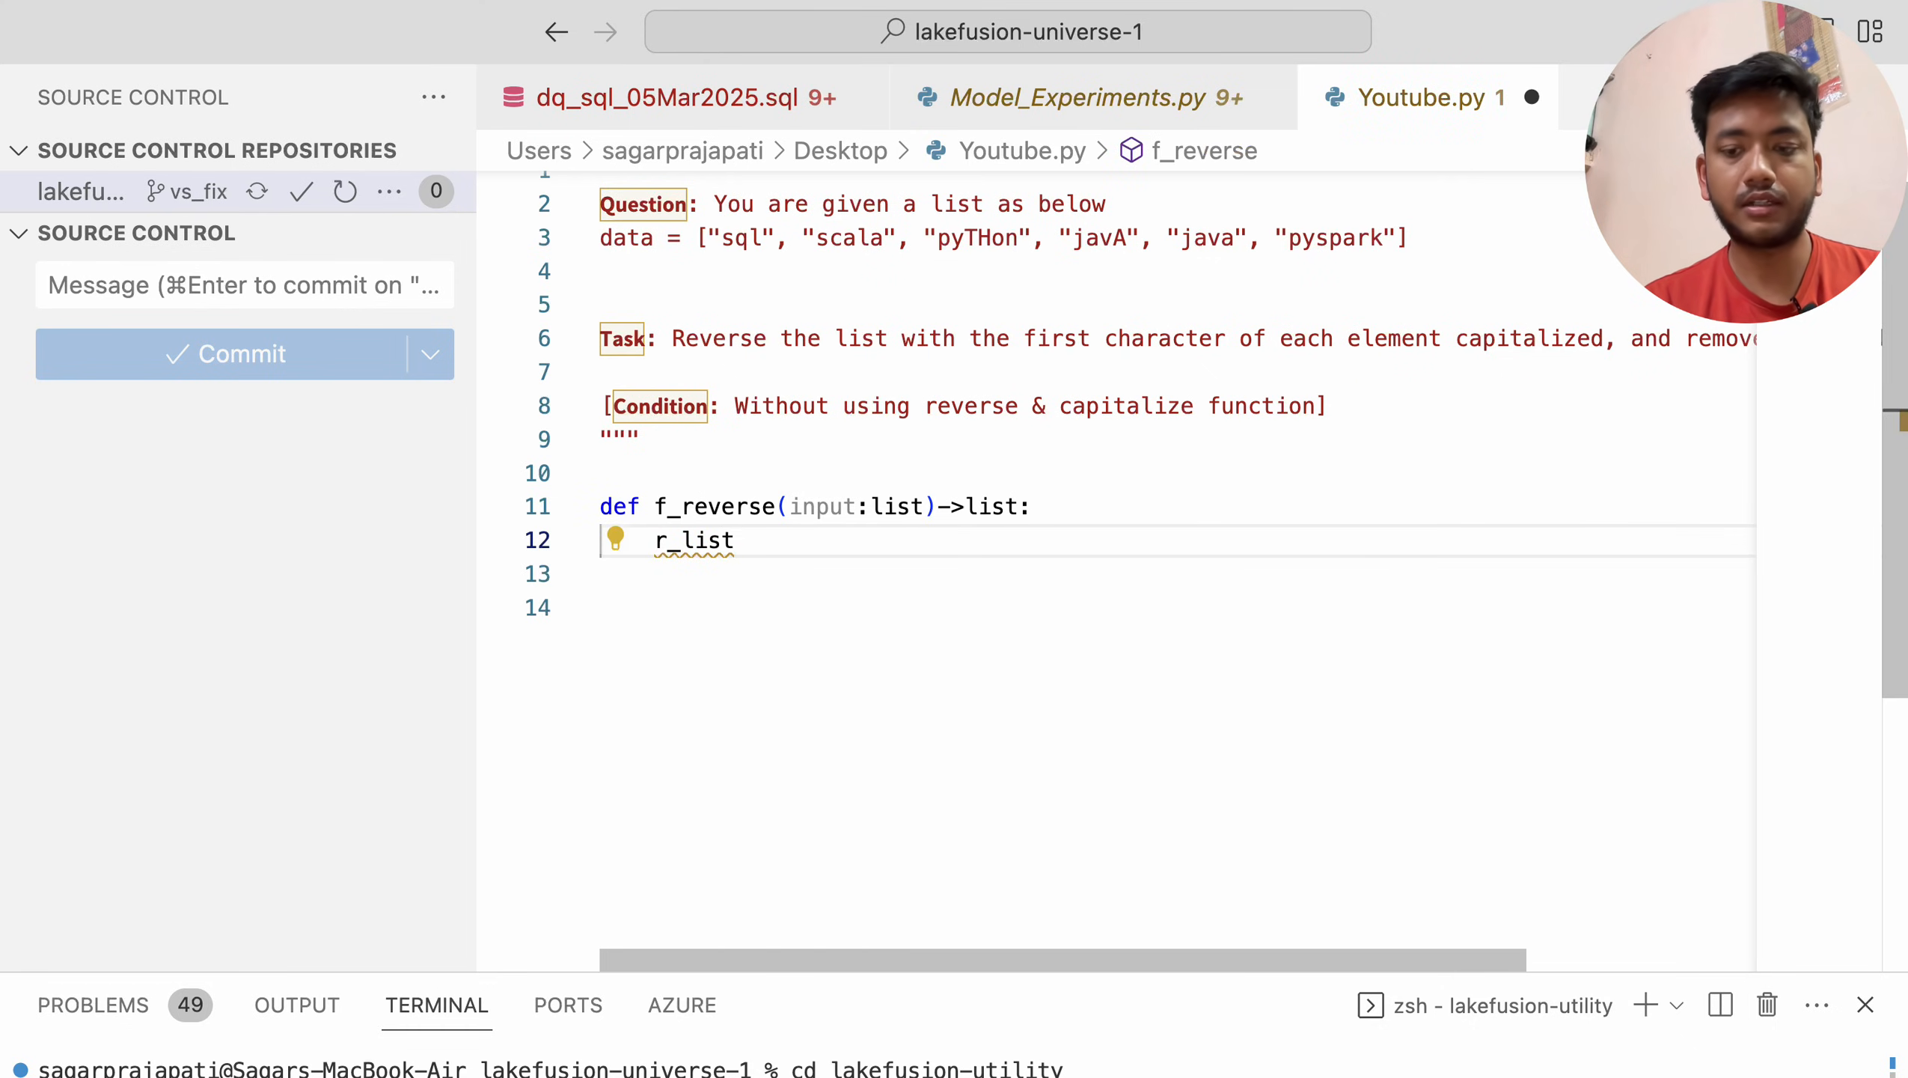
pyautogui.write('=[')
pyautogui.click(1177, 573)
pyautogui.write('c')
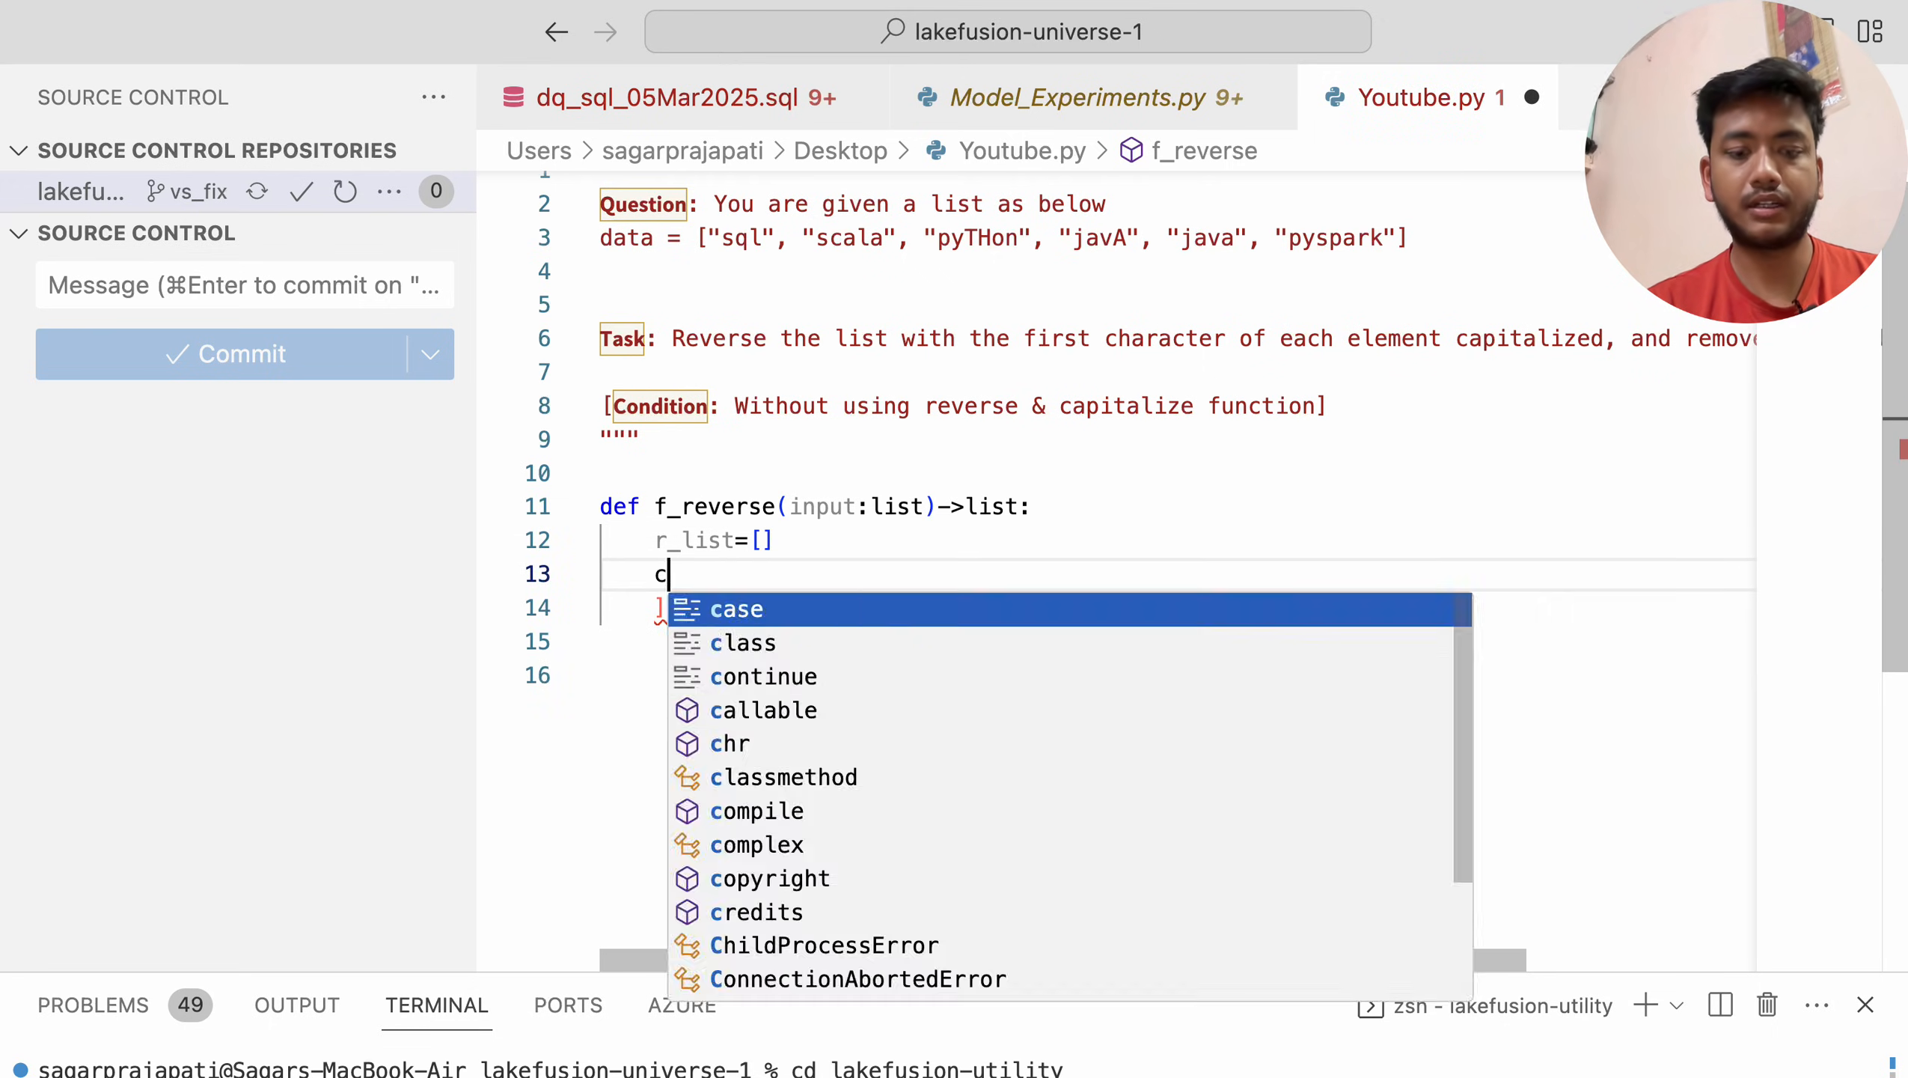
pyautogui.write('_list')
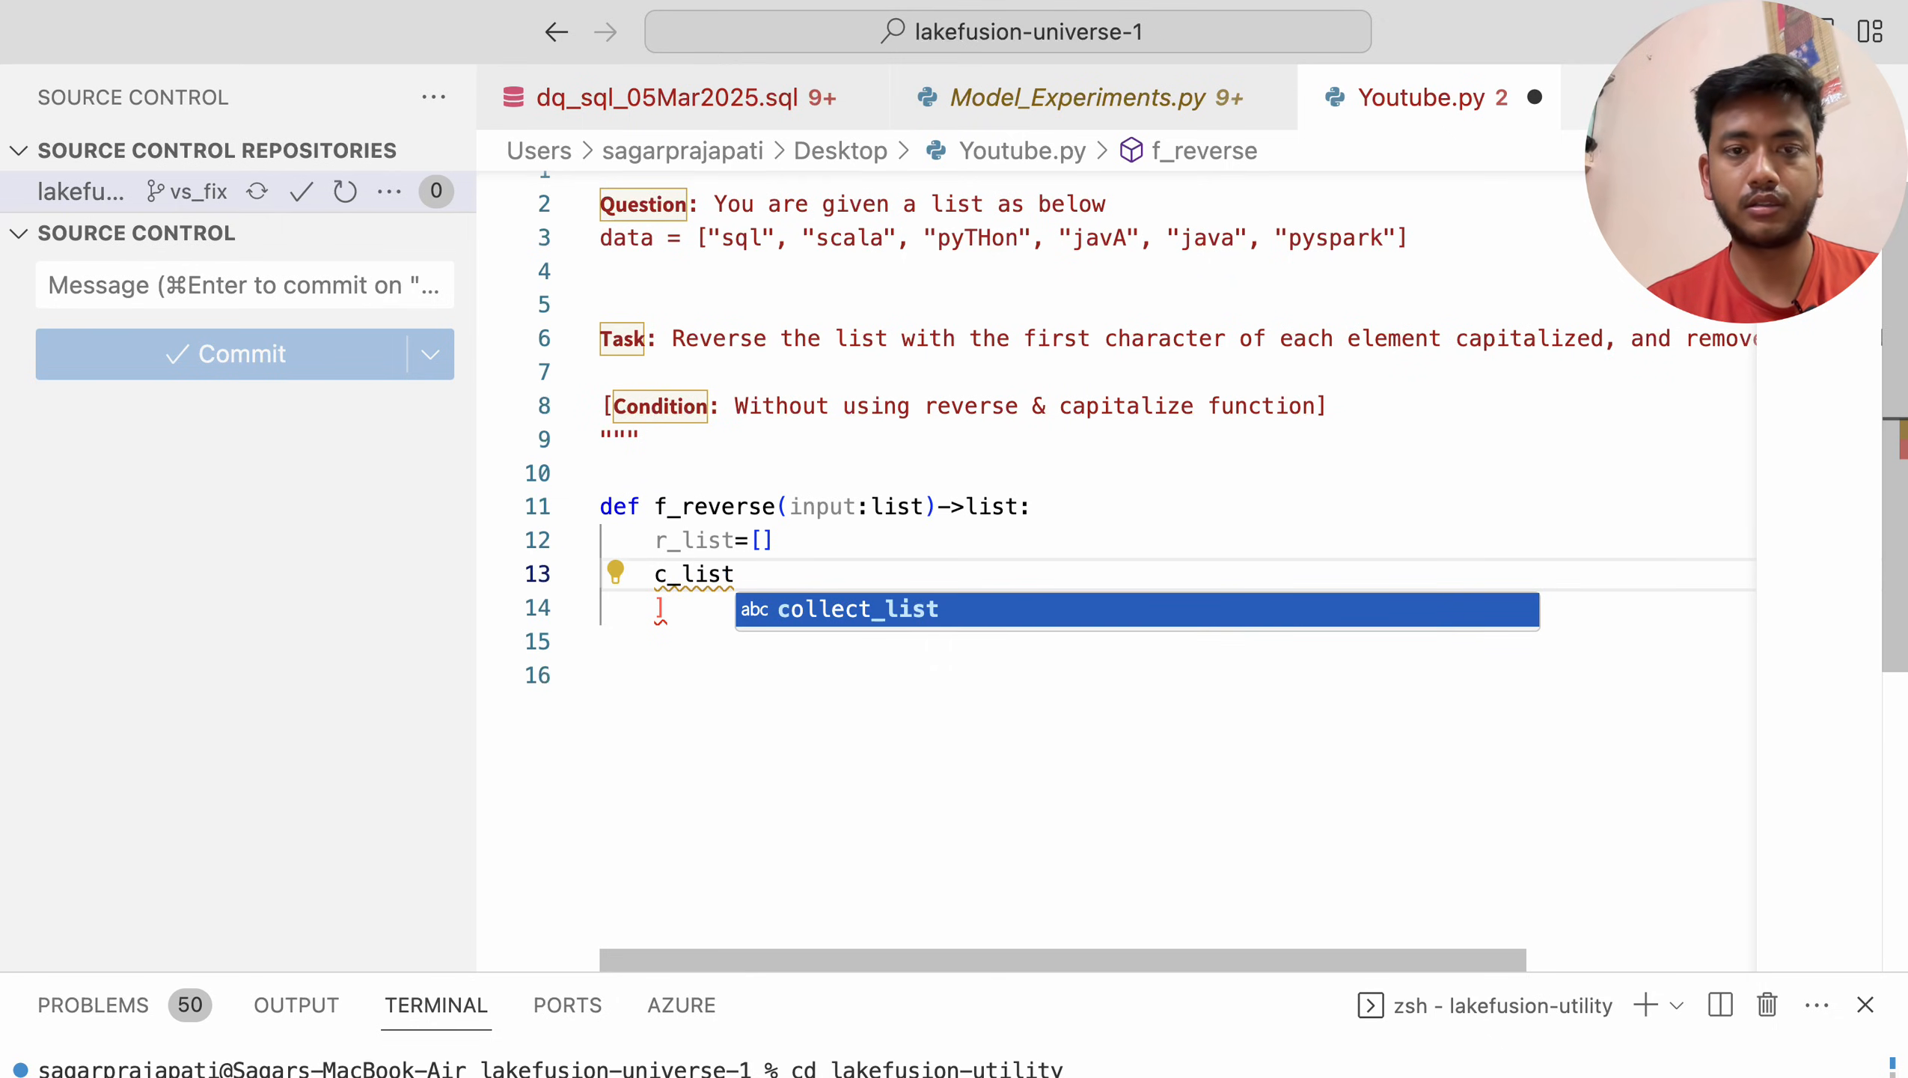
pyautogui.write('=[')
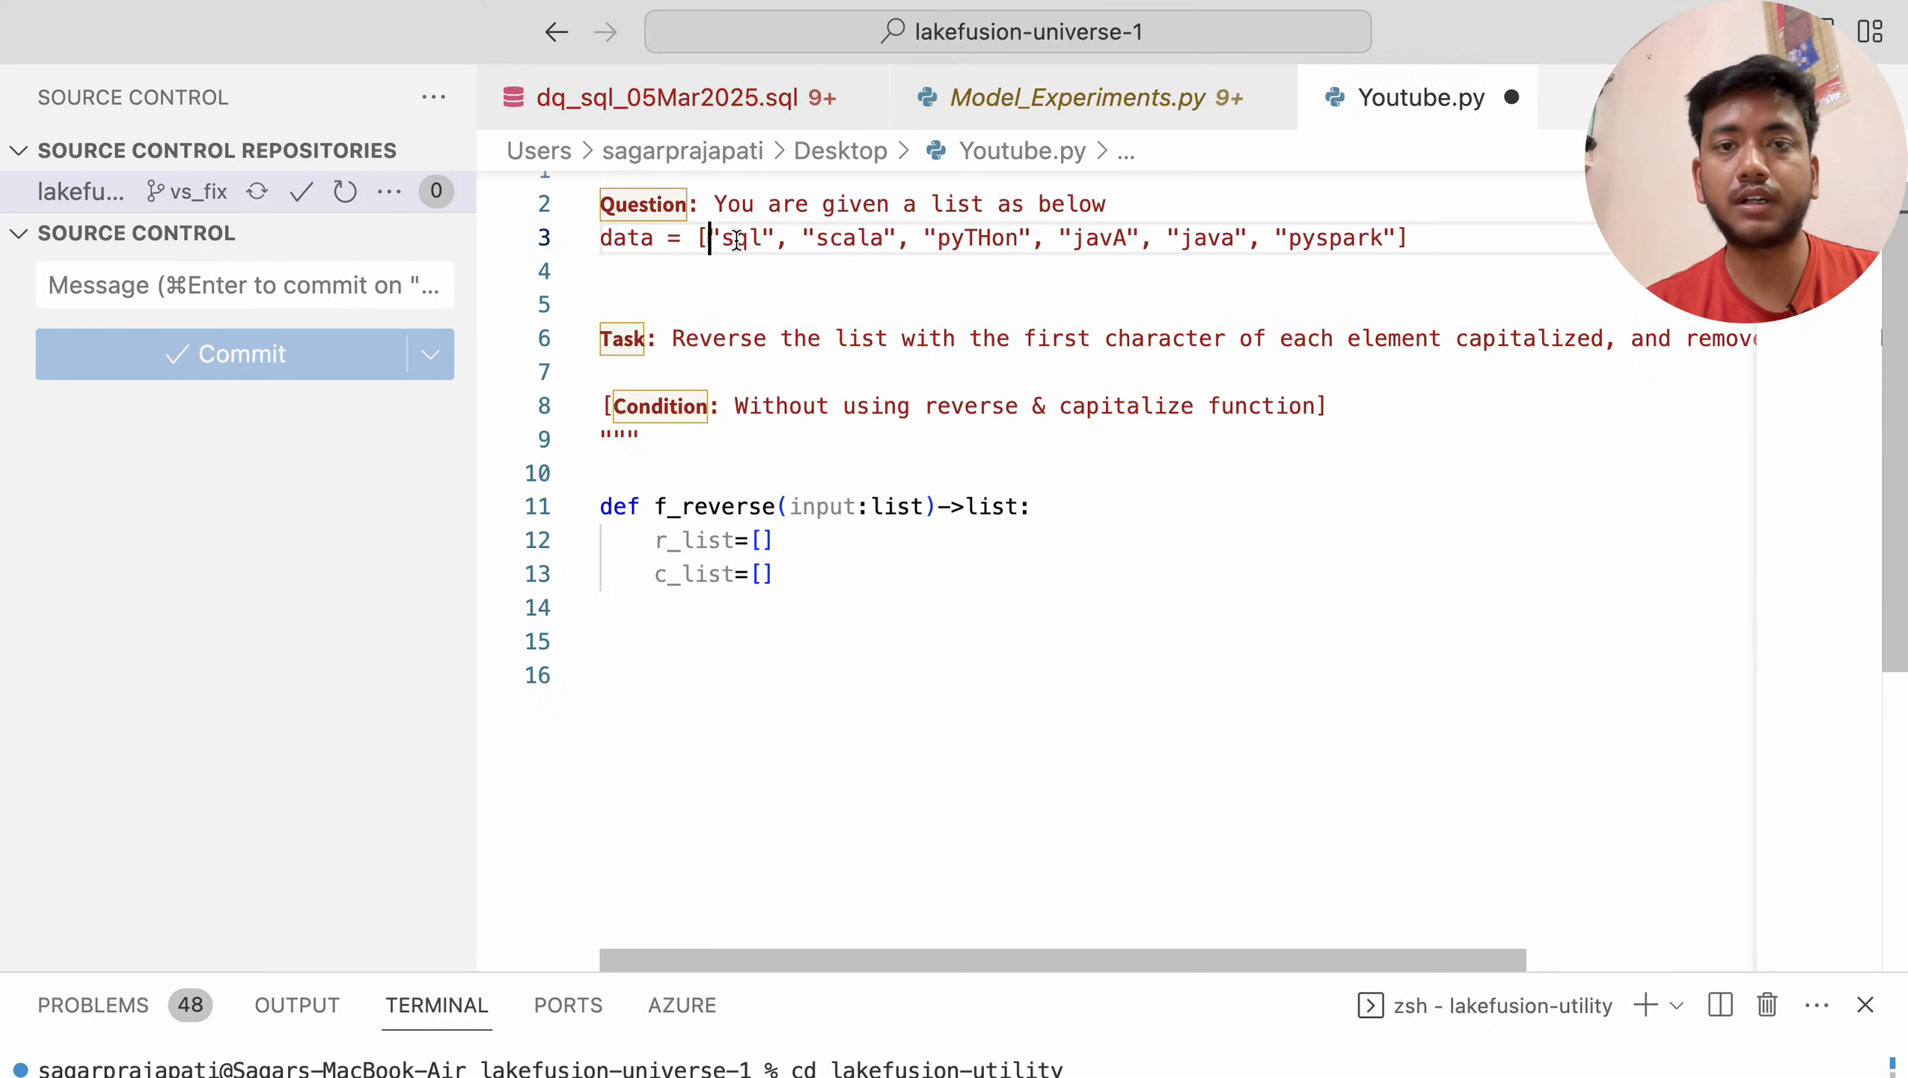
pyautogui.moveTo(713, 238); pyautogui.dragTo(1402, 238)
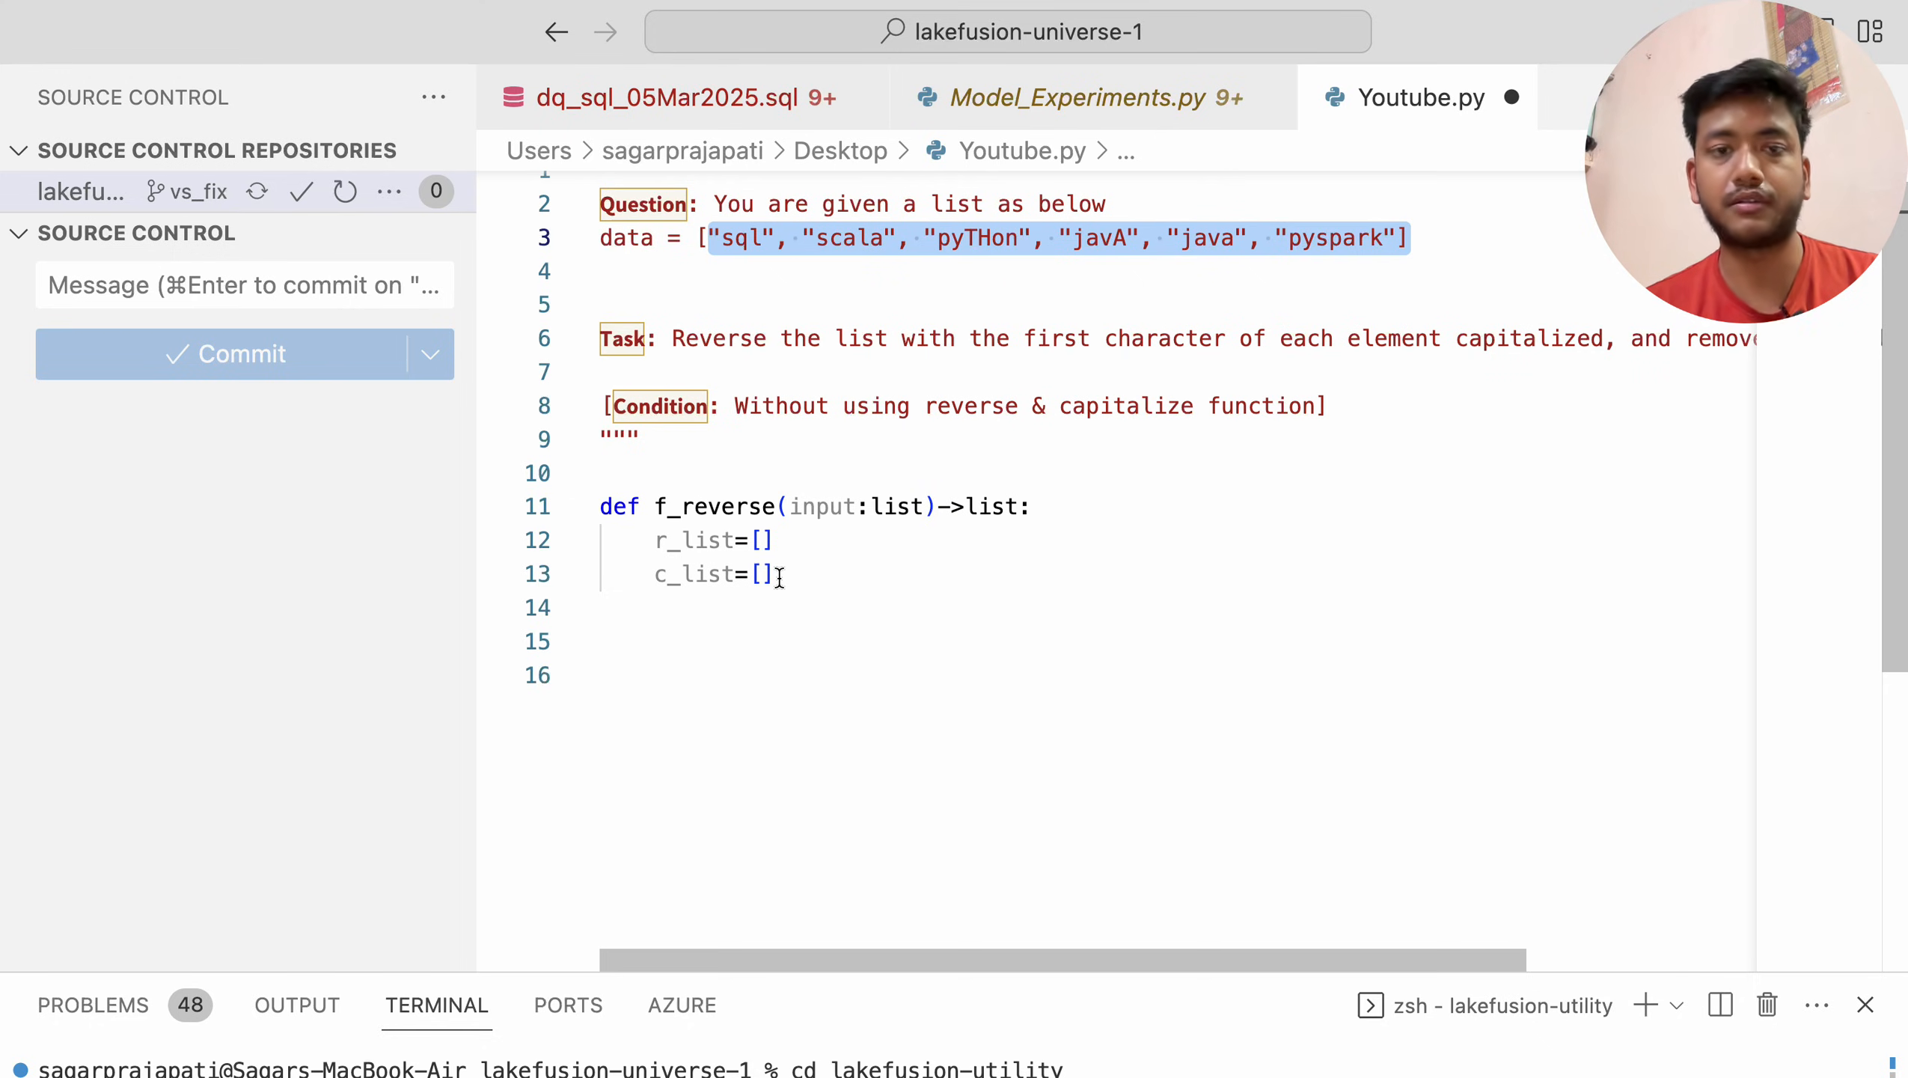
# Add the comprehension input=[i.lower() for i in input] to lowercase every element
pyautogui.write('fo')
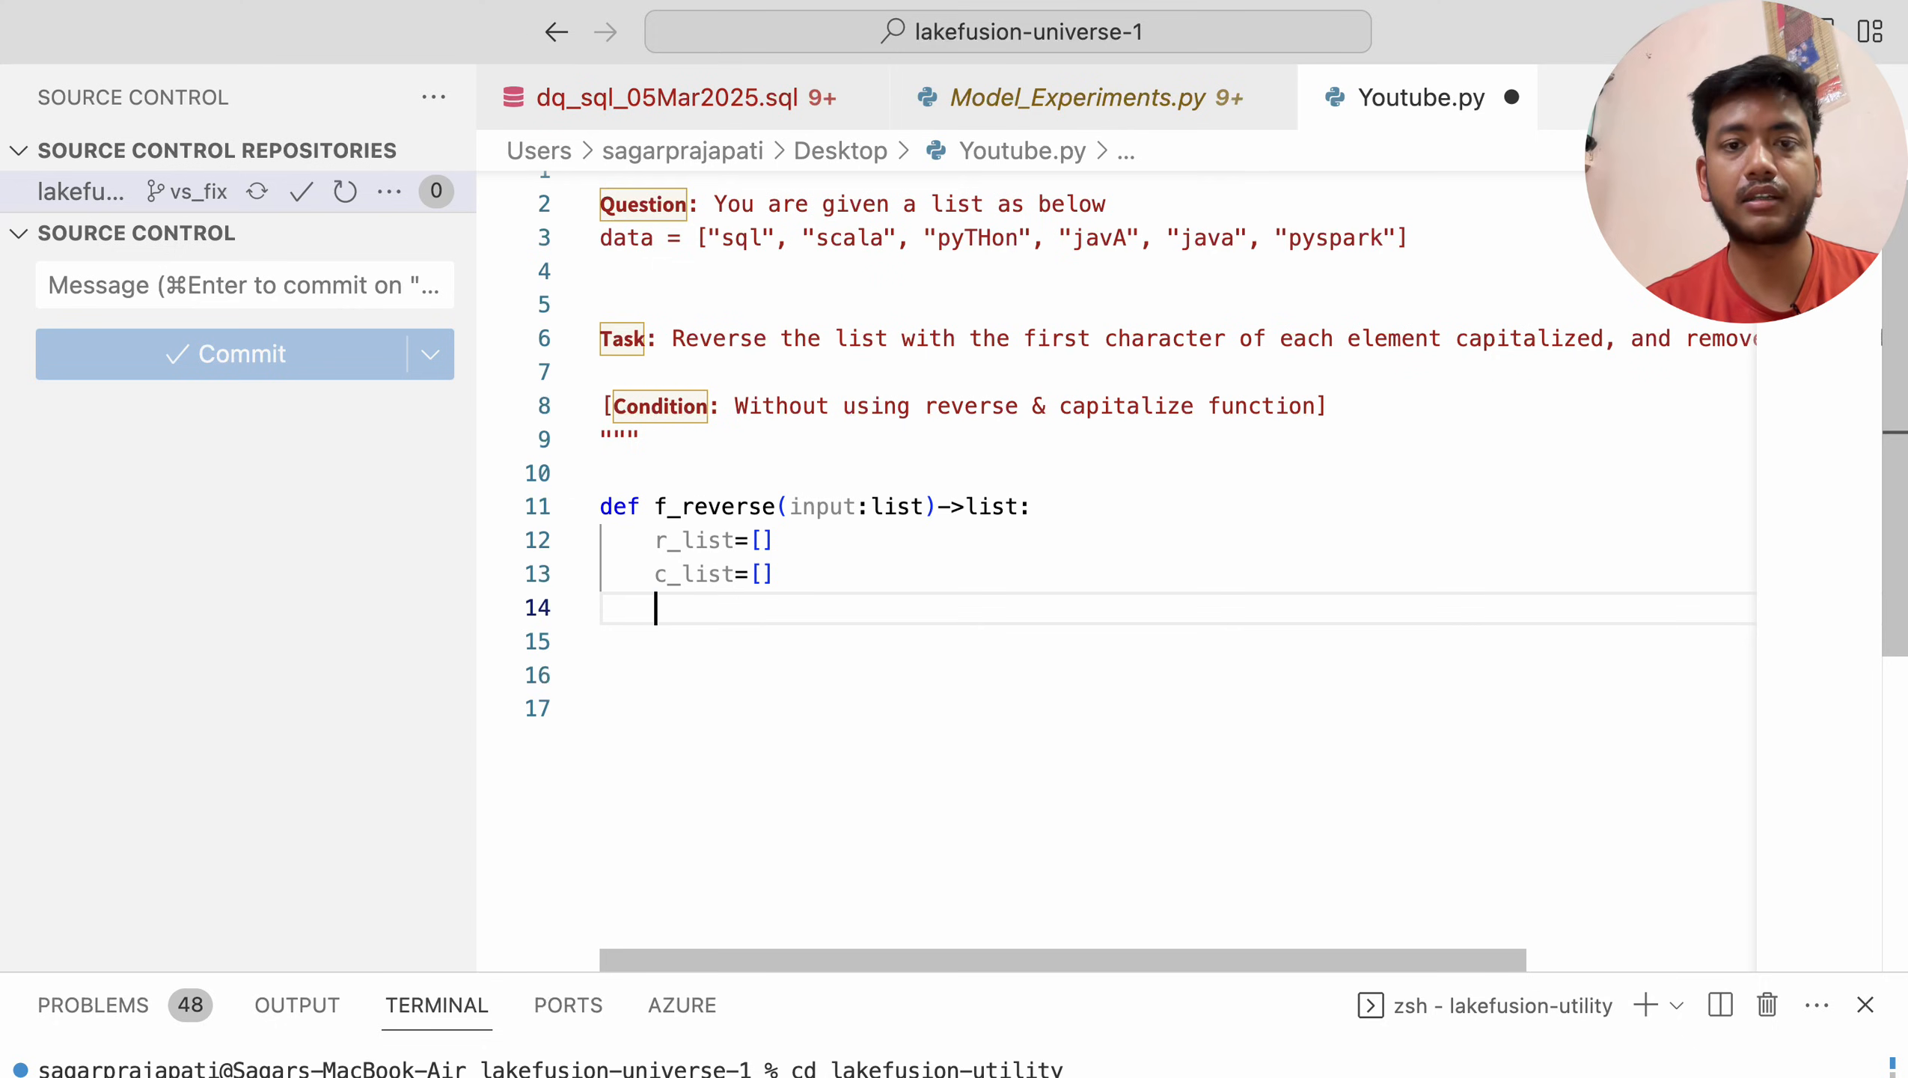
pyautogui.write('input')
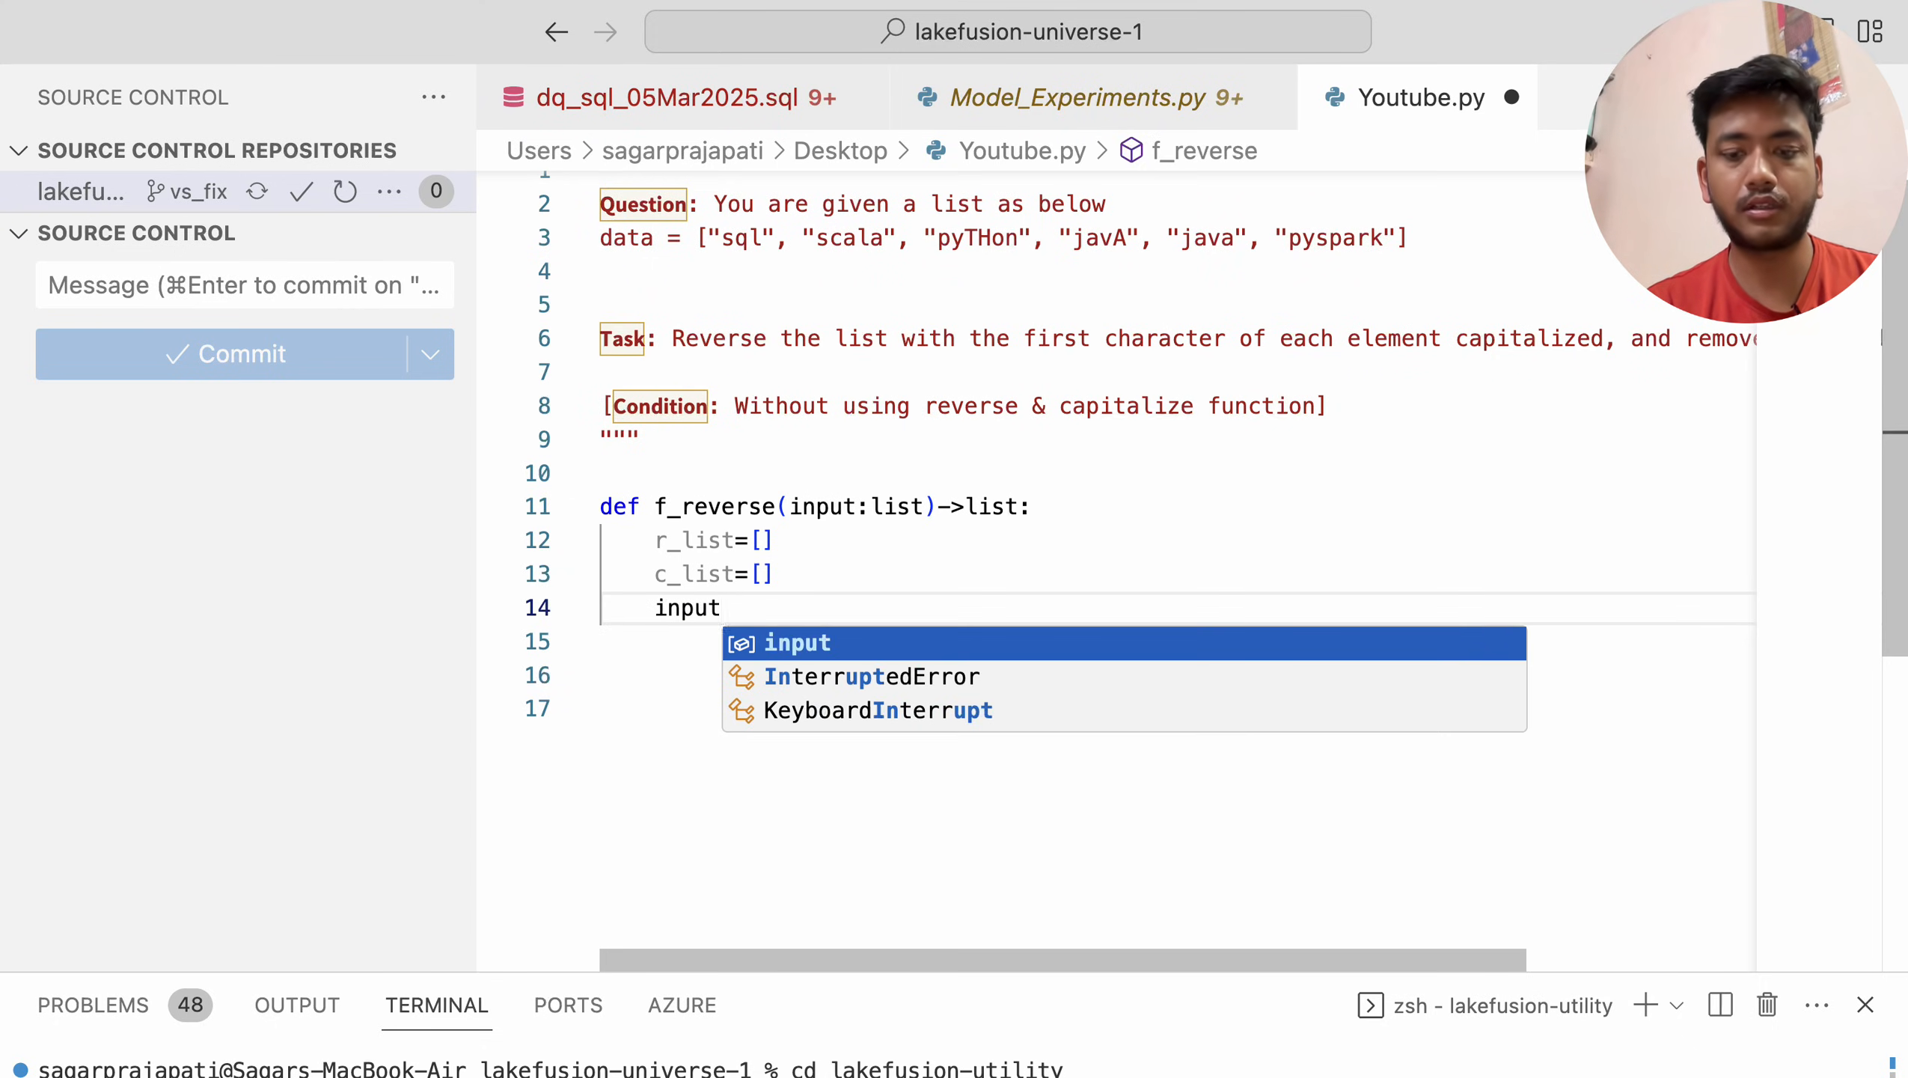
pyautogui.write('=[for')
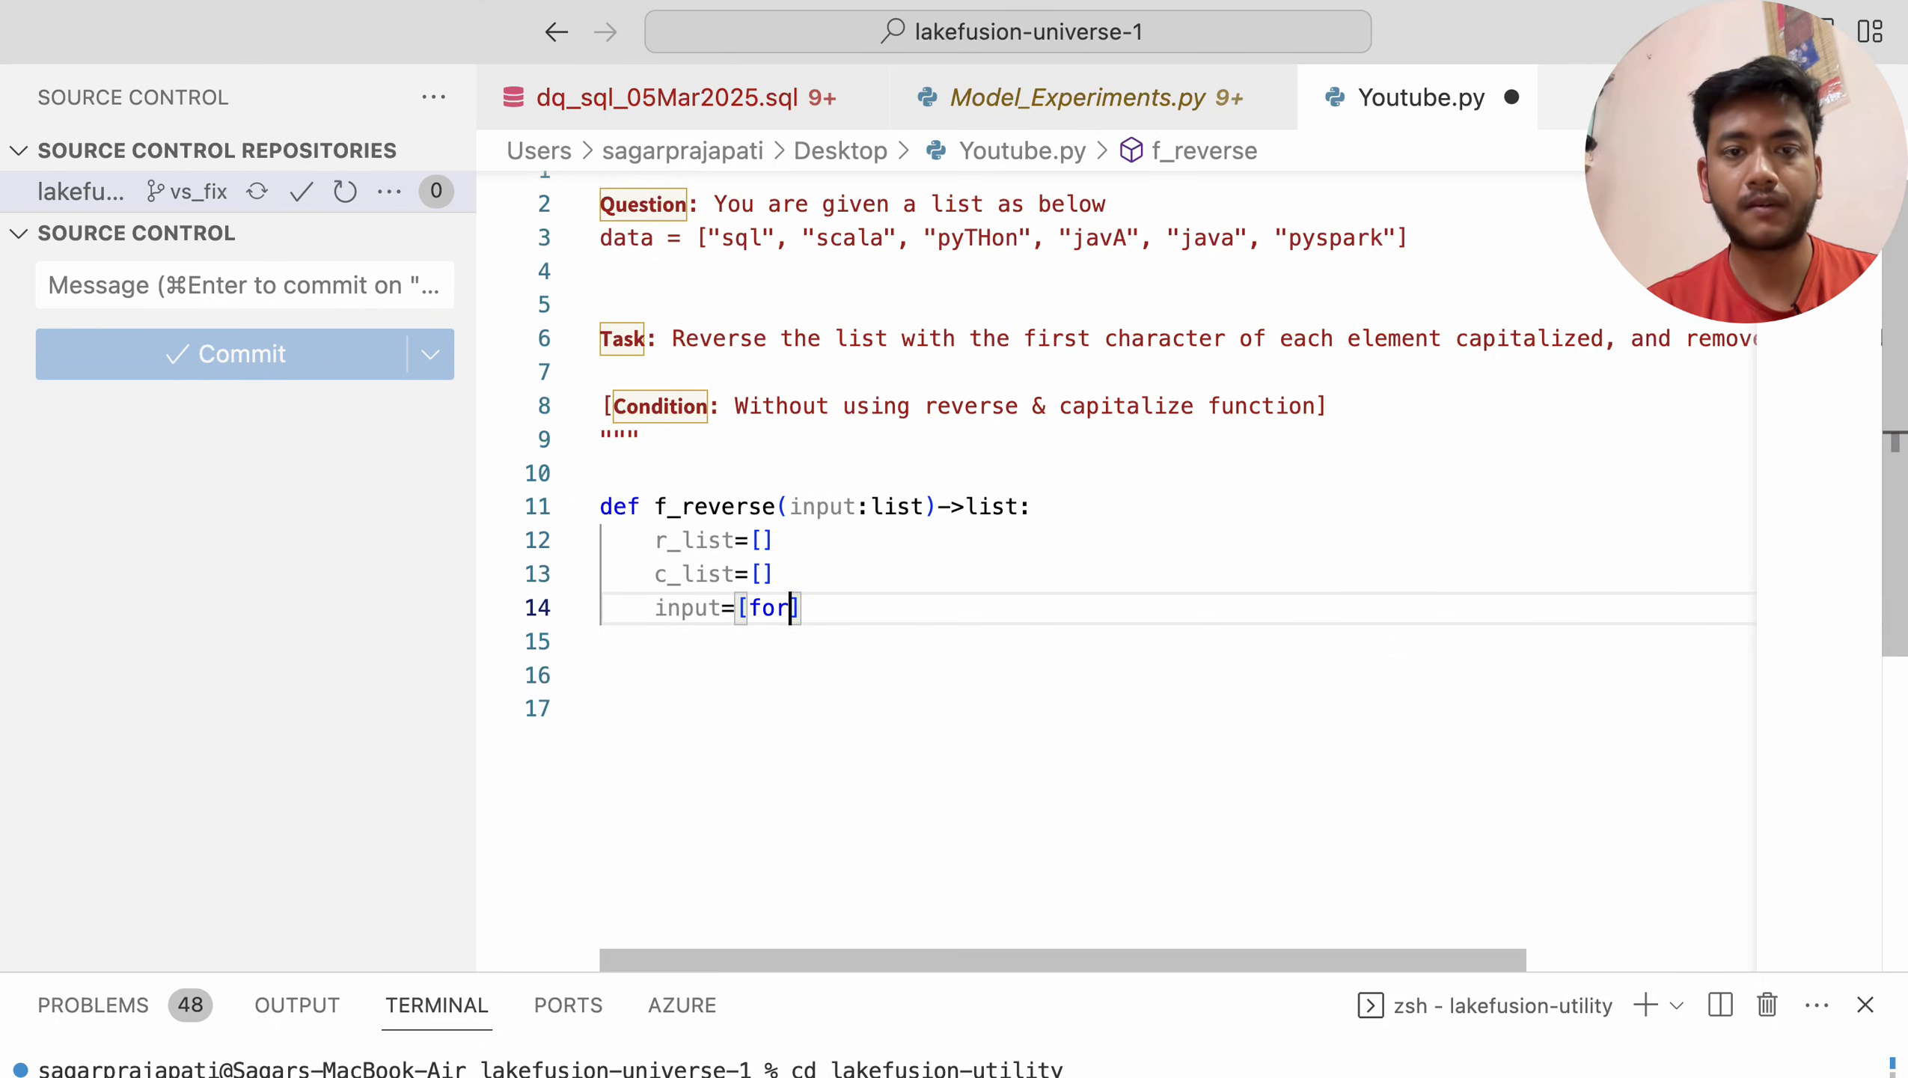
pyautogui.write('i in in')
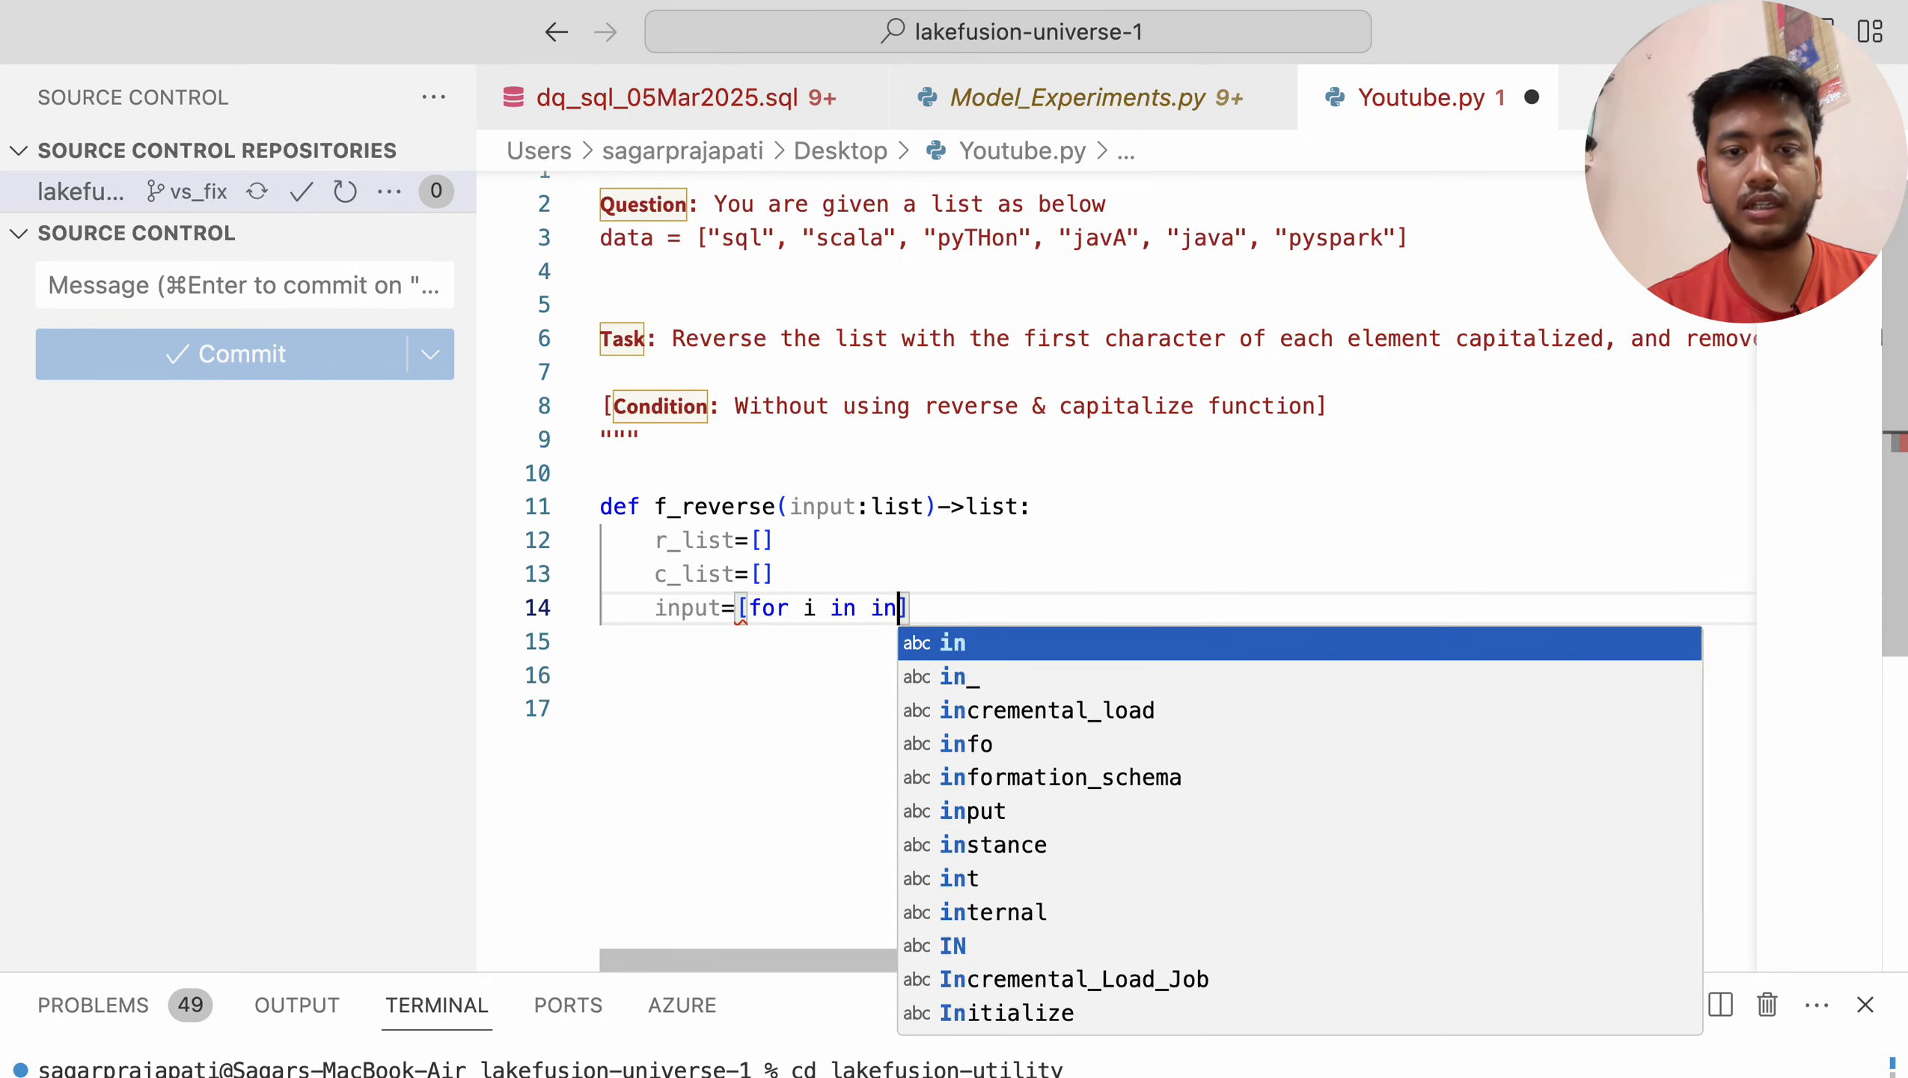
pyautogui.write('put')
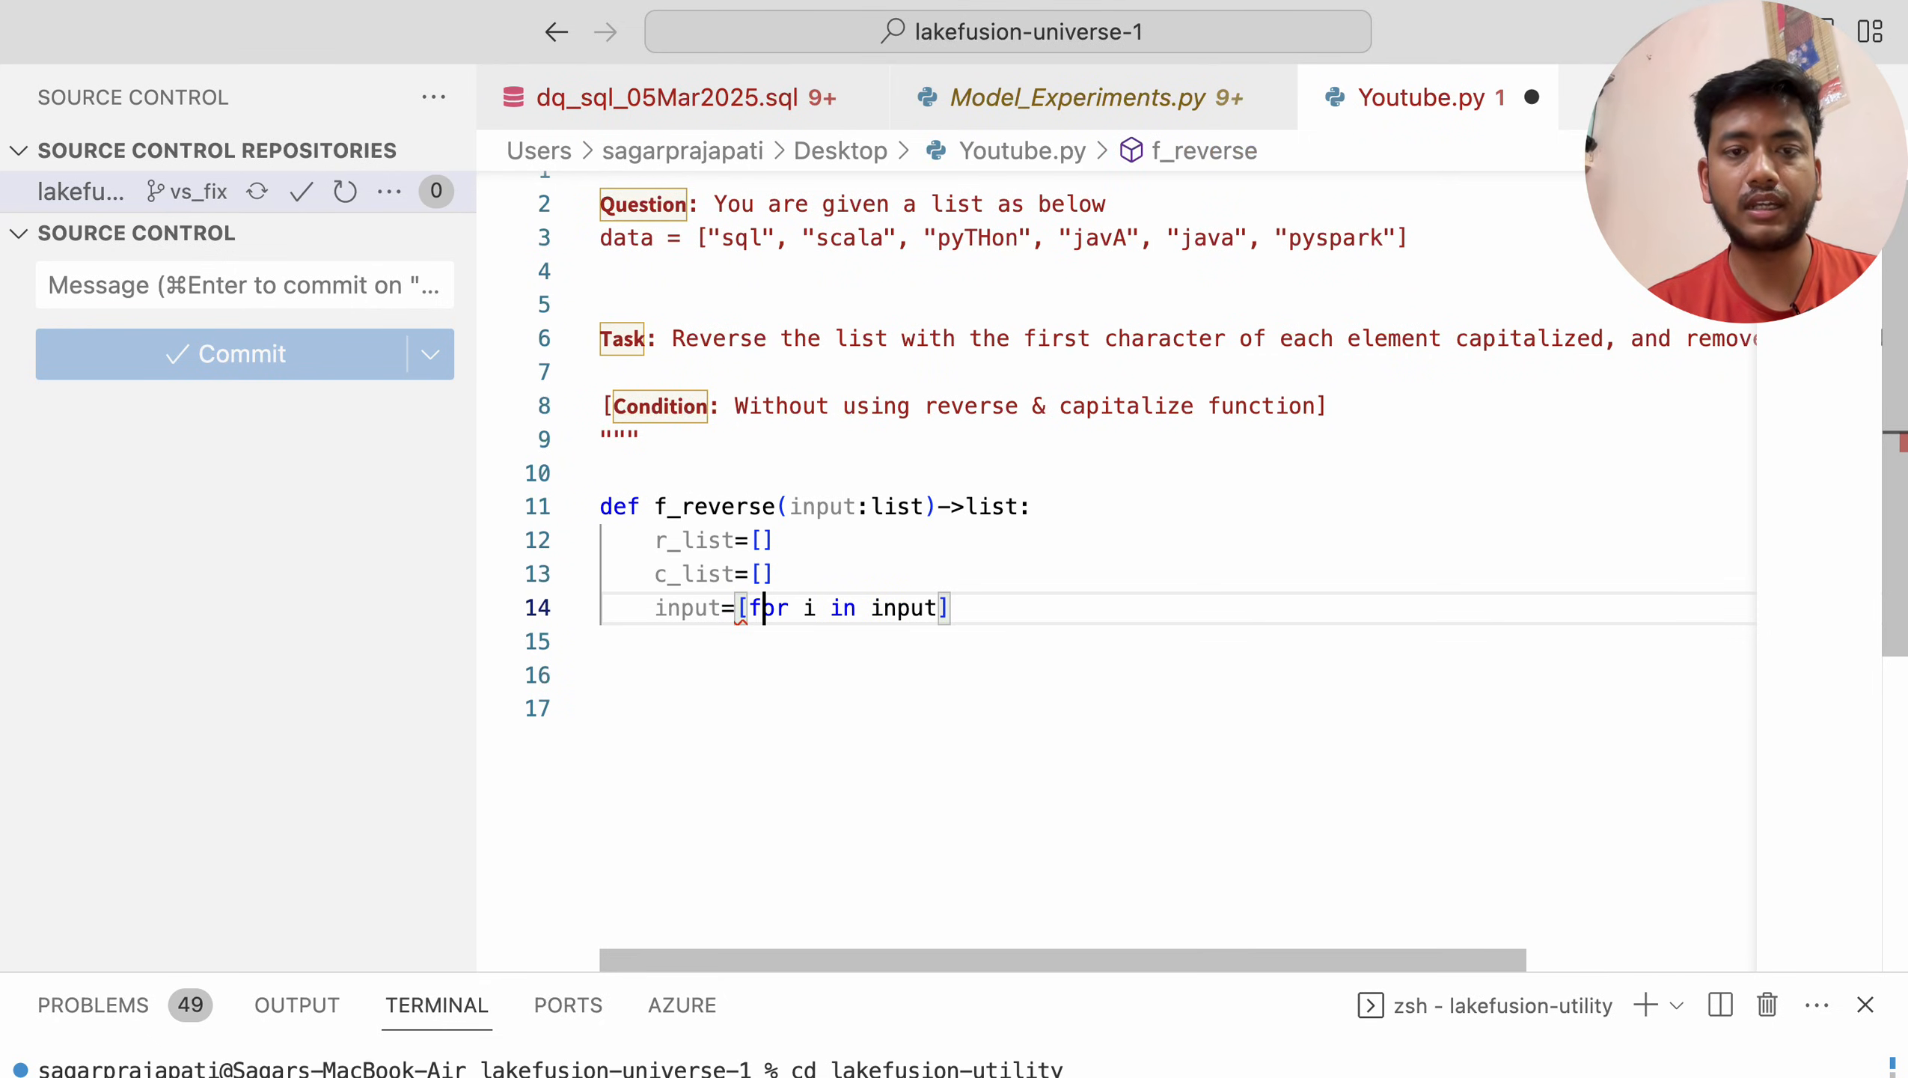
pyautogui.write('i.lowe')
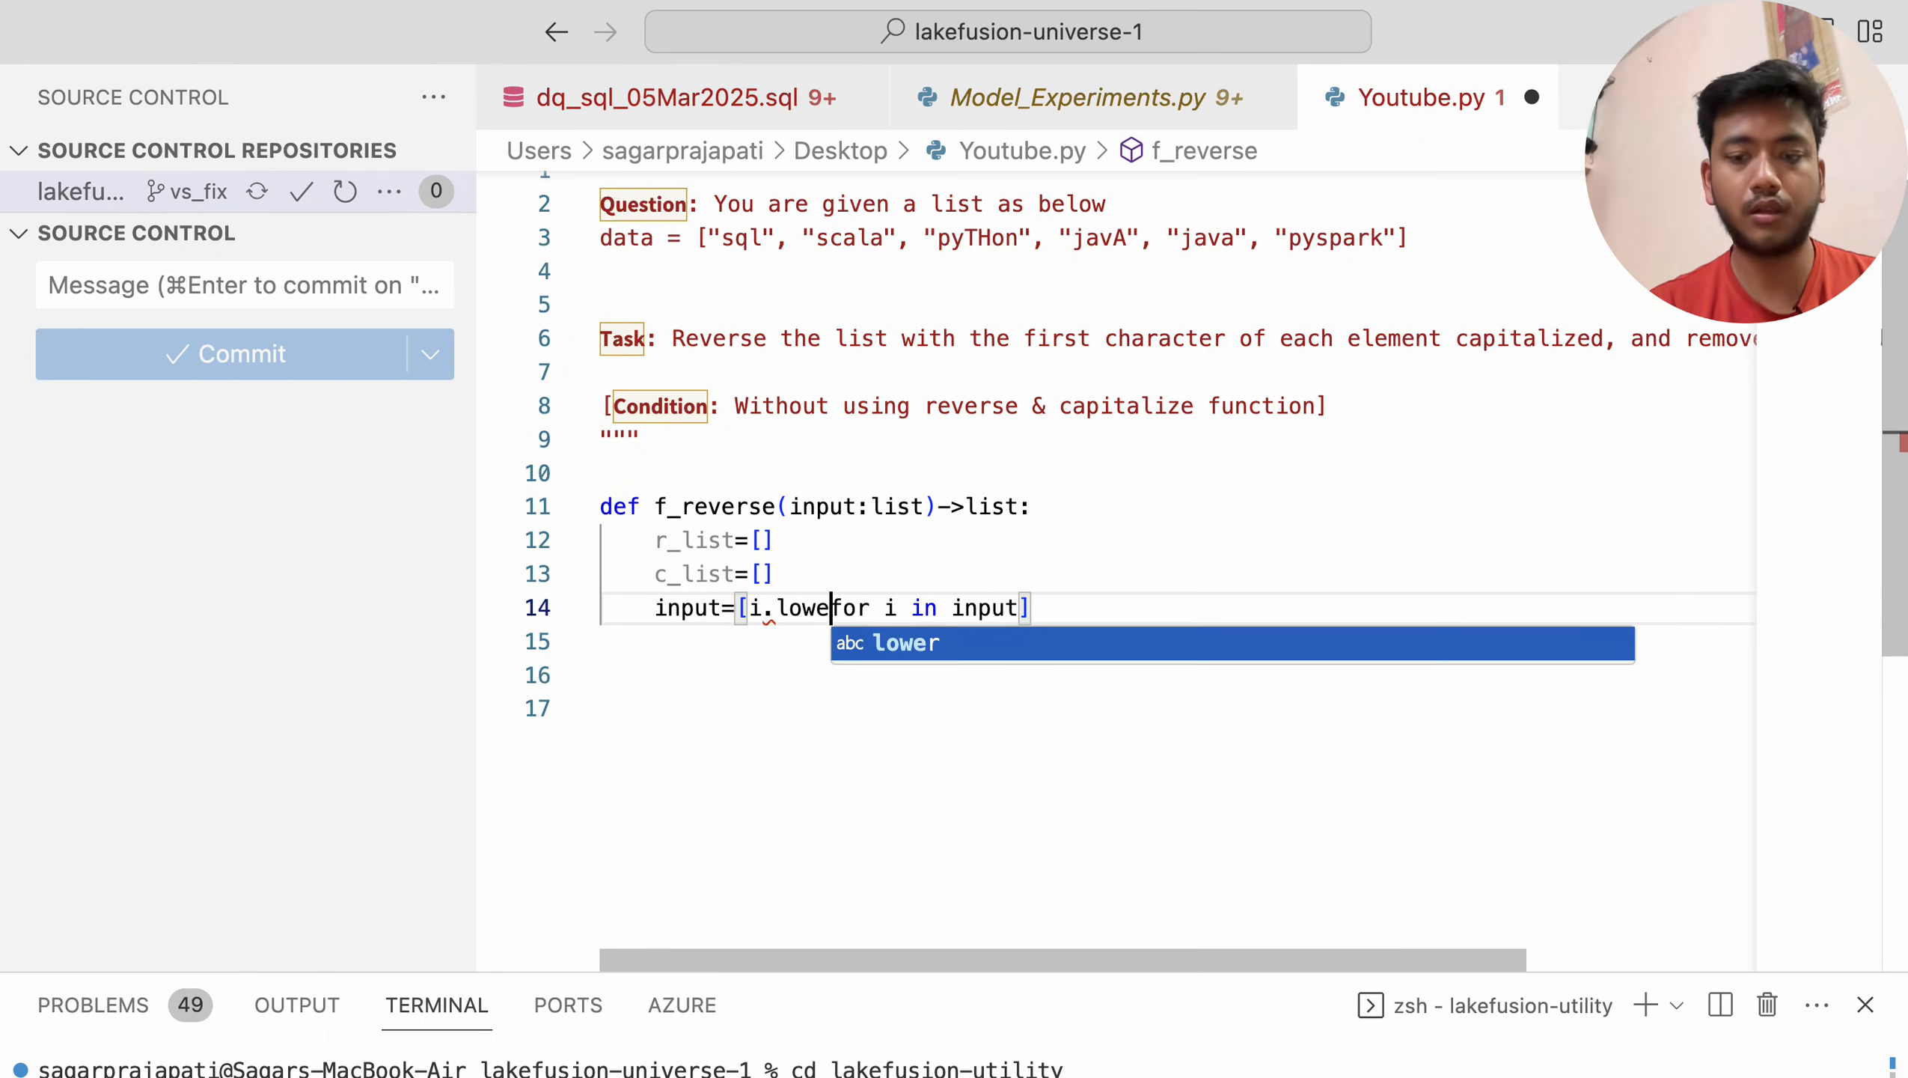
pyautogui.press('Tab')
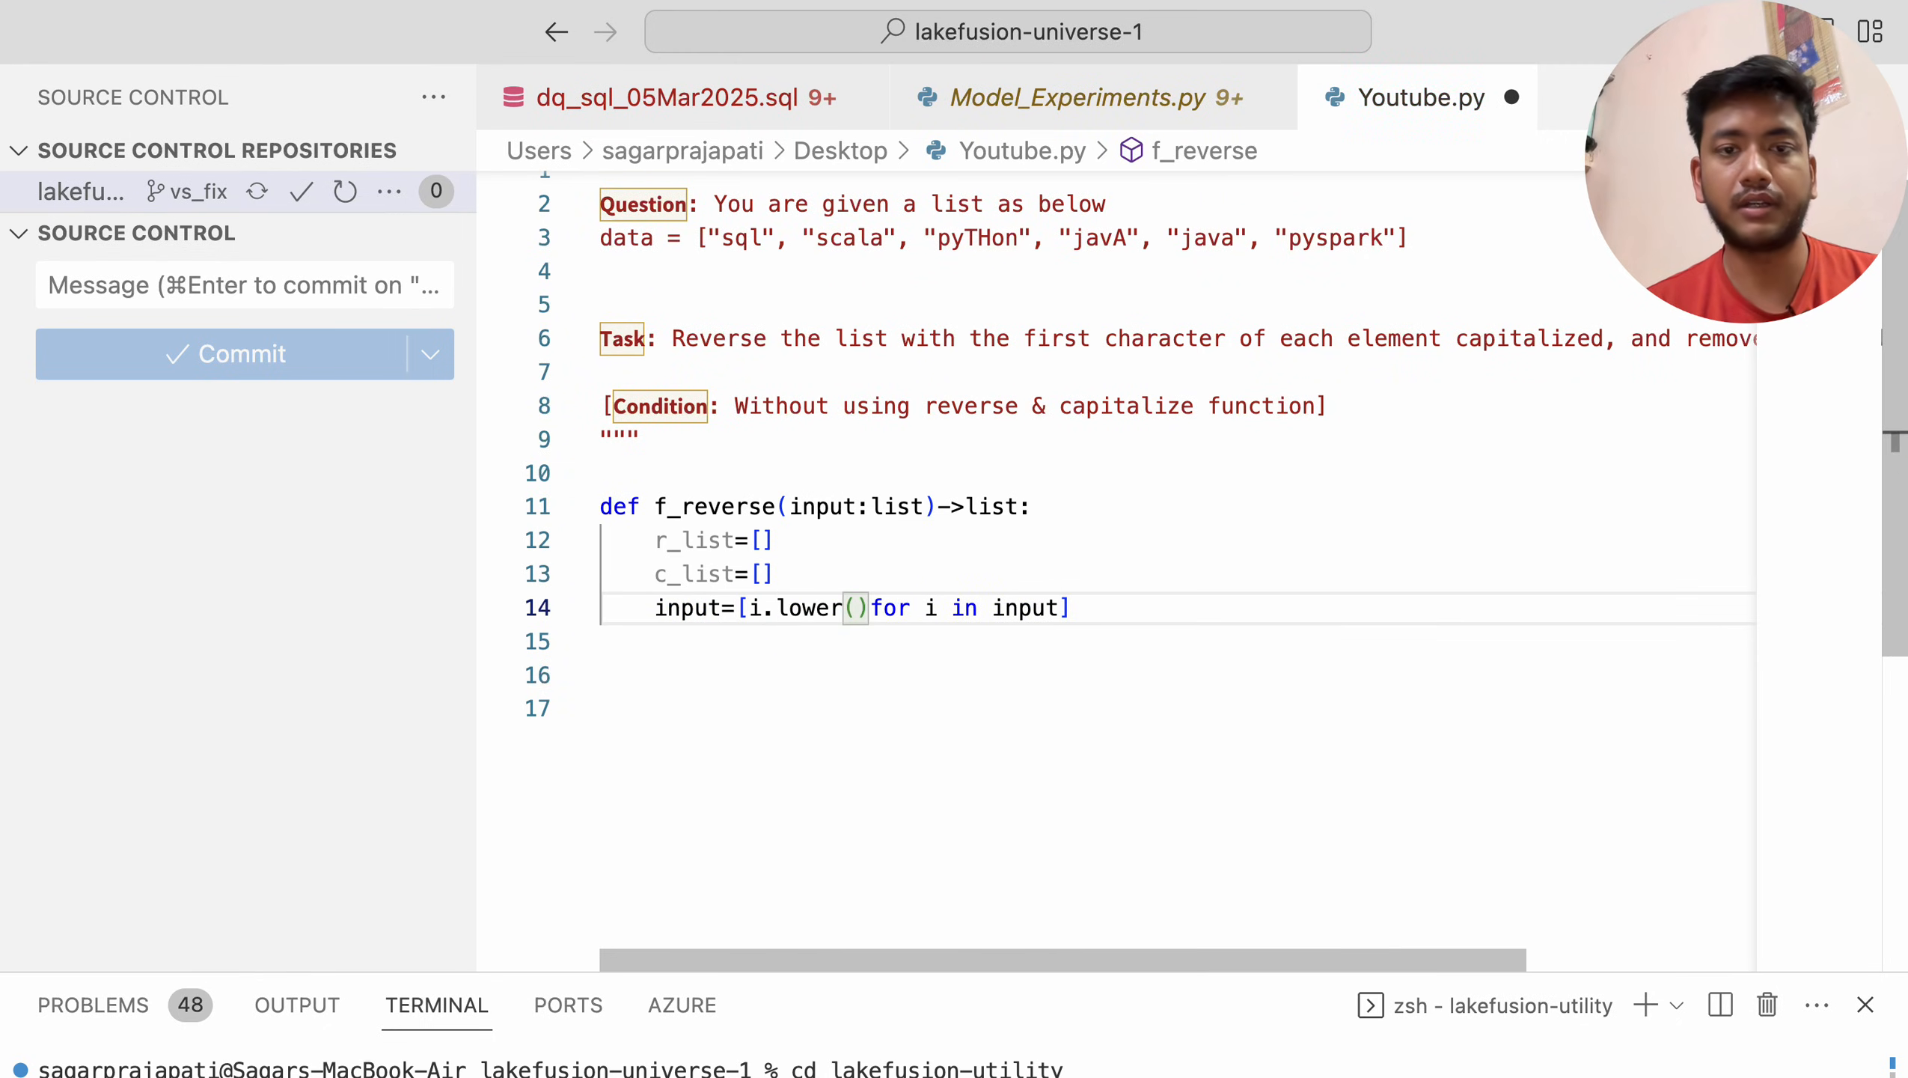
# Return input from the function and add print(f_reverse()) below it
pyautogui.press('enter')
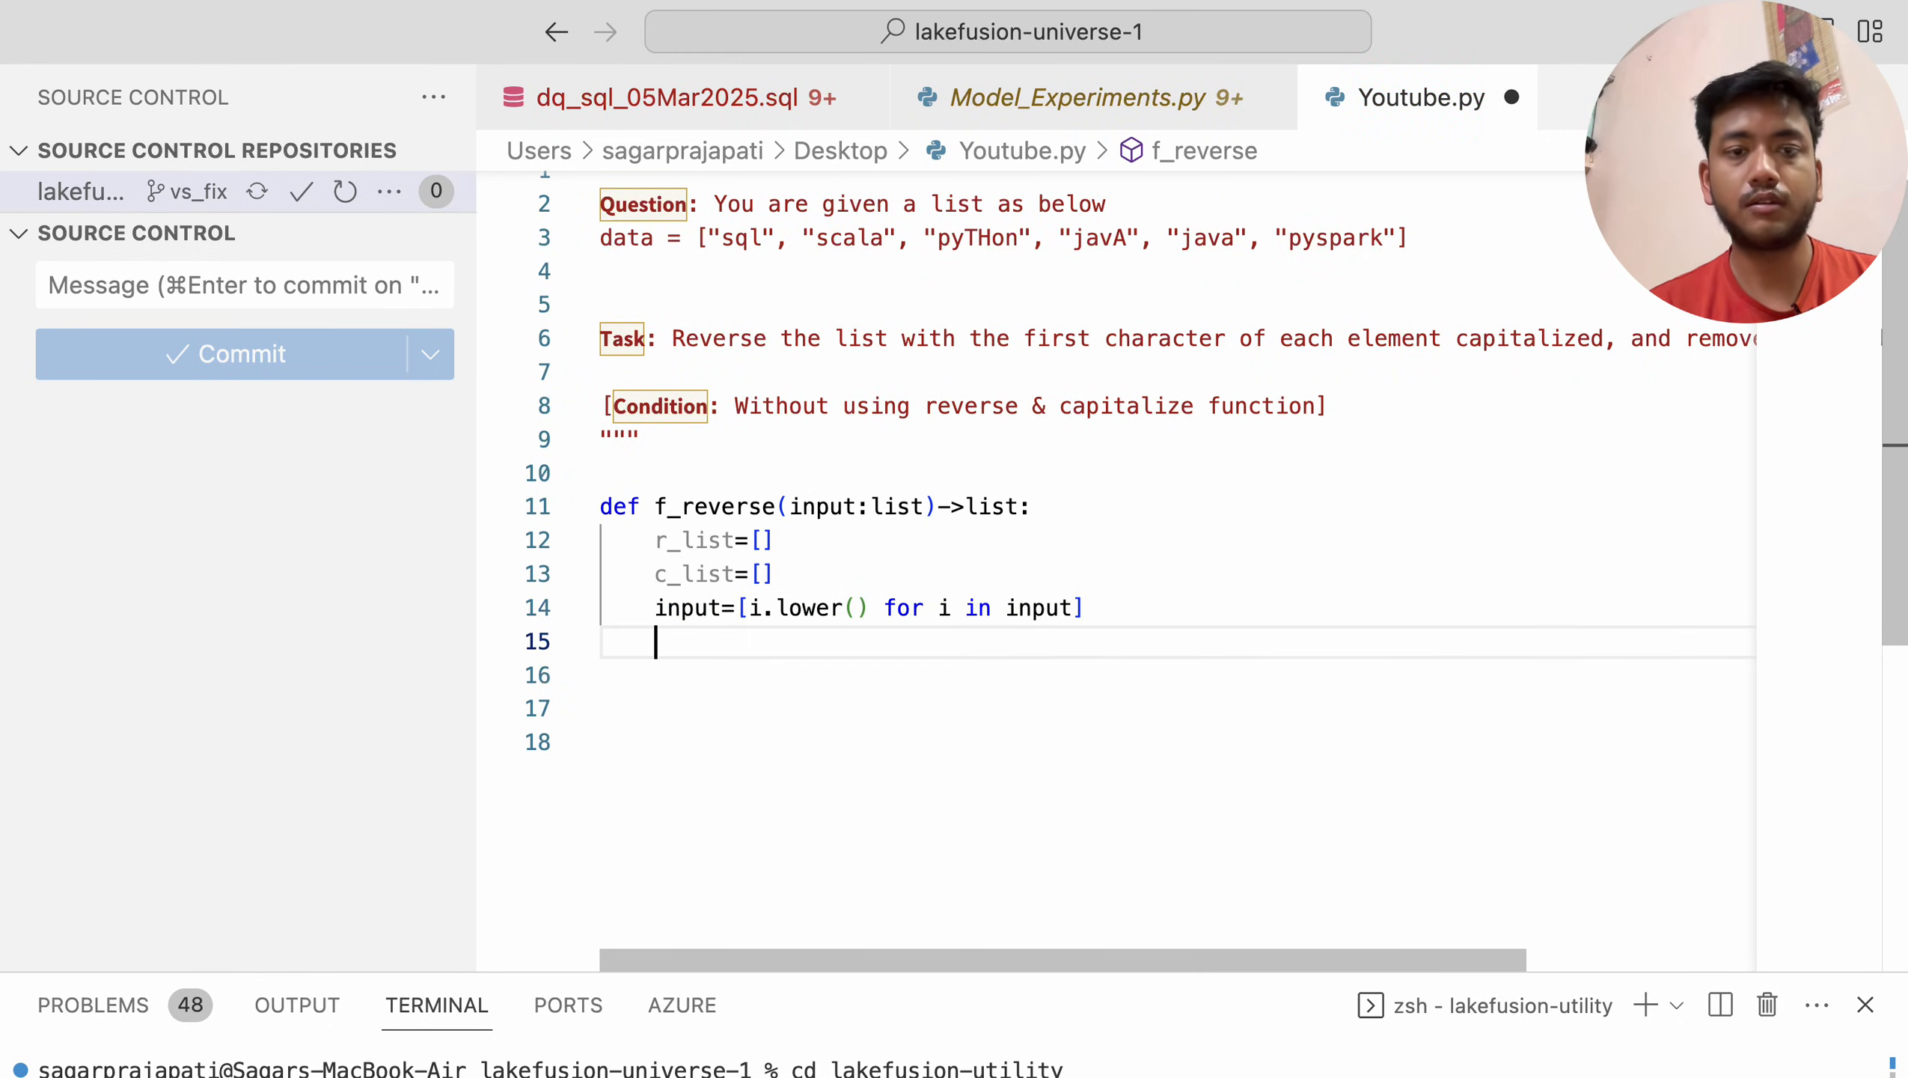
pyautogui.write('return')
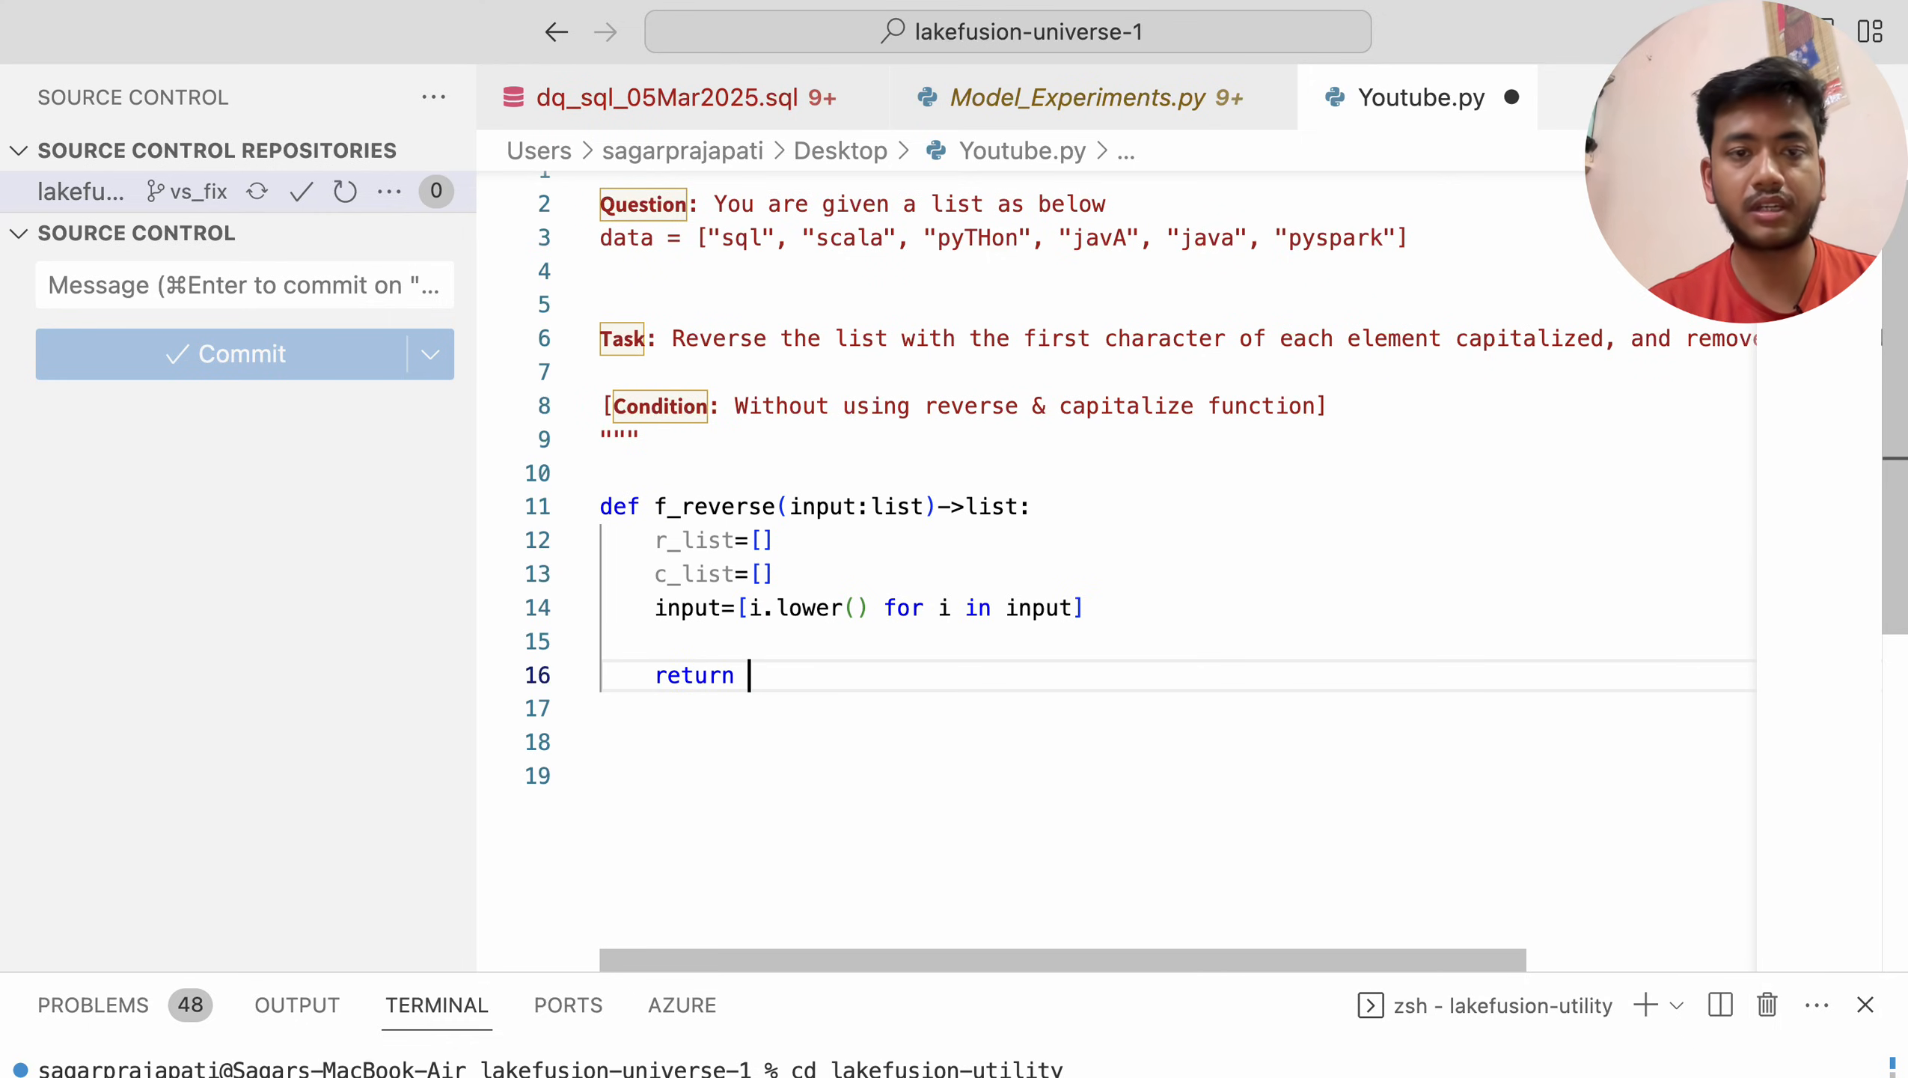
pyautogui.write('input')
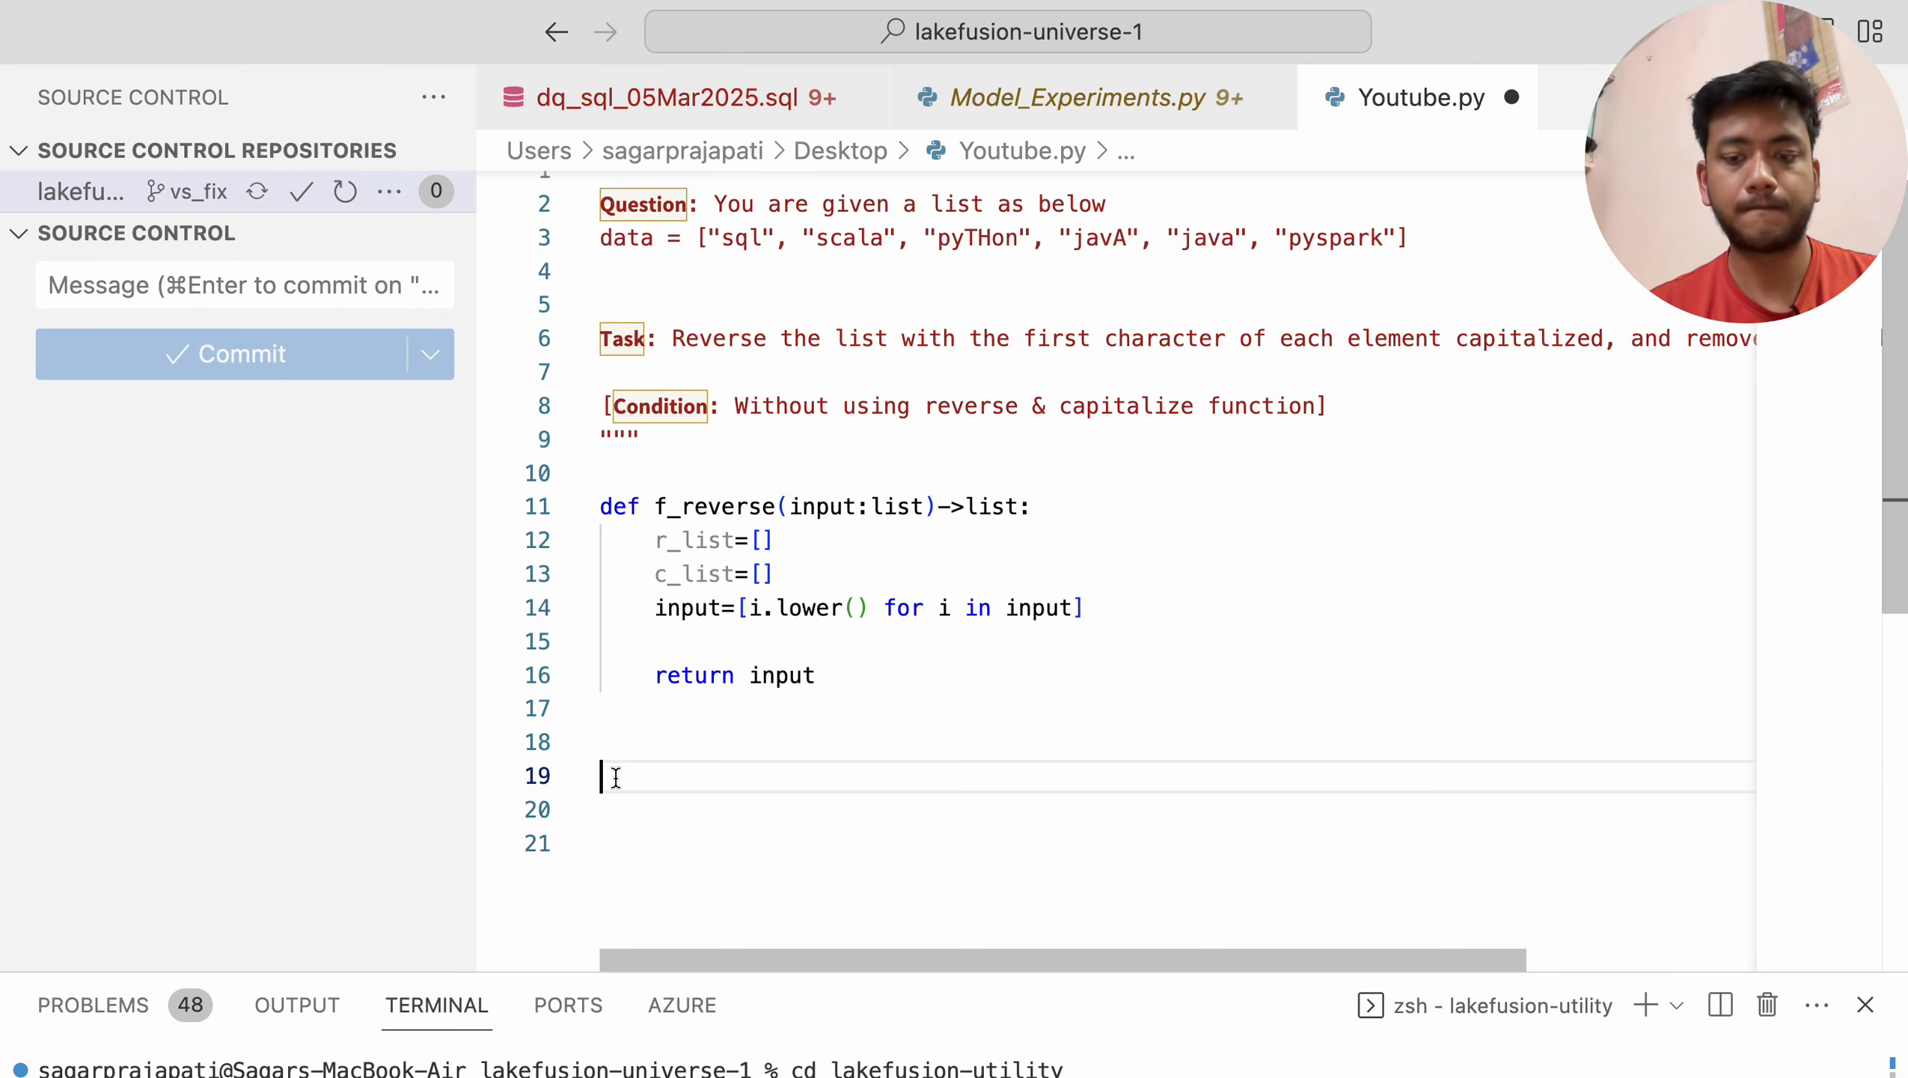
pyautogui.write('print(f_reverse)')
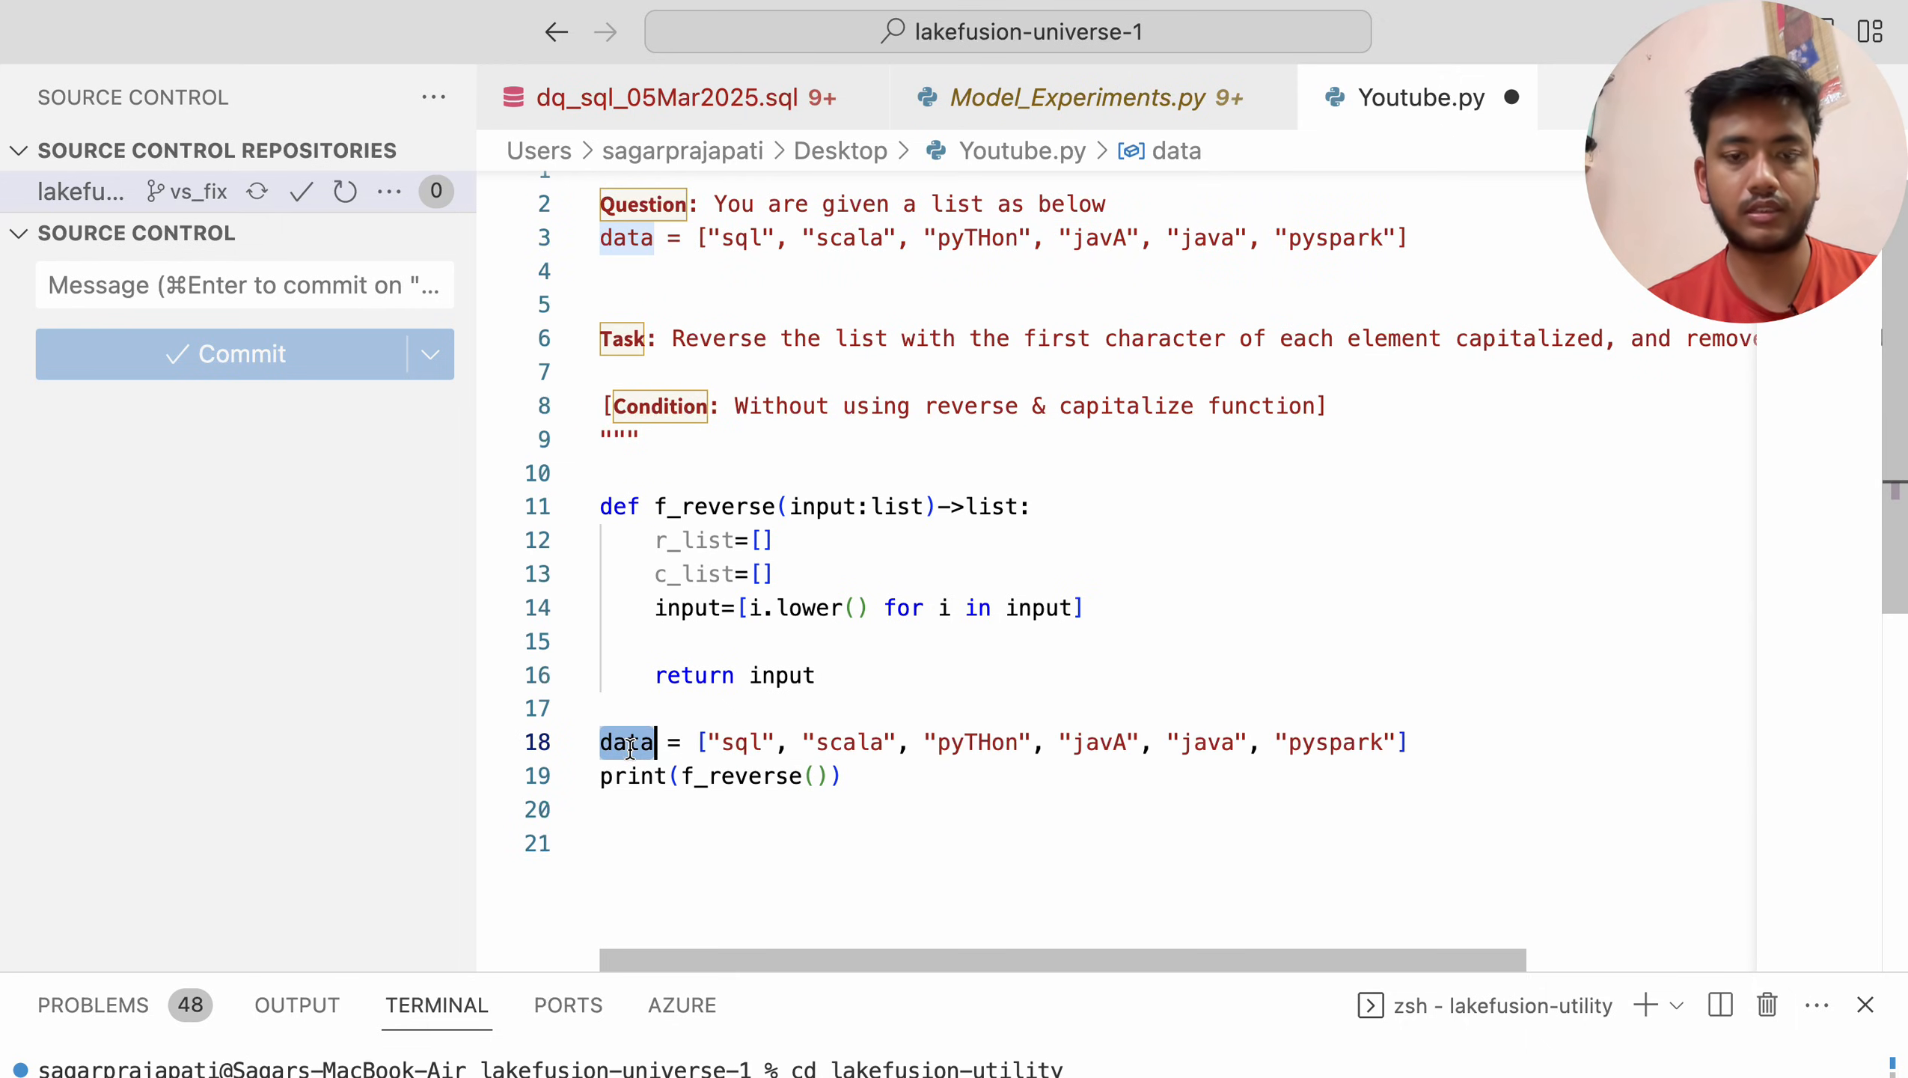
# Pass data to the call and start a loop with condition if(i not in c_list)
pyautogui.write('data')
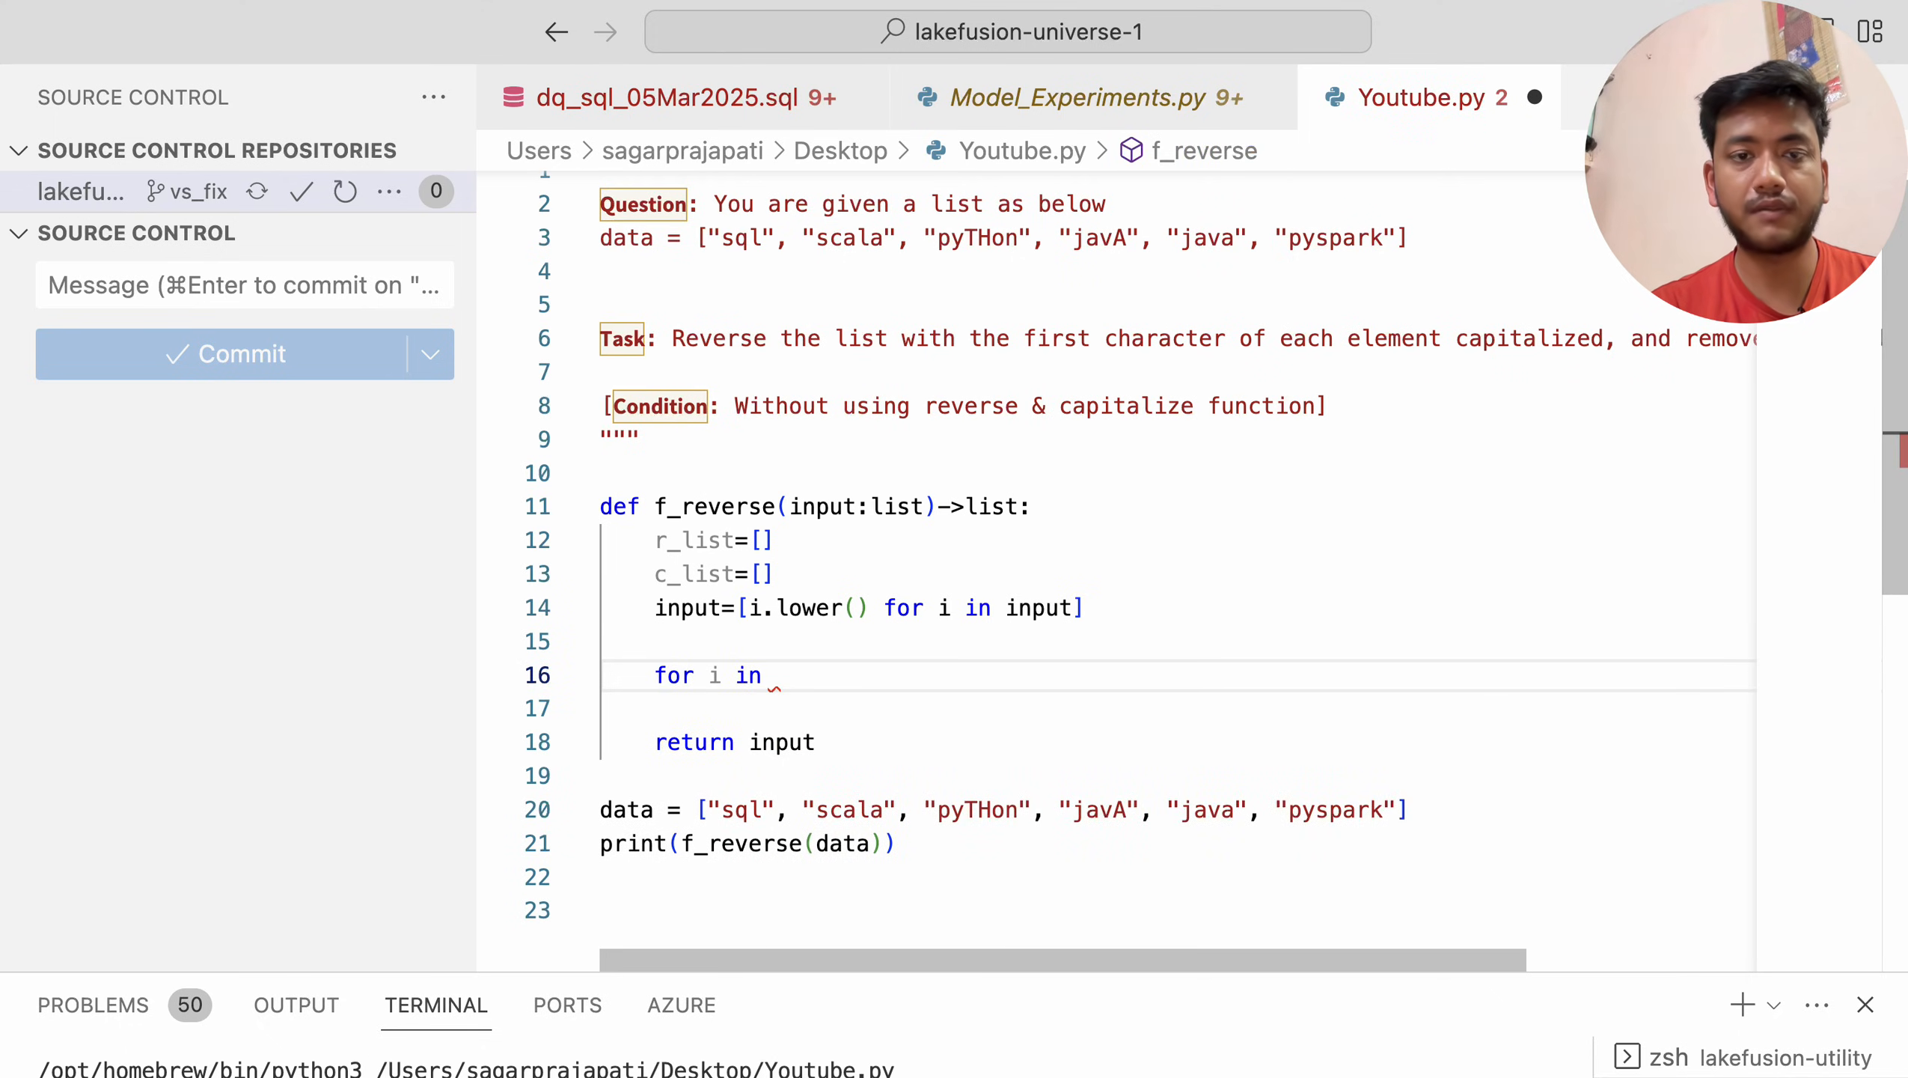
pyautogui.write('input:')
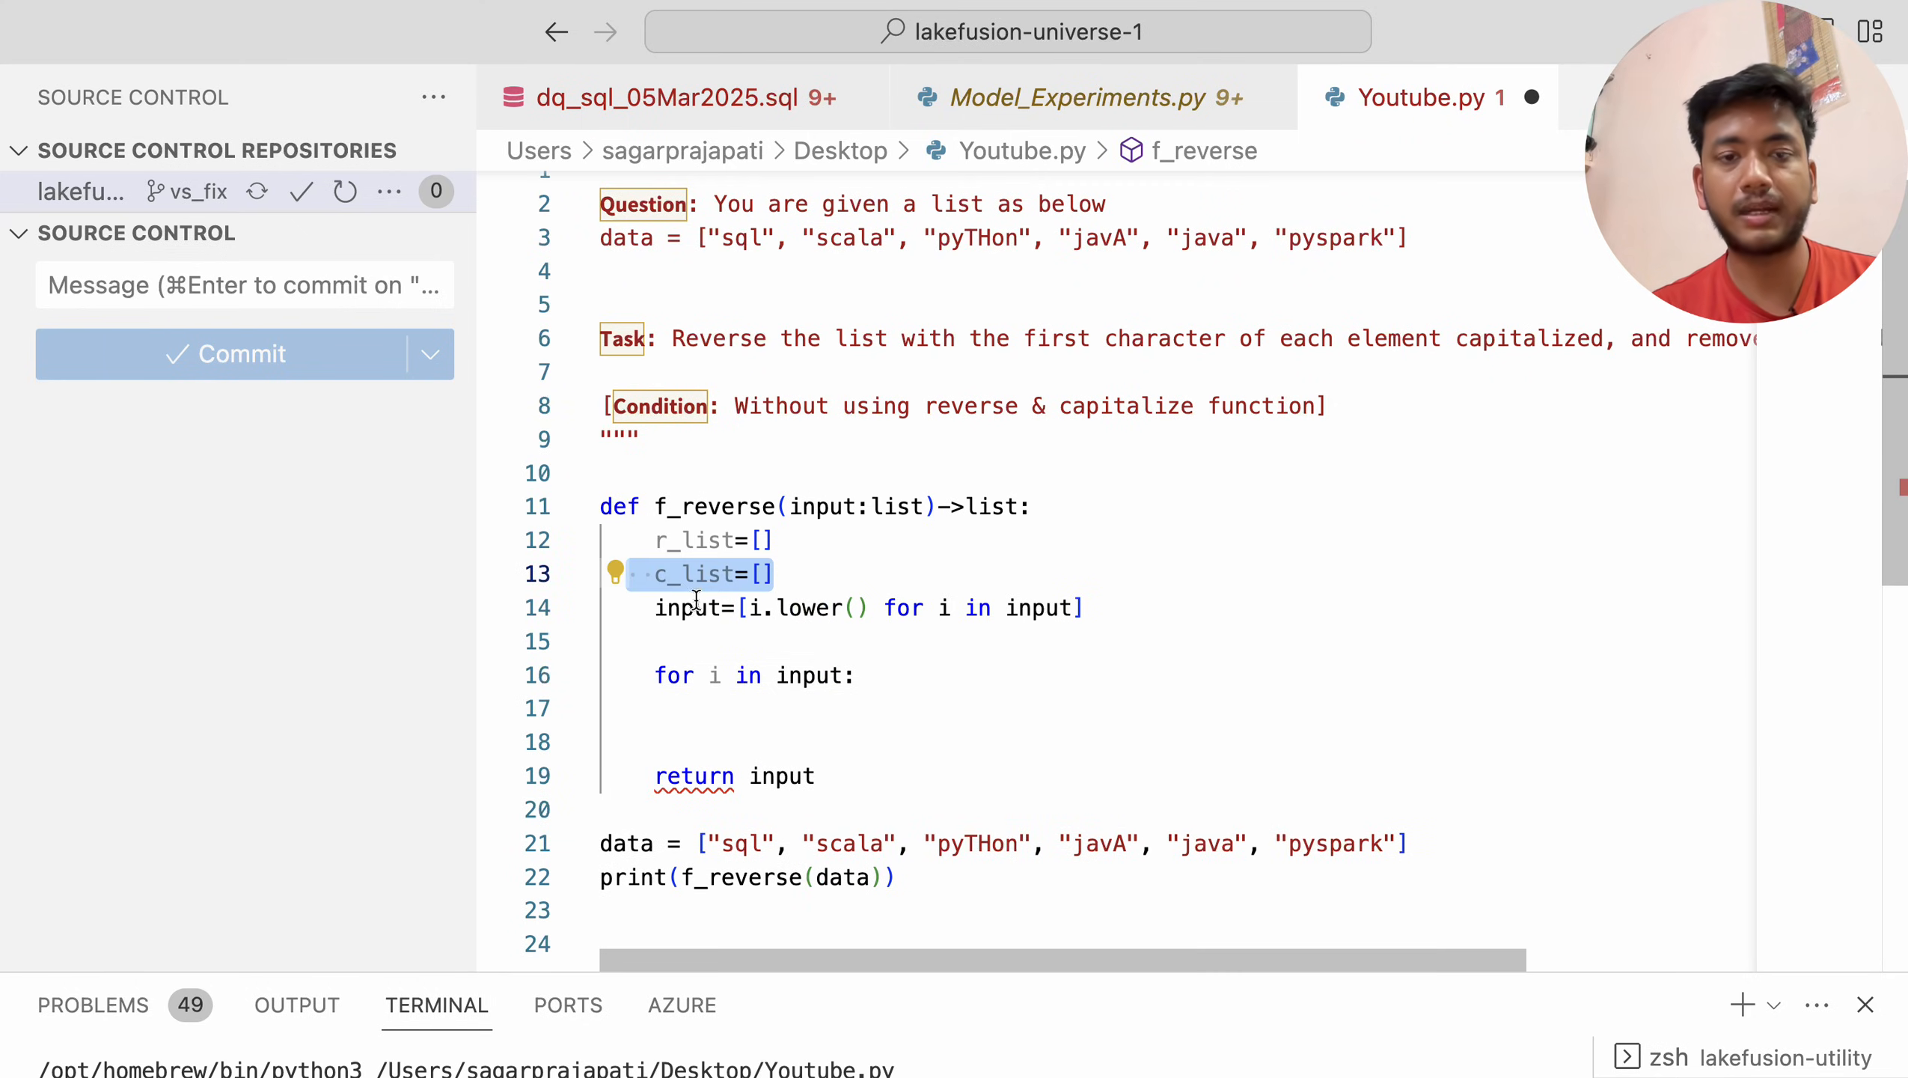
pyautogui.write('if(')
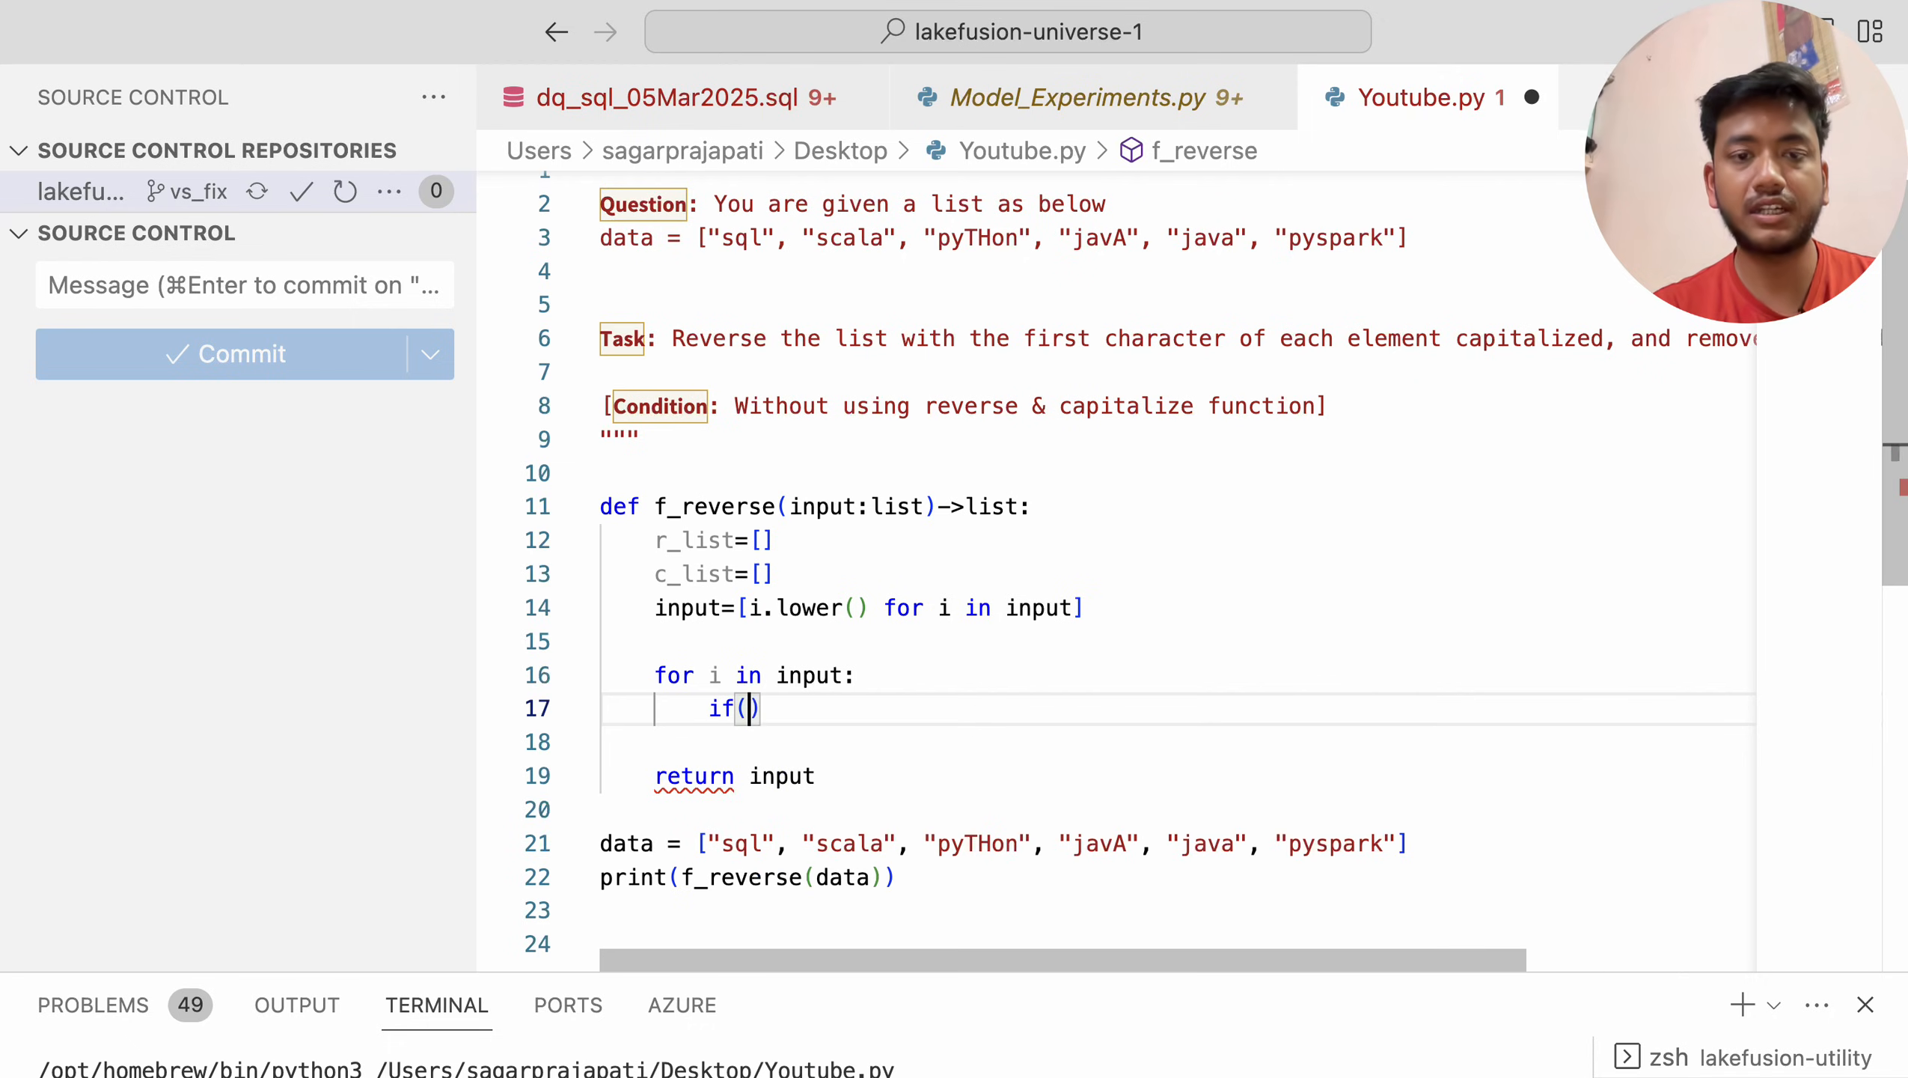
pyautogui.write('i in')
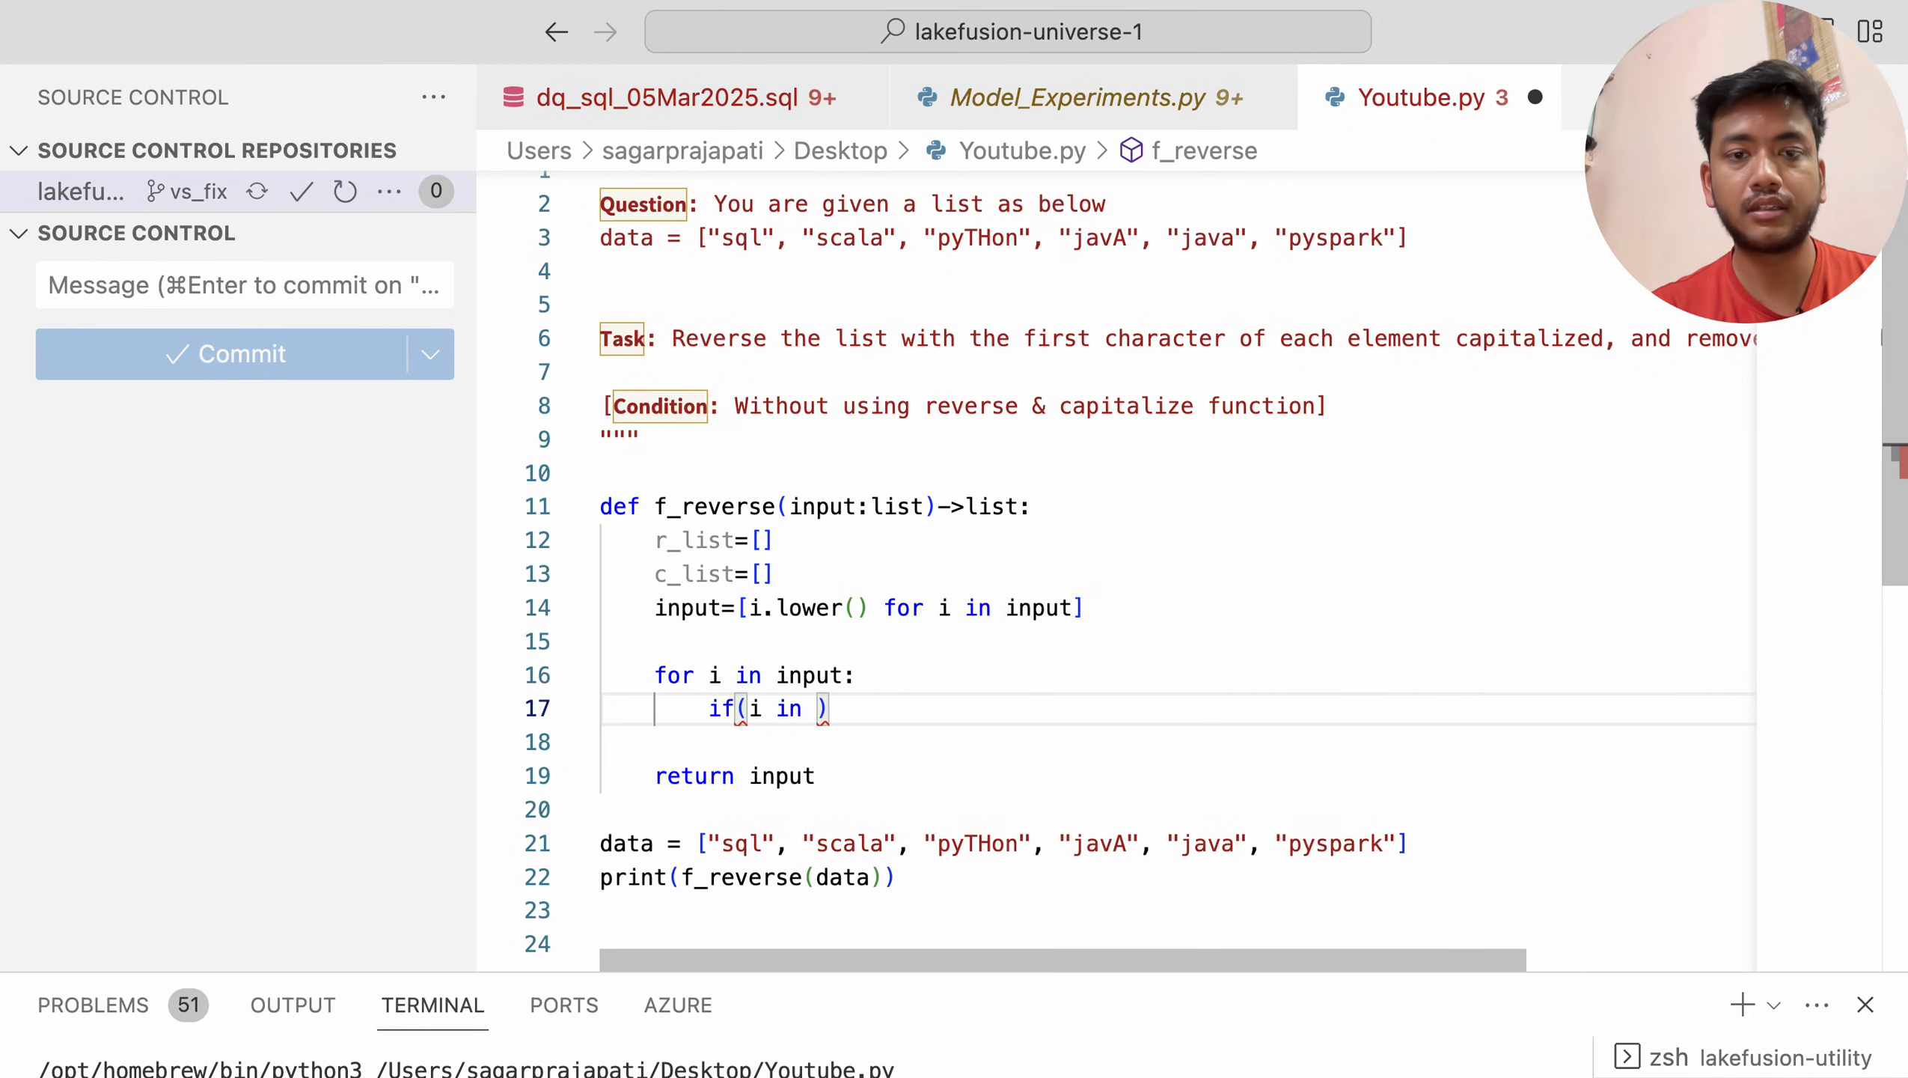
pyautogui.press('Backspace')
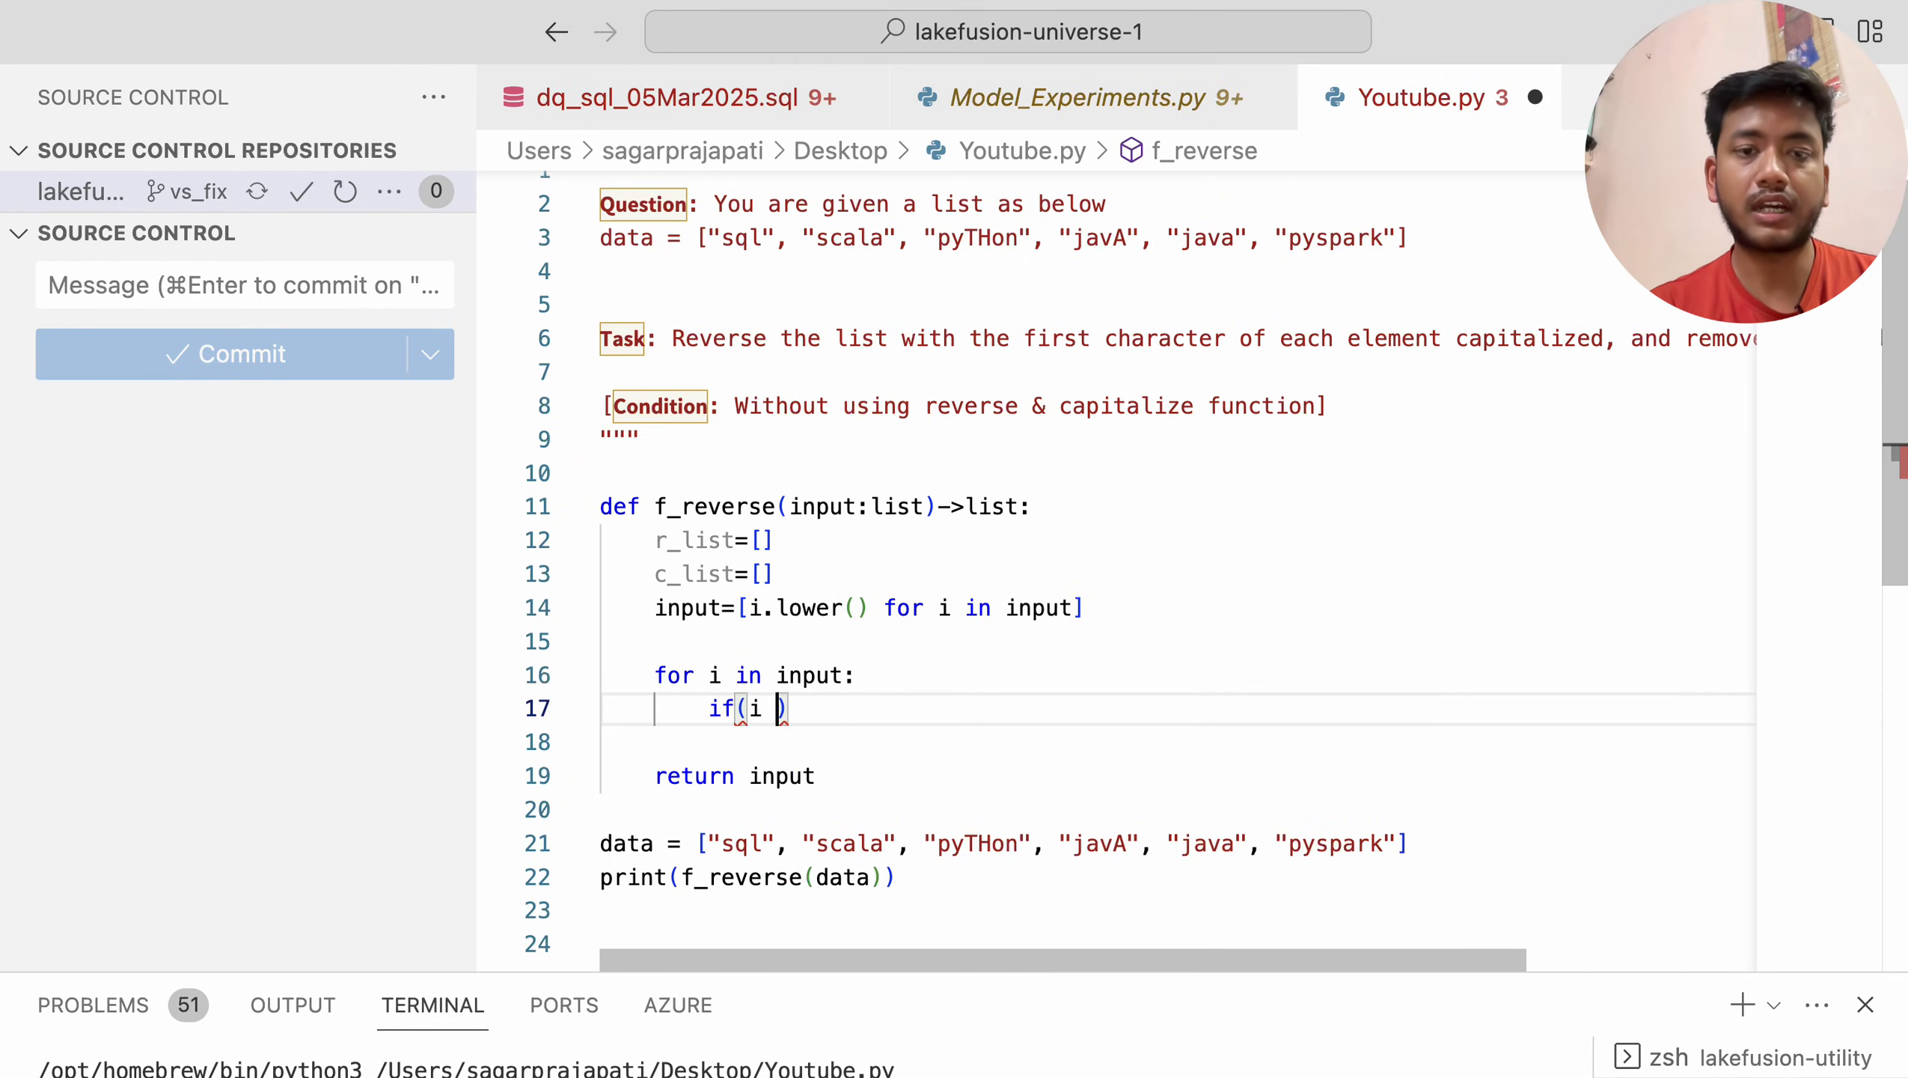
pyautogui.write('not in c_list')
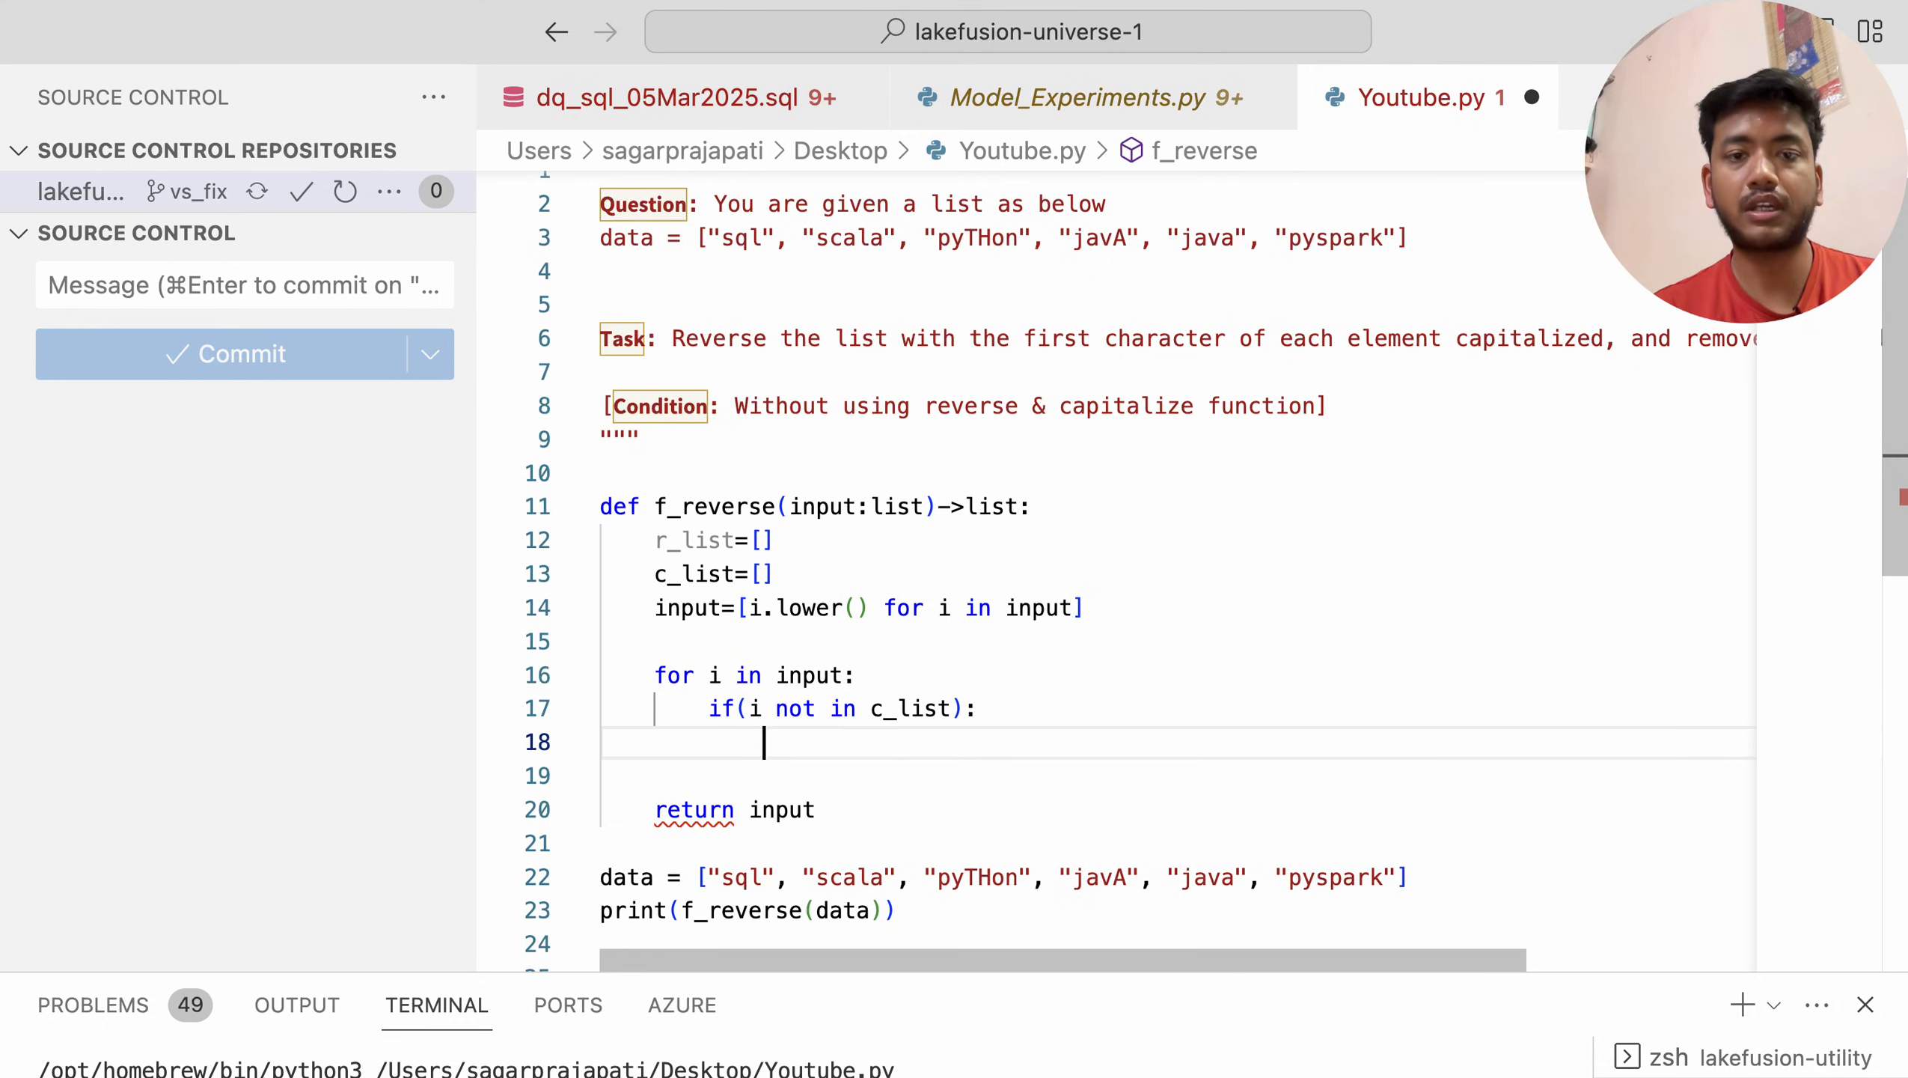
# Append unseen elements with c_list.append(i) and return c_list instead
pyautogui.write('cl')
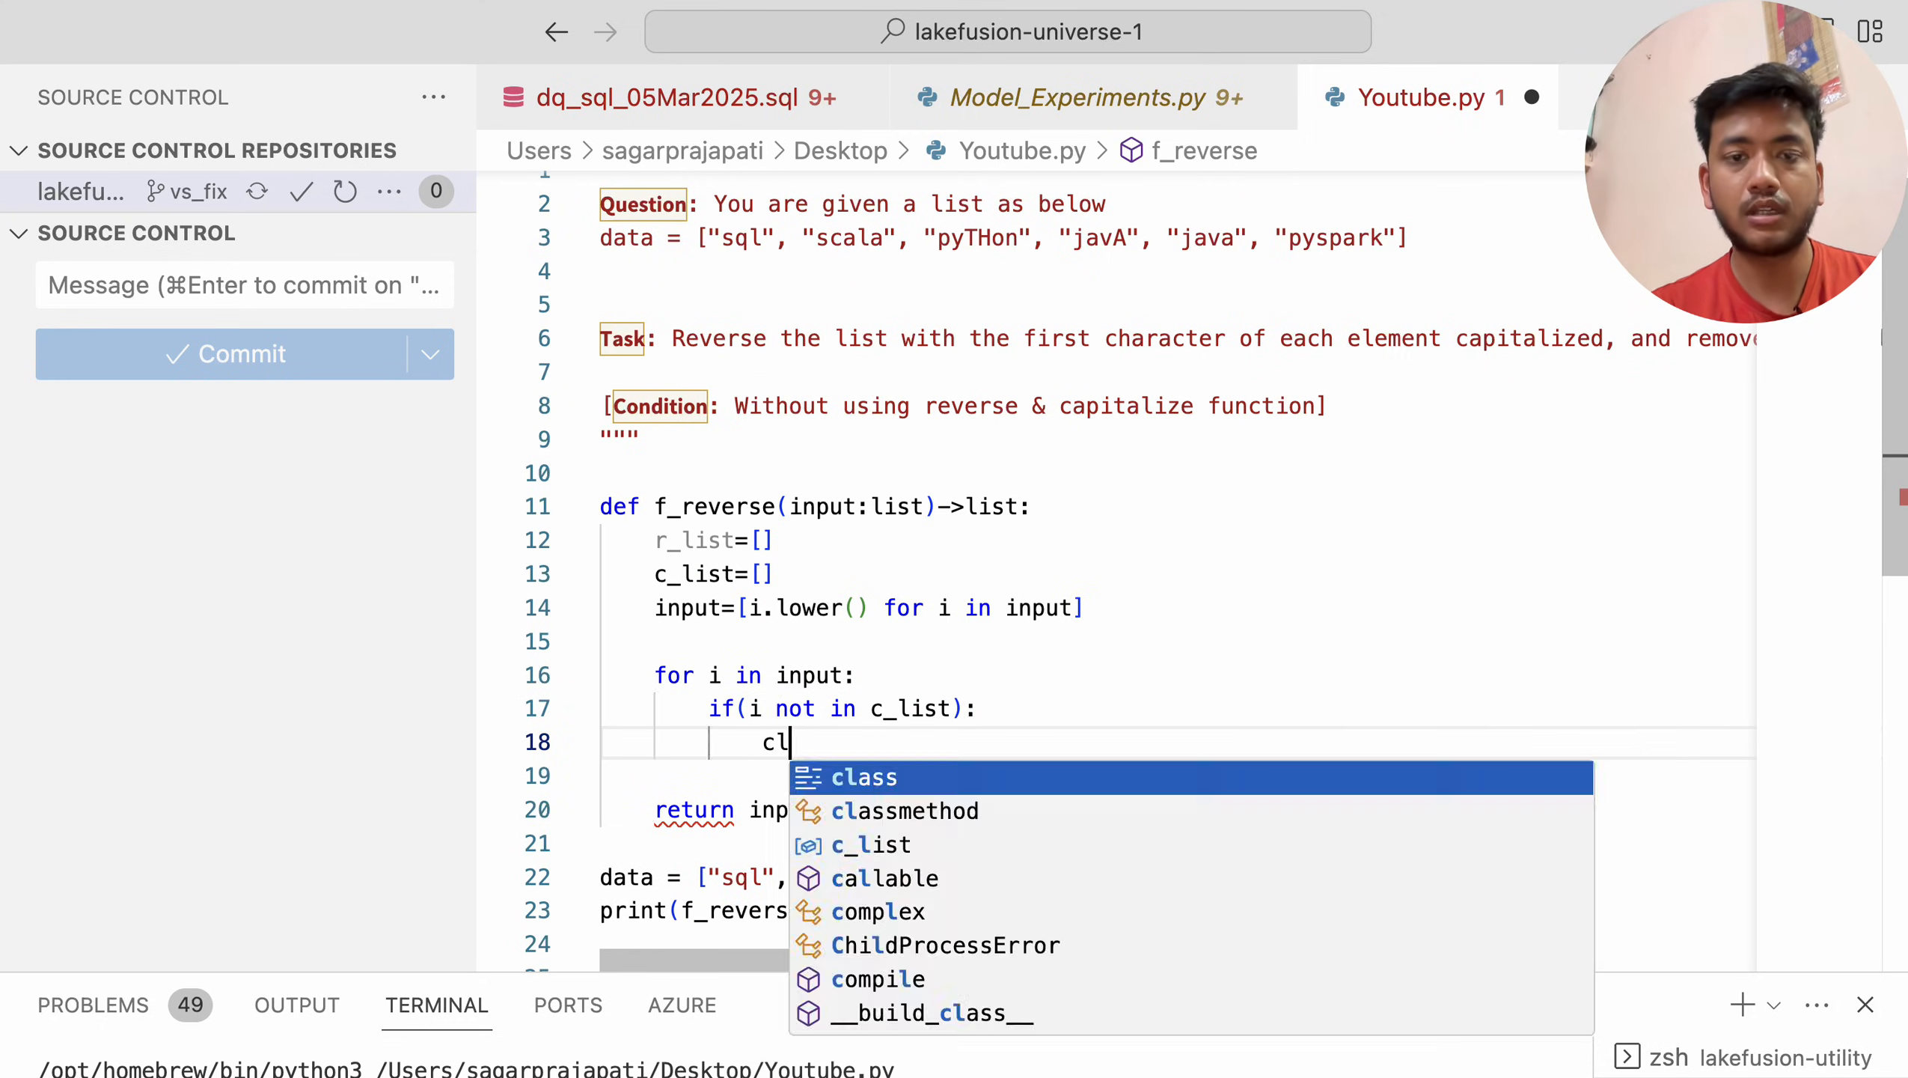
pyautogui.write('_list.append(i')
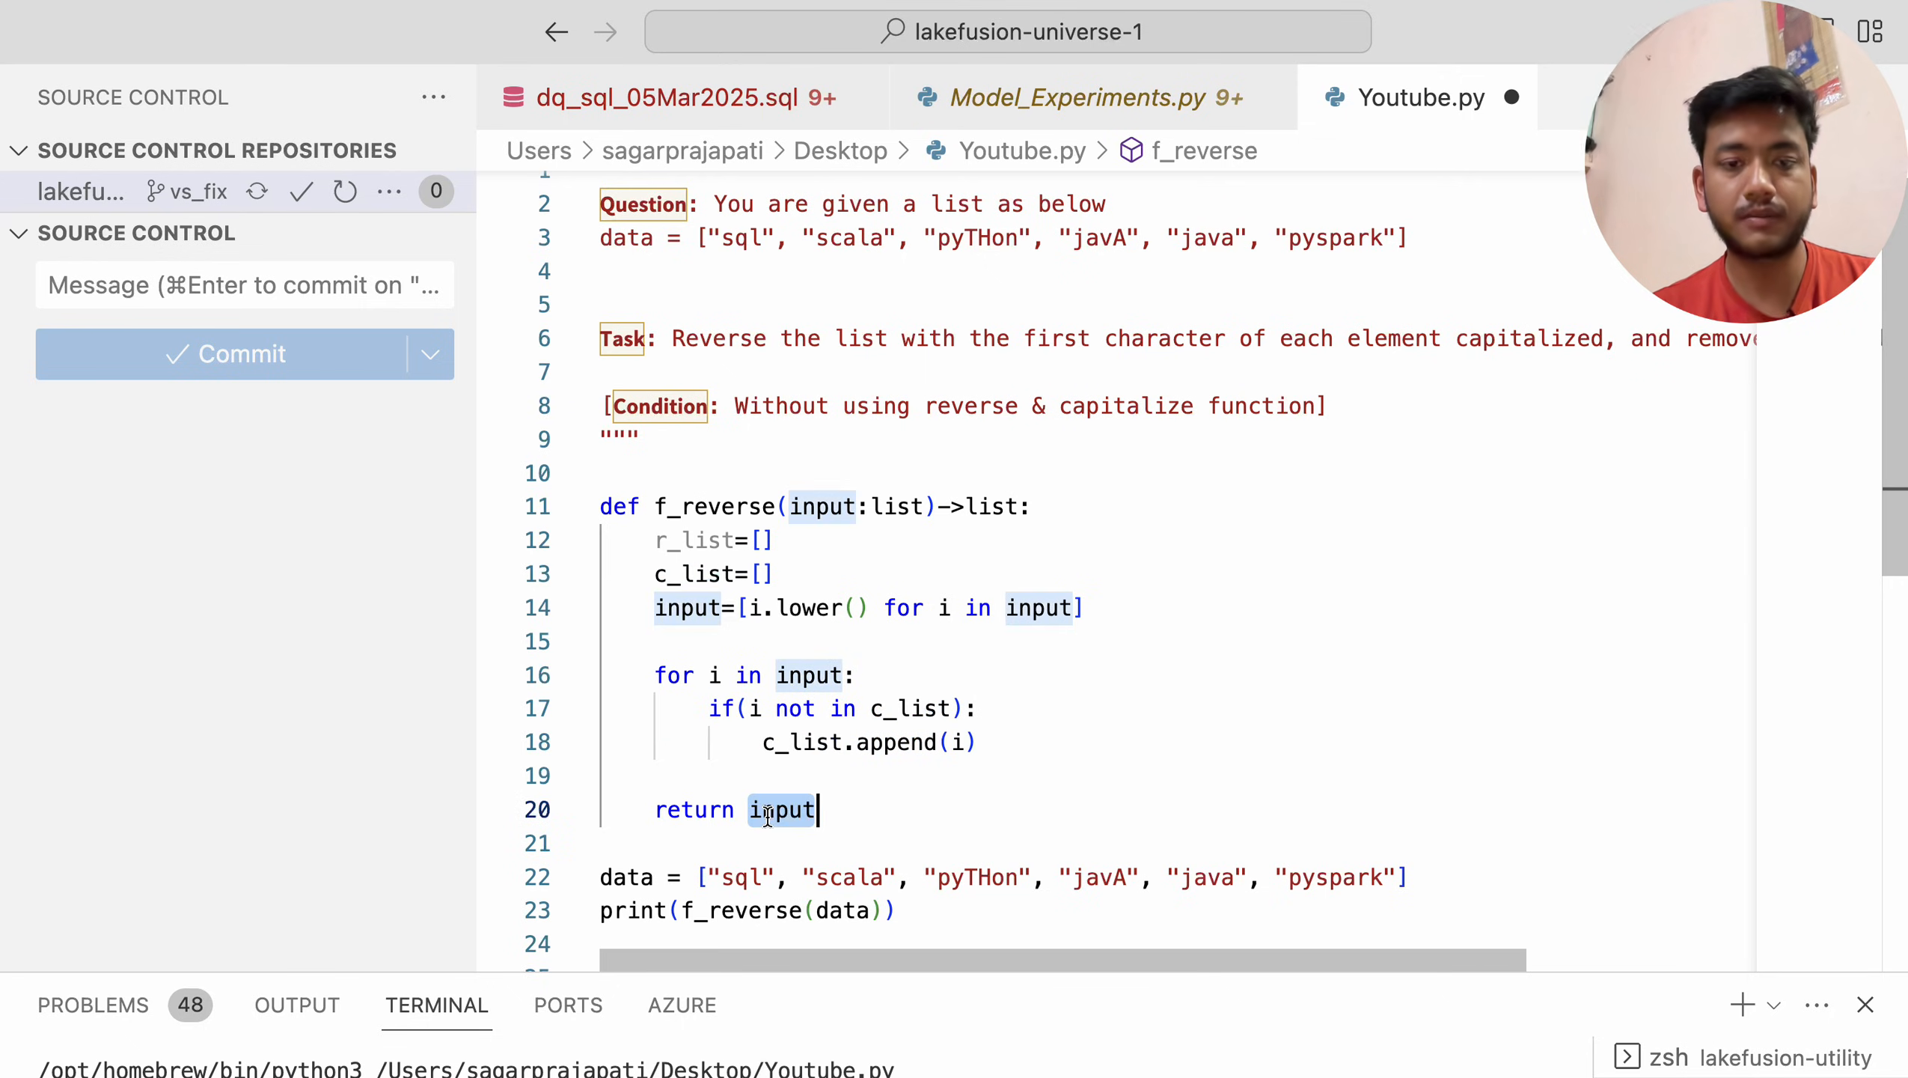
pyautogui.write('c_list')
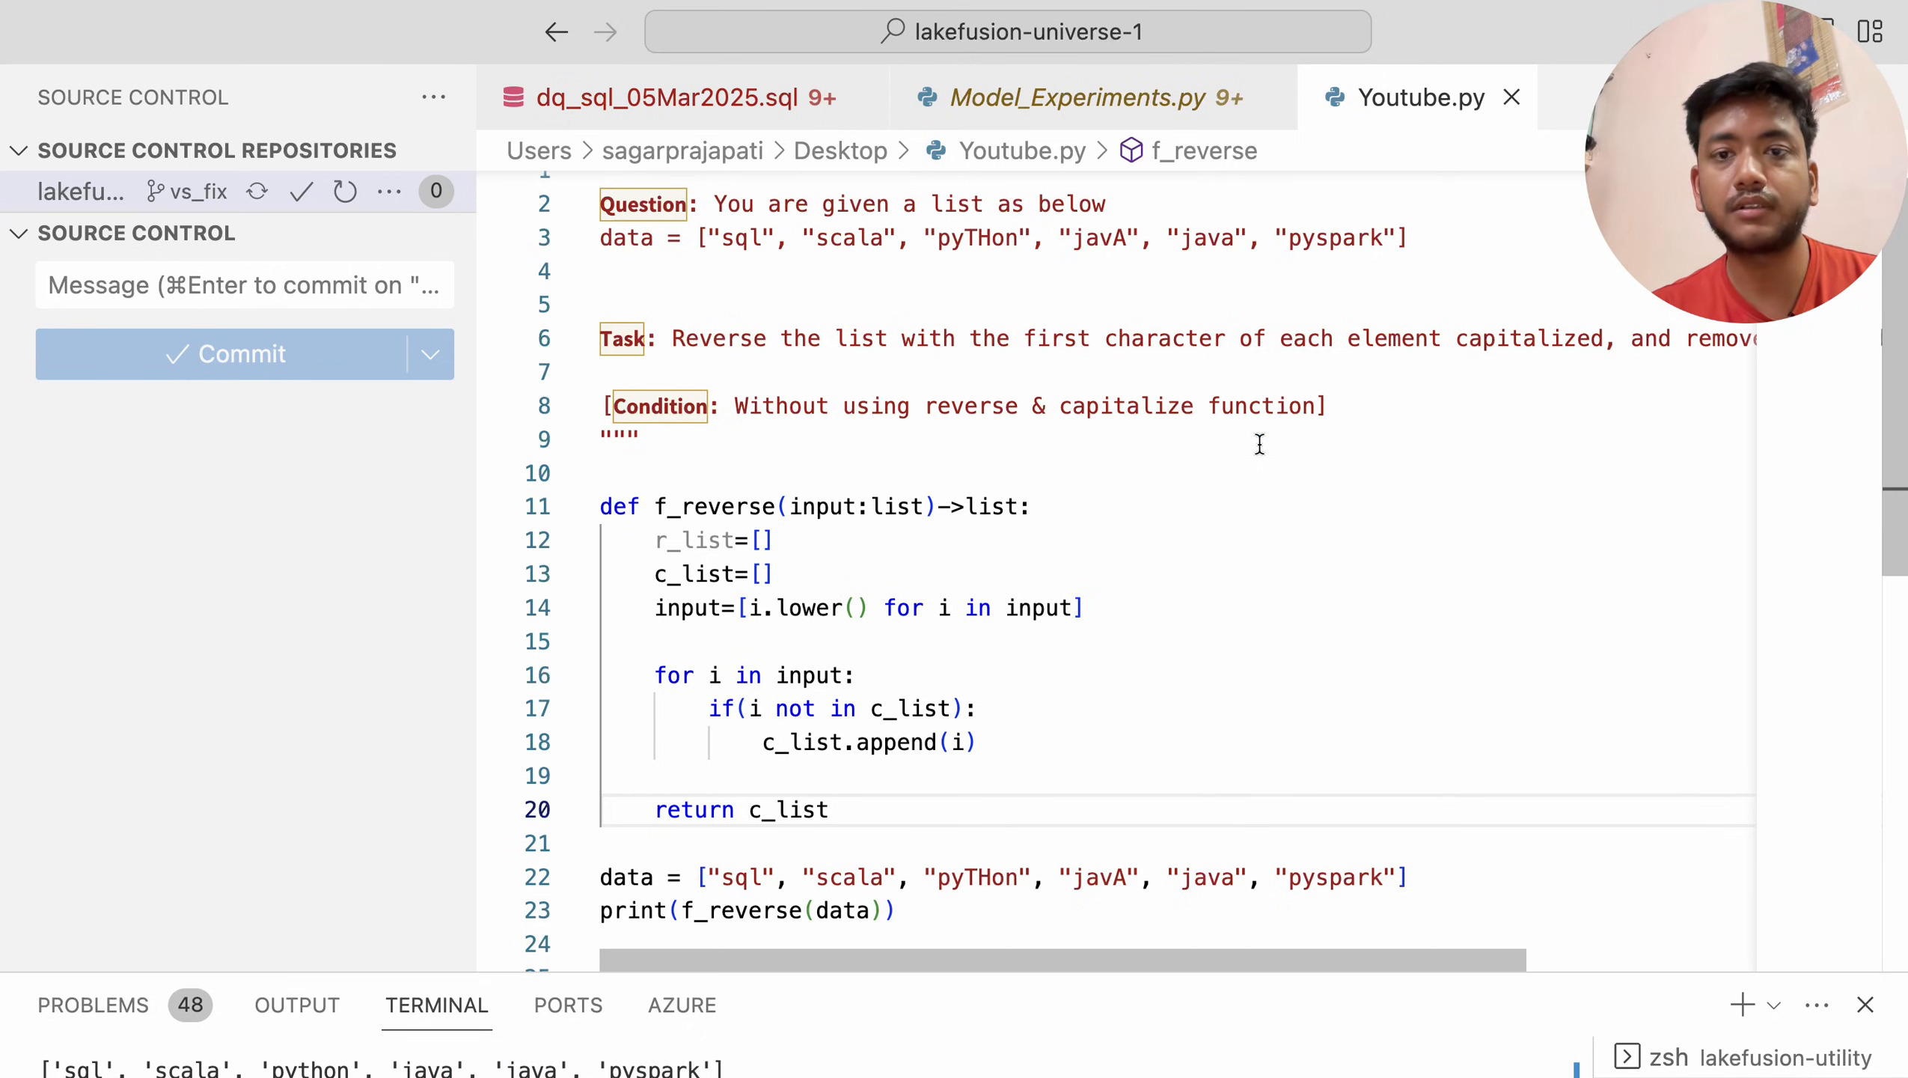
pyautogui.doubleClick(971, 405)
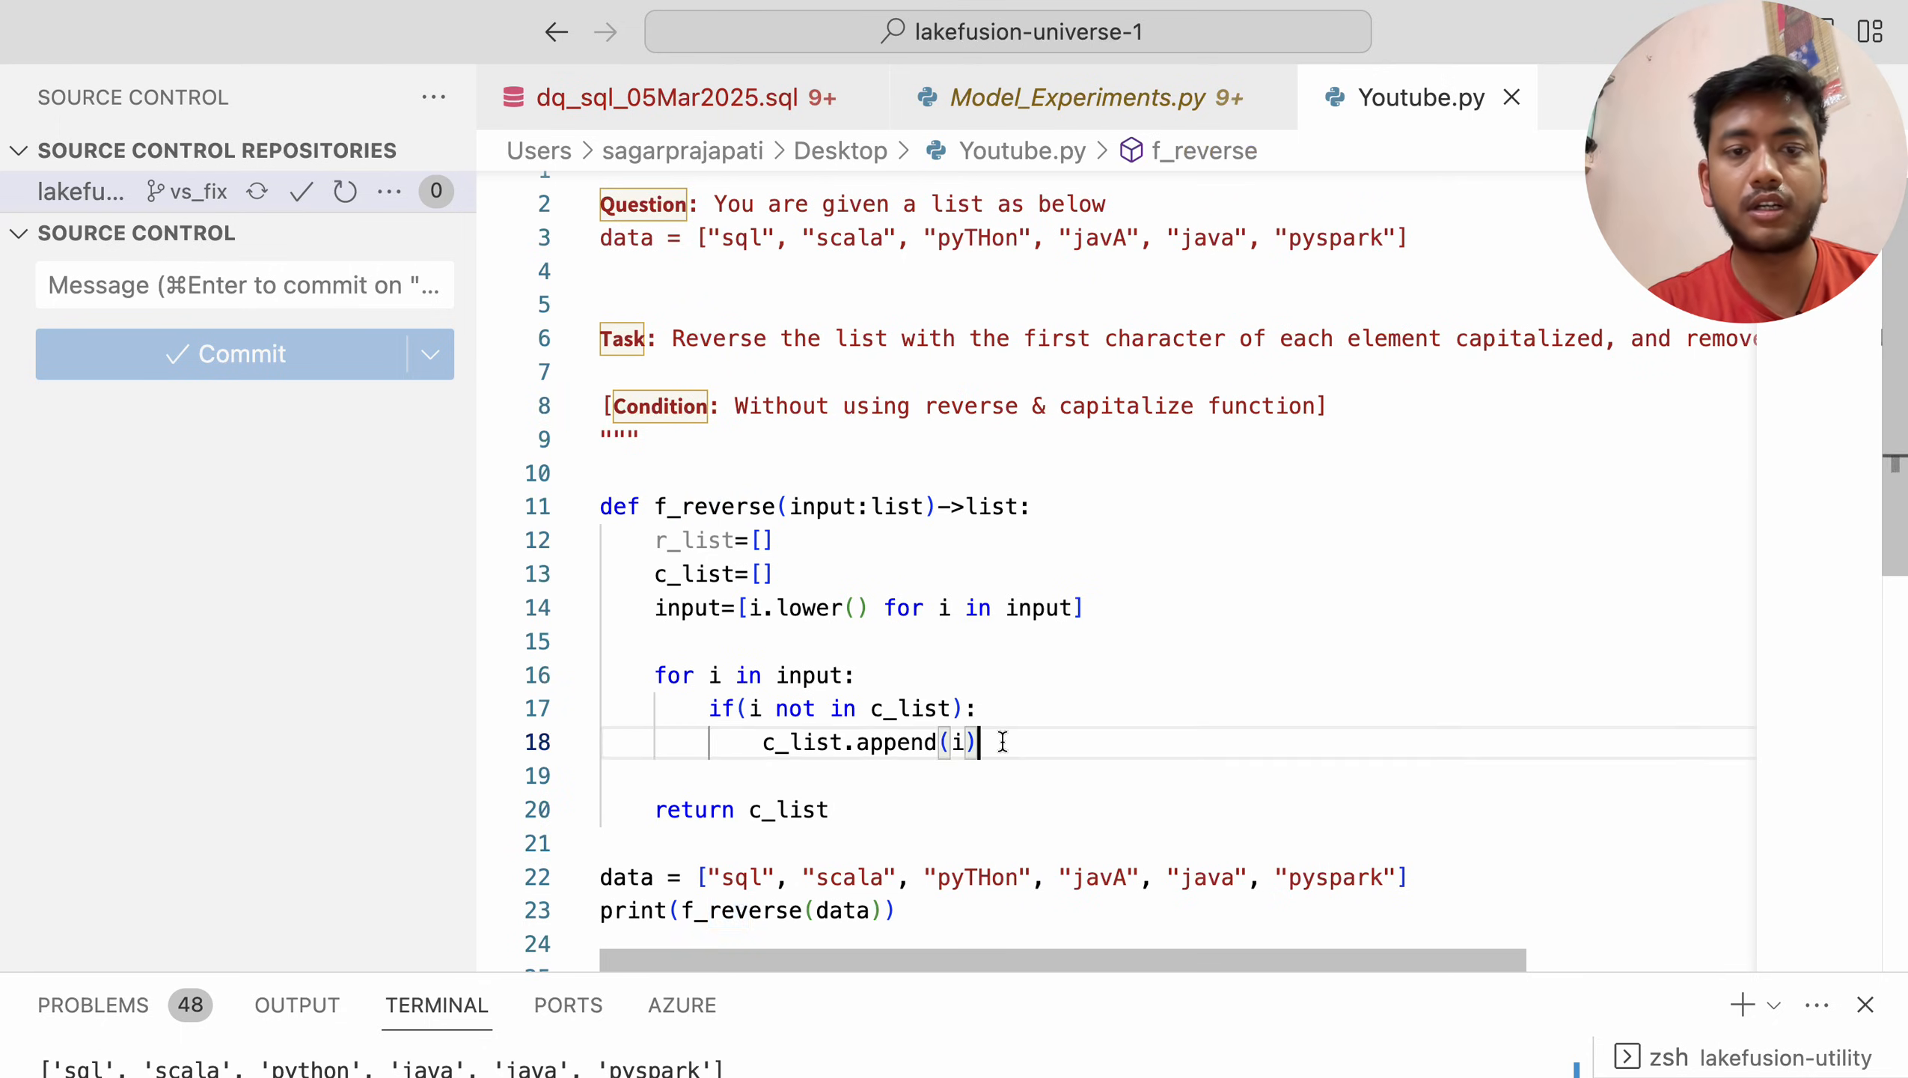
# Write the reverse loop header for i in range(len(c_list)-1,-1,-1):
pyautogui.press('enter')
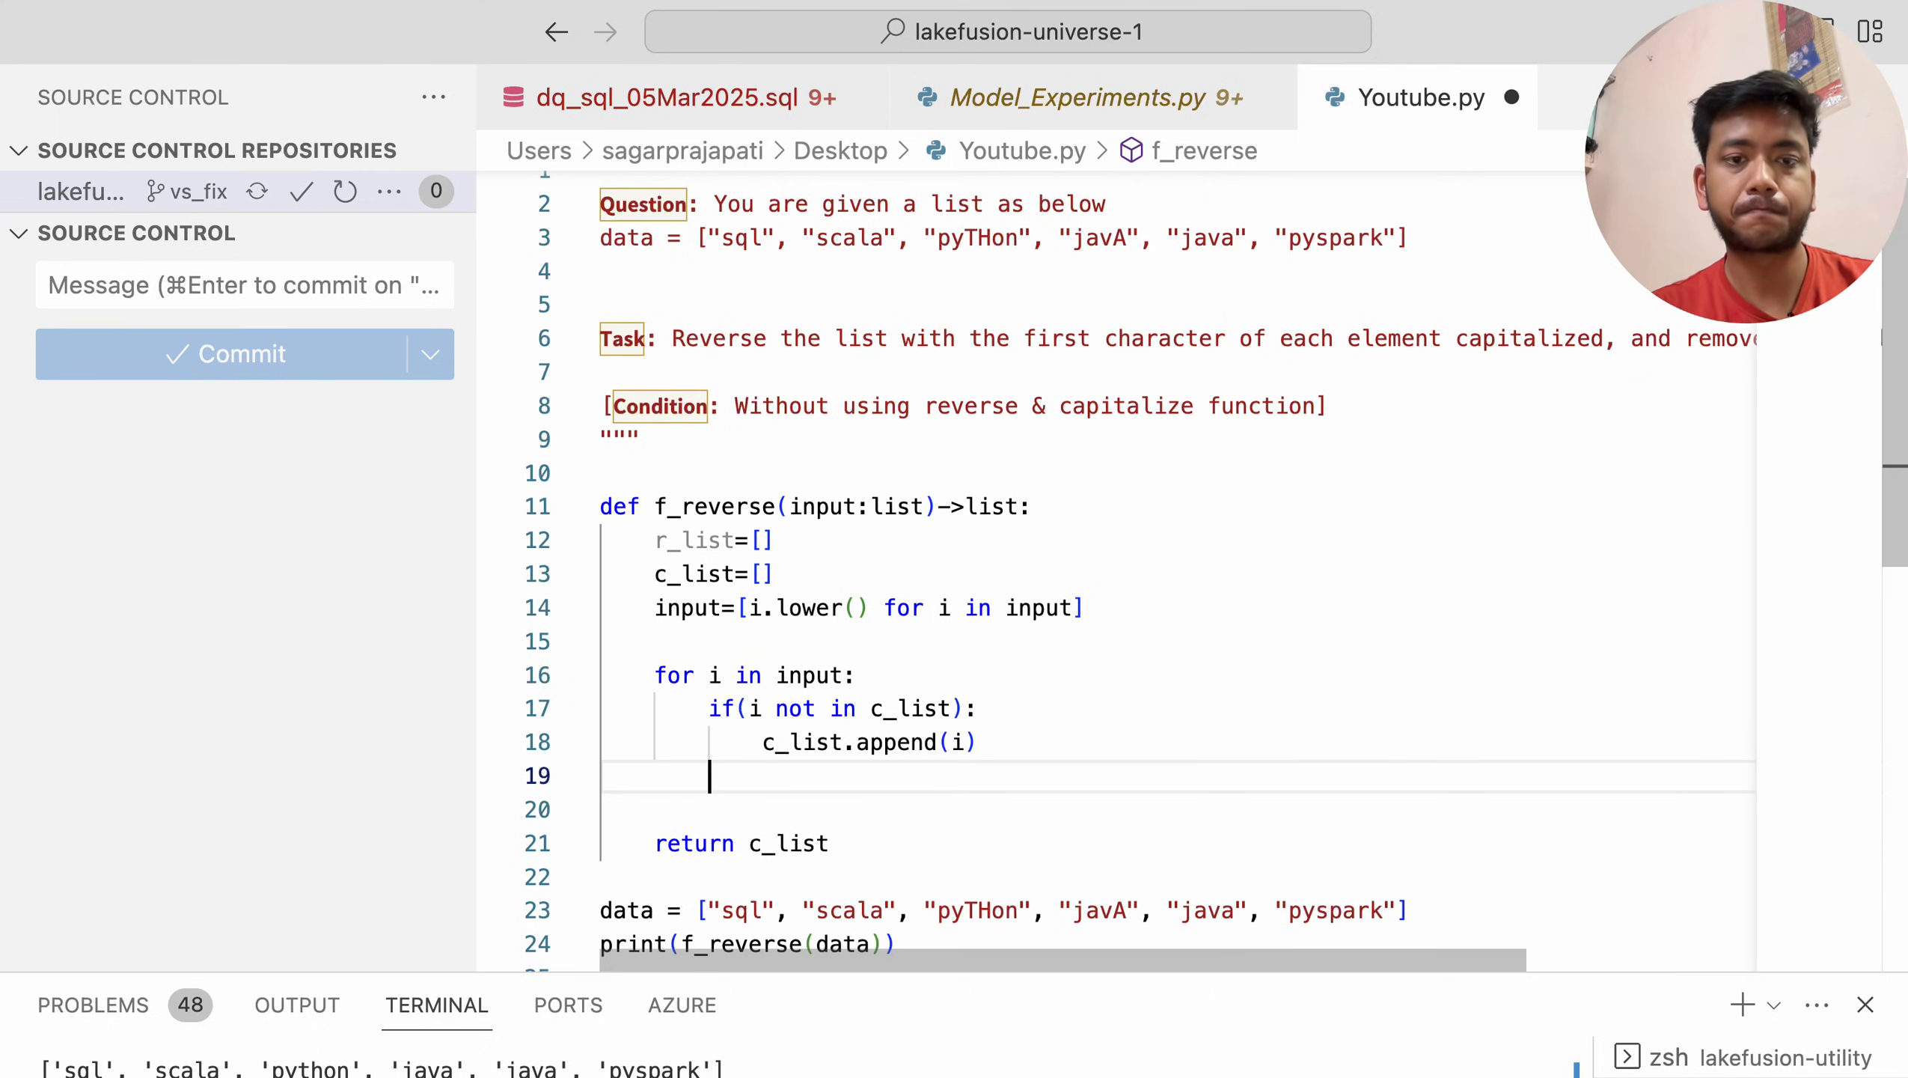
pyautogui.write('for i in')
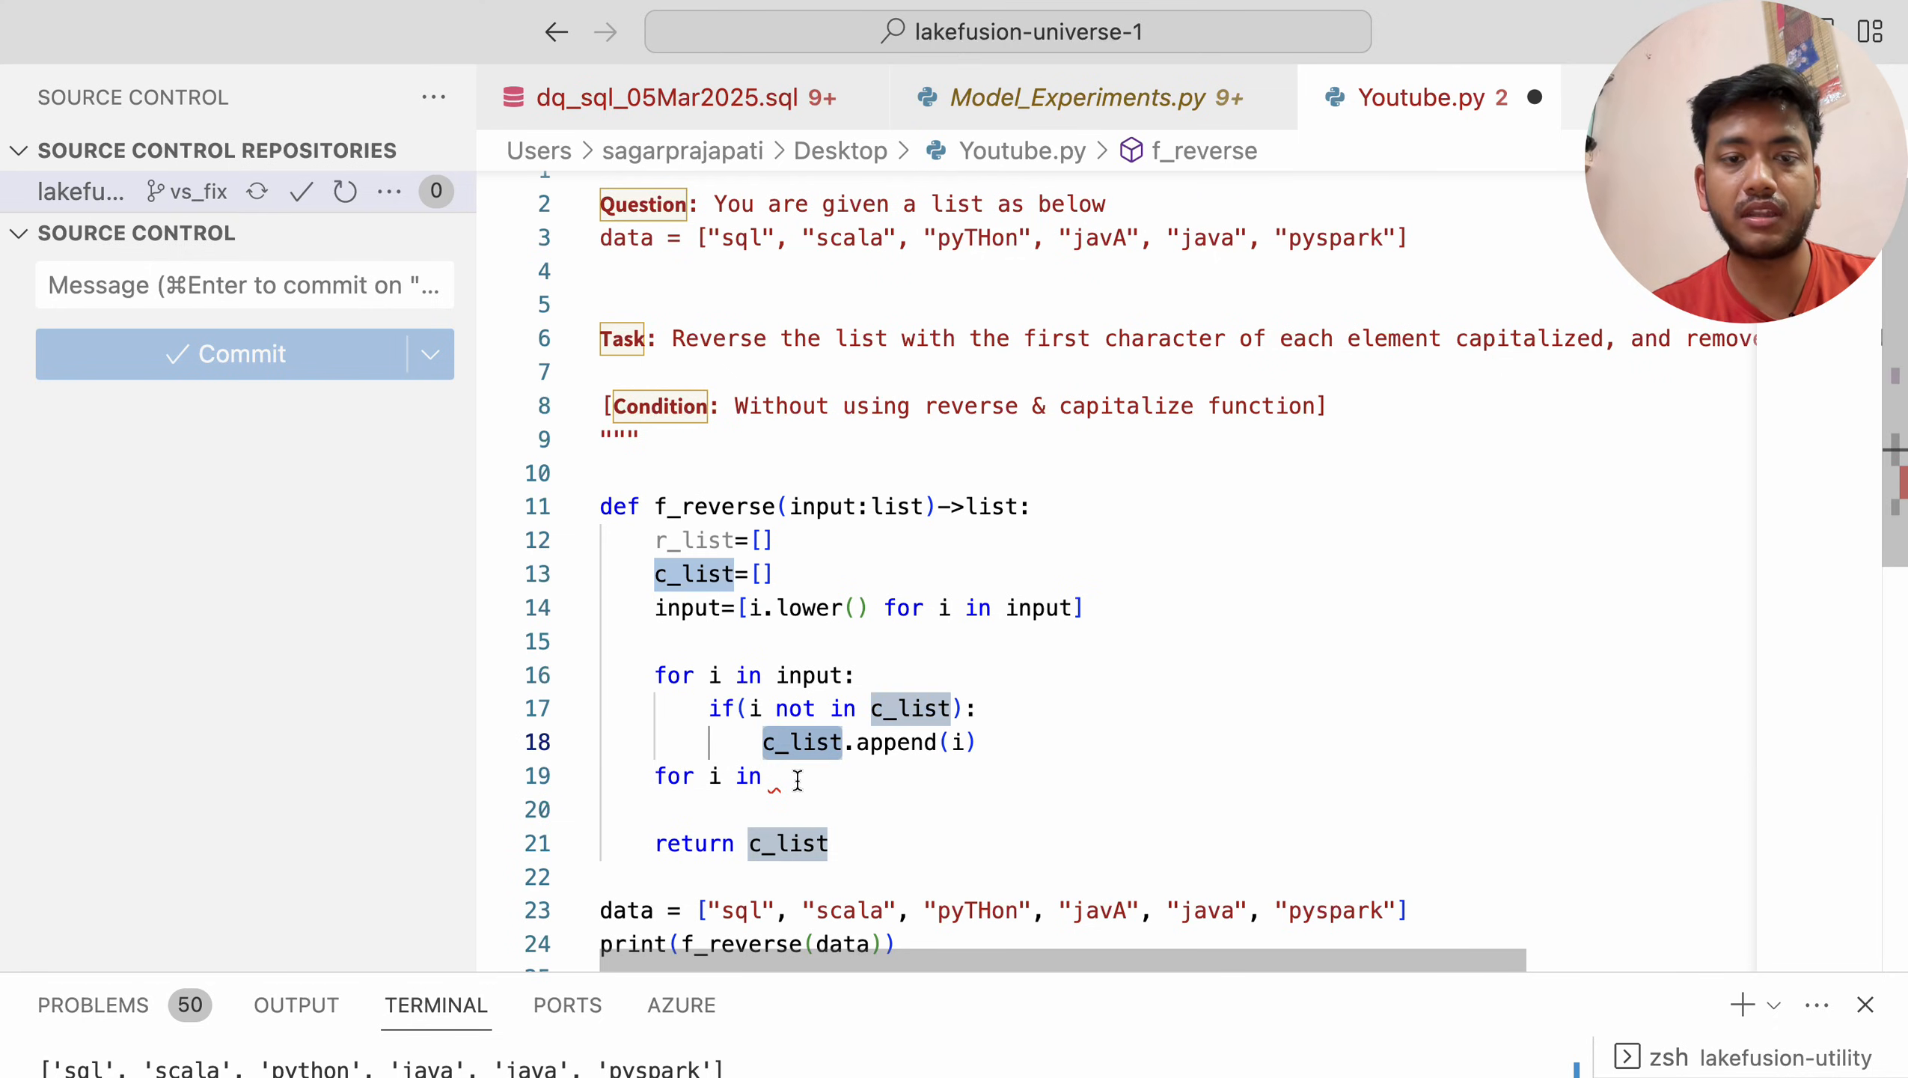
pyautogui.write('c_list:')
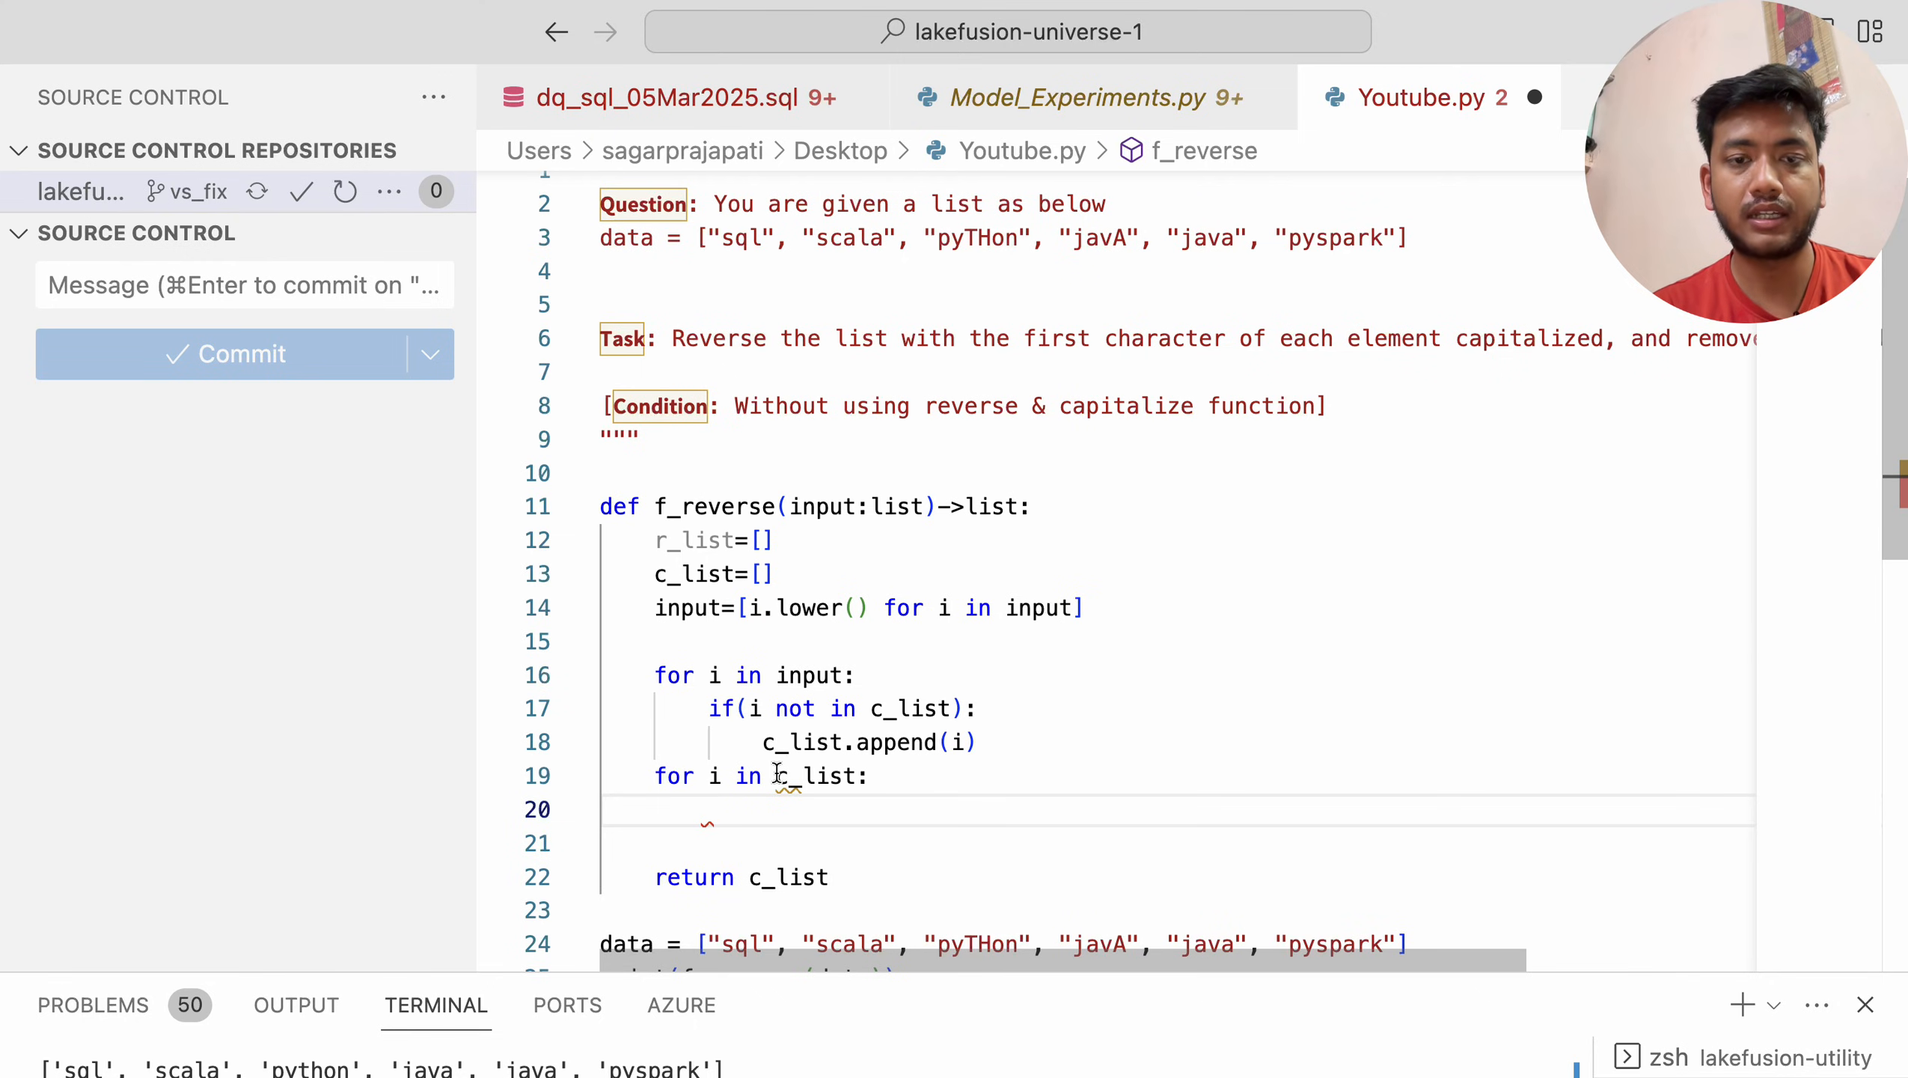
pyautogui.write('range')
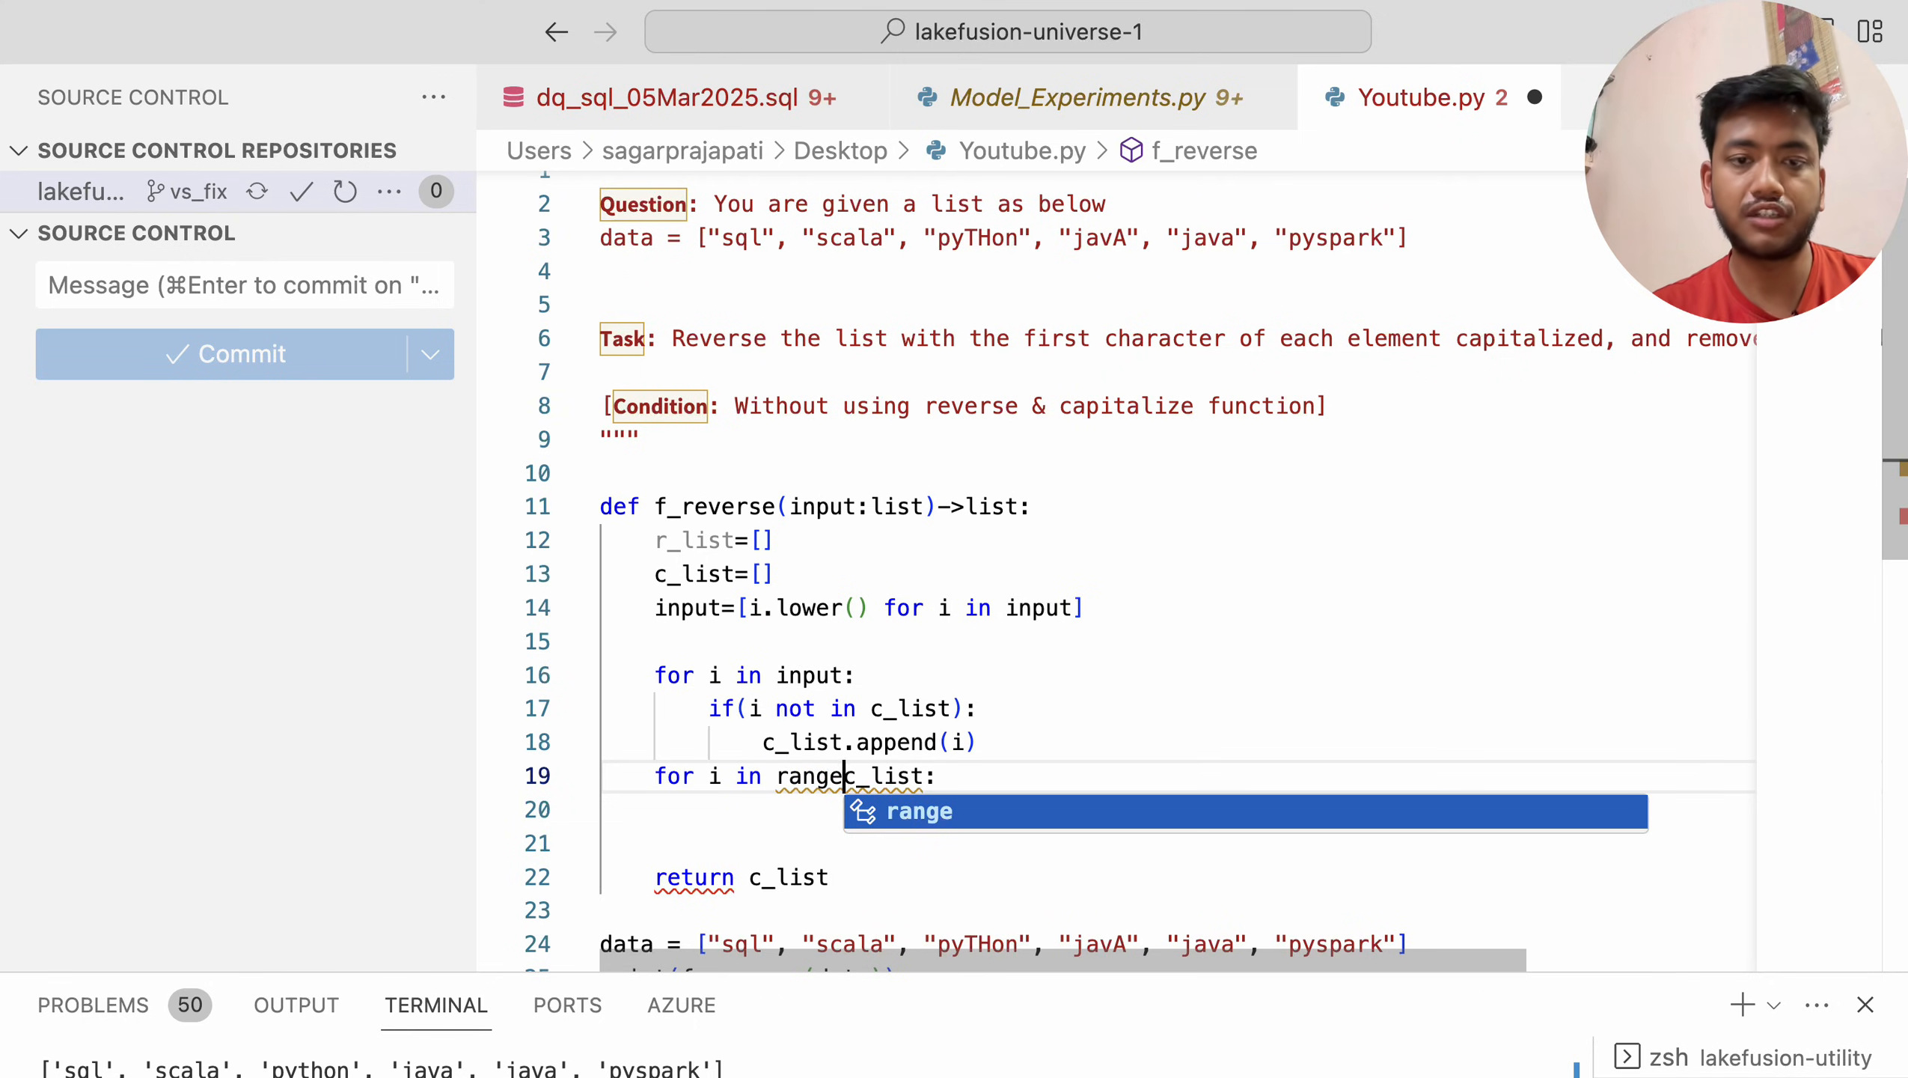
pyautogui.write('(')
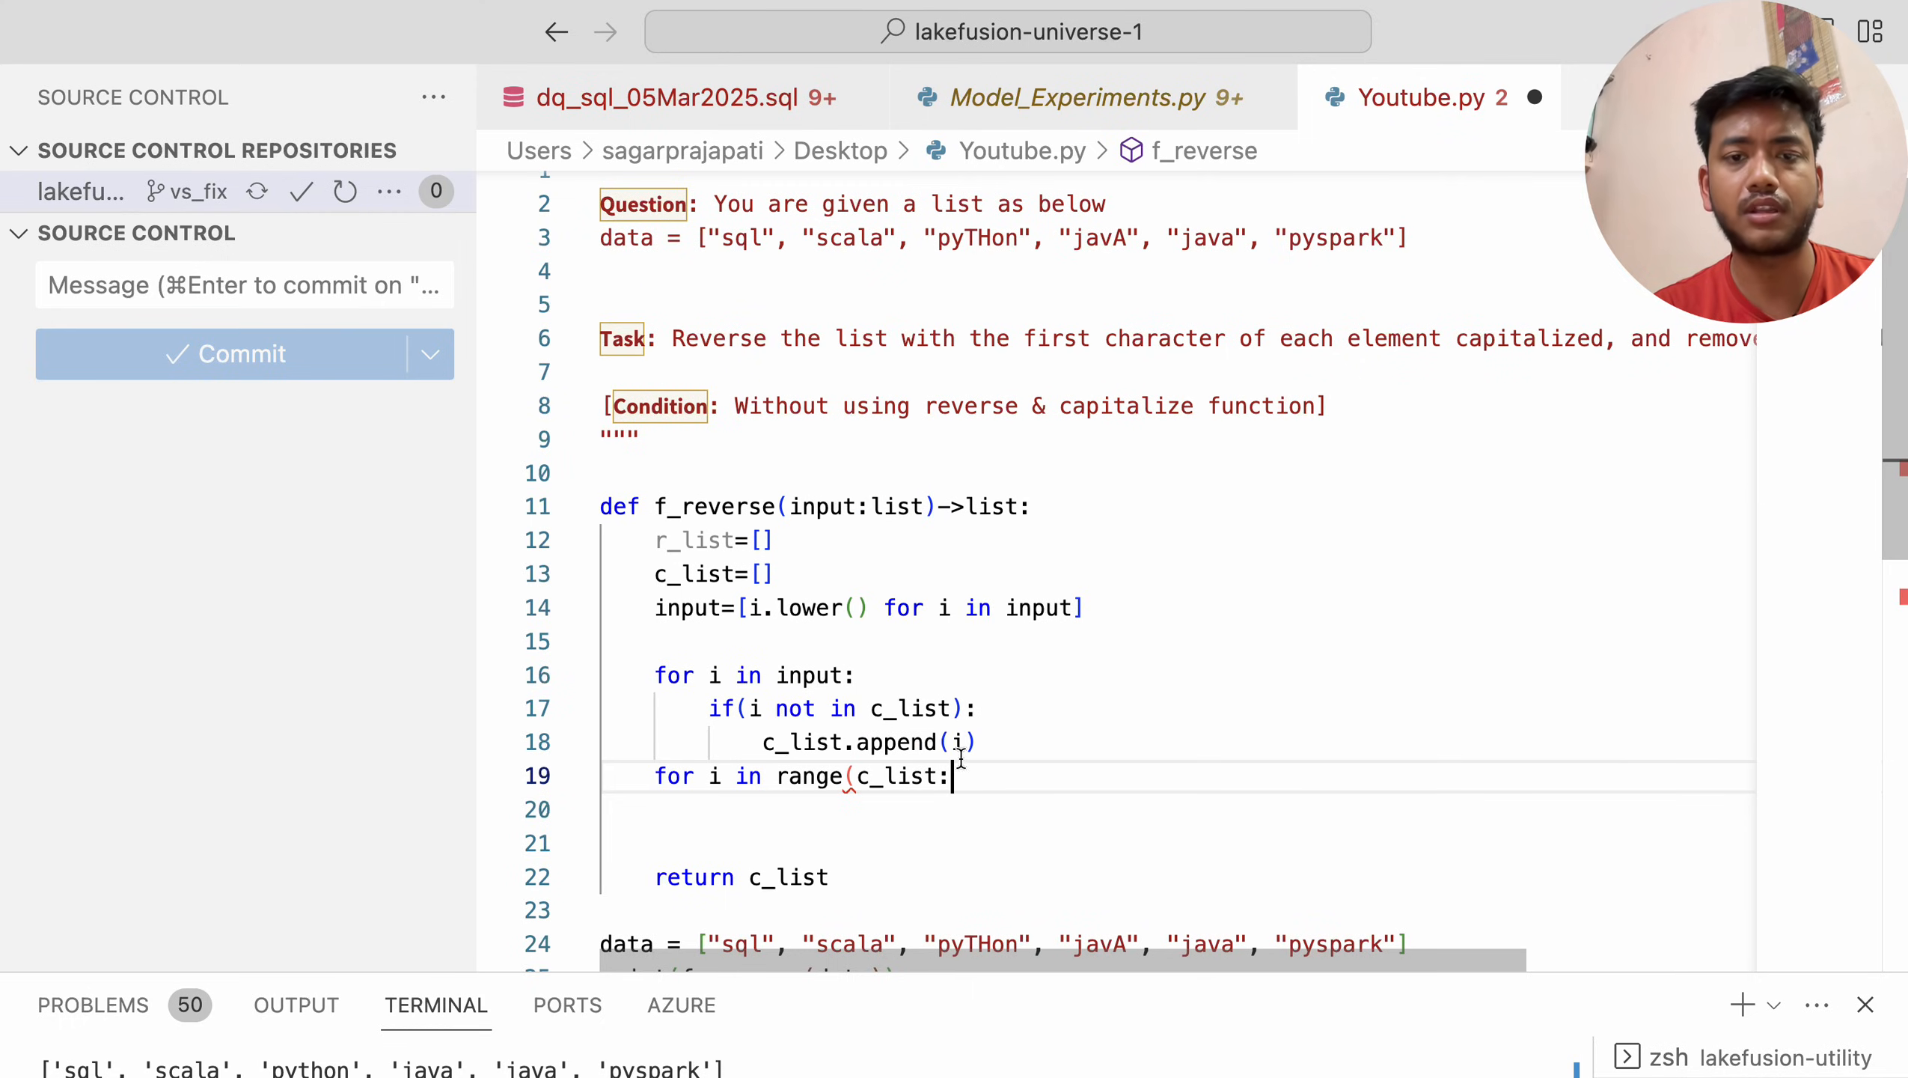
pyautogui.press('Enter')
pyautogui.write('l[::')
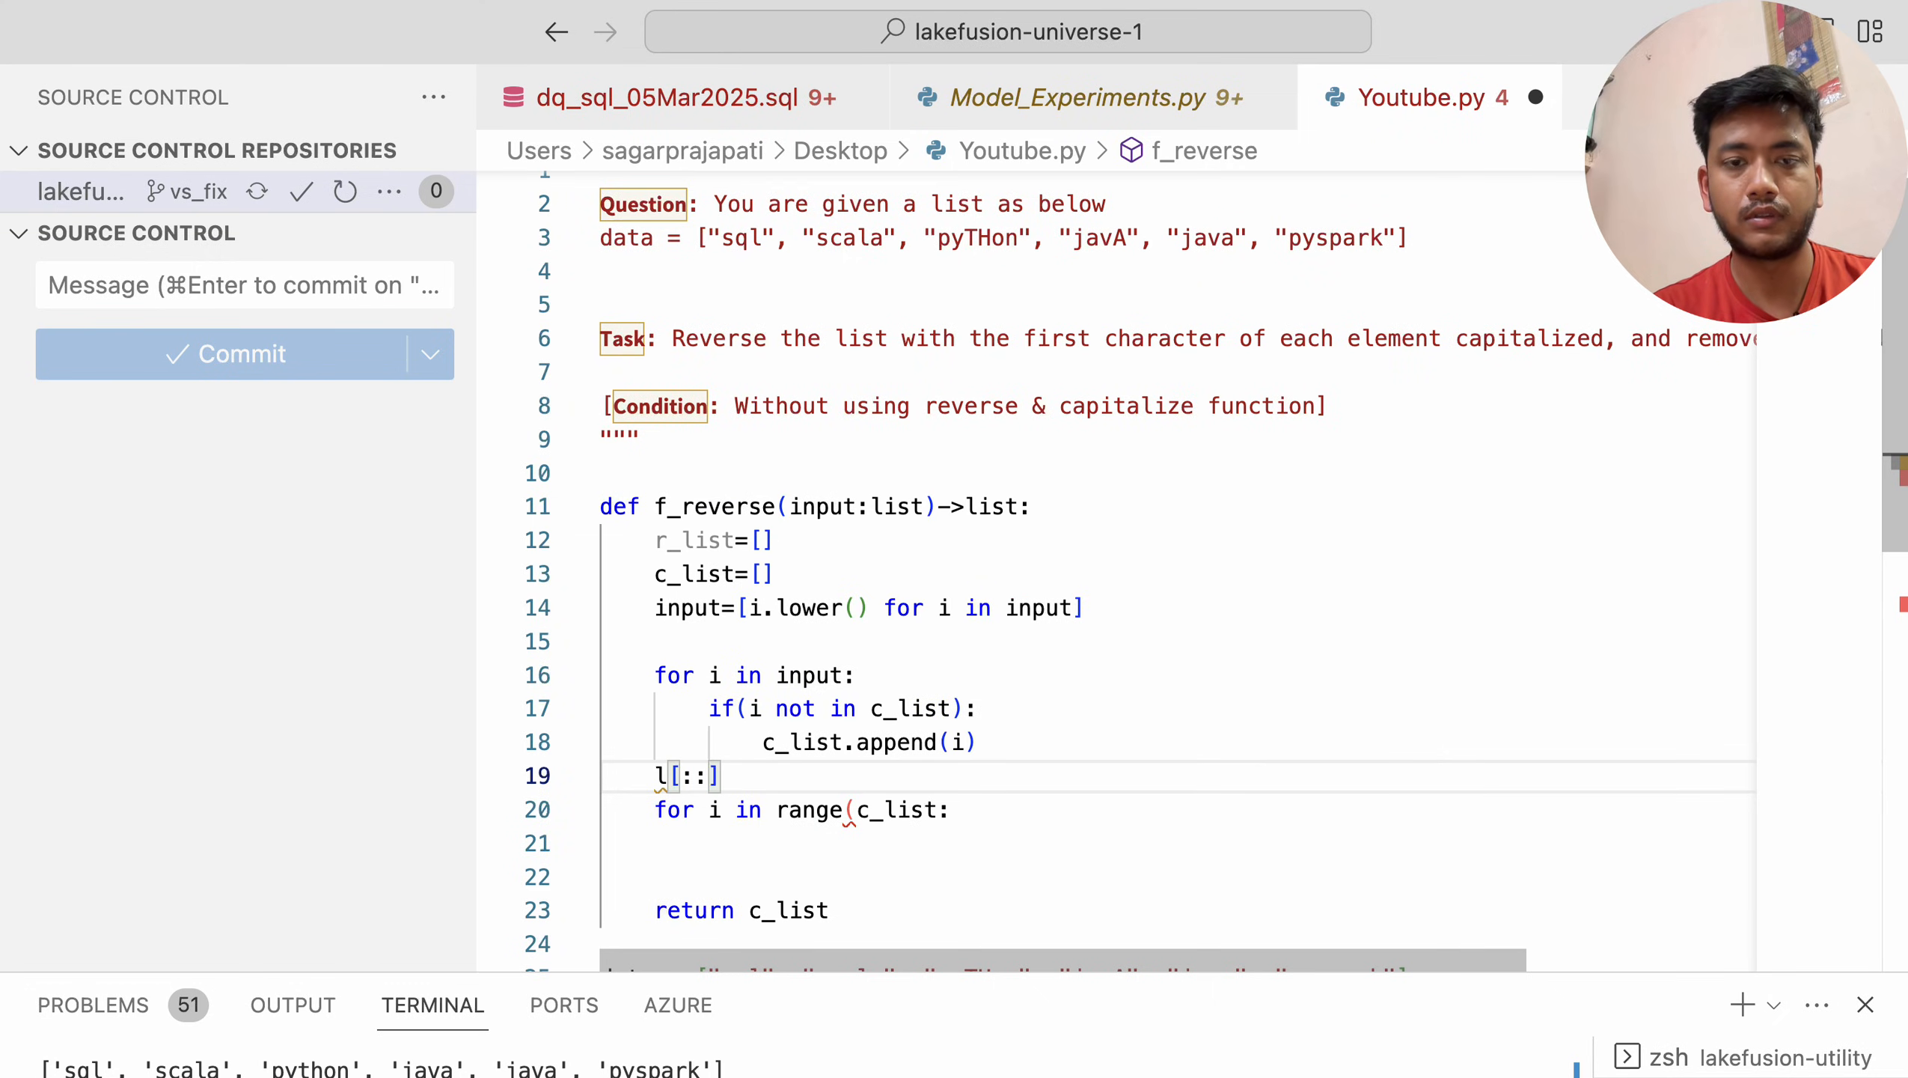
pyautogui.write('-1')
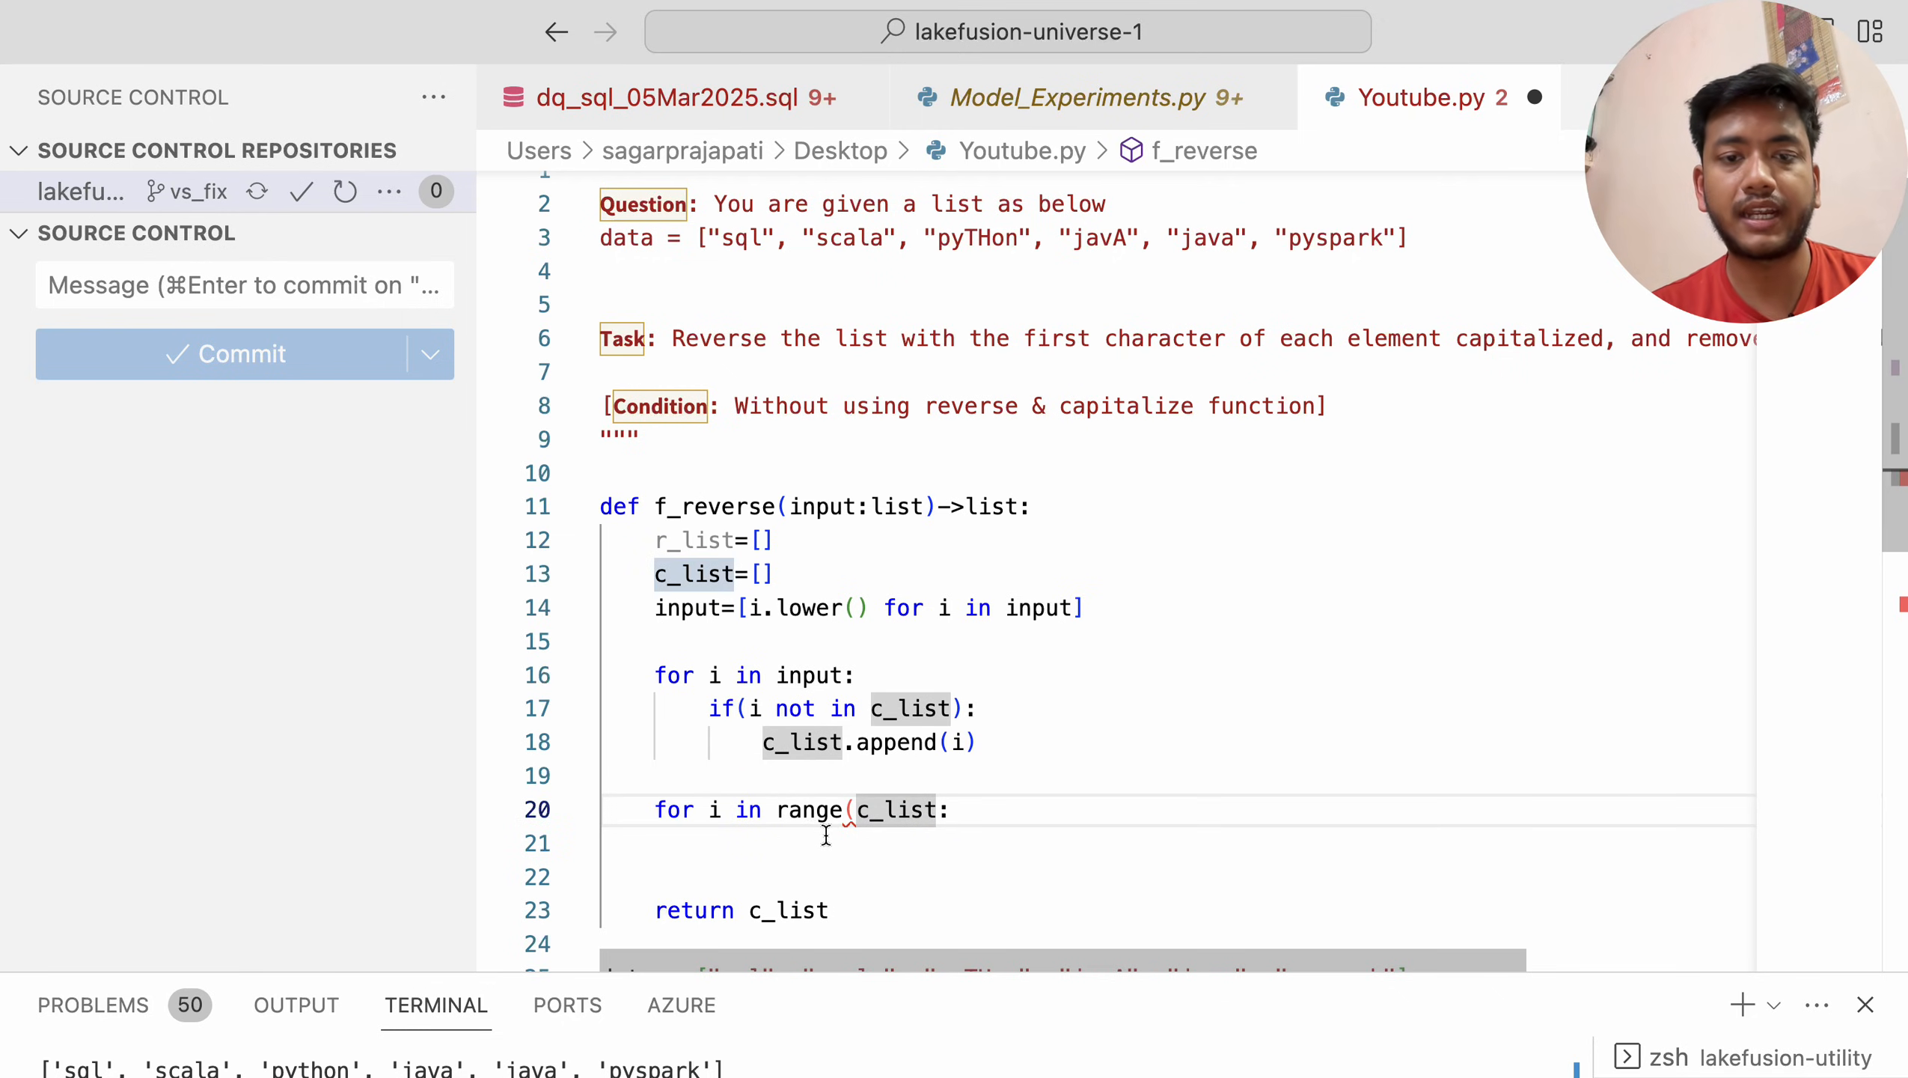
pyautogui.write('len(')
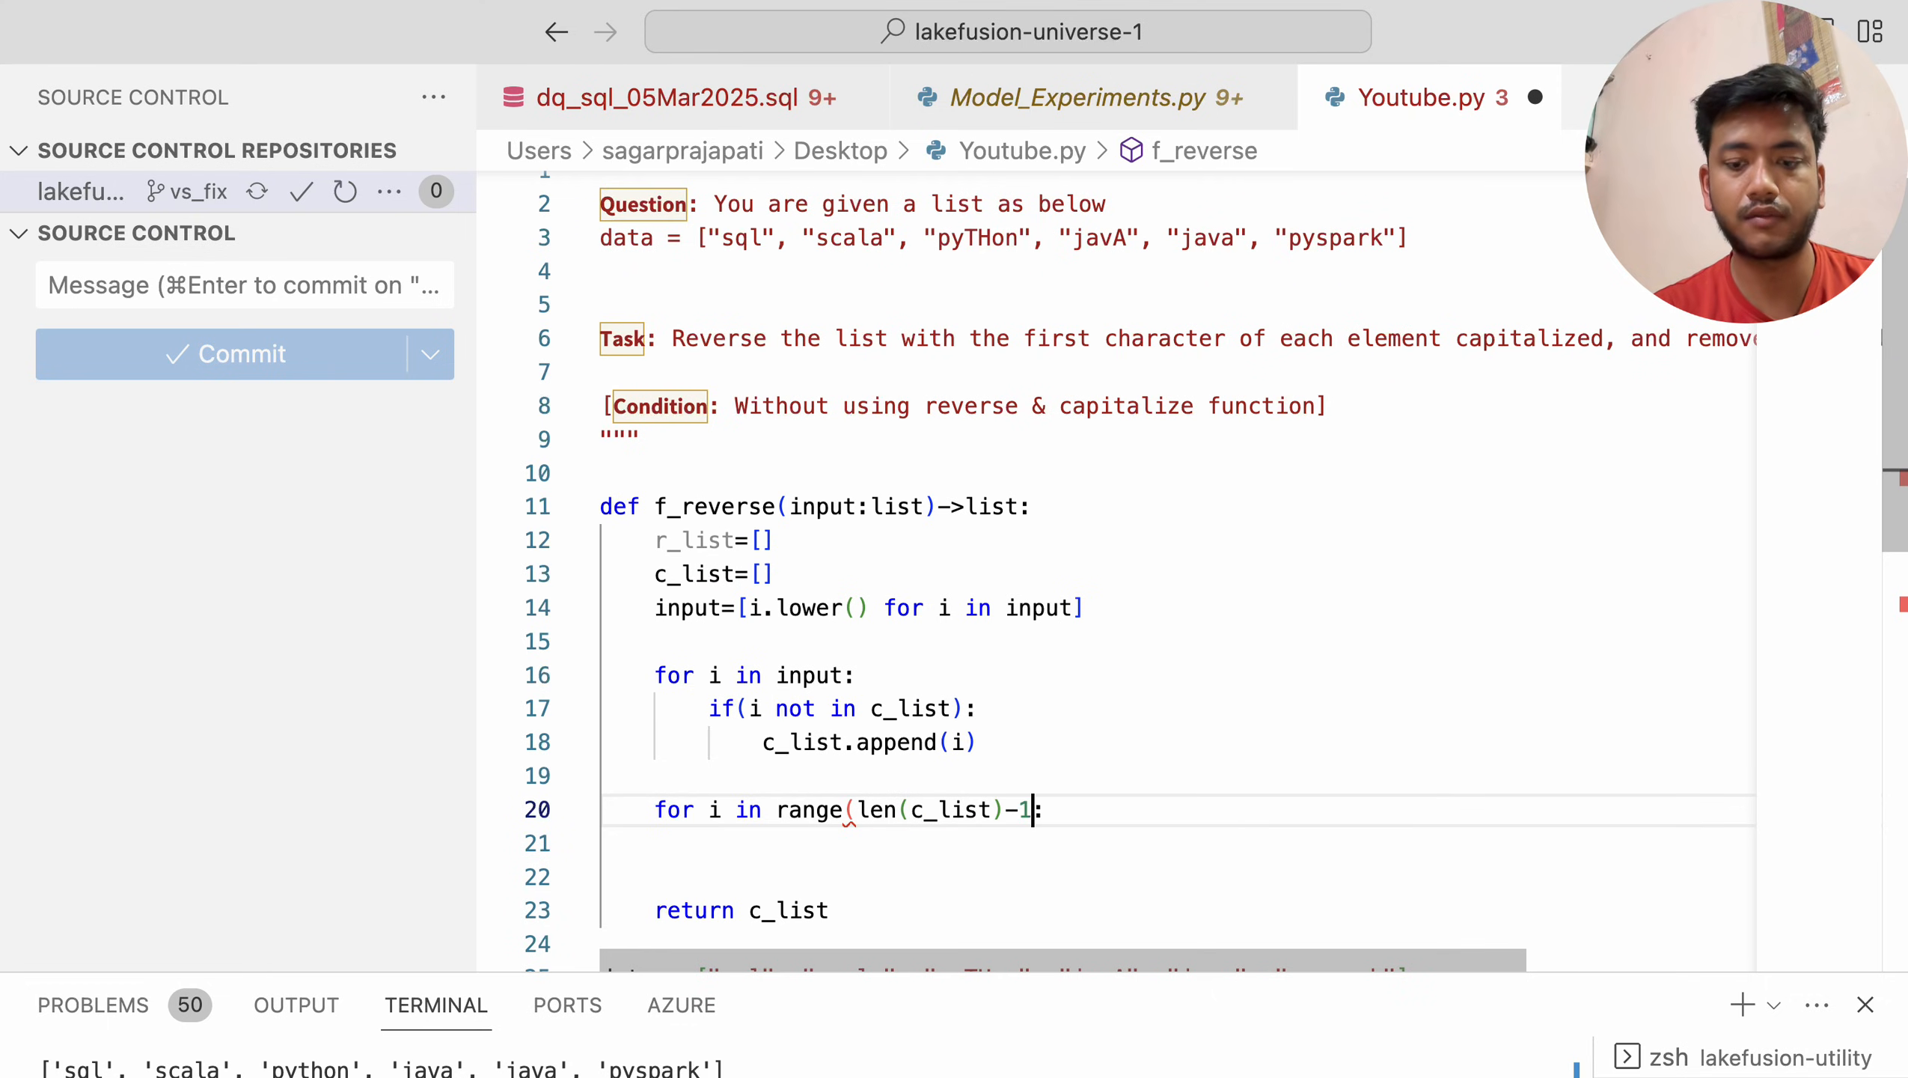
pyautogui.write(',-1,-1')
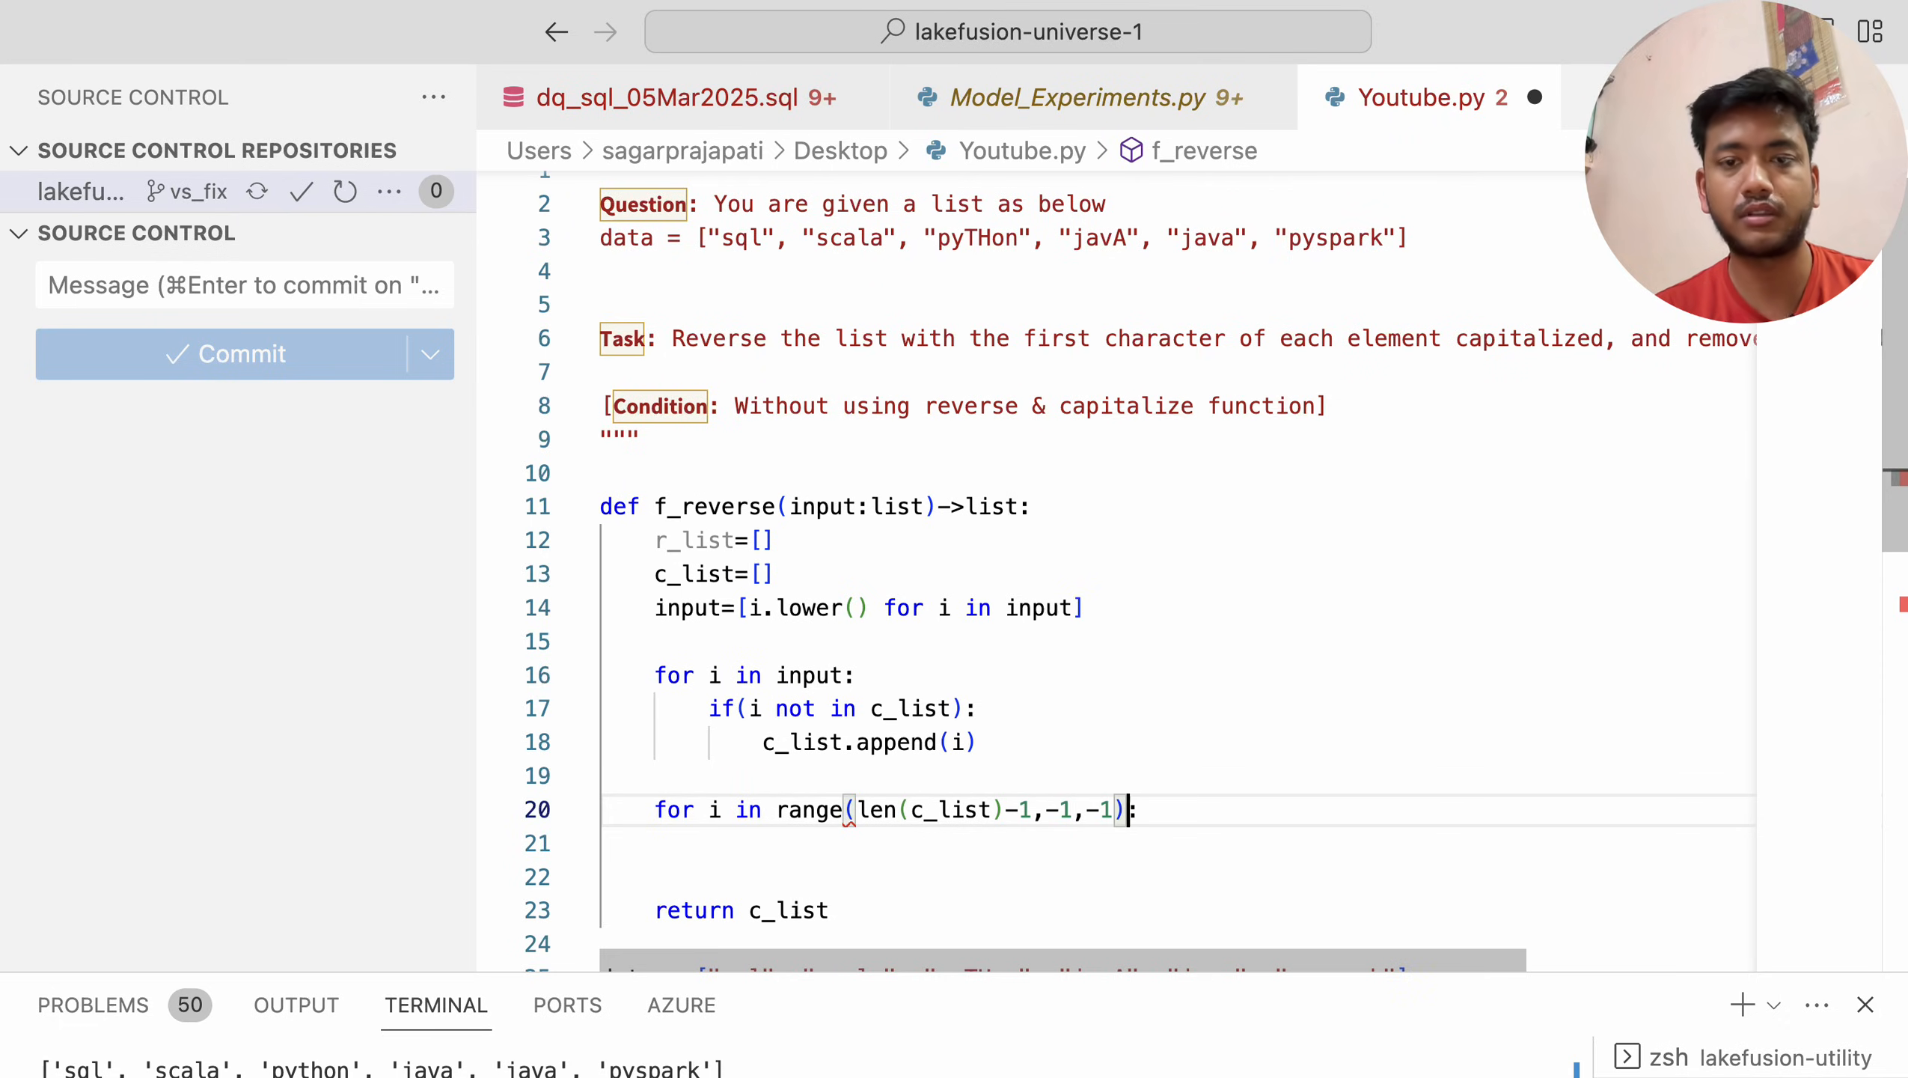
# Start the loop body with r_list.append() indexing the first letter
pyautogui.press('enter')
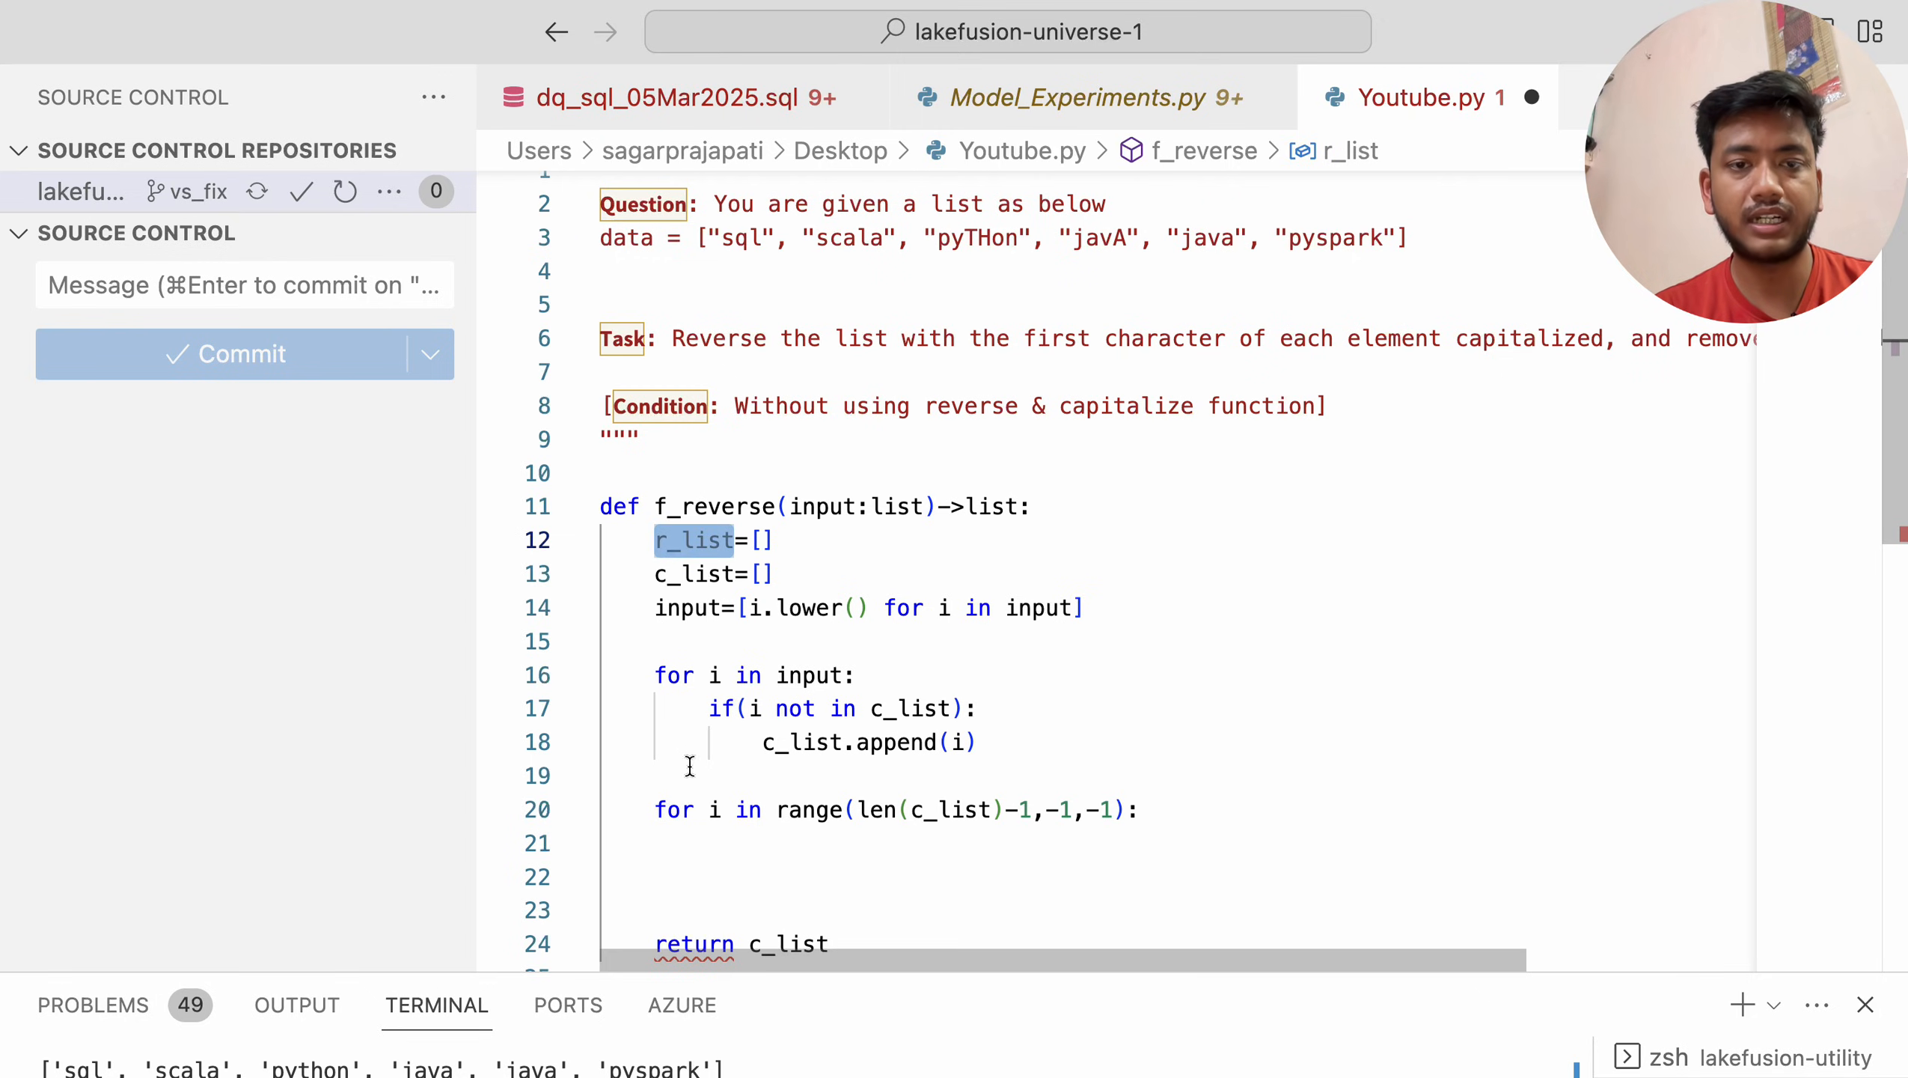
pyautogui.moveTo(720, 852)
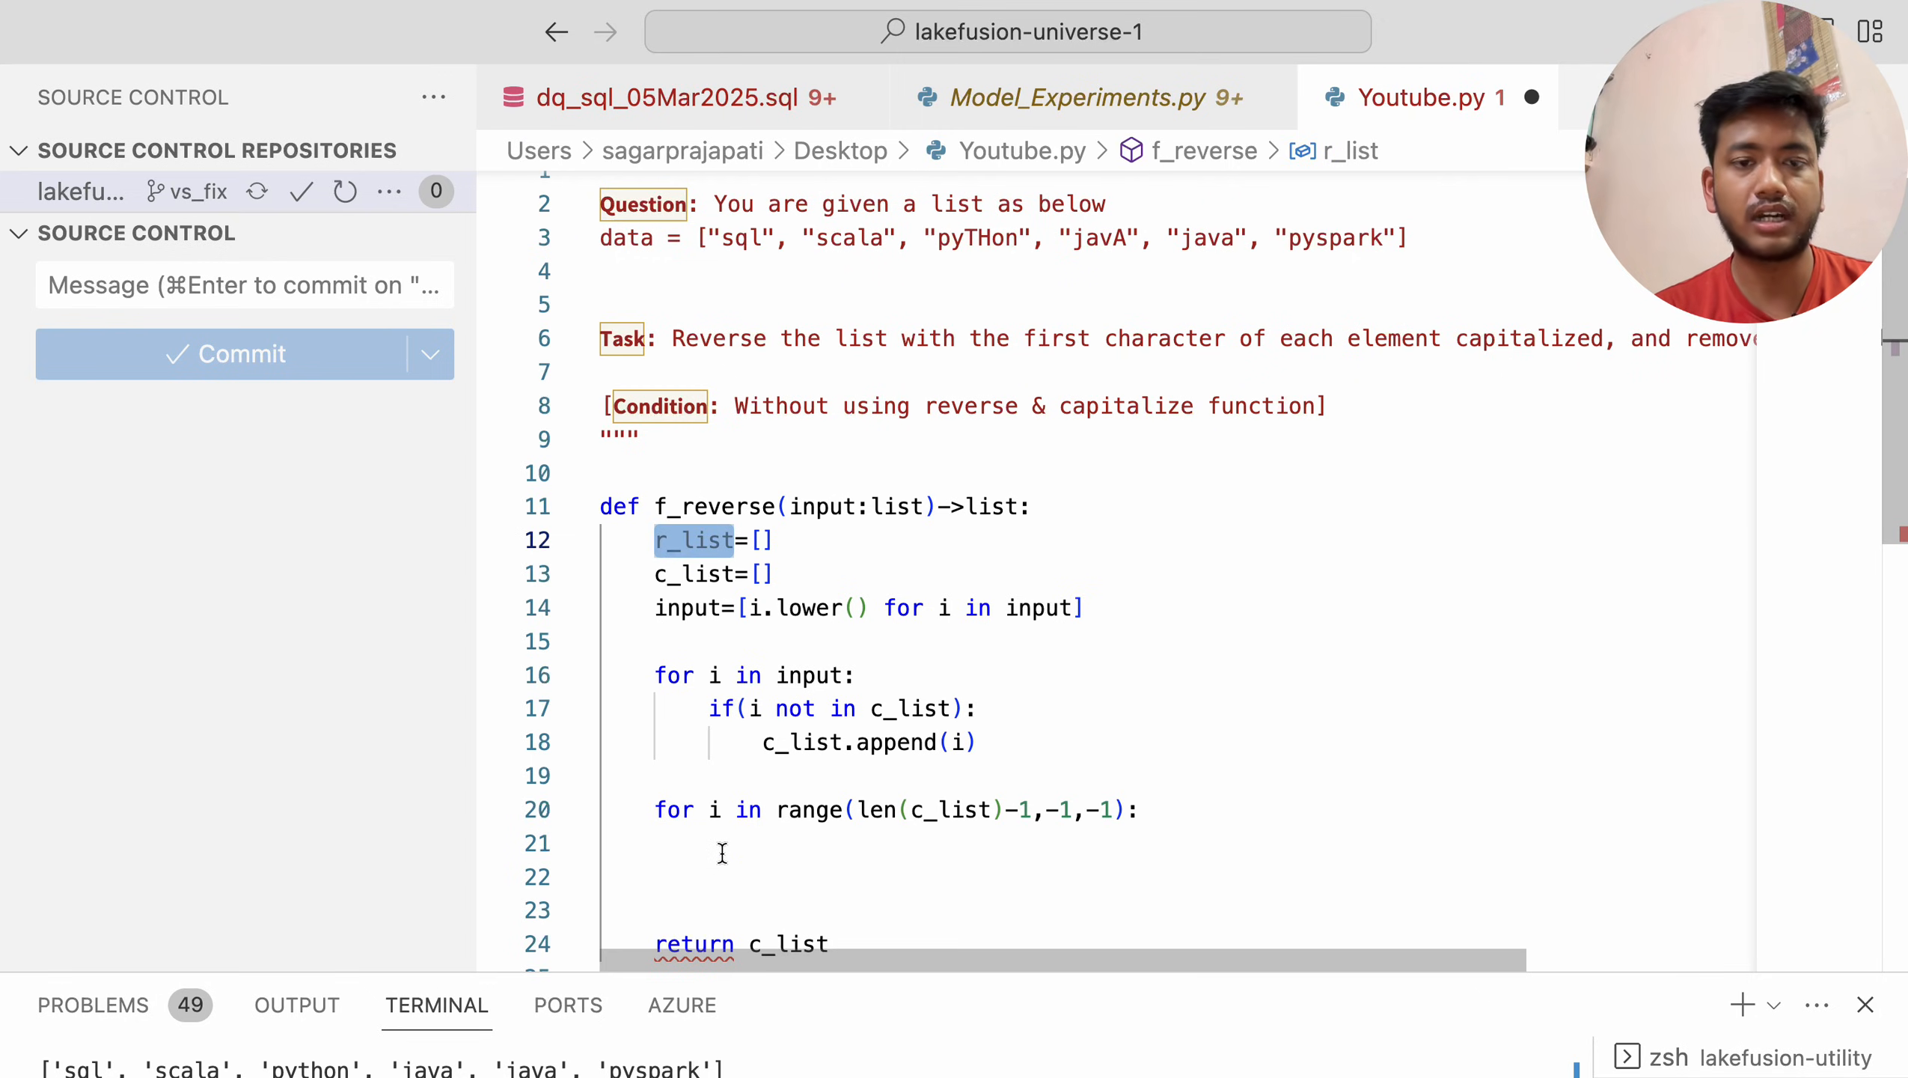
pyautogui.write('r_list.appen')
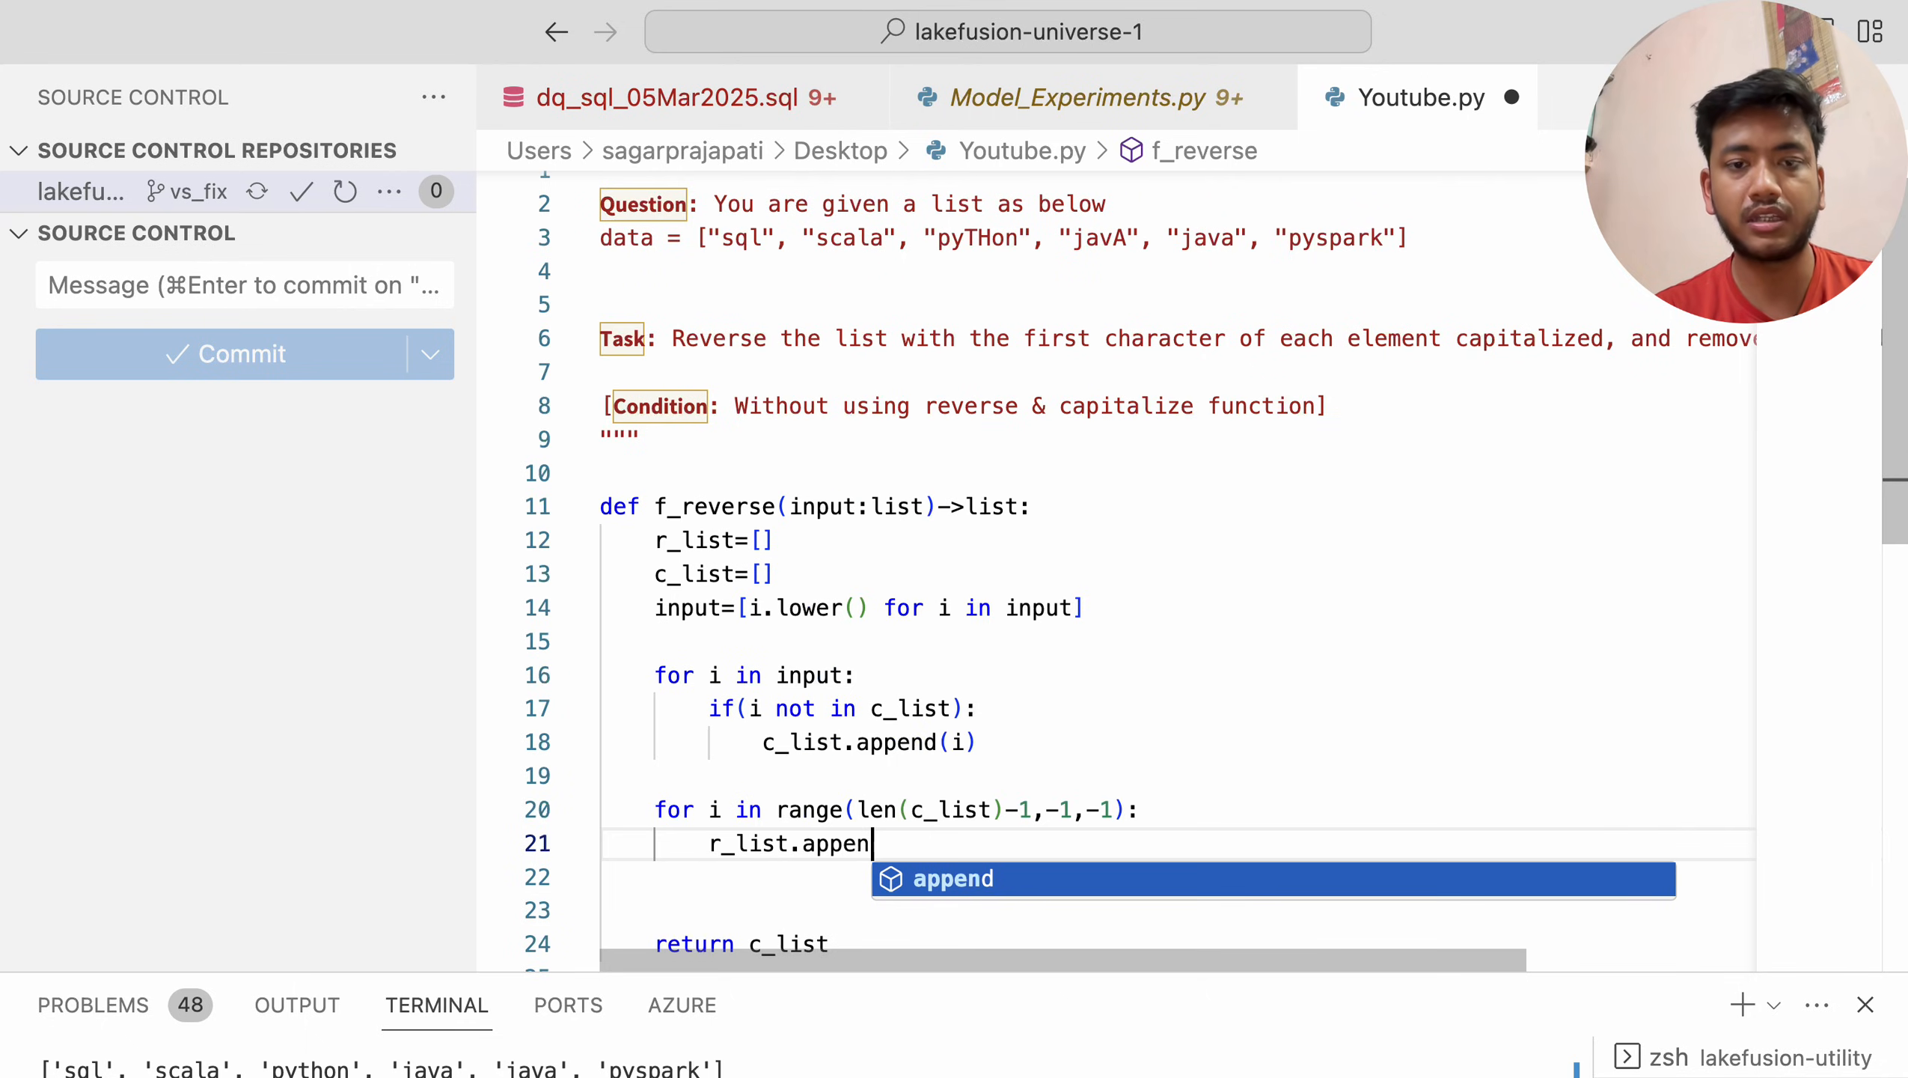
pyautogui.press('Tab')
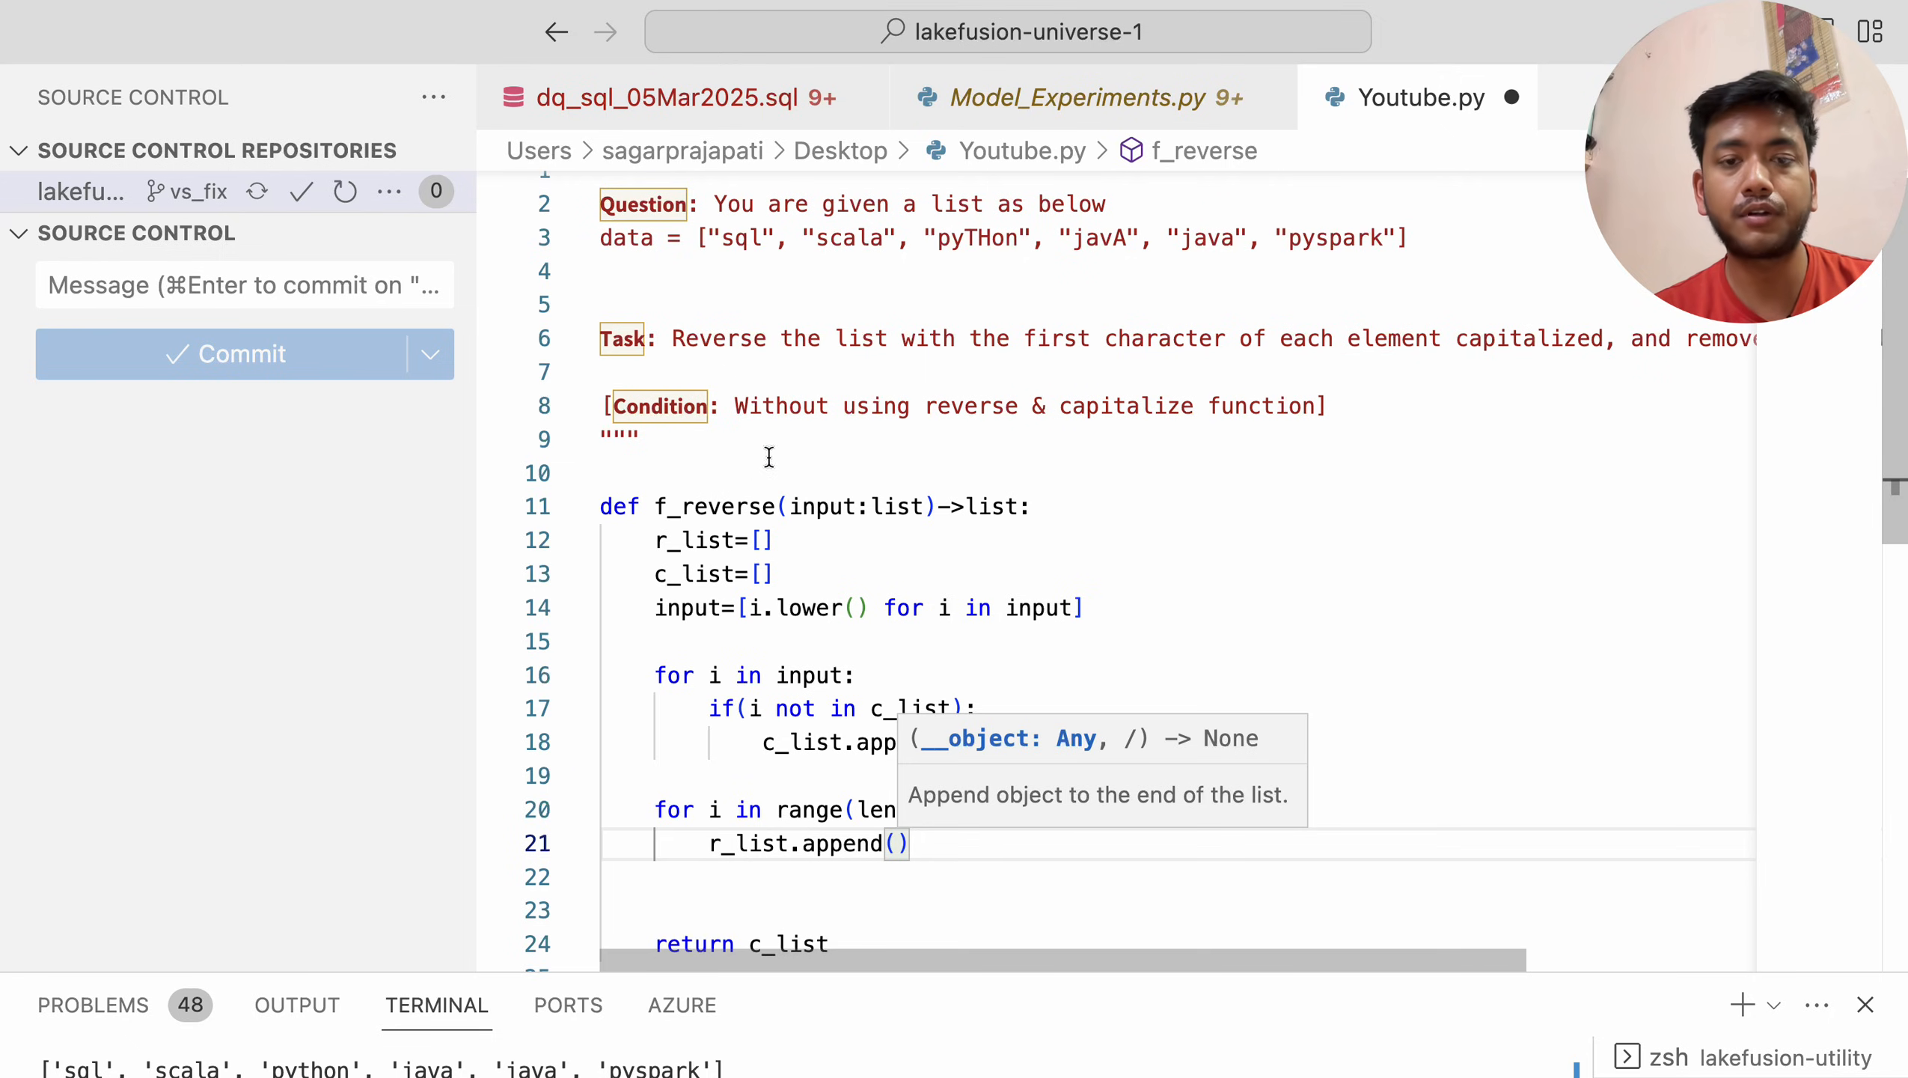
pyautogui.moveTo(977, 467)
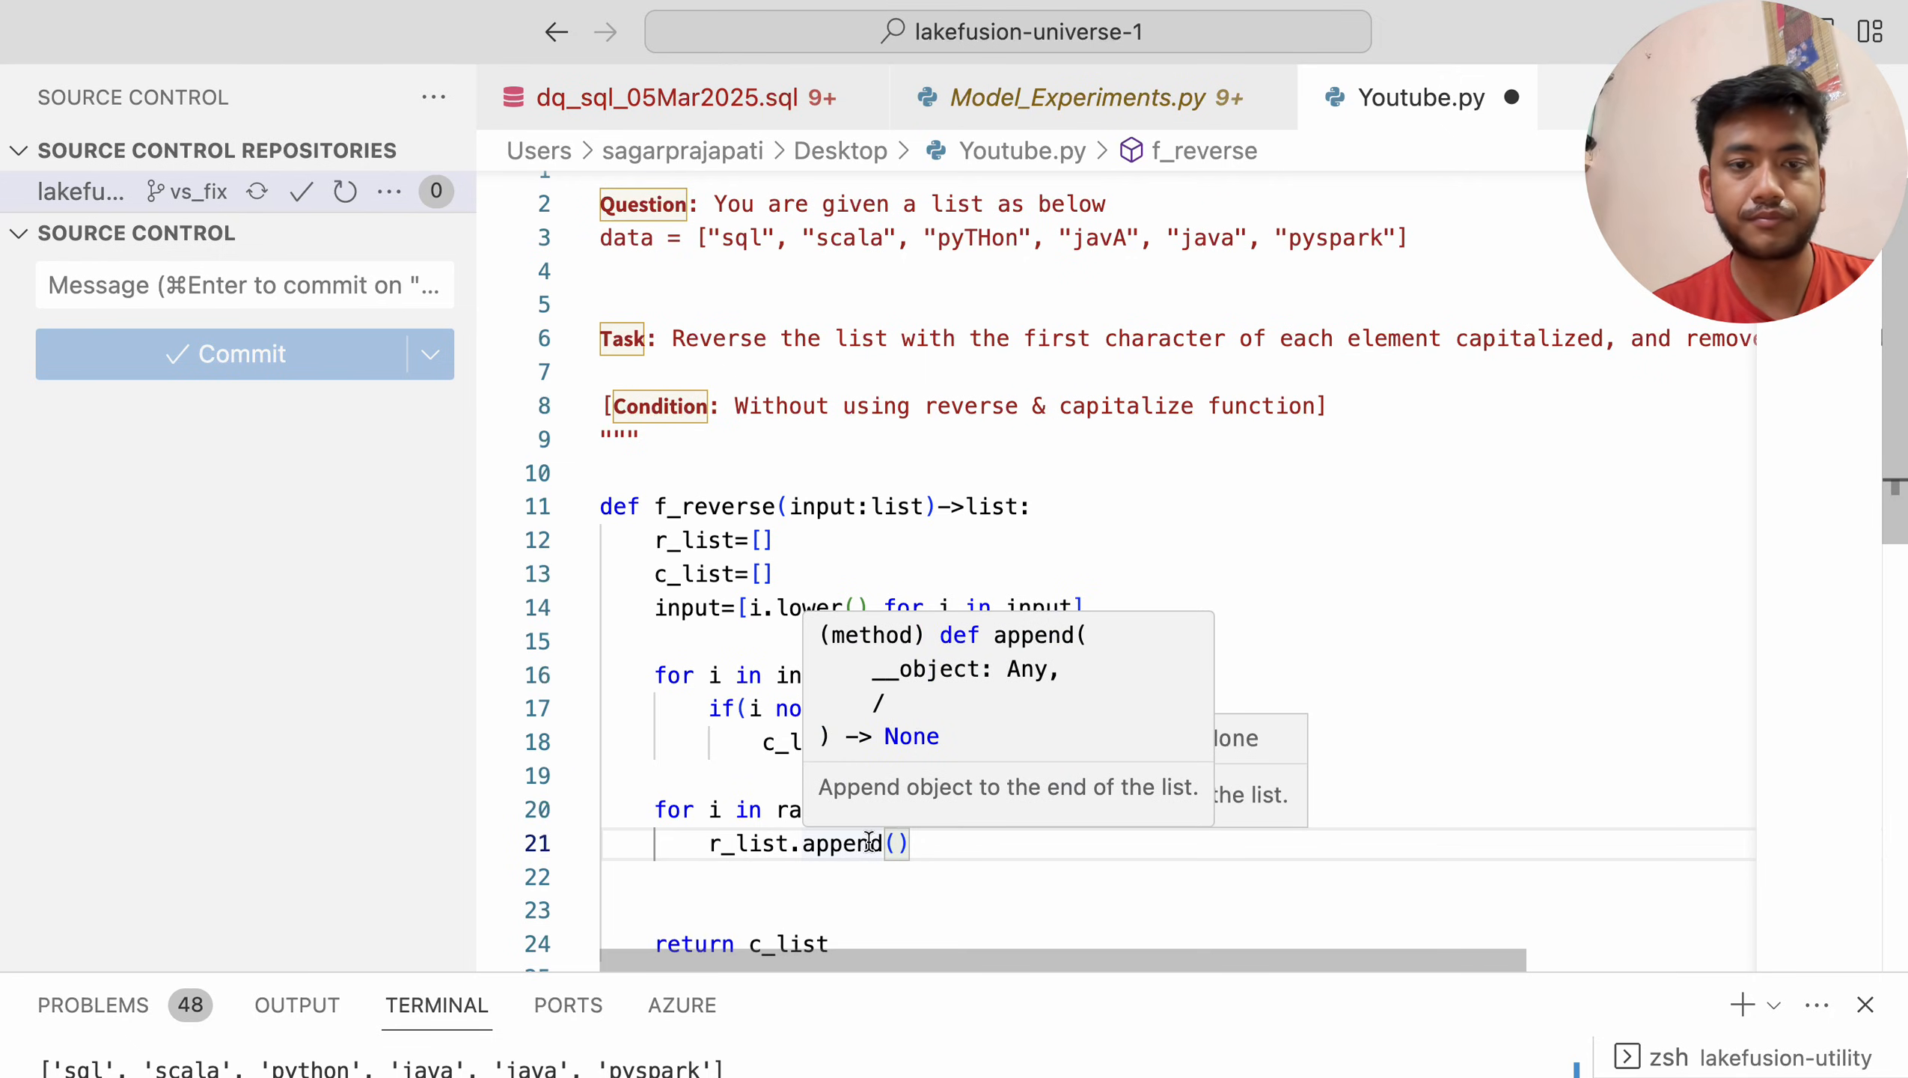
pyautogui.write('i')
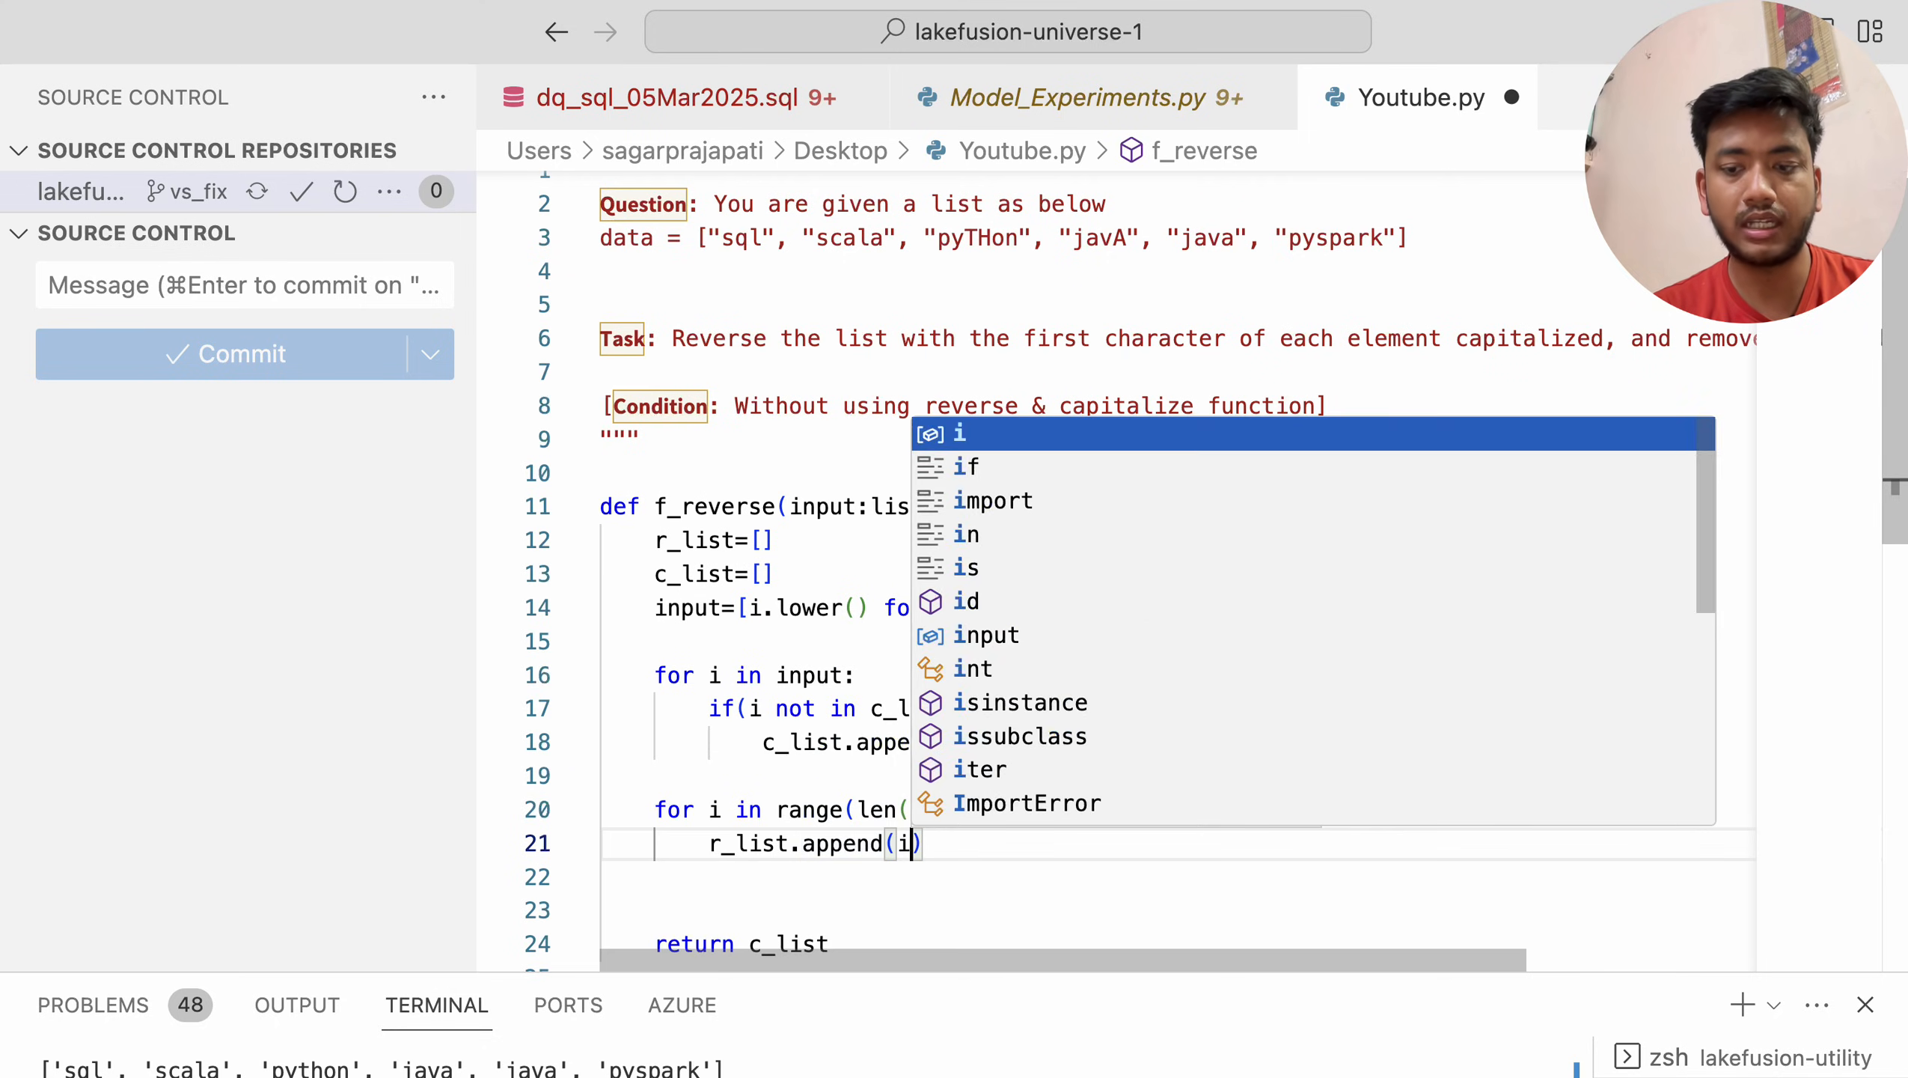
pyautogui.write('[0')
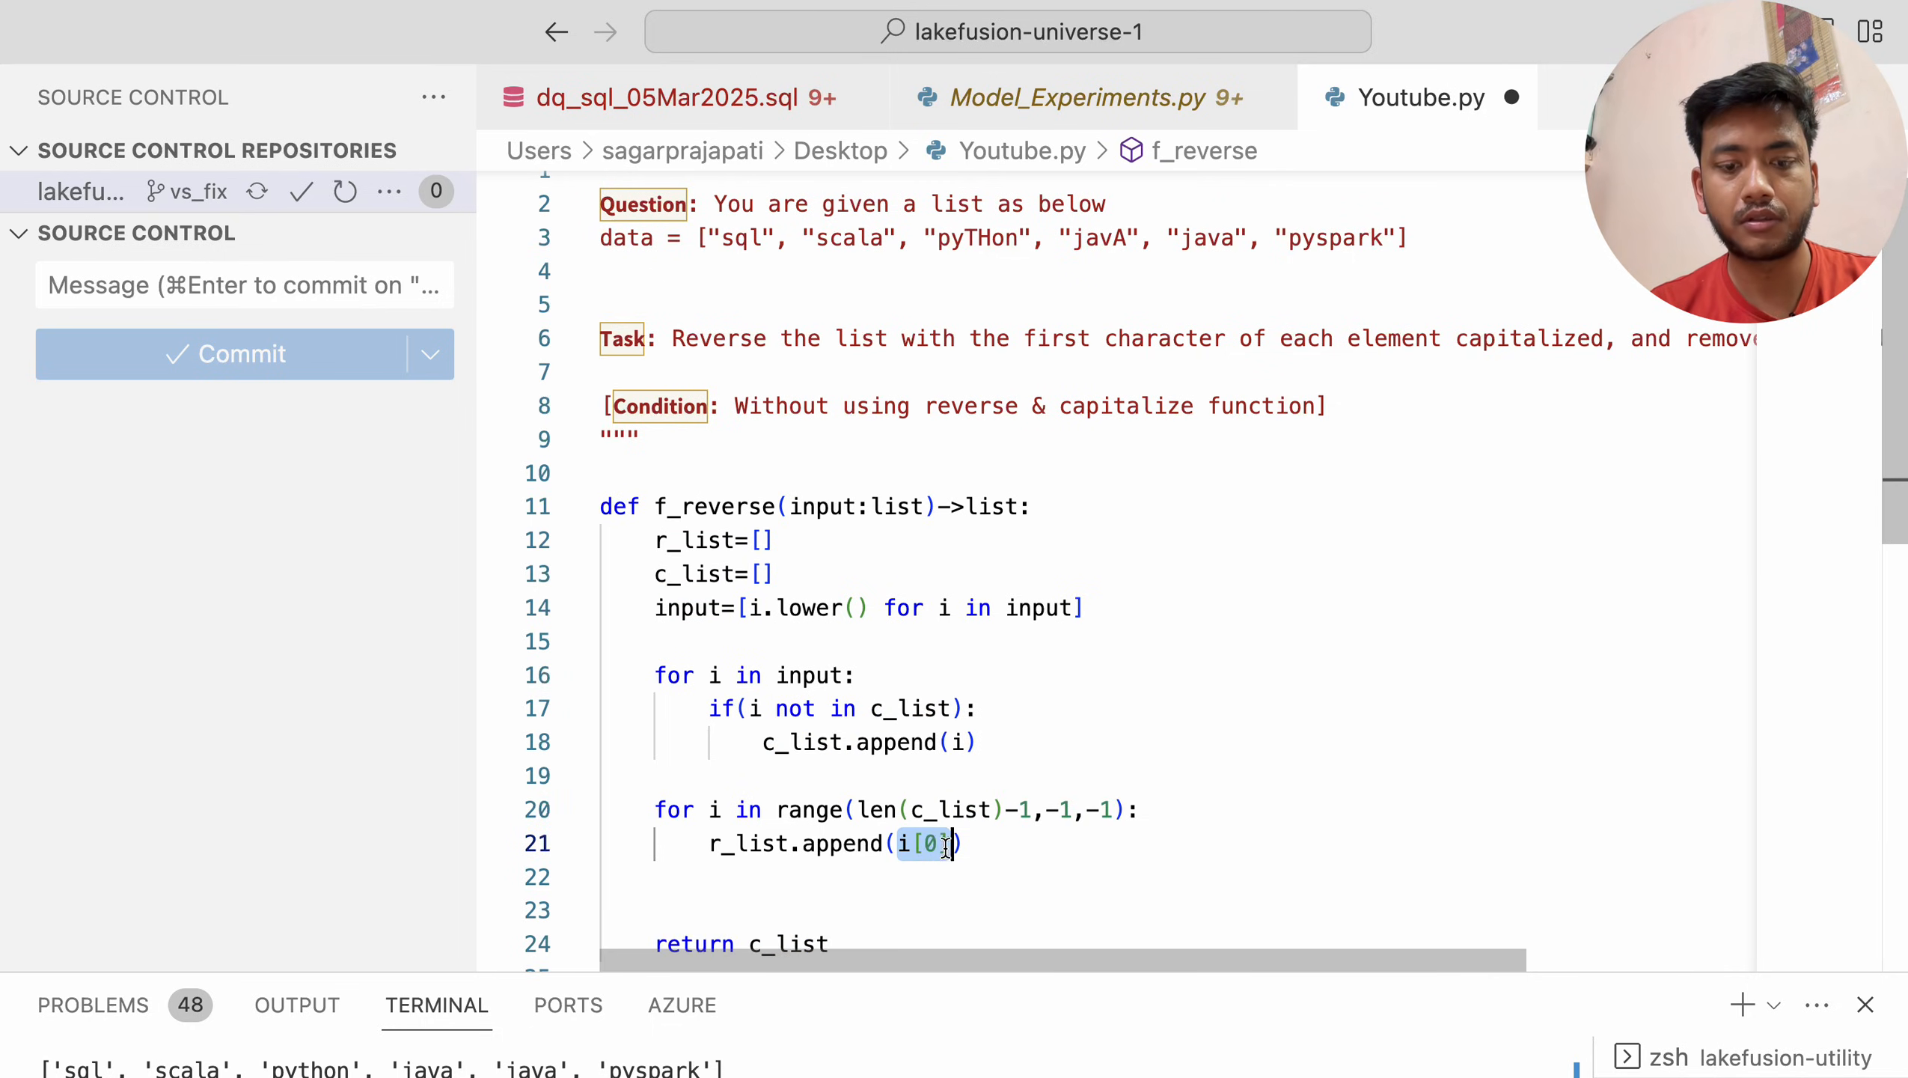
# Complete the appended value as c_list[i][0].upper() and return r_list
pyautogui.write('c_list[')
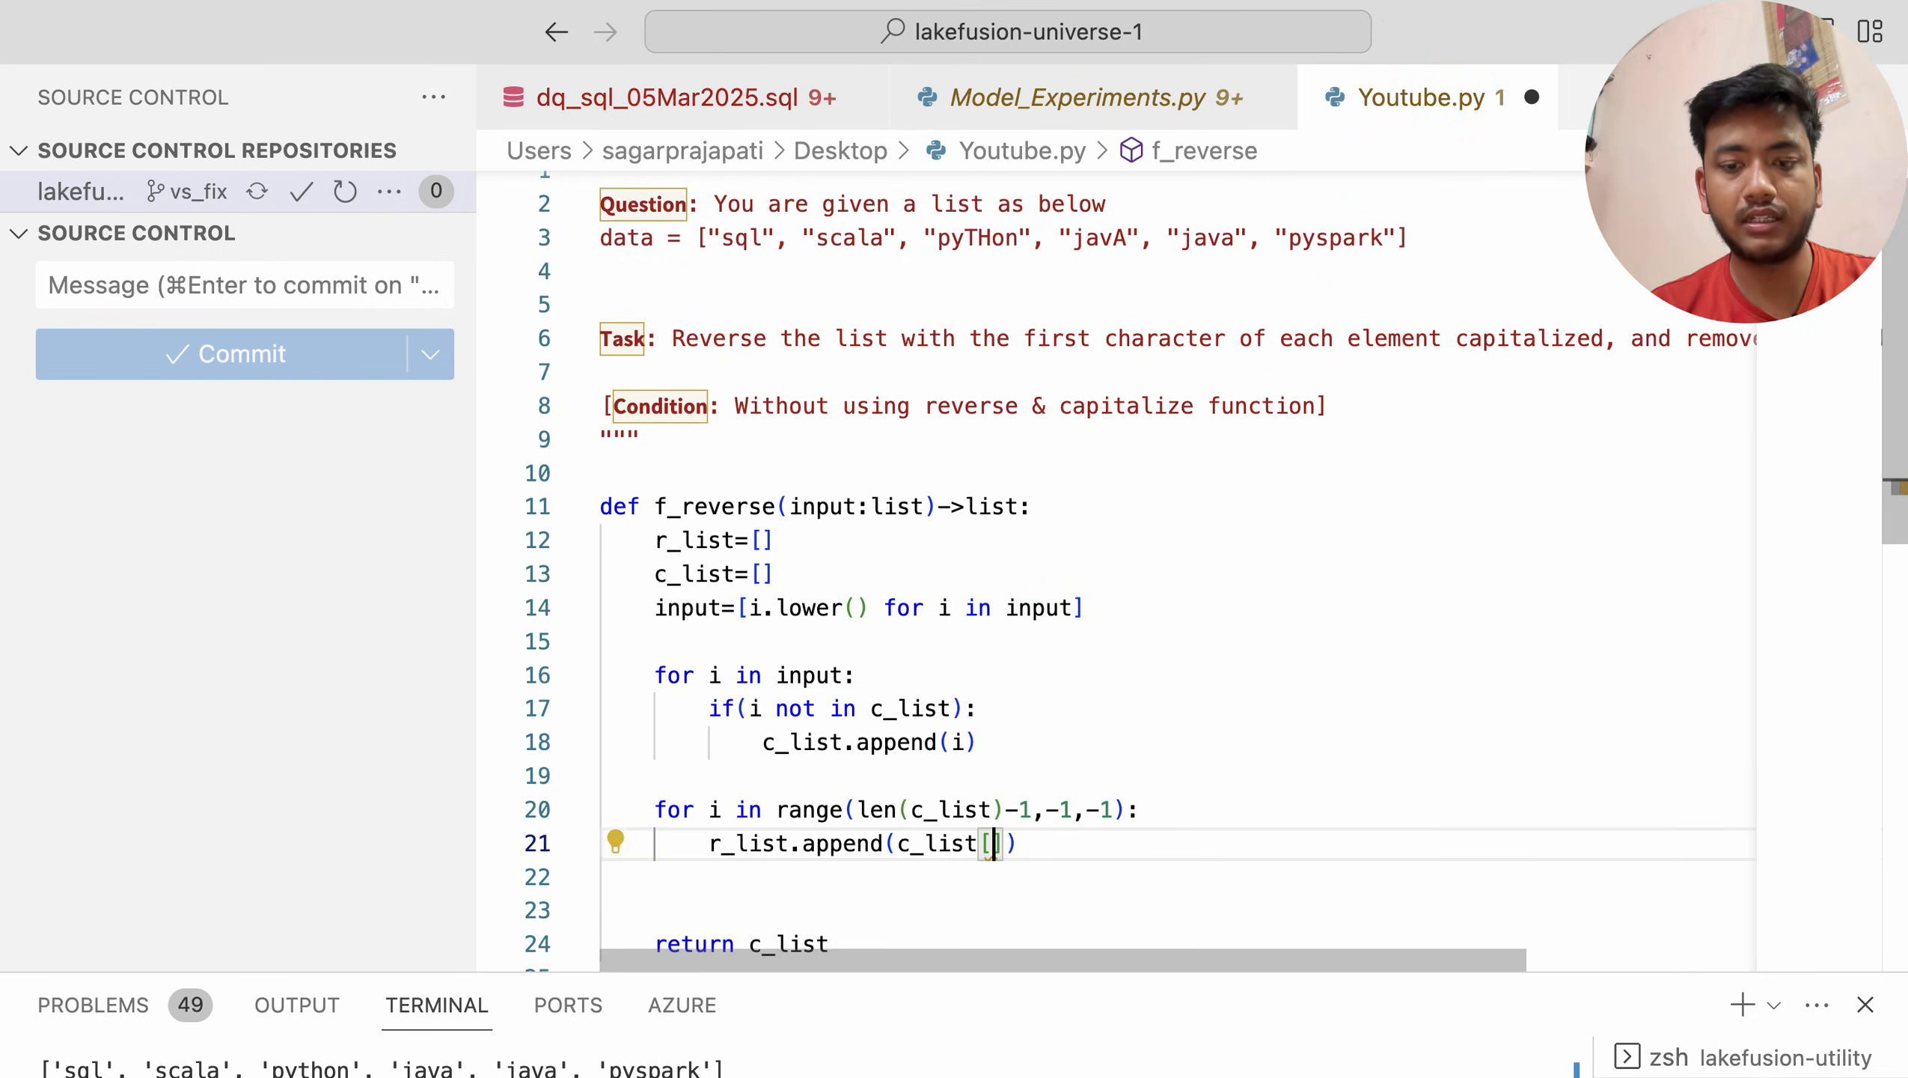
pyautogui.write('[i][0')
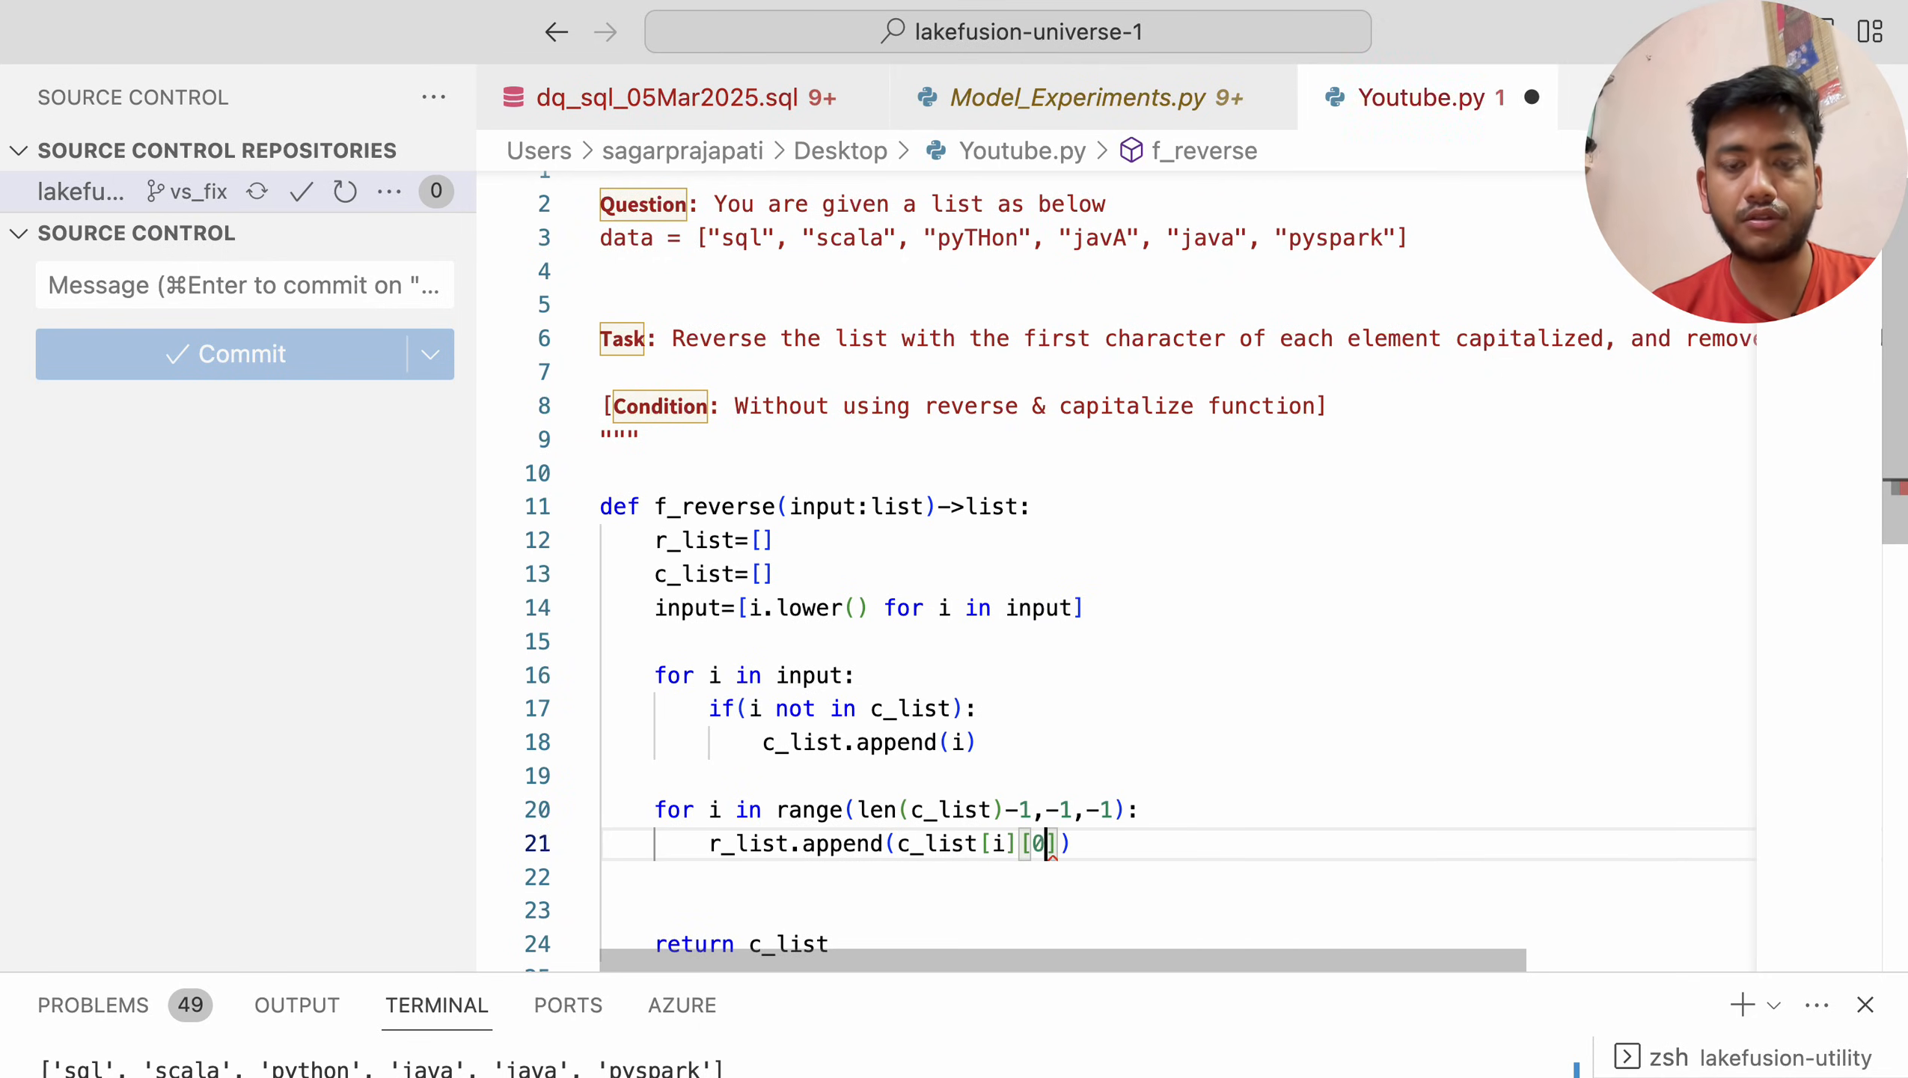
pyautogui.write('.')
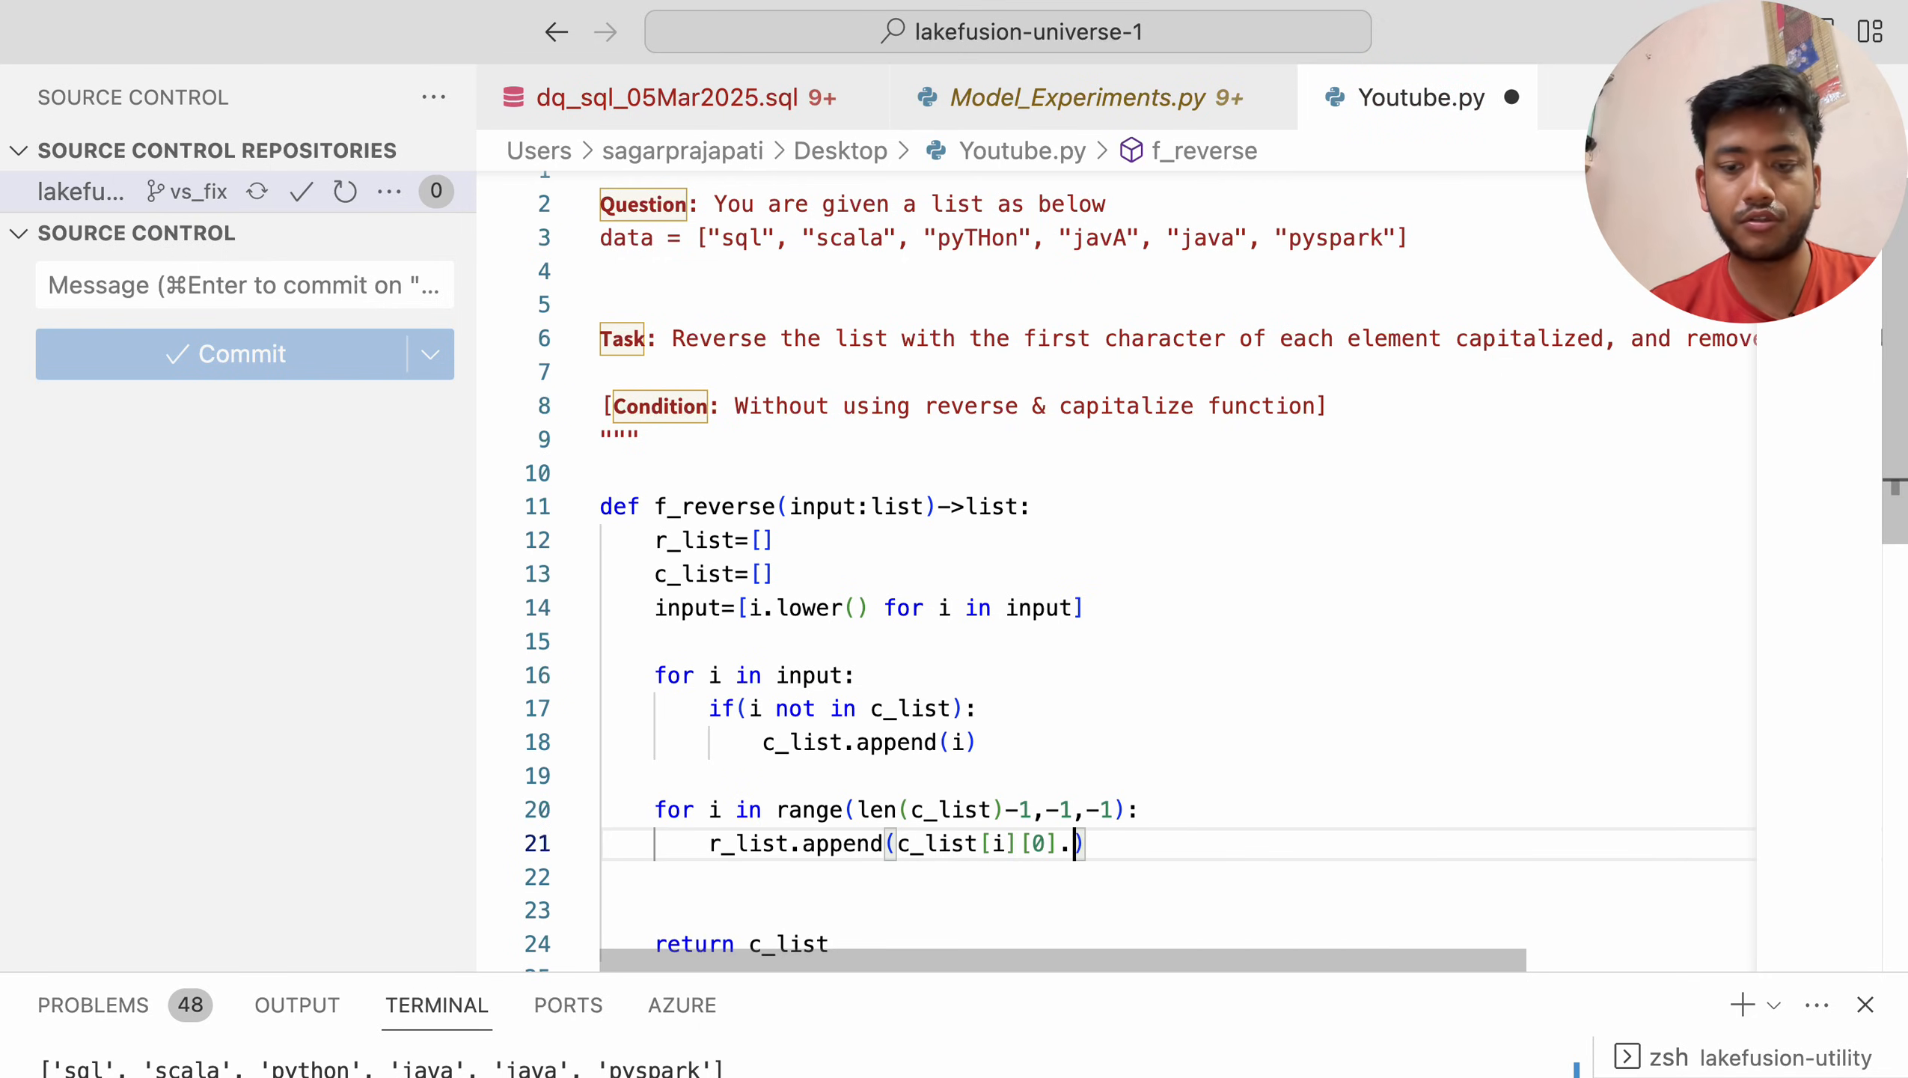
pyautogui.write('upper')
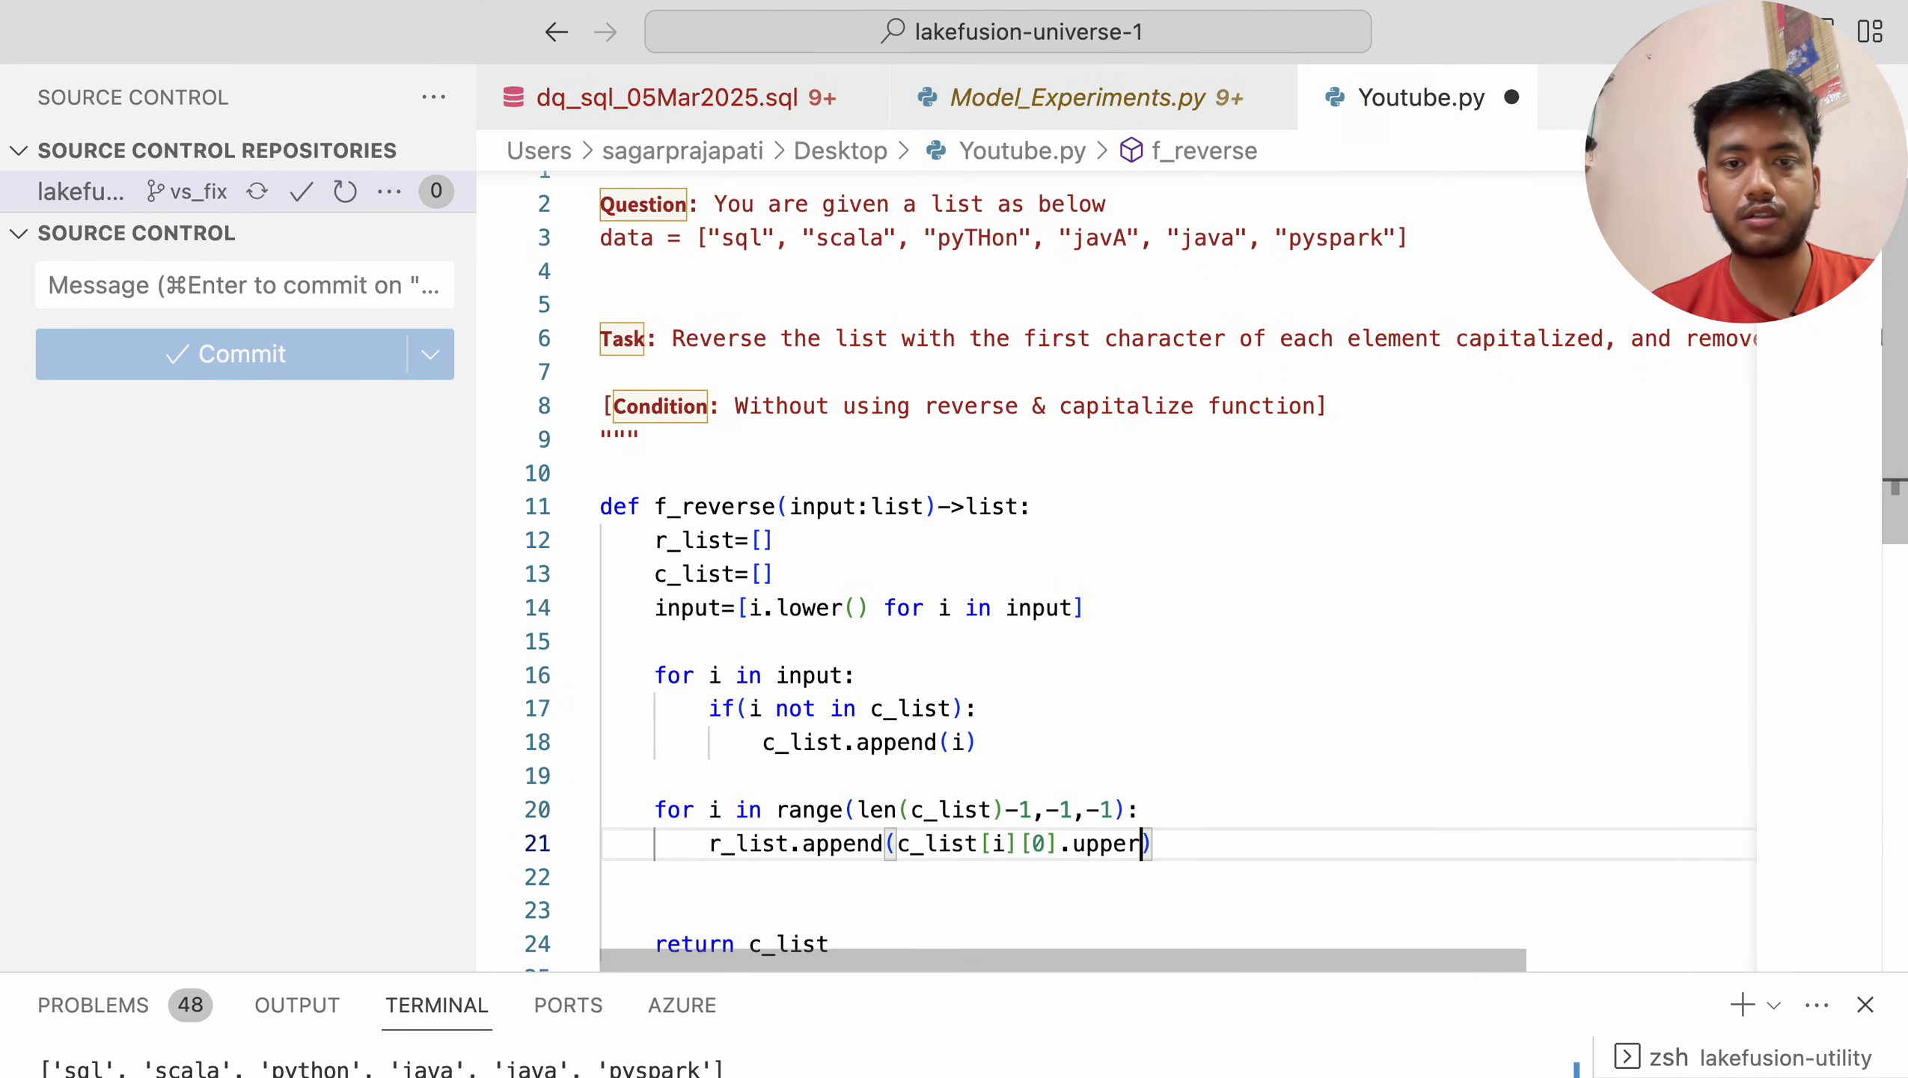
pyautogui.write('()')
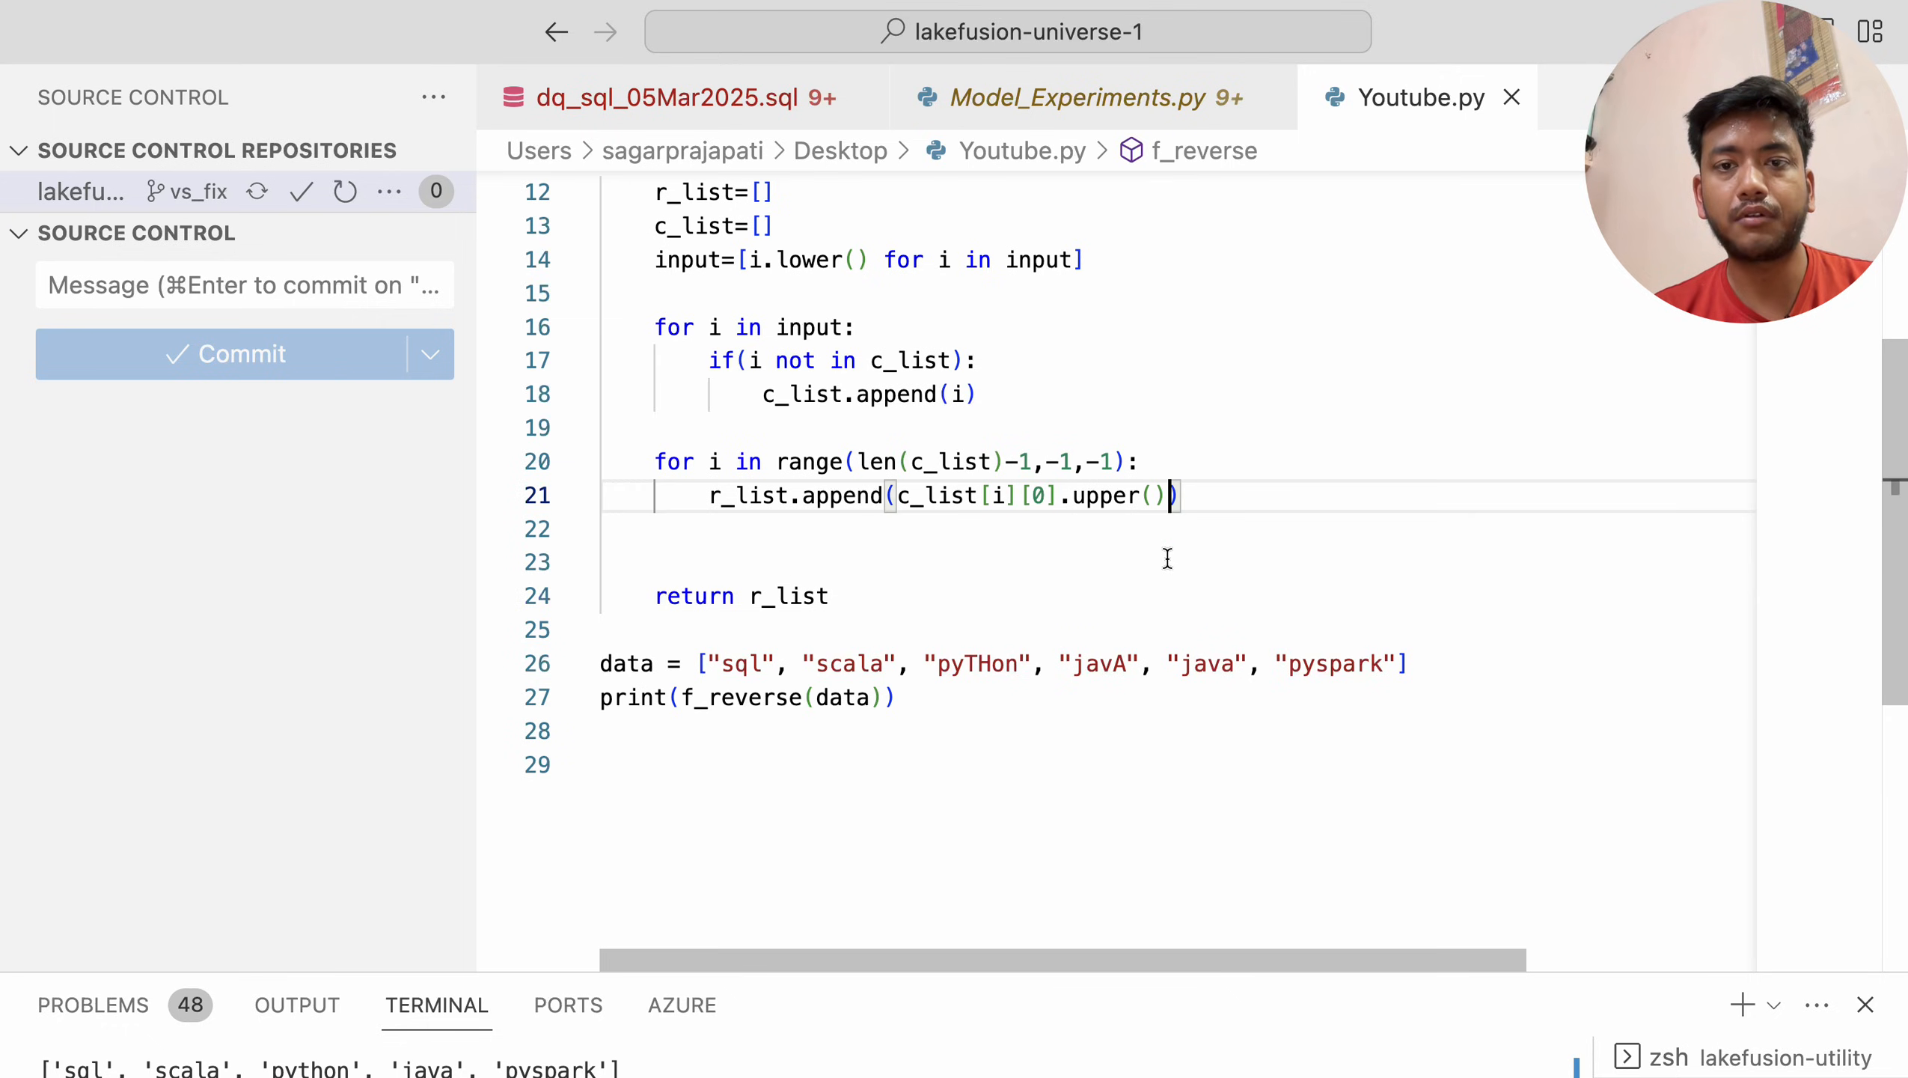
# Concatenate +c_list[i][1::] after .upper() so the rest of the word follows
pyautogui.write('+')
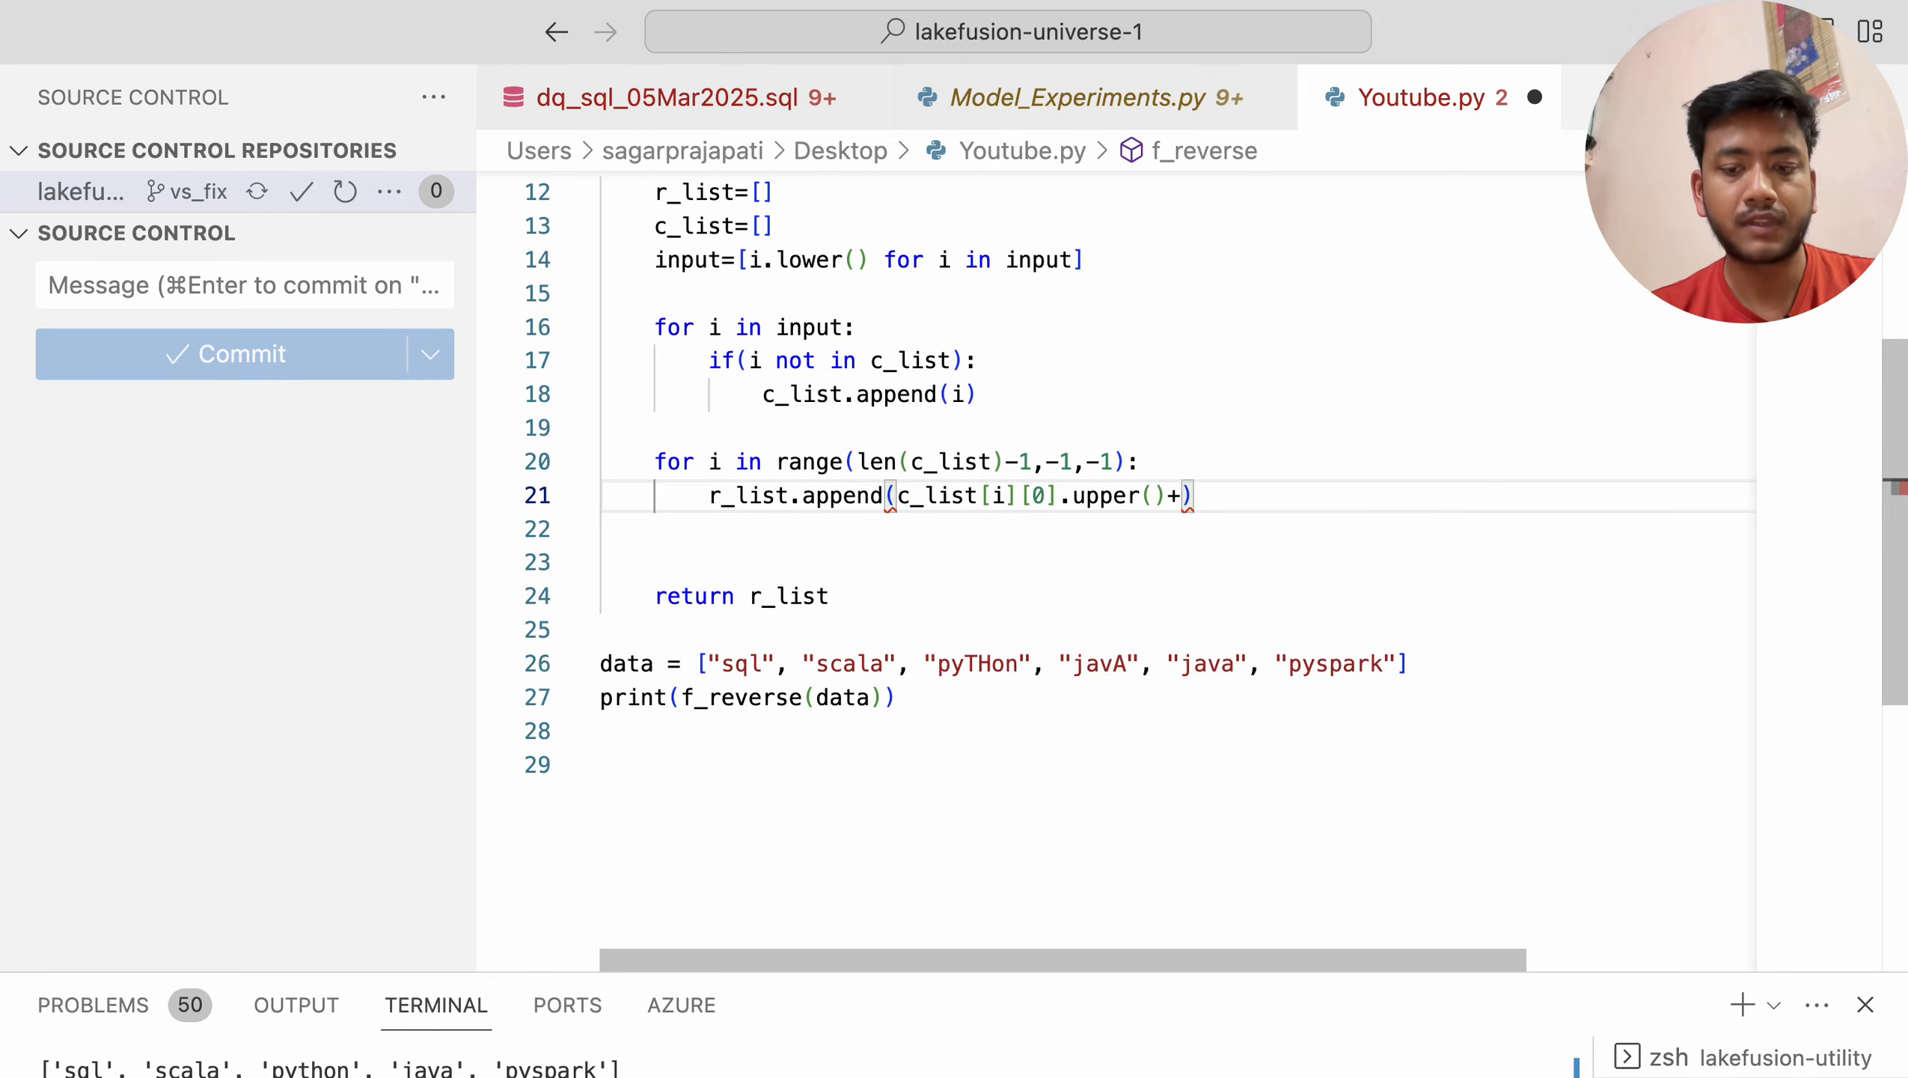
pyautogui.write('c_list[')
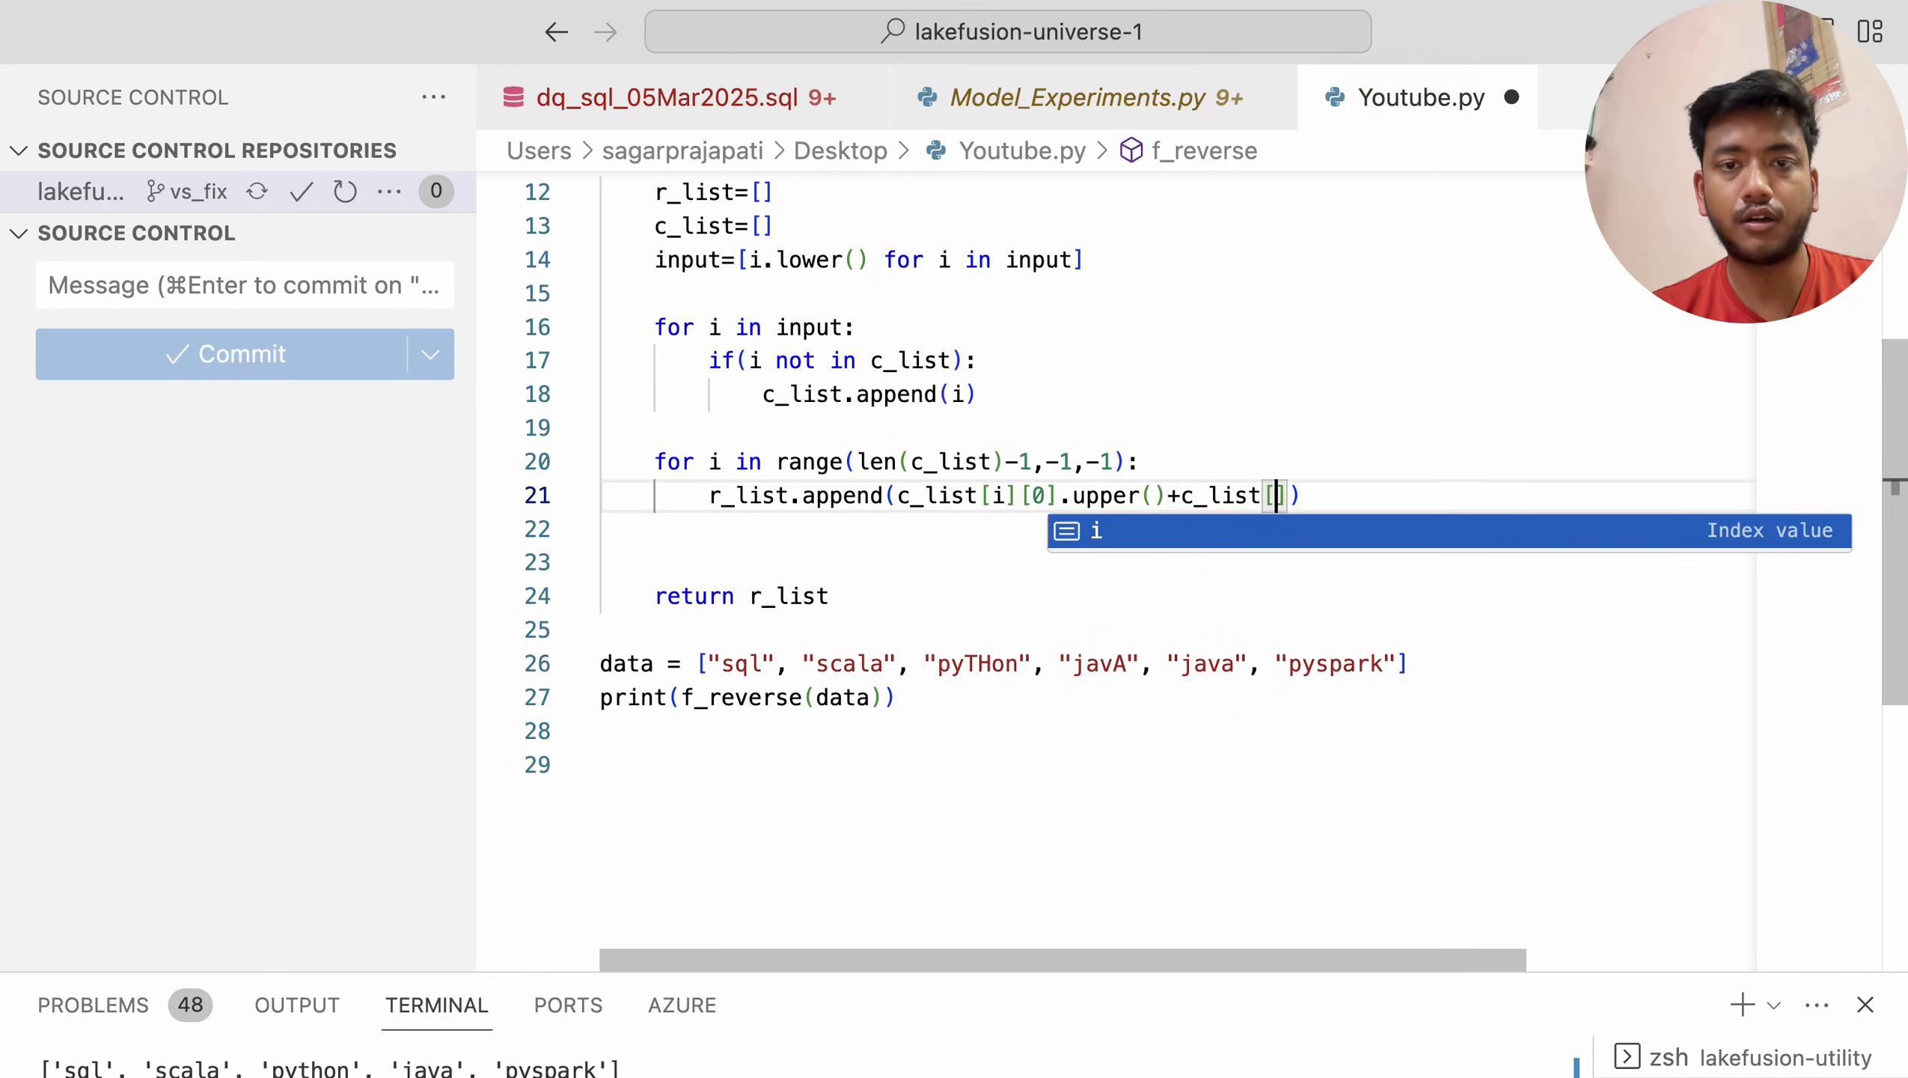
pyautogui.write('i')
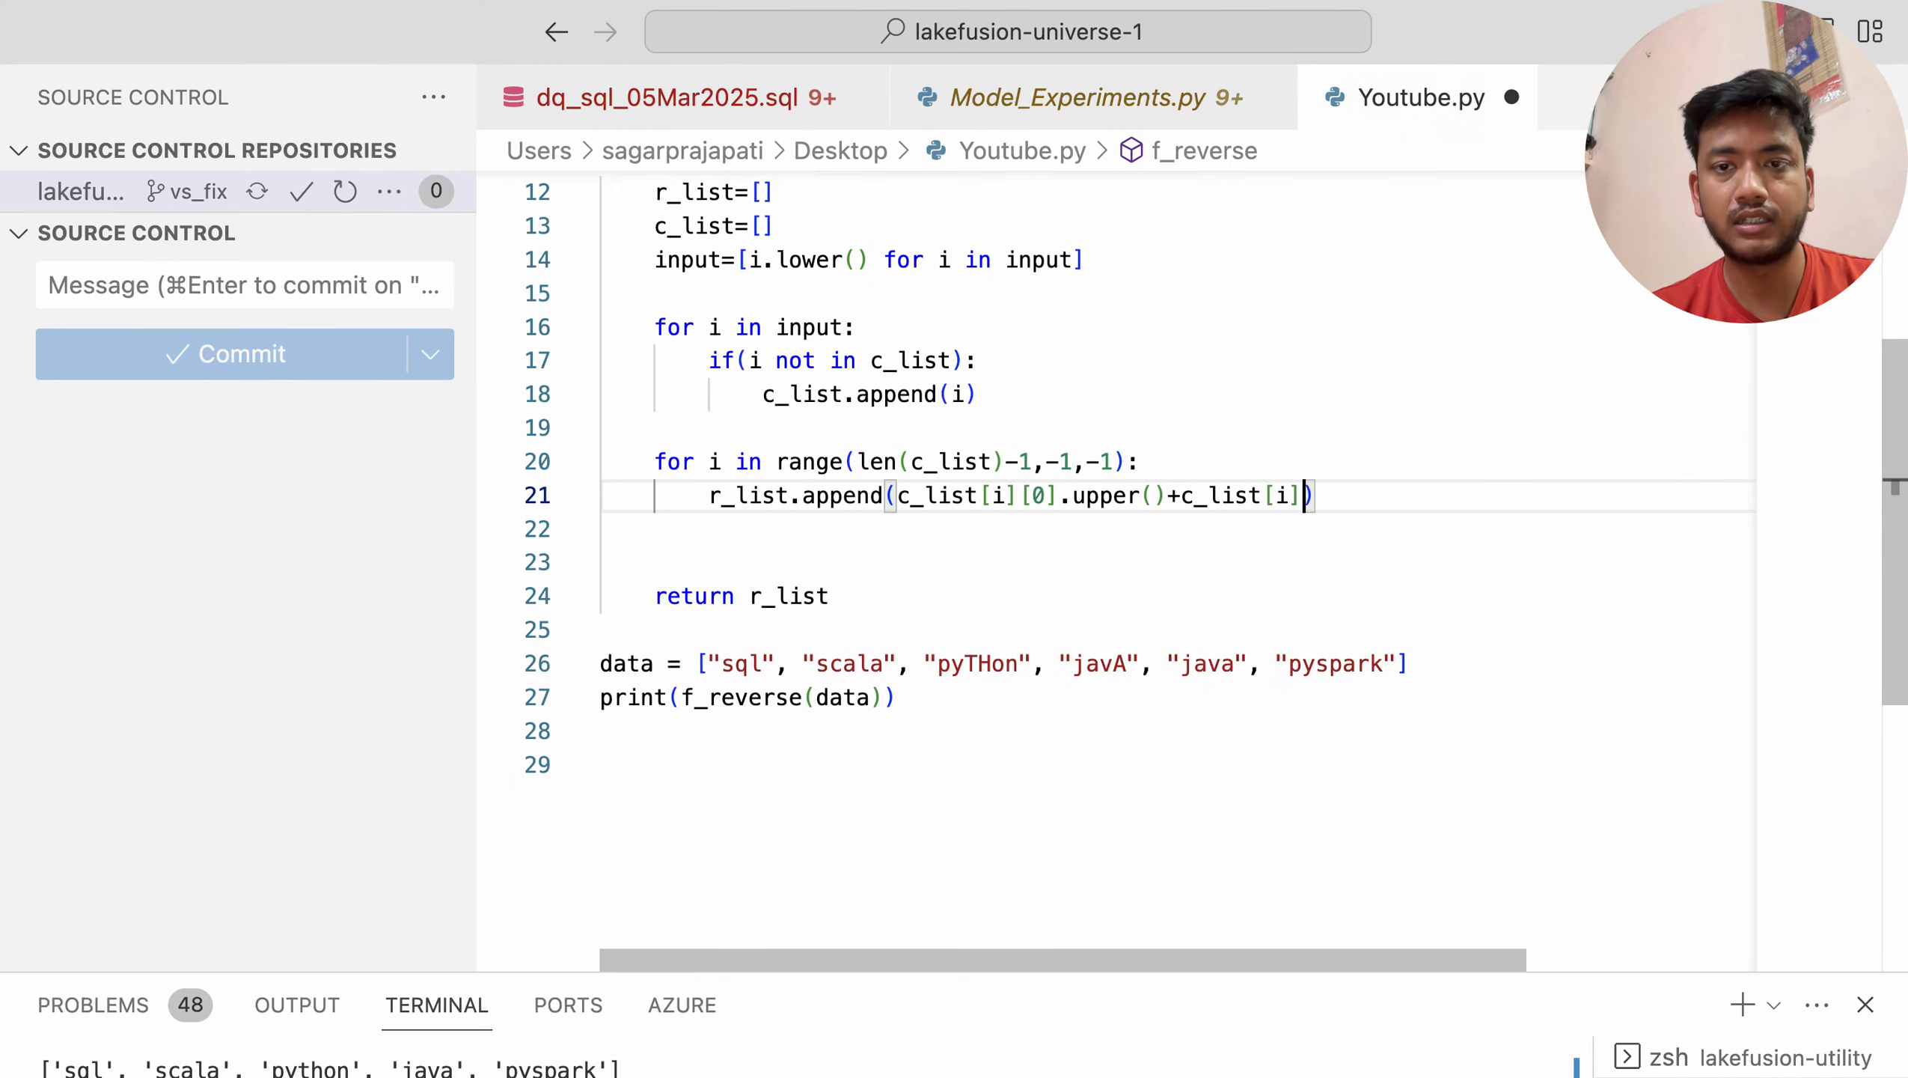
pyautogui.write('[')
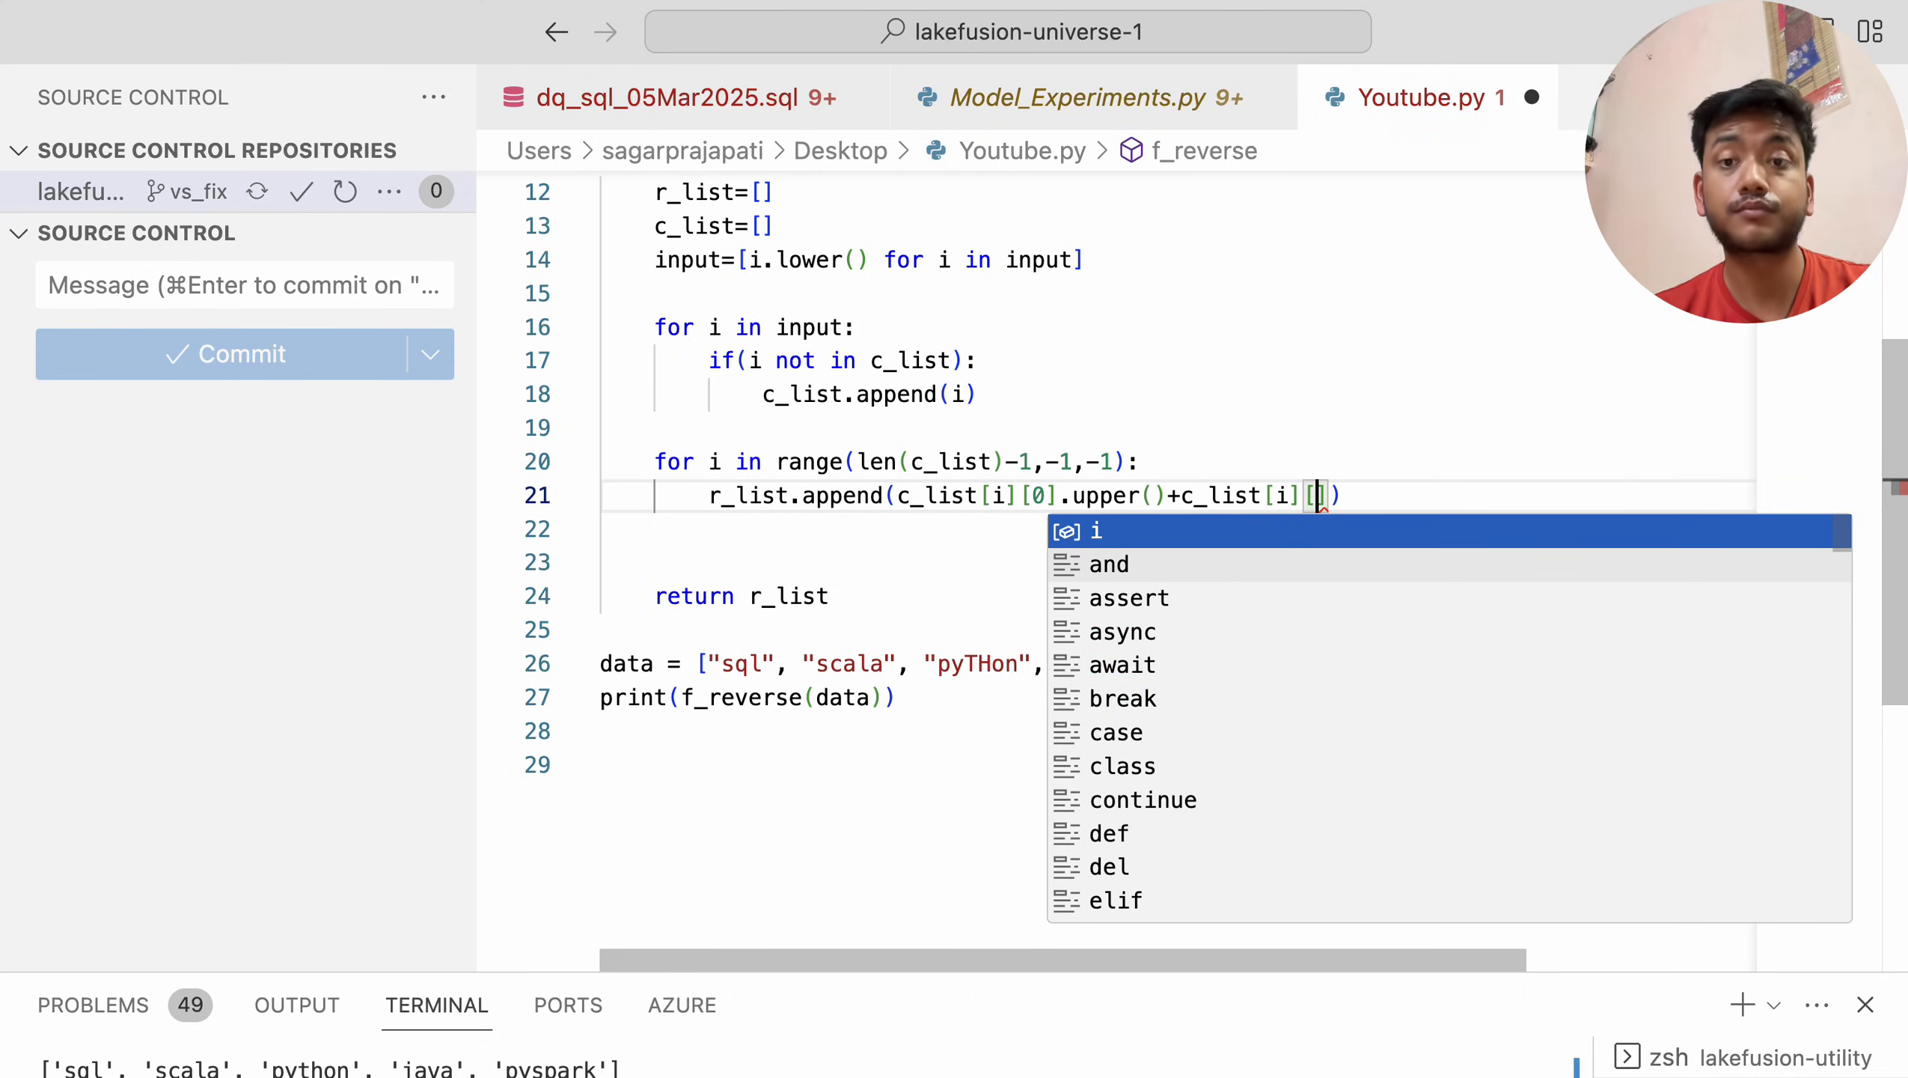
pyautogui.write('1')
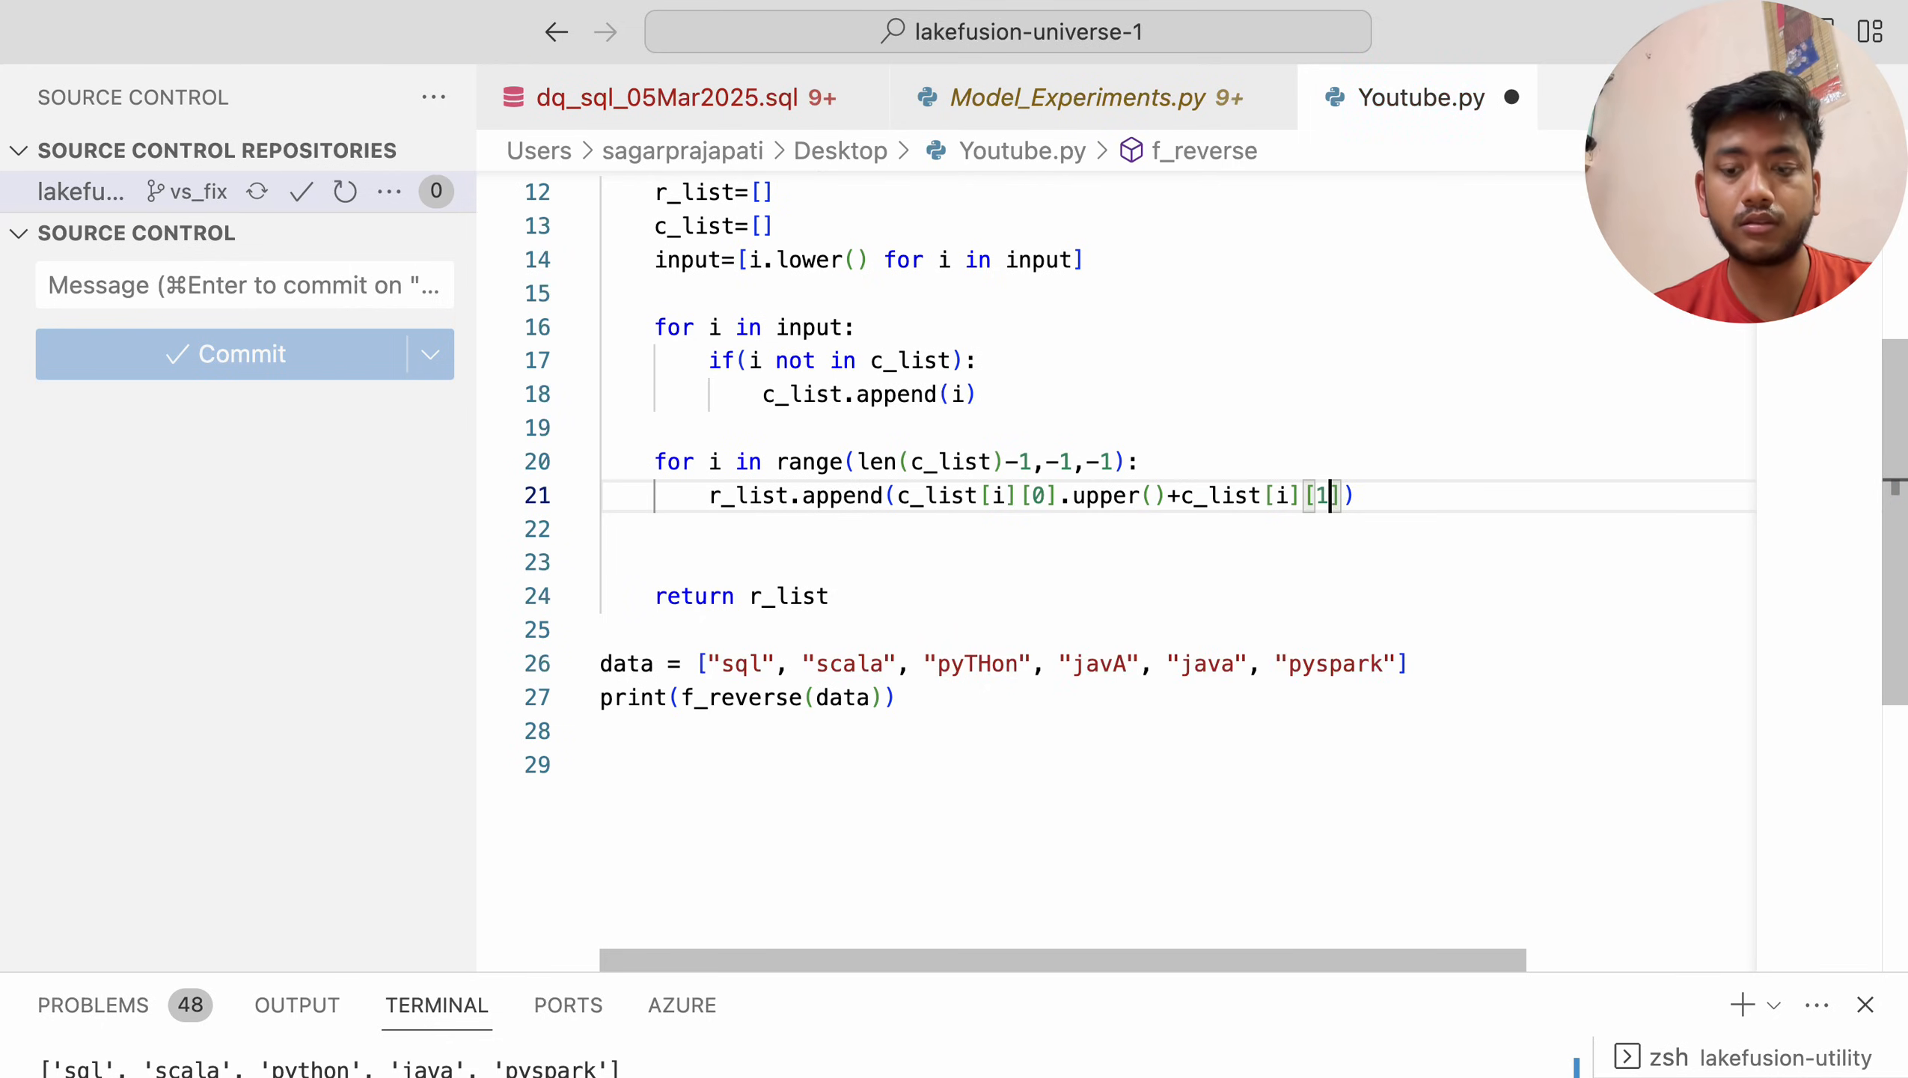
pyautogui.write('::')
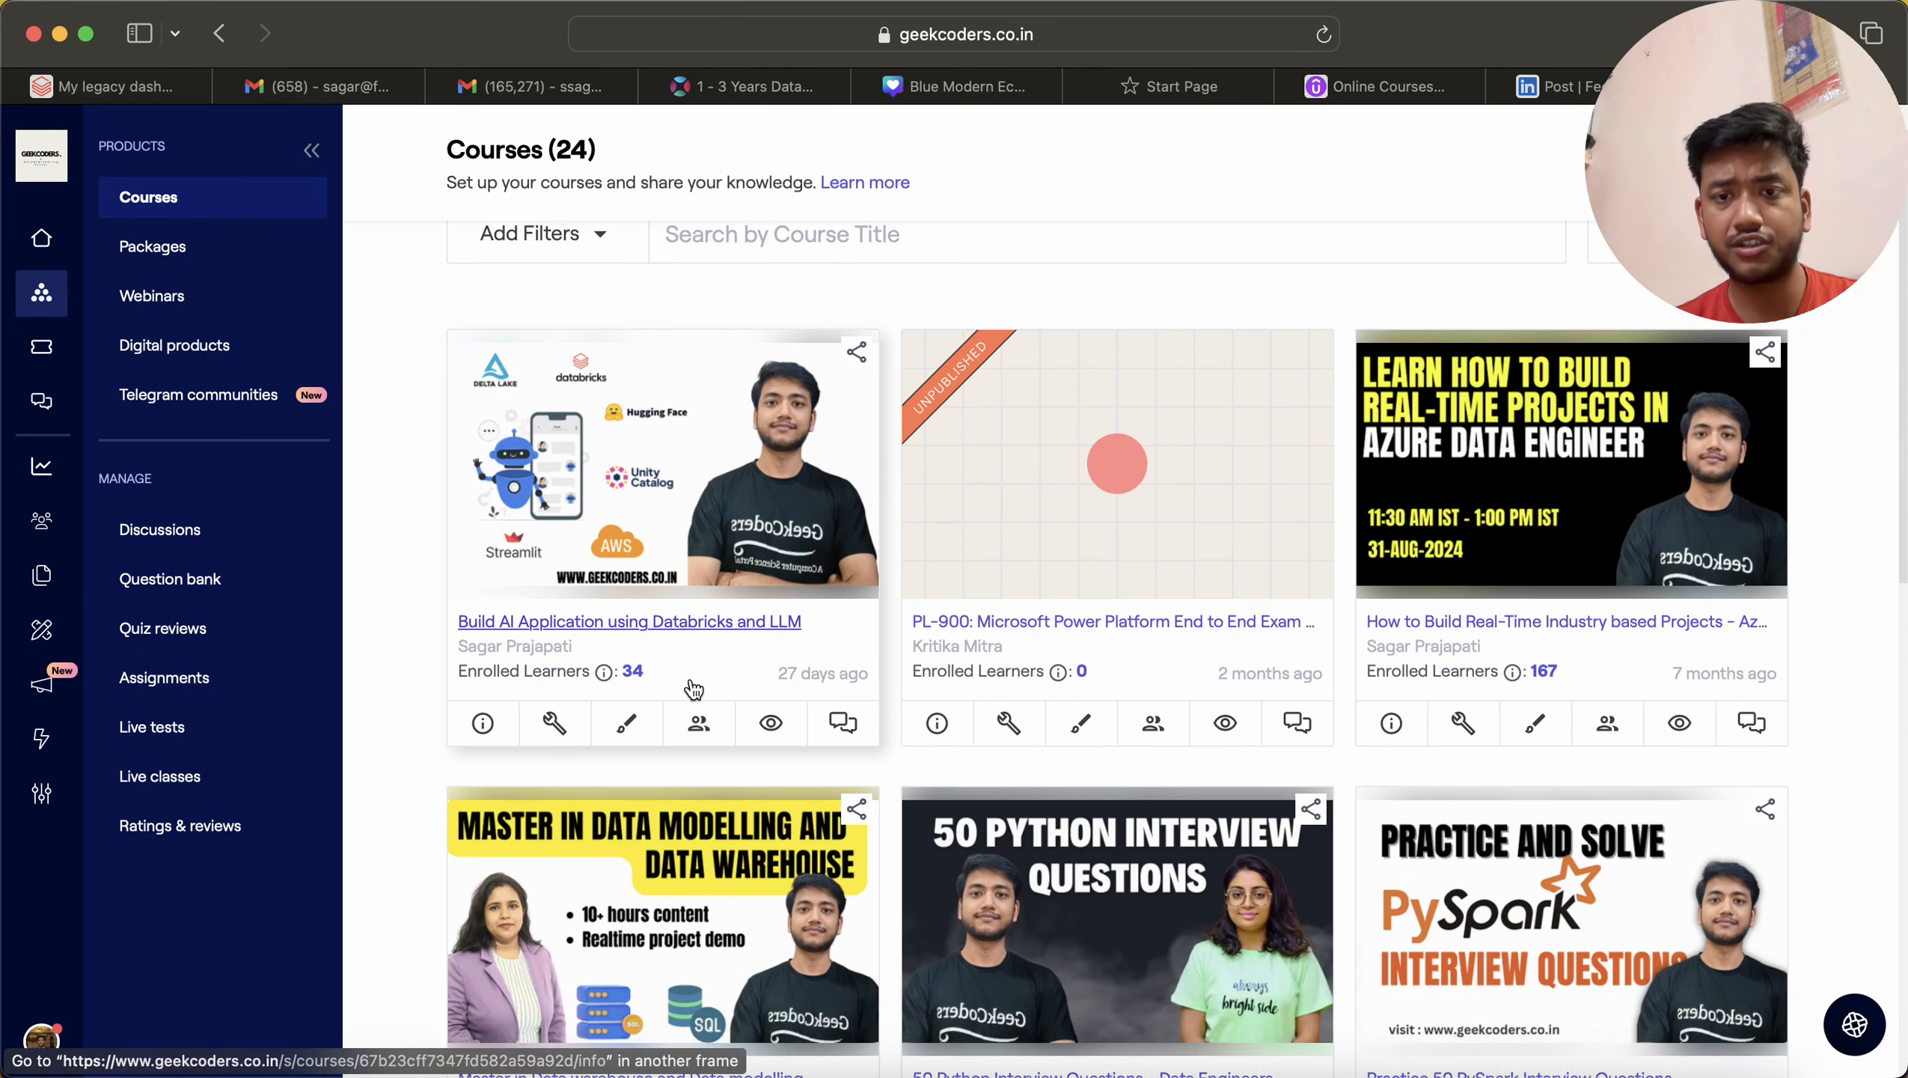
# Scroll down through the course cards on the geekcoders.co.in Courses page
pyautogui.scroll(-3)
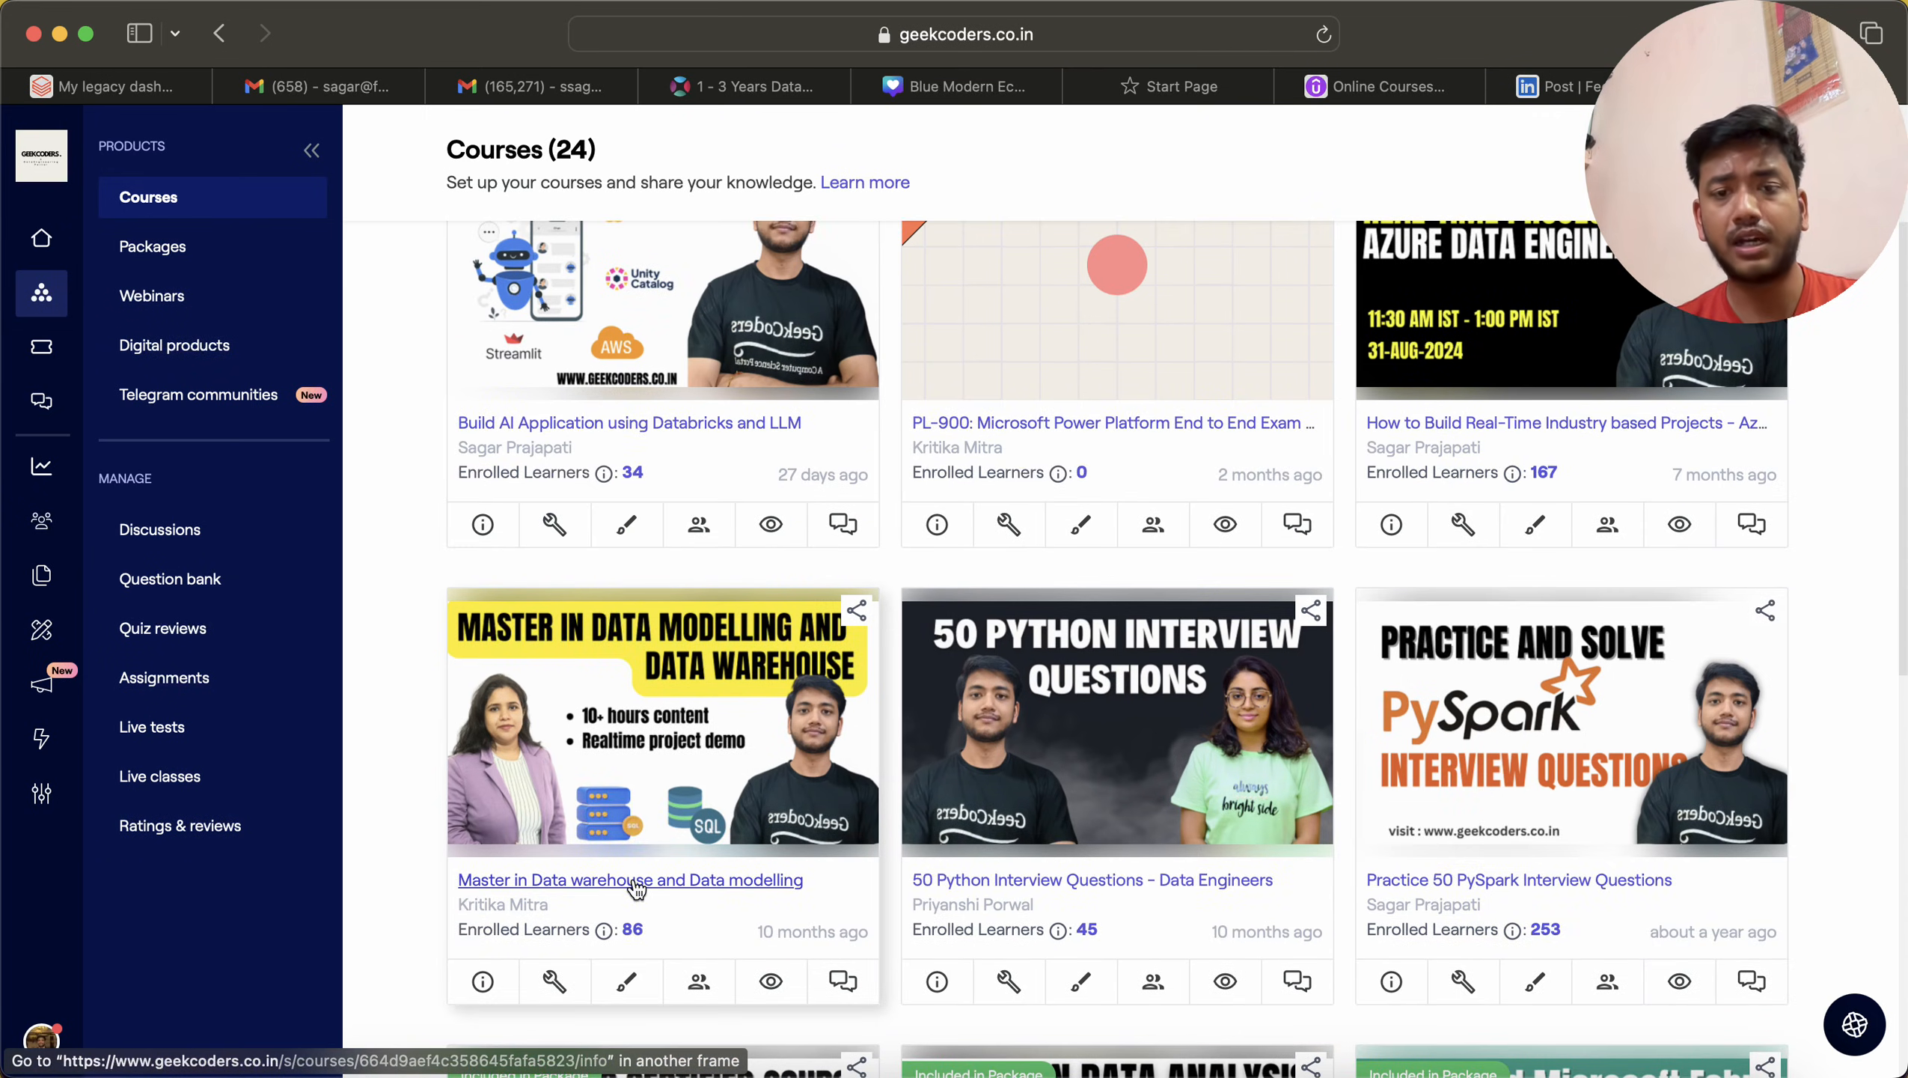
pyautogui.scroll(-3)
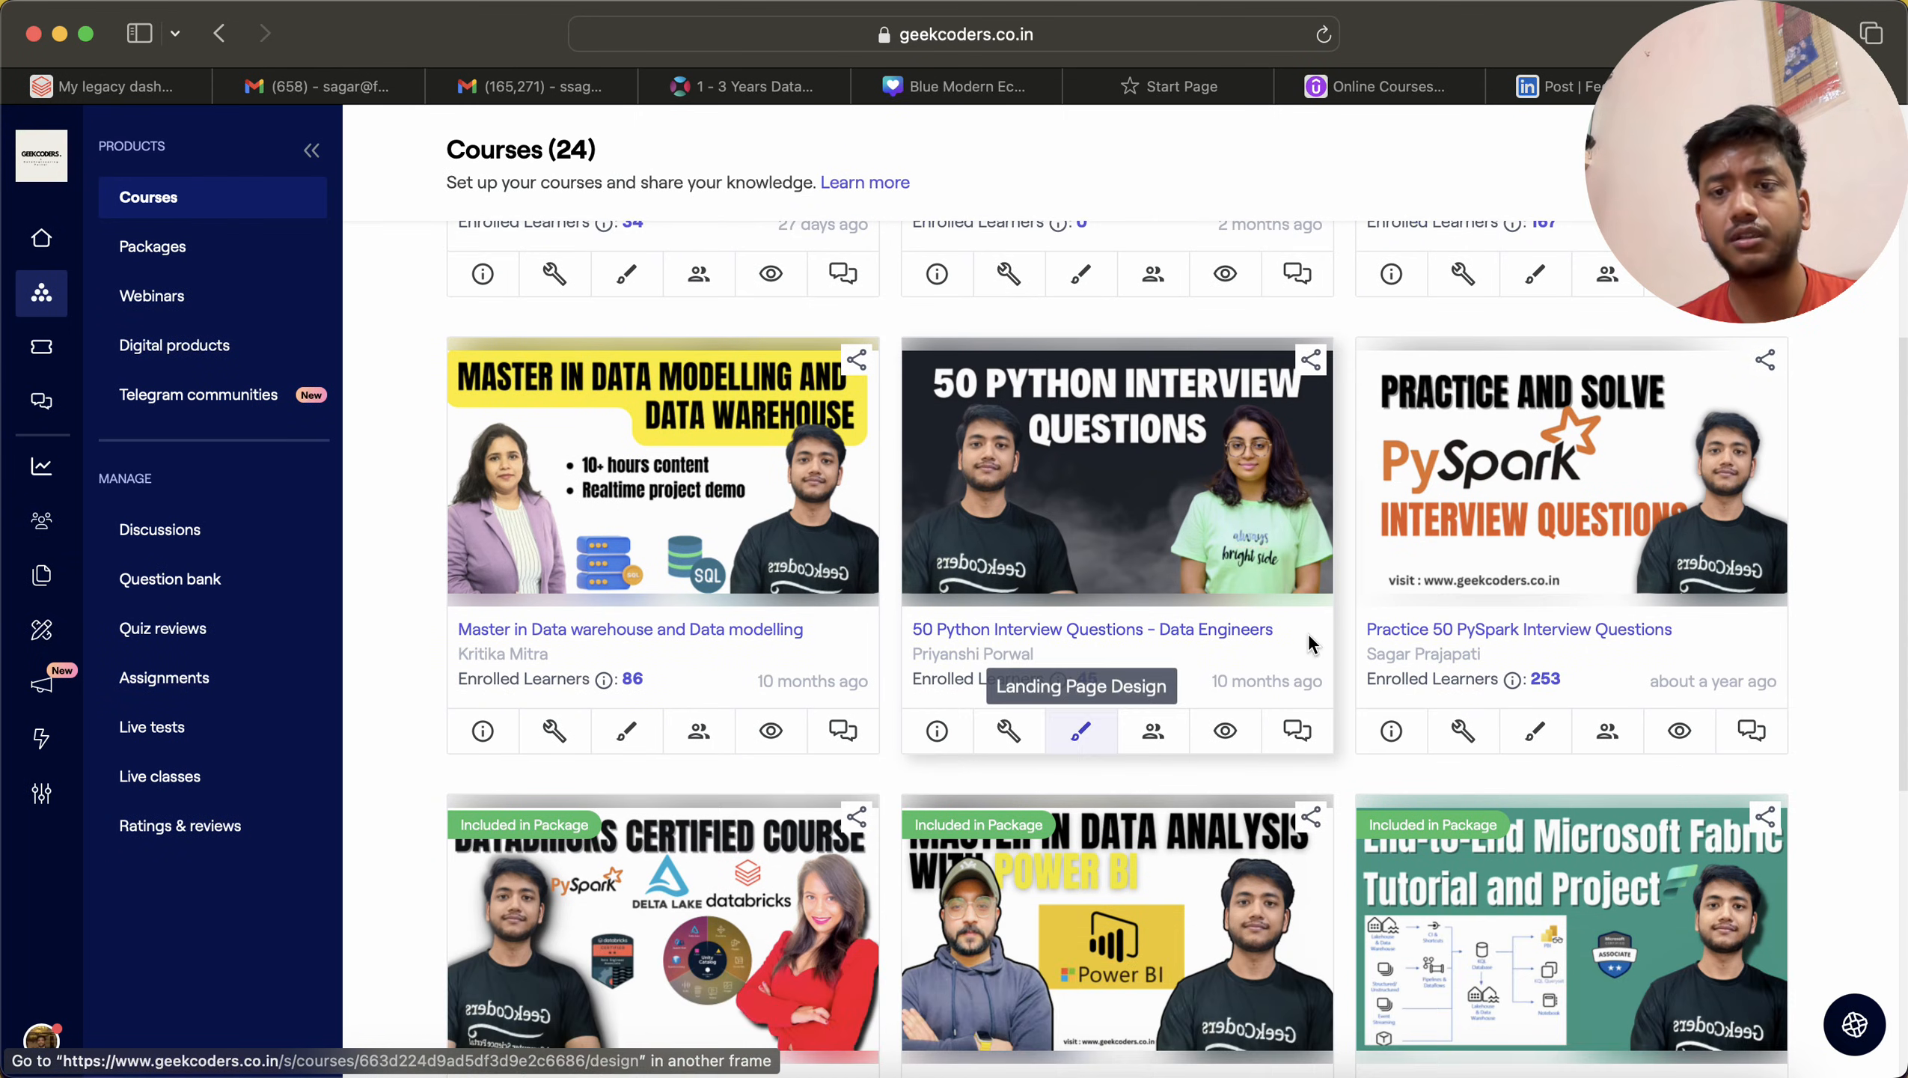
pyautogui.scroll(-3)
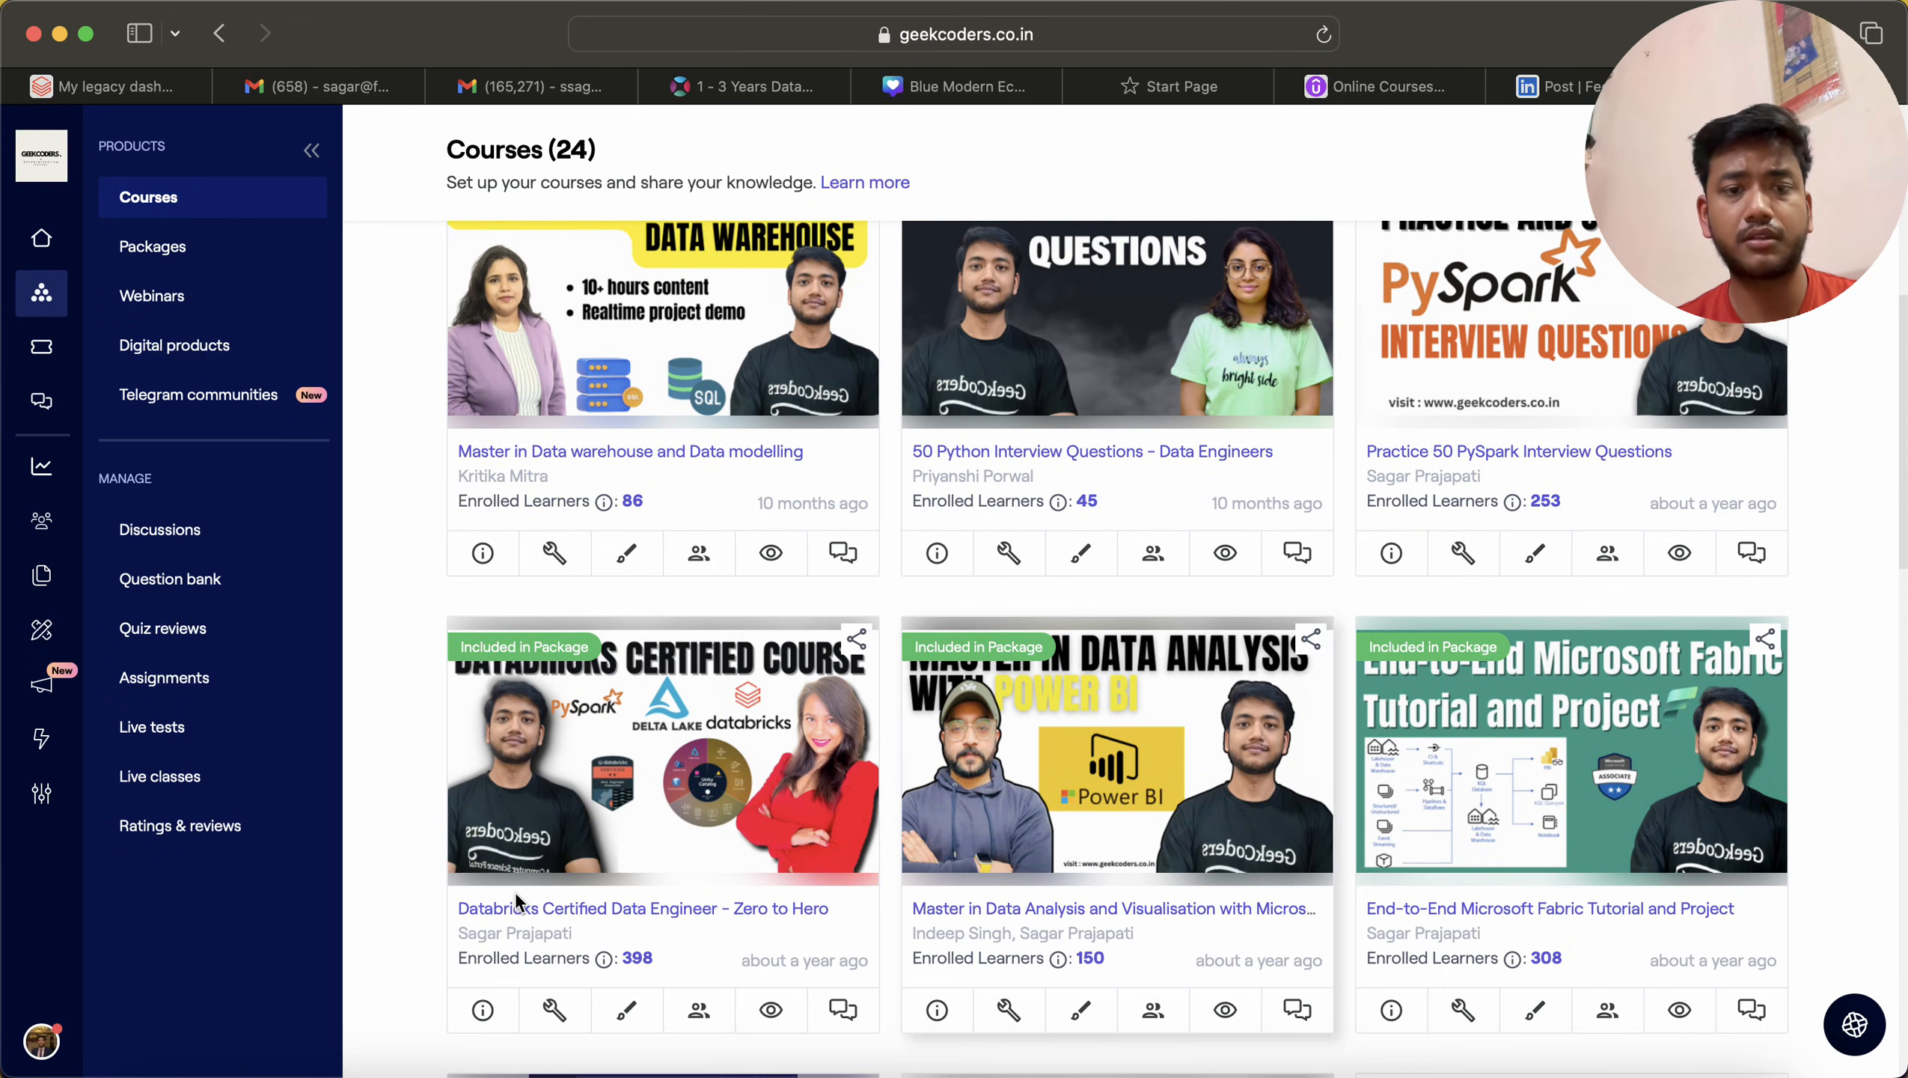
pyautogui.scroll(-3)
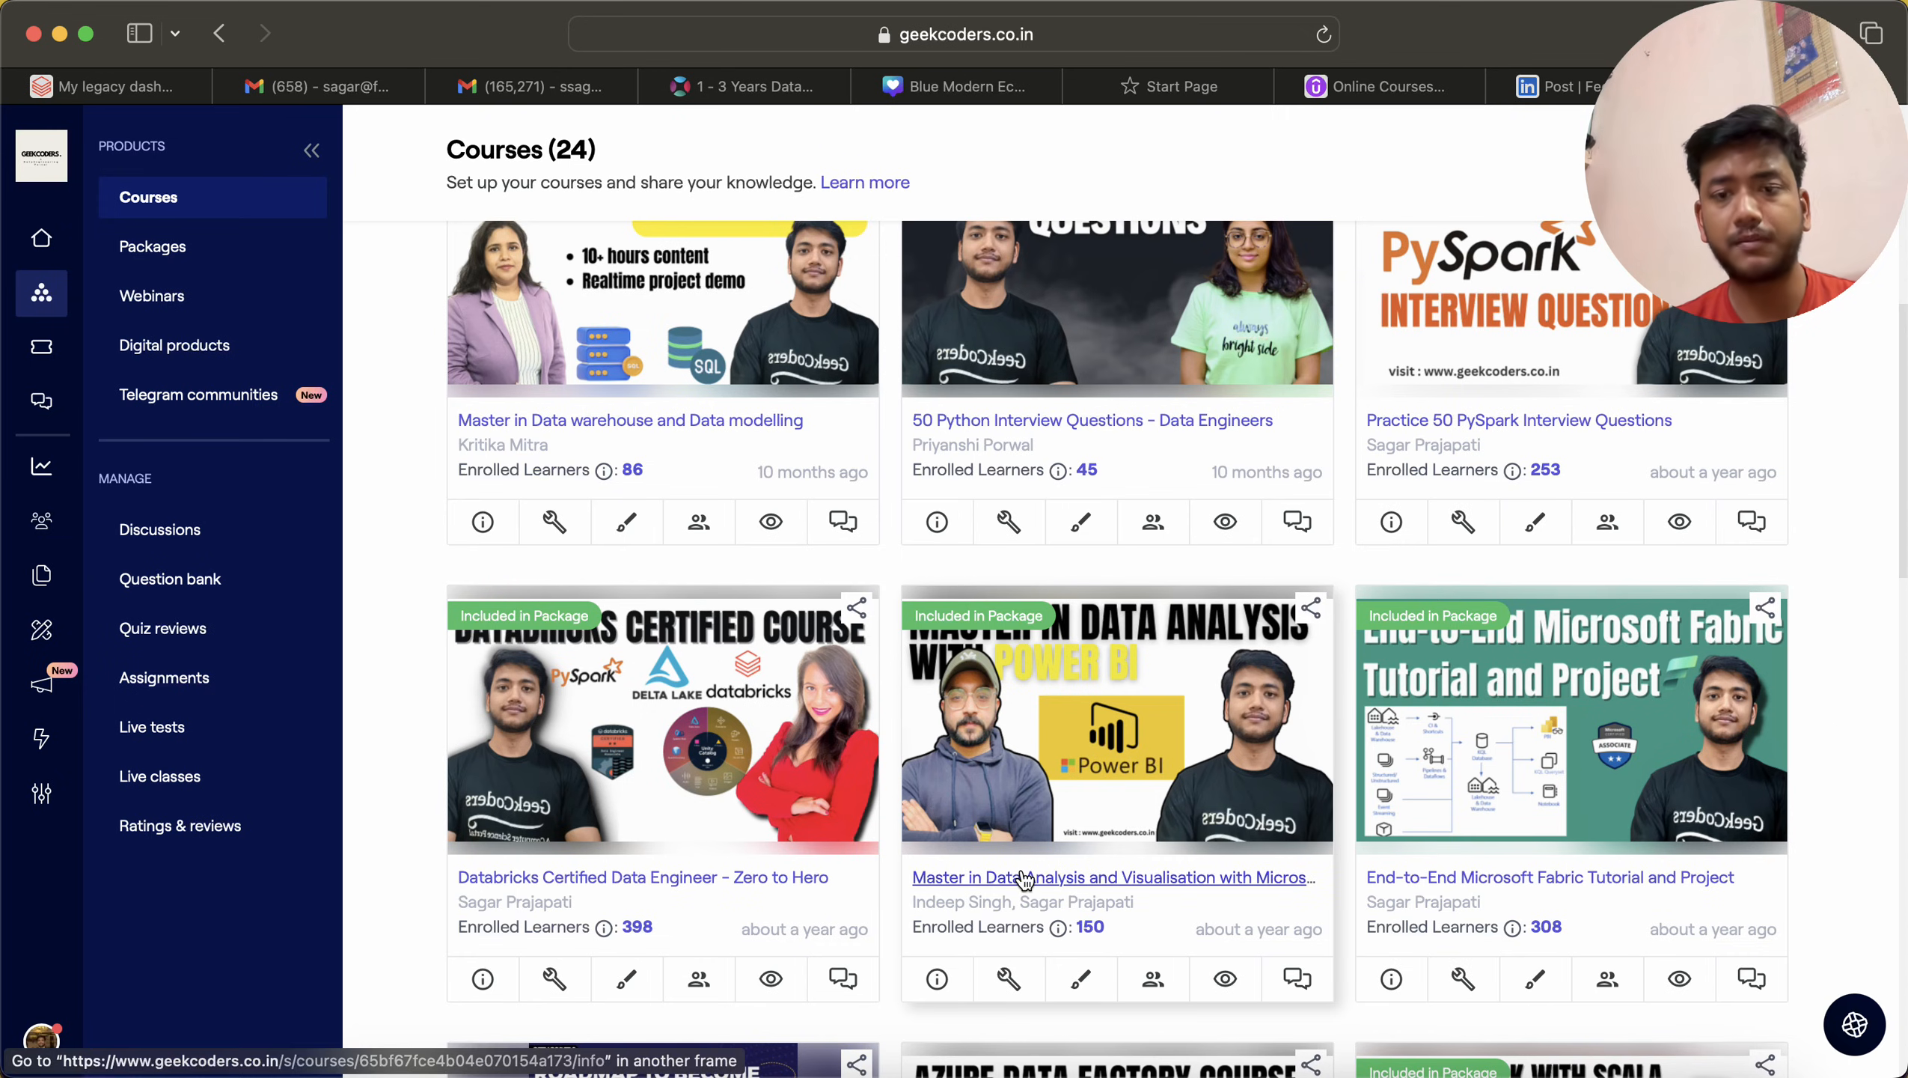
pyautogui.scroll(-3)
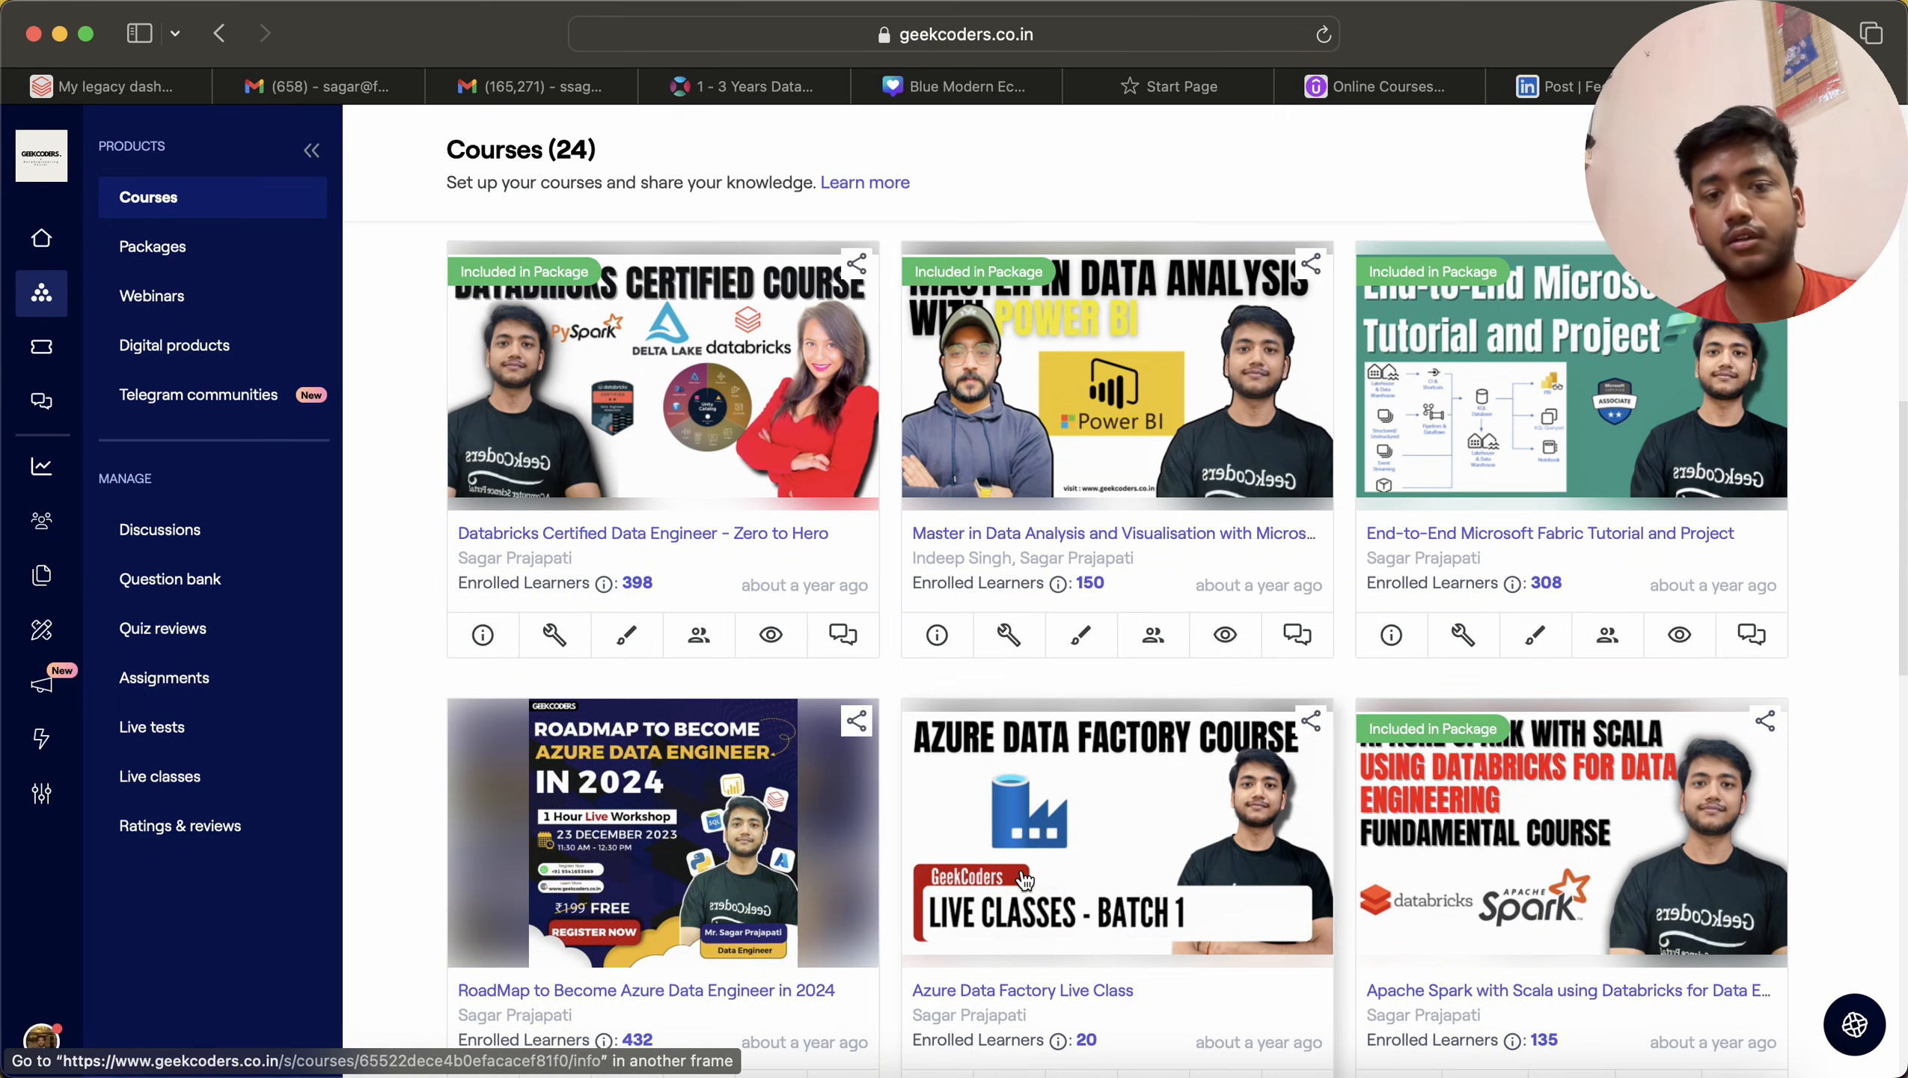